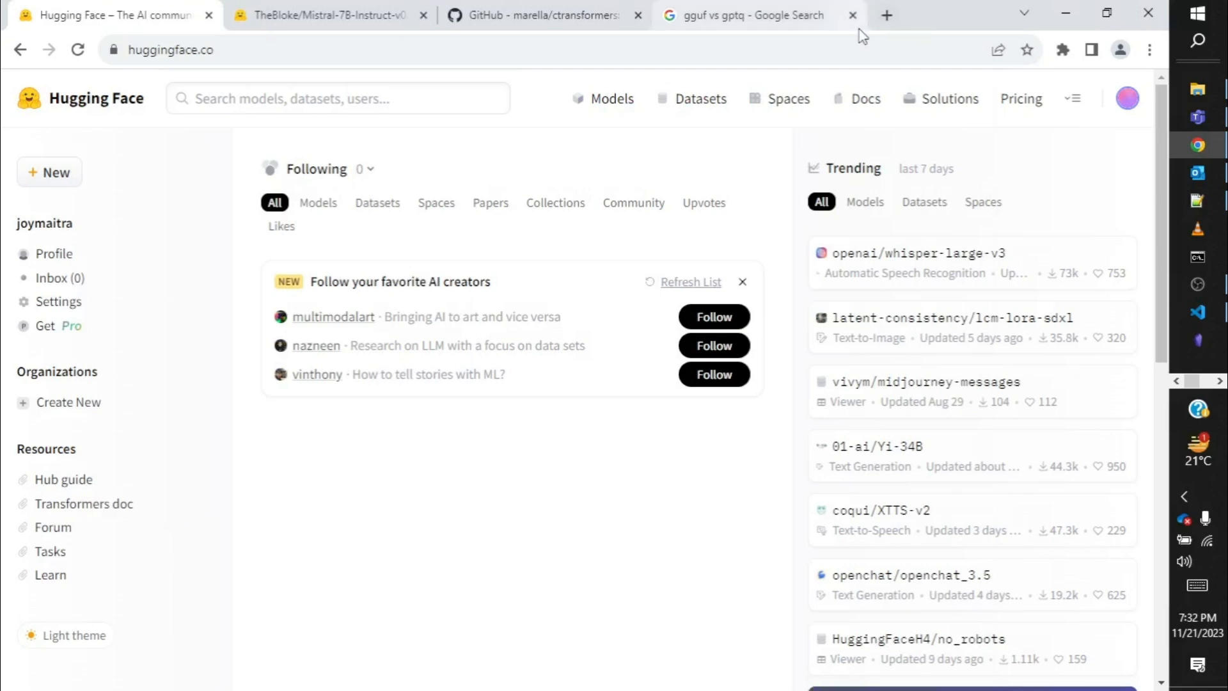
pyautogui.moveTo(564, 160)
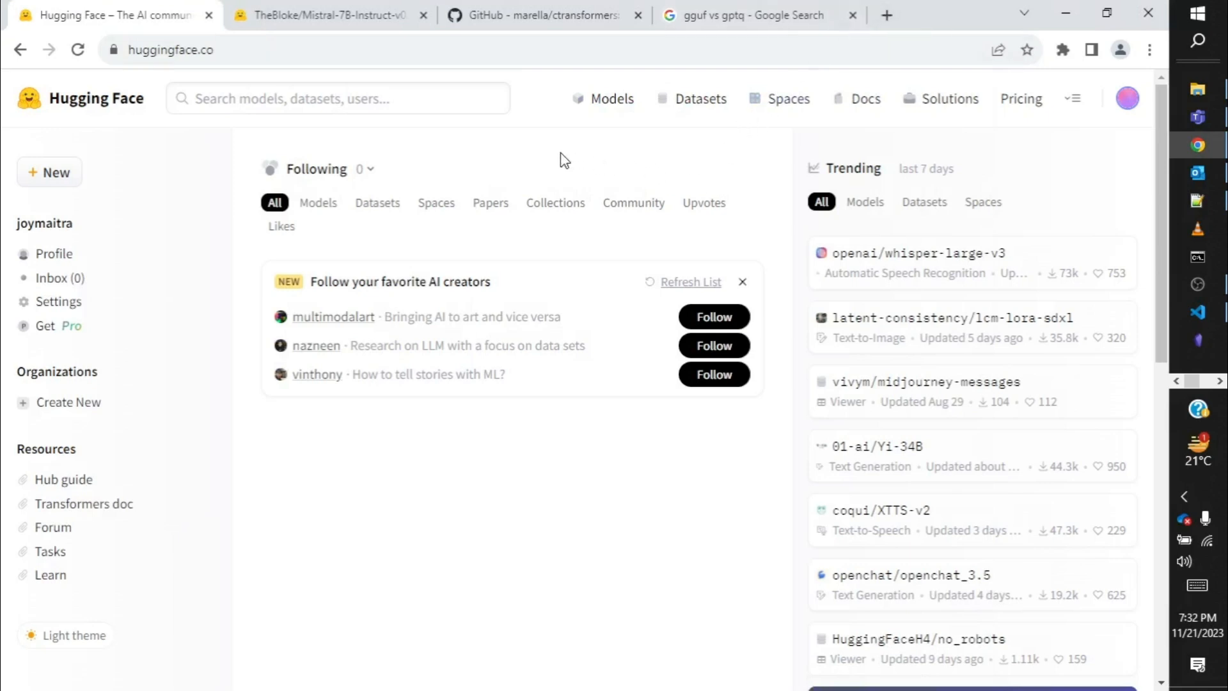
pyautogui.moveTo(561, 165)
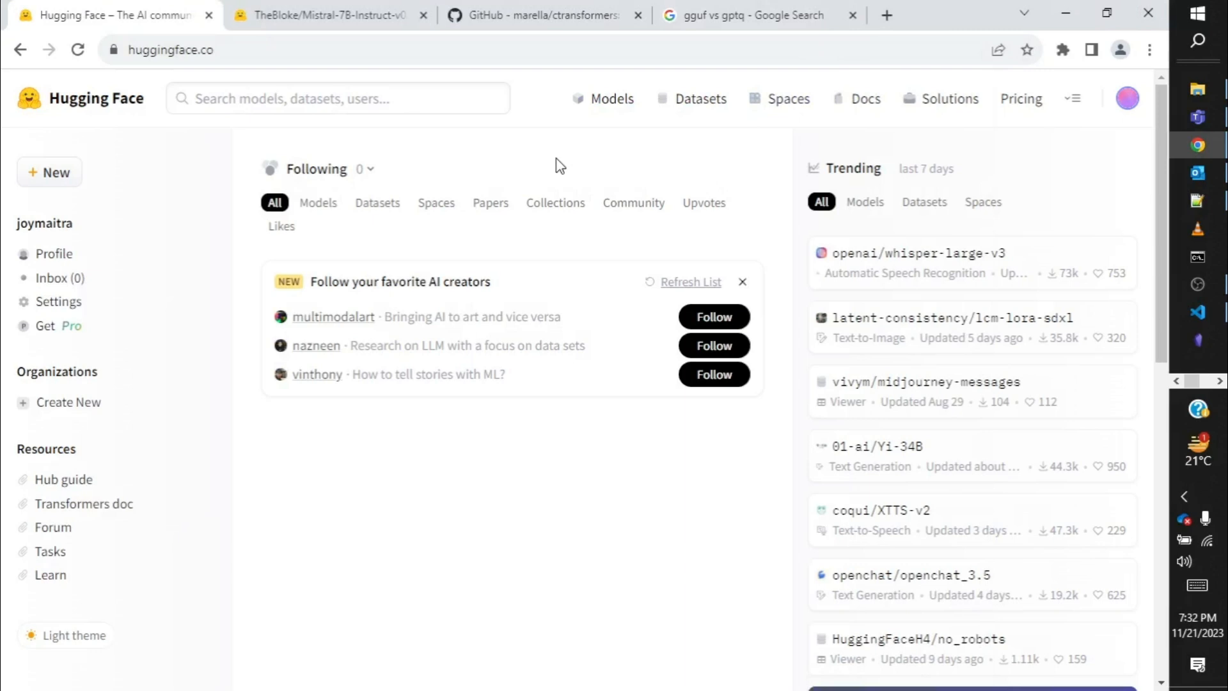
pyautogui.moveTo(554, 170)
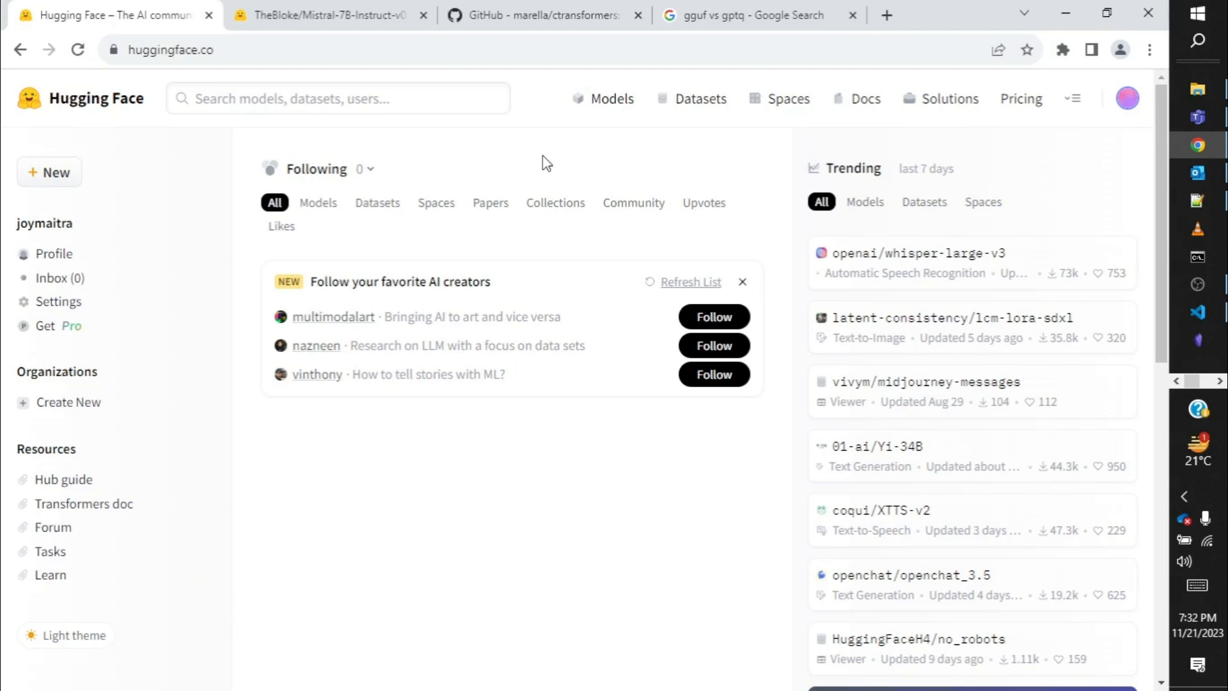
pyautogui.moveTo(522, 165)
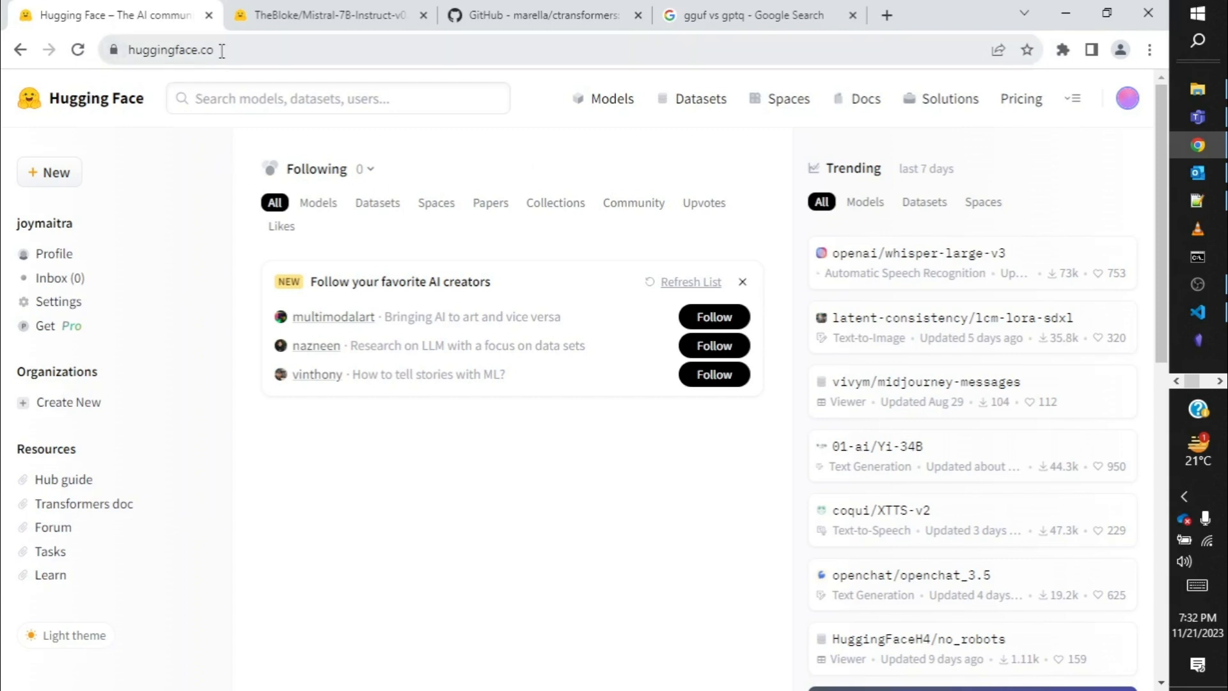
pyautogui.moveTo(423, 310)
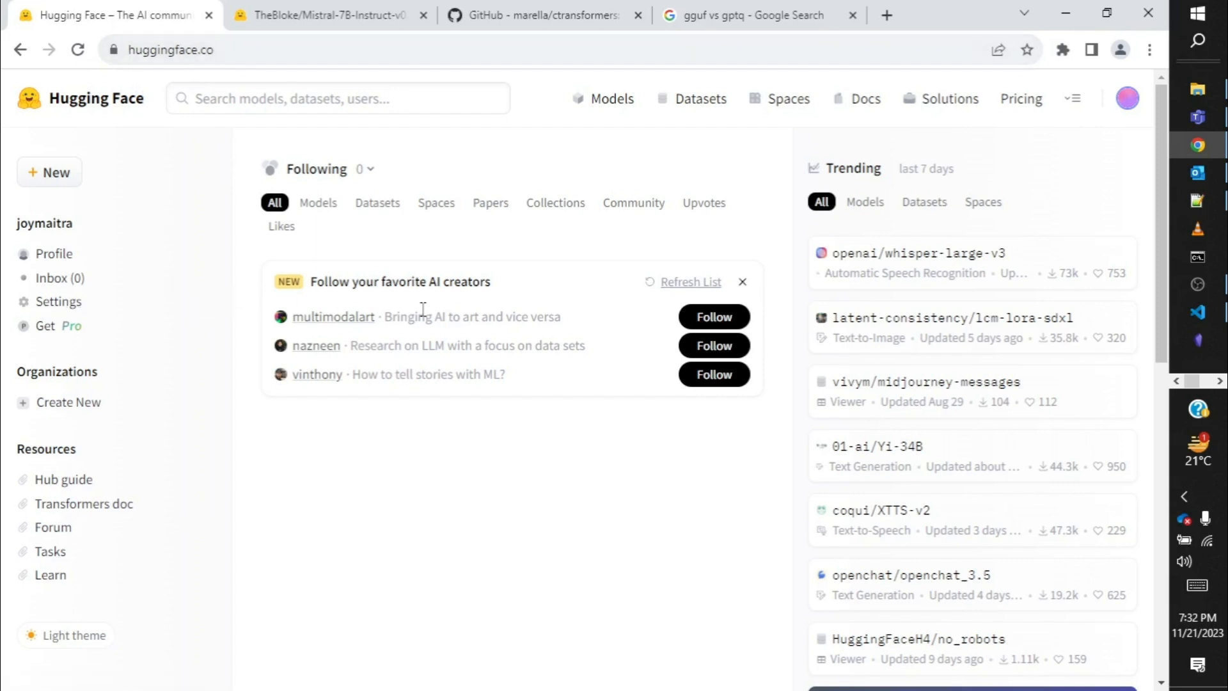
pyautogui.moveTo(483, 479)
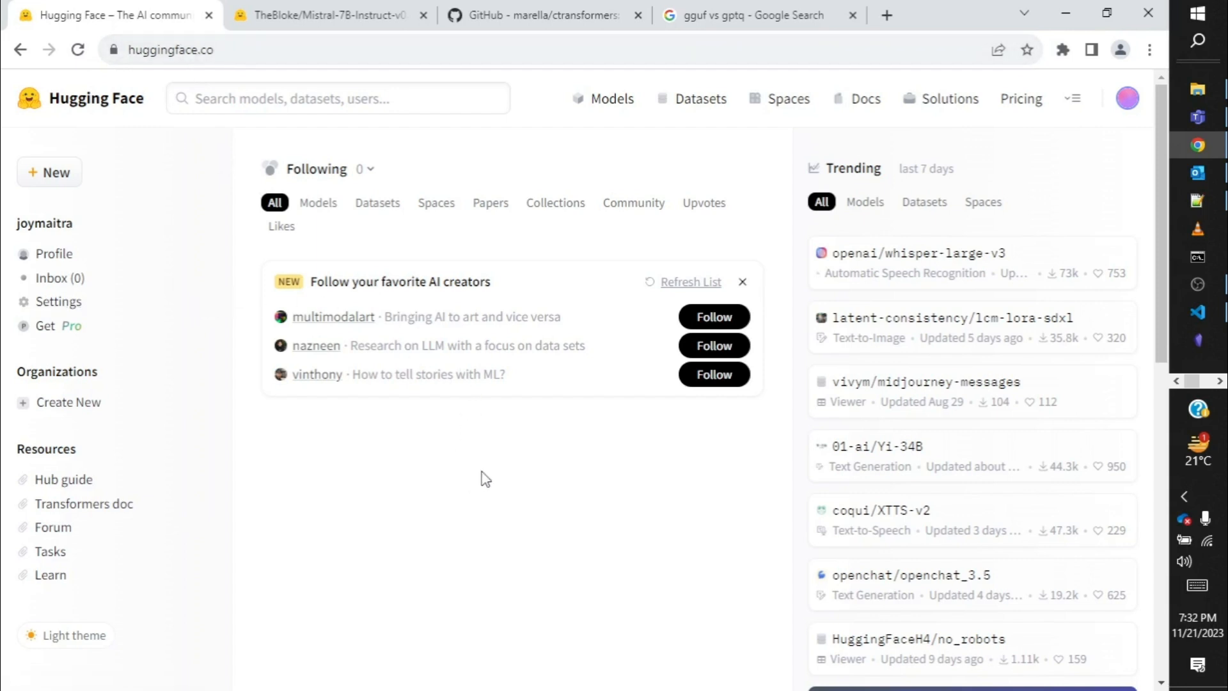
pyautogui.moveTo(424, 439)
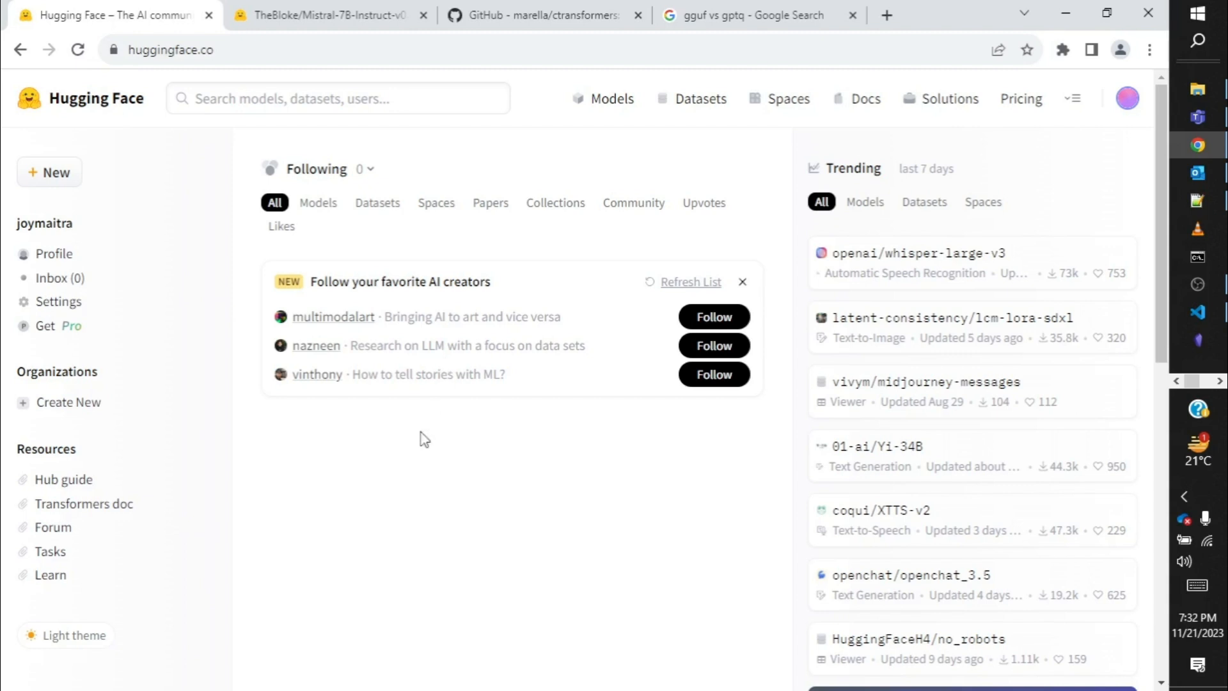
pyautogui.moveTo(509, 368)
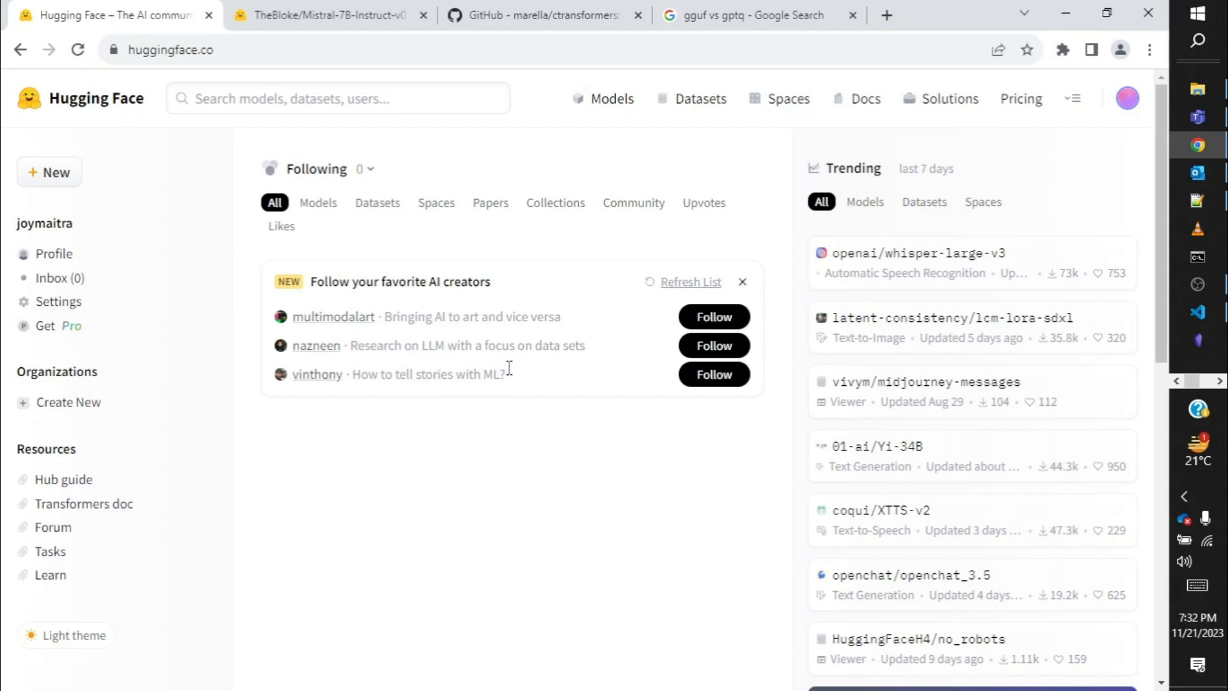
pyautogui.moveTo(133, 96)
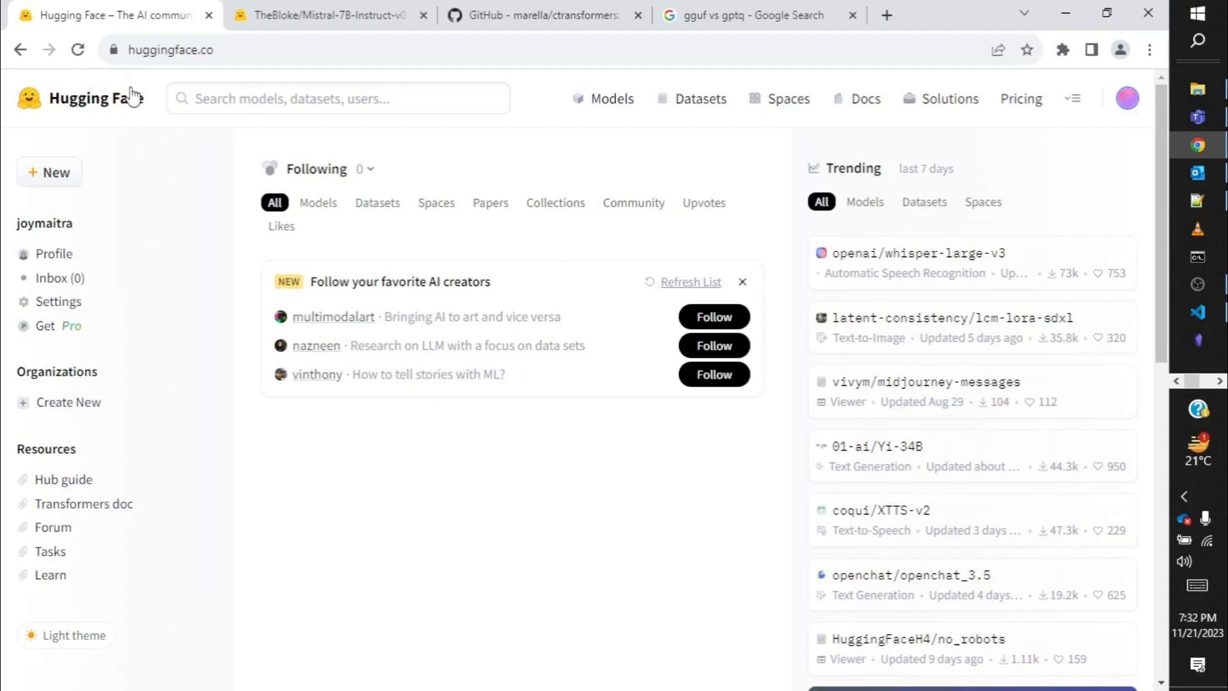
pyautogui.moveTo(703, 139)
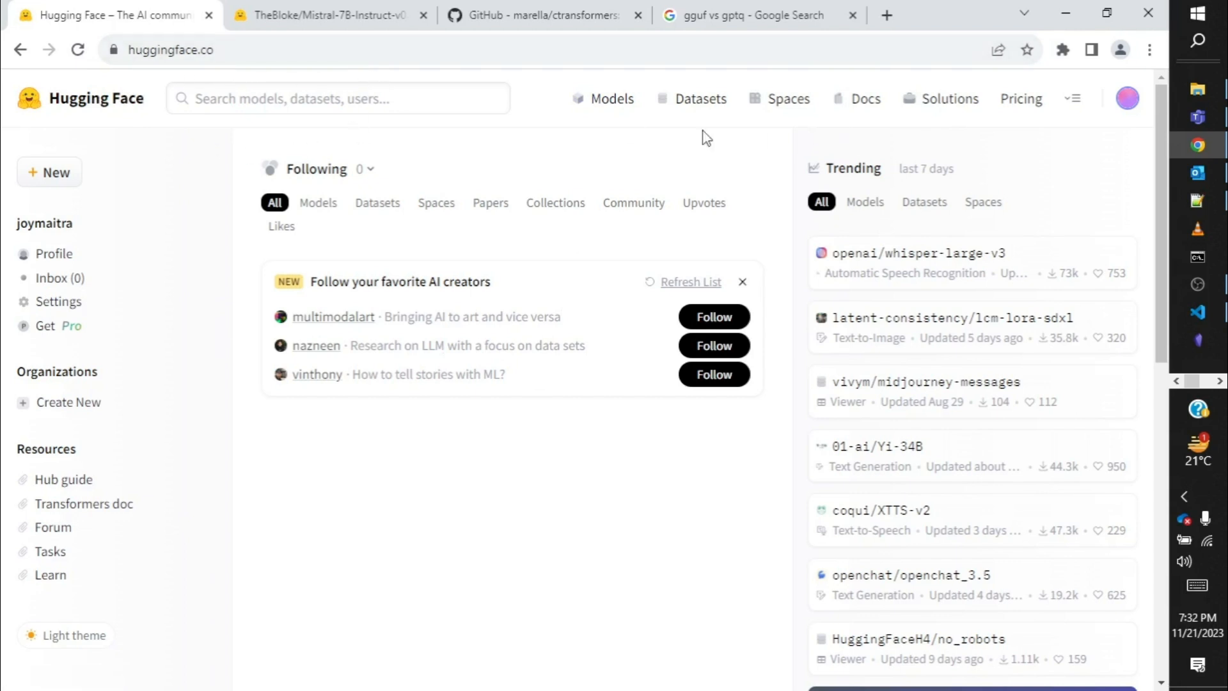
pyautogui.moveTo(613, 98)
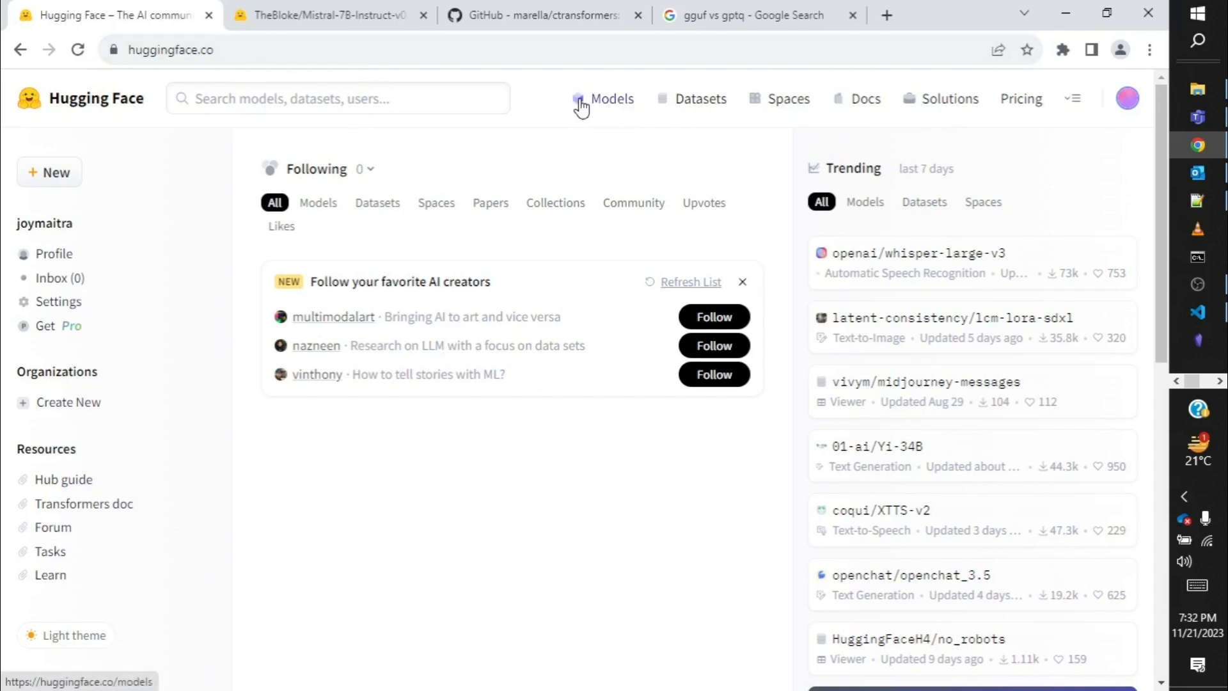
# Show the full Hugging Face Models catalogue and browse down through the task categories and trending models.
pyautogui.click(612, 99)
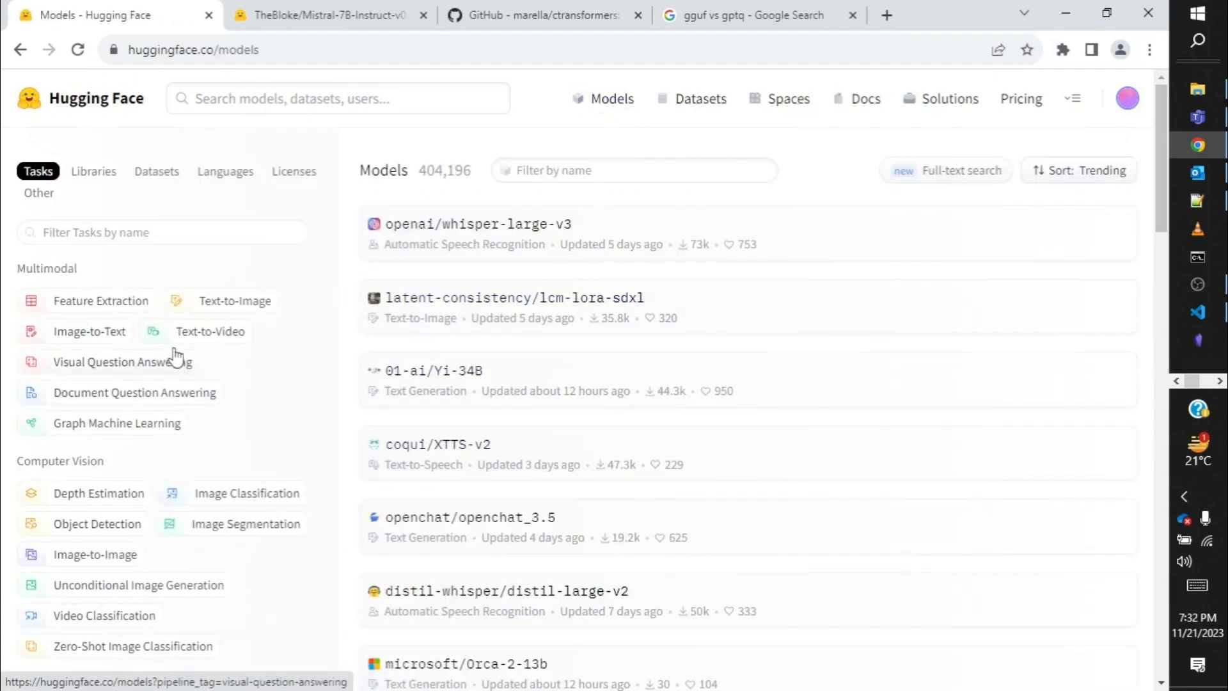
pyautogui.moveTo(501, 517)
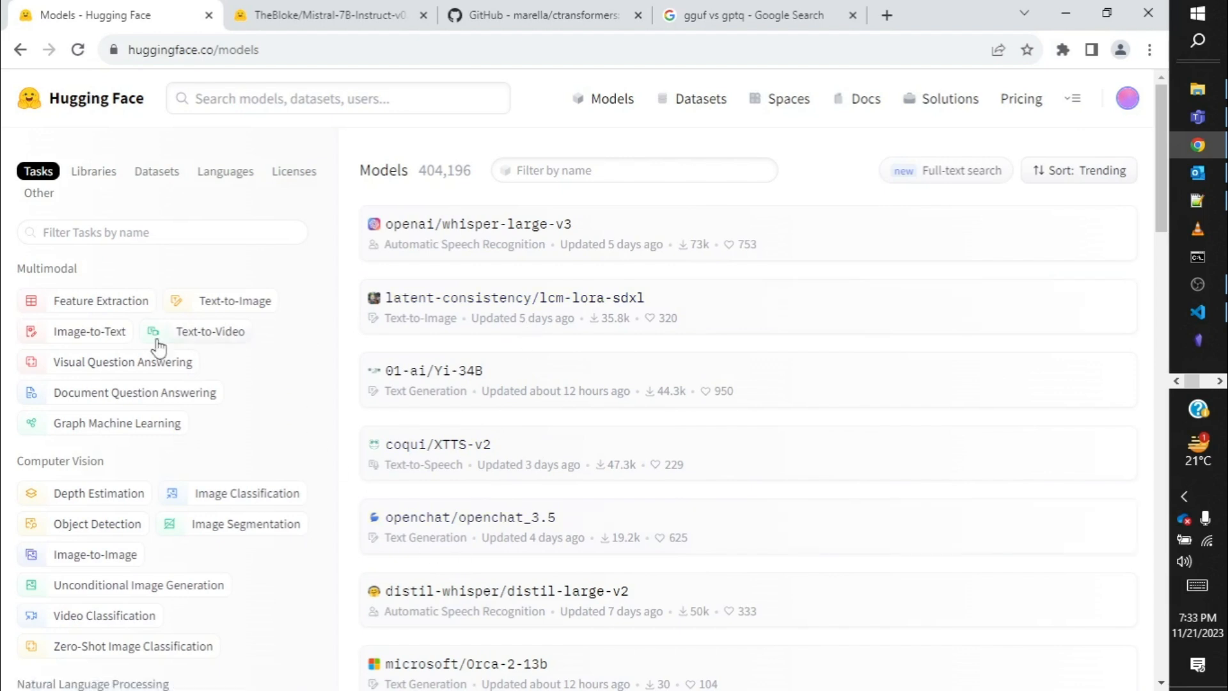
pyautogui.scroll(-3)
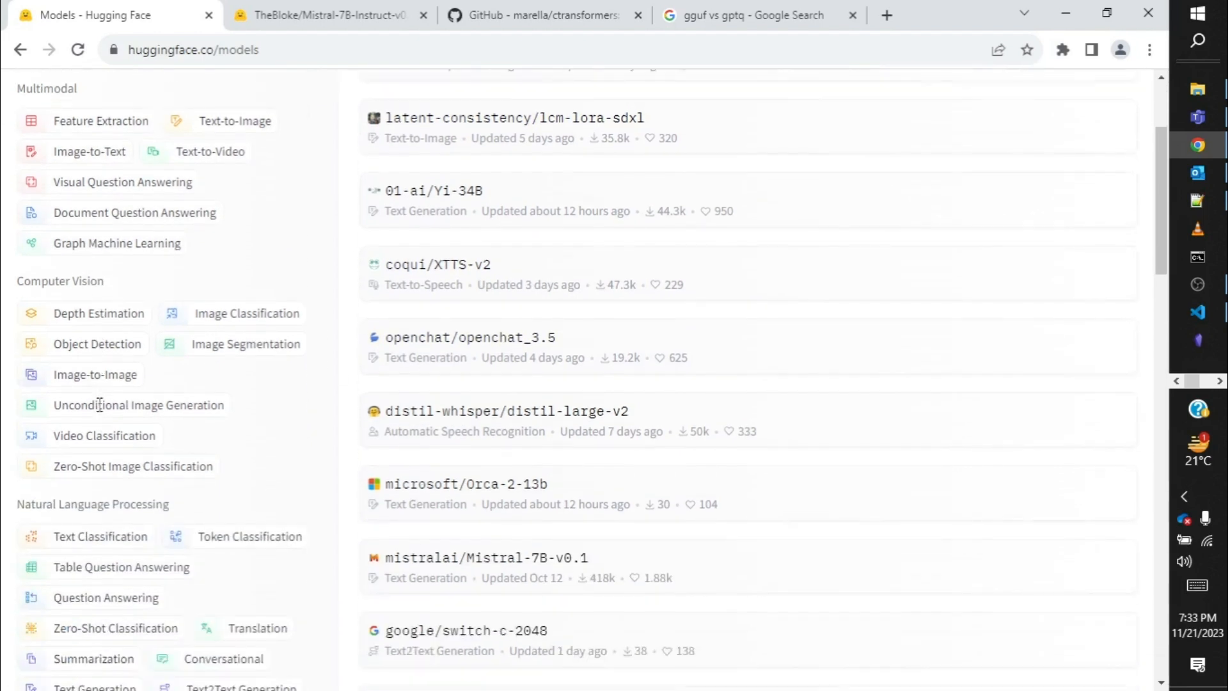
pyautogui.scroll(-3)
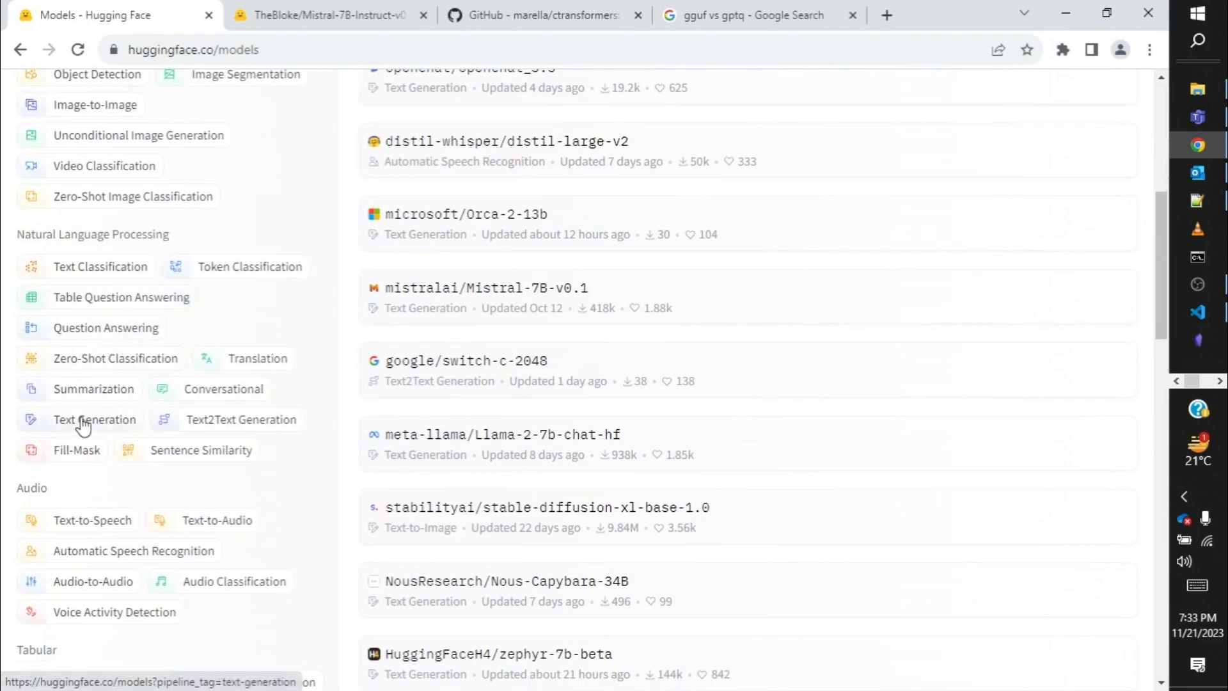
# Filter the catalogue to the Text Generation task and browse the trending results like Yi-34B and Mistral-7B.
pyautogui.click(94, 420)
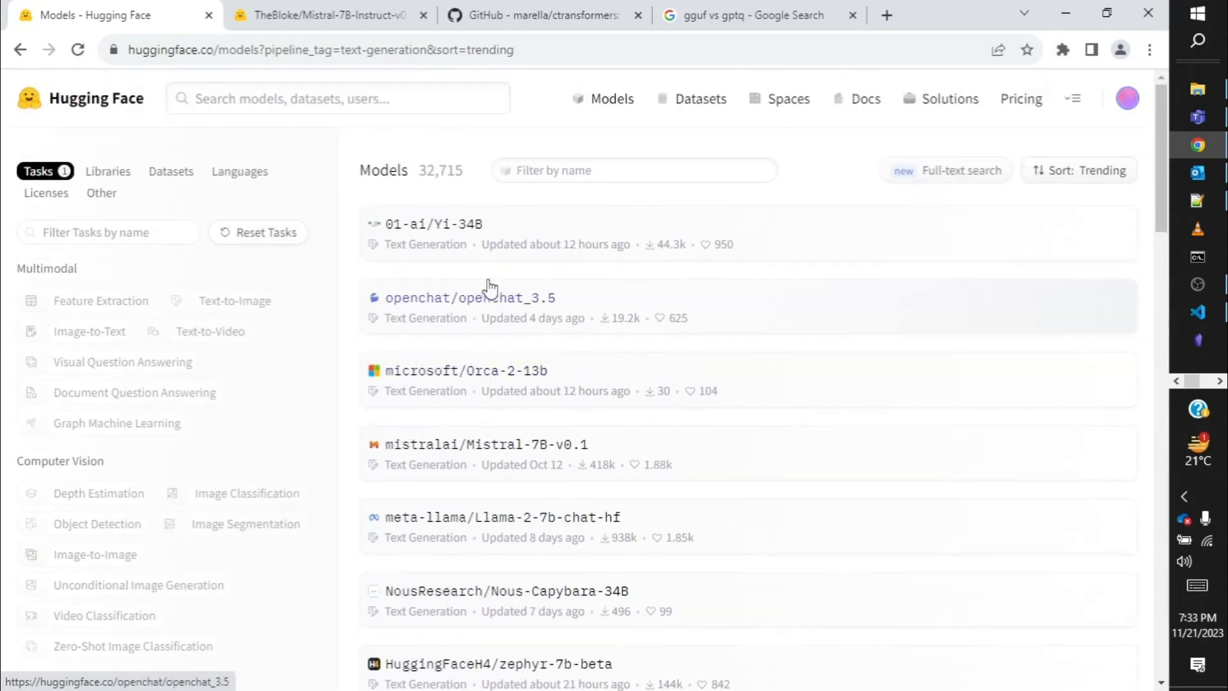
pyautogui.scroll(-3)
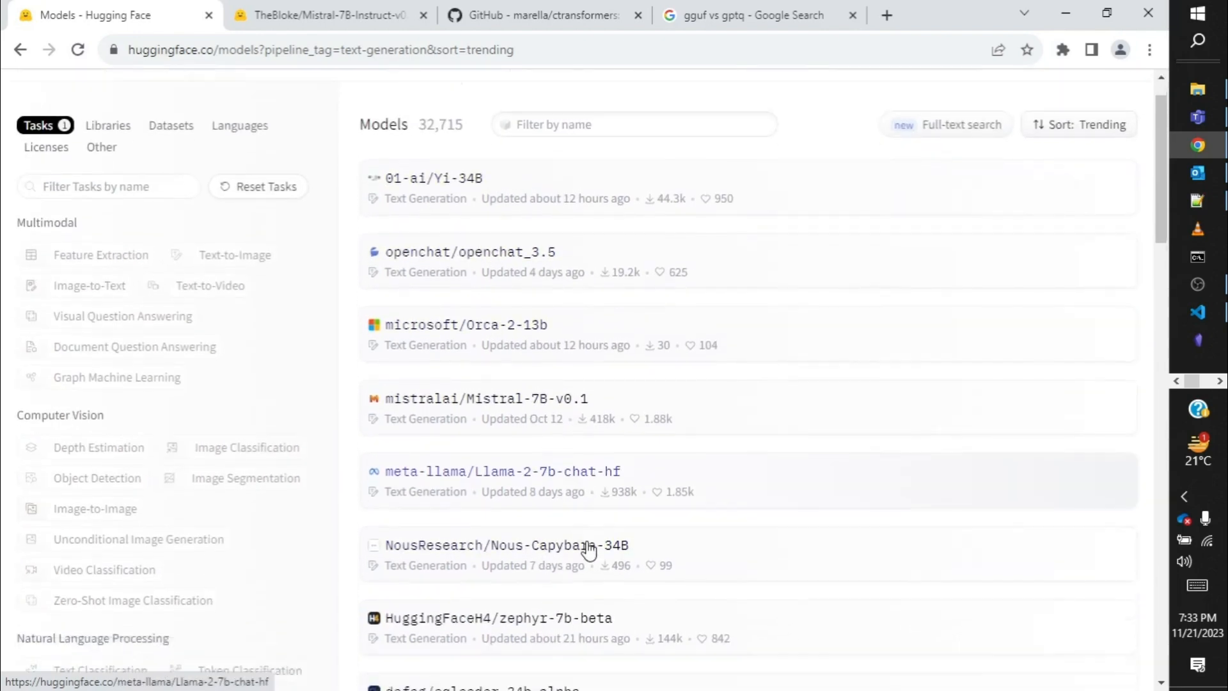
pyautogui.scroll(-3)
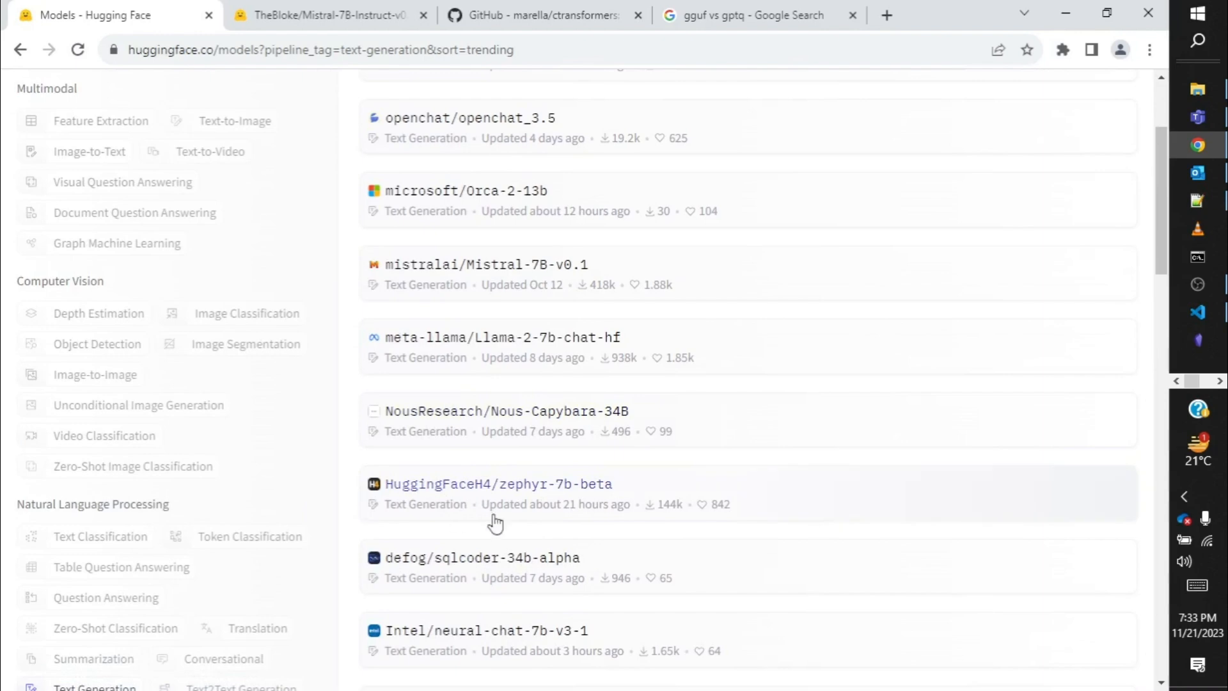
pyautogui.moveTo(687, 528)
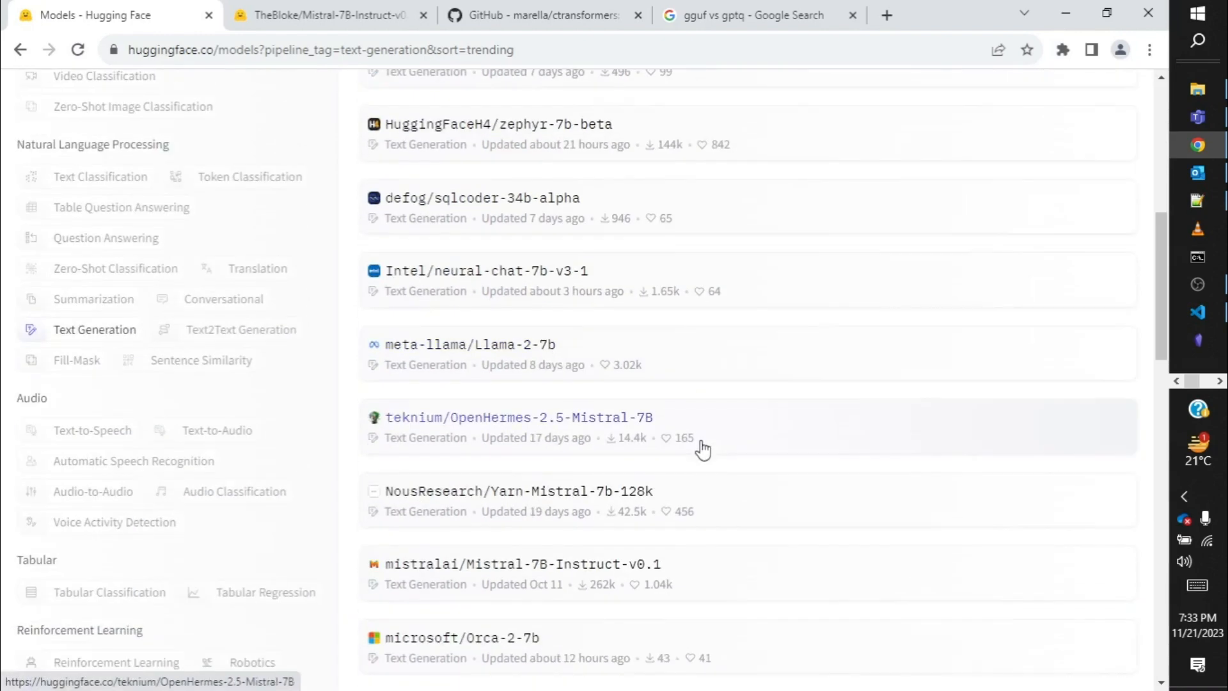
pyautogui.scroll(-3)
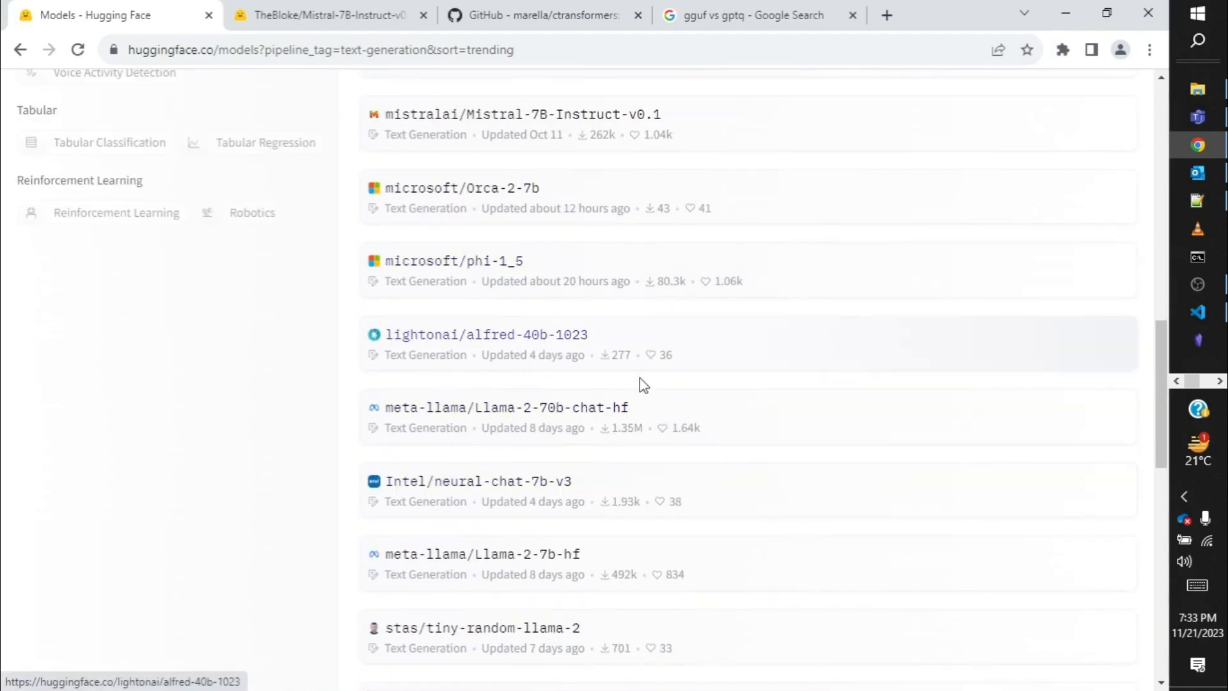
pyautogui.moveTo(675, 413)
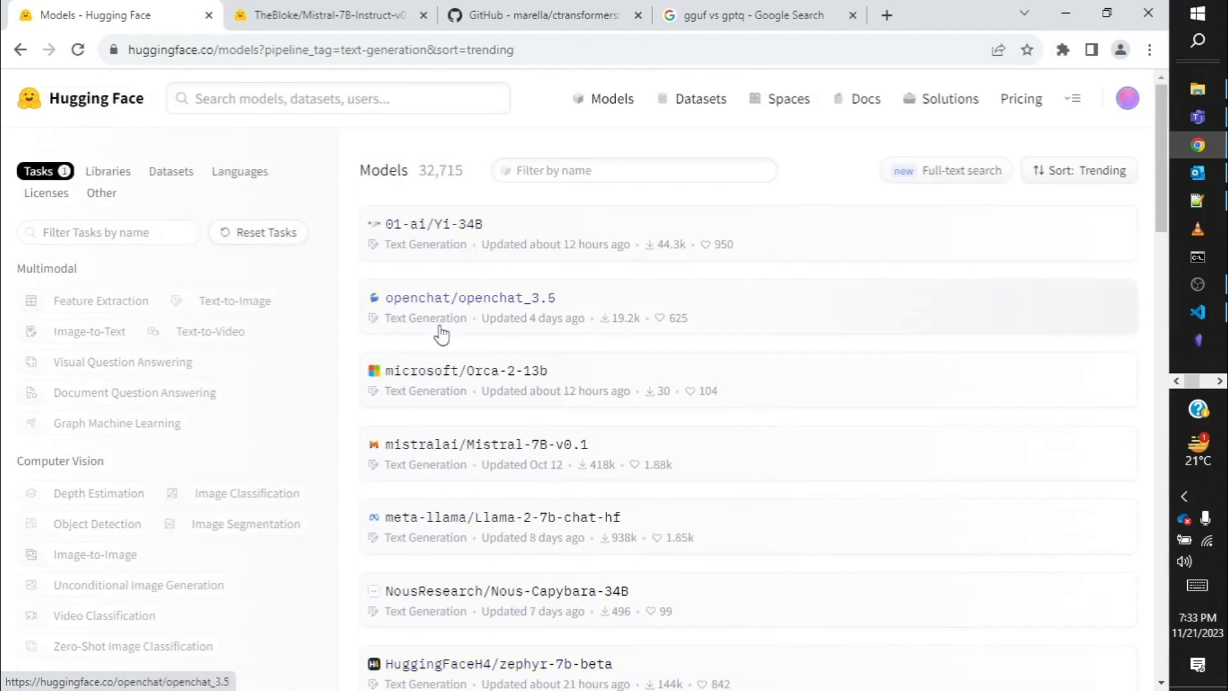
pyautogui.moveTo(521, 538)
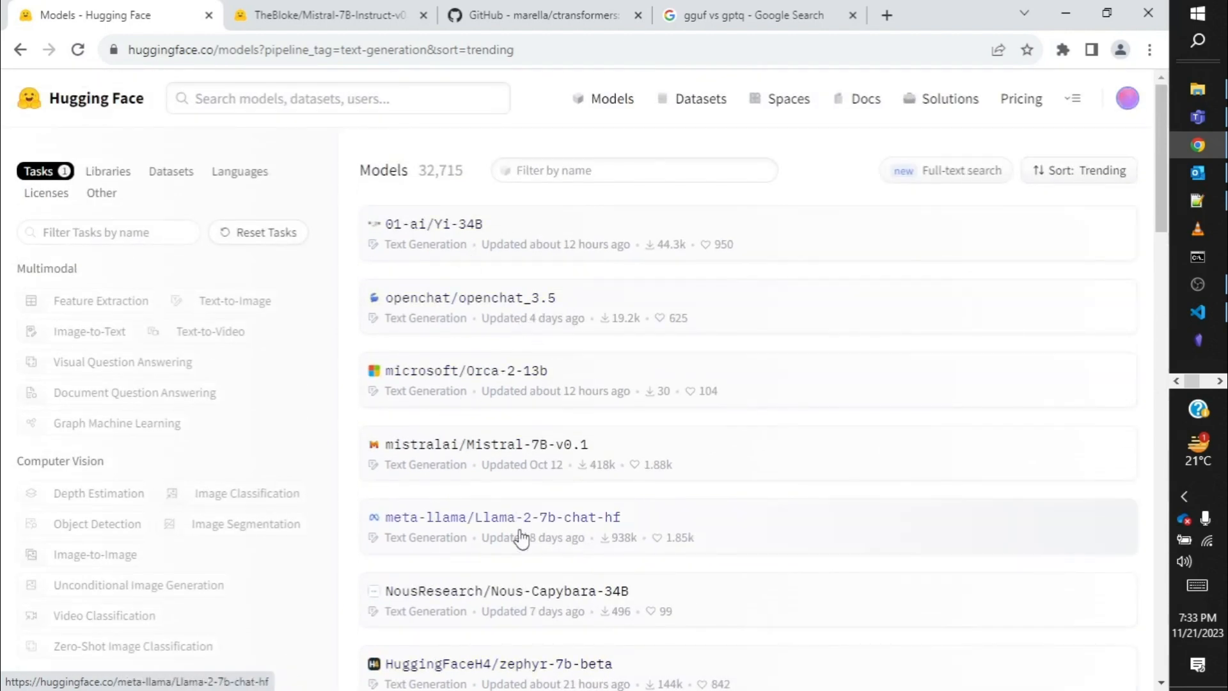
pyautogui.scroll(-3)
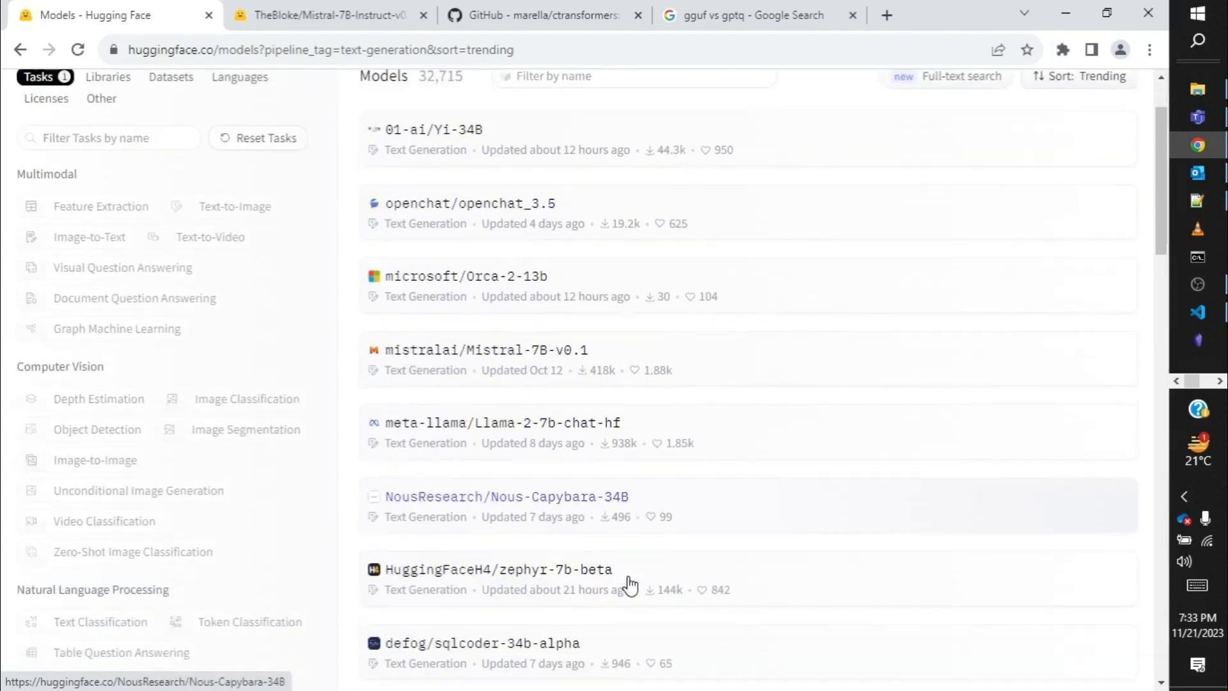
pyautogui.scroll(-3)
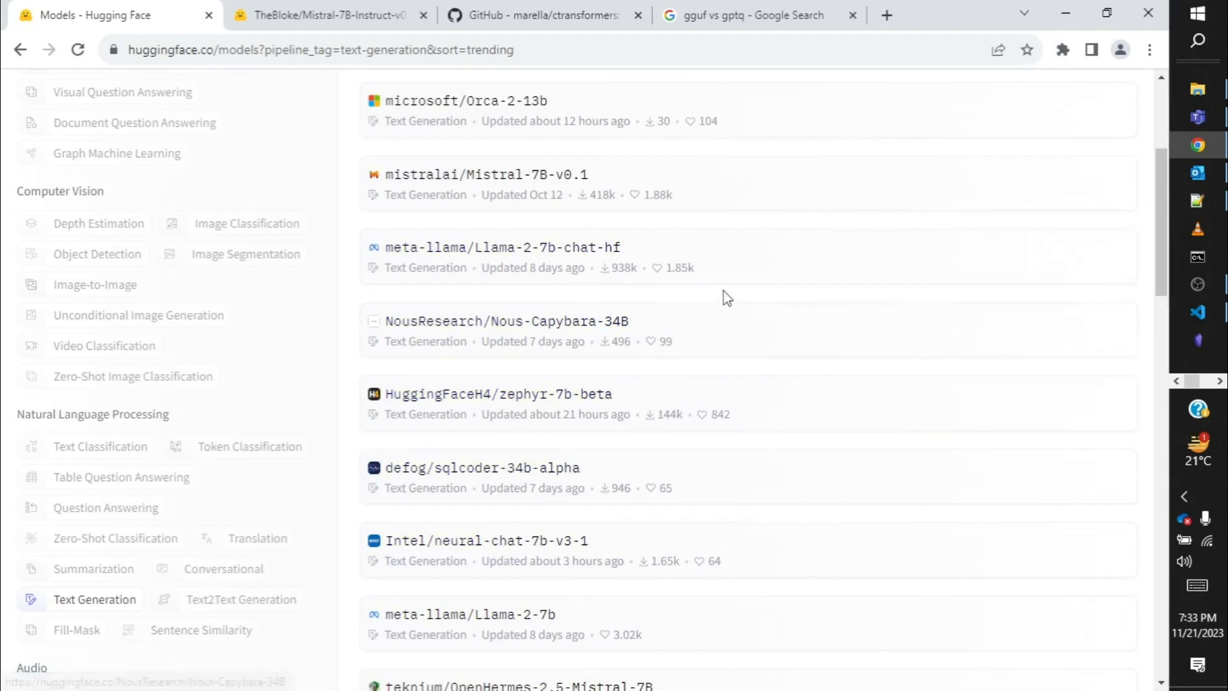
pyautogui.moveTo(653, 232)
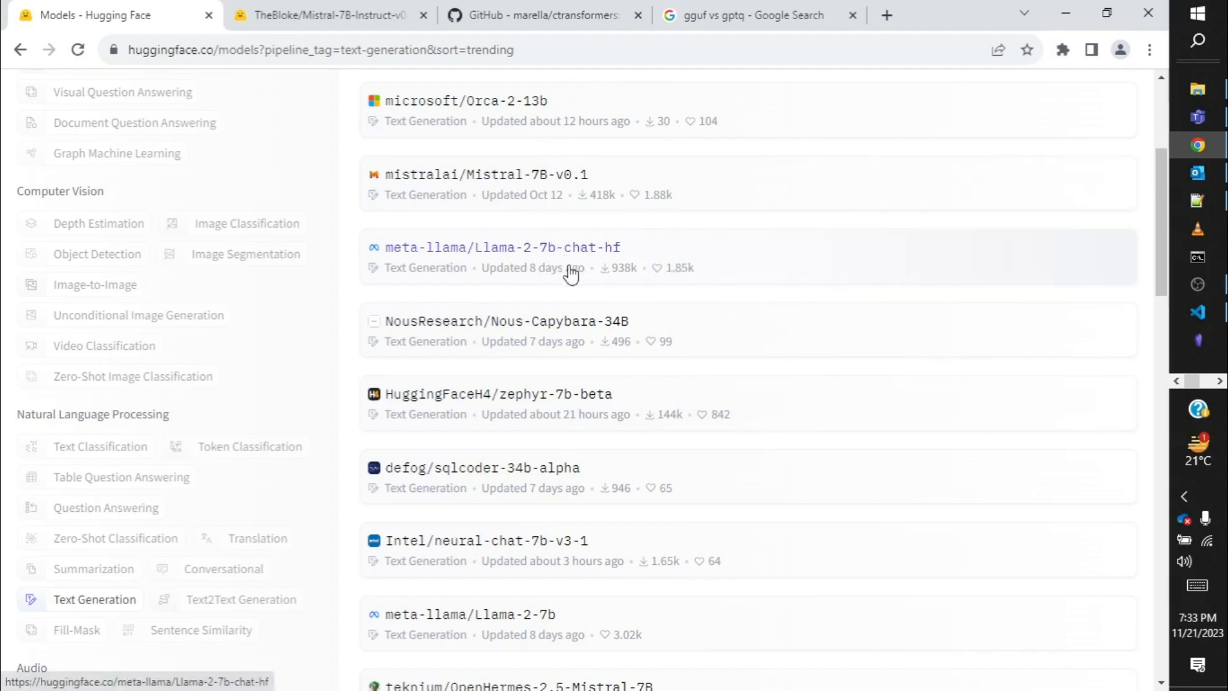
pyautogui.moveTo(549, 251)
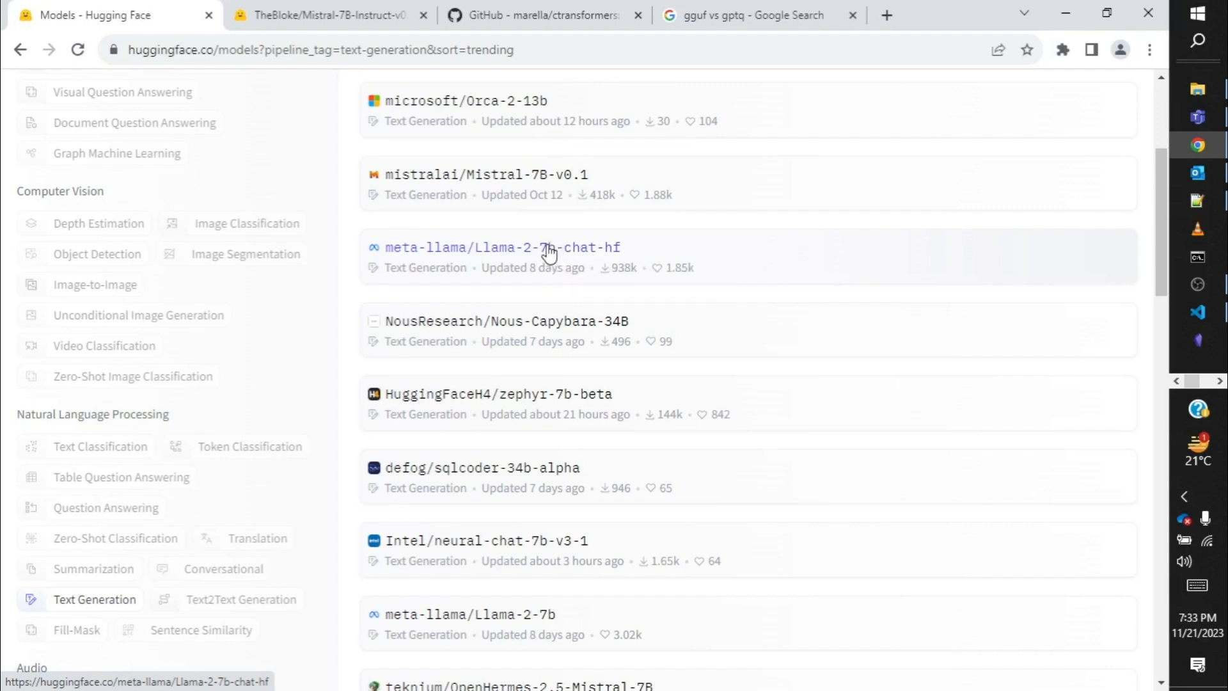
pyautogui.moveTo(538, 251)
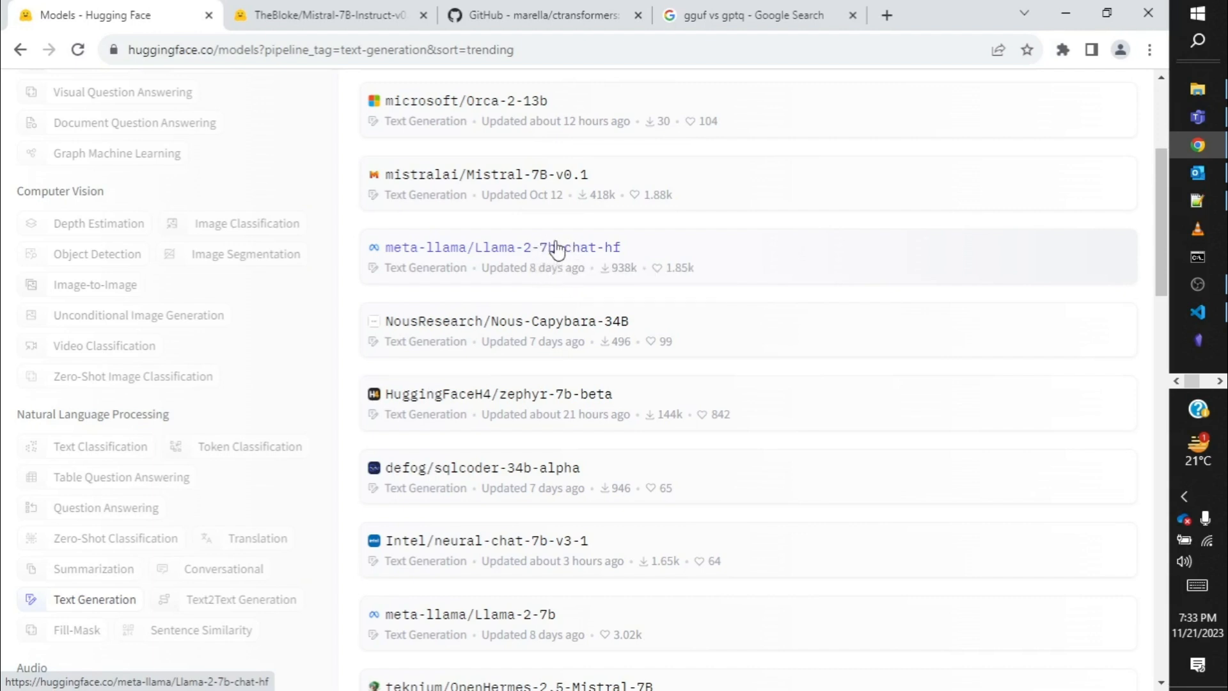
pyautogui.moveTo(739, 228)
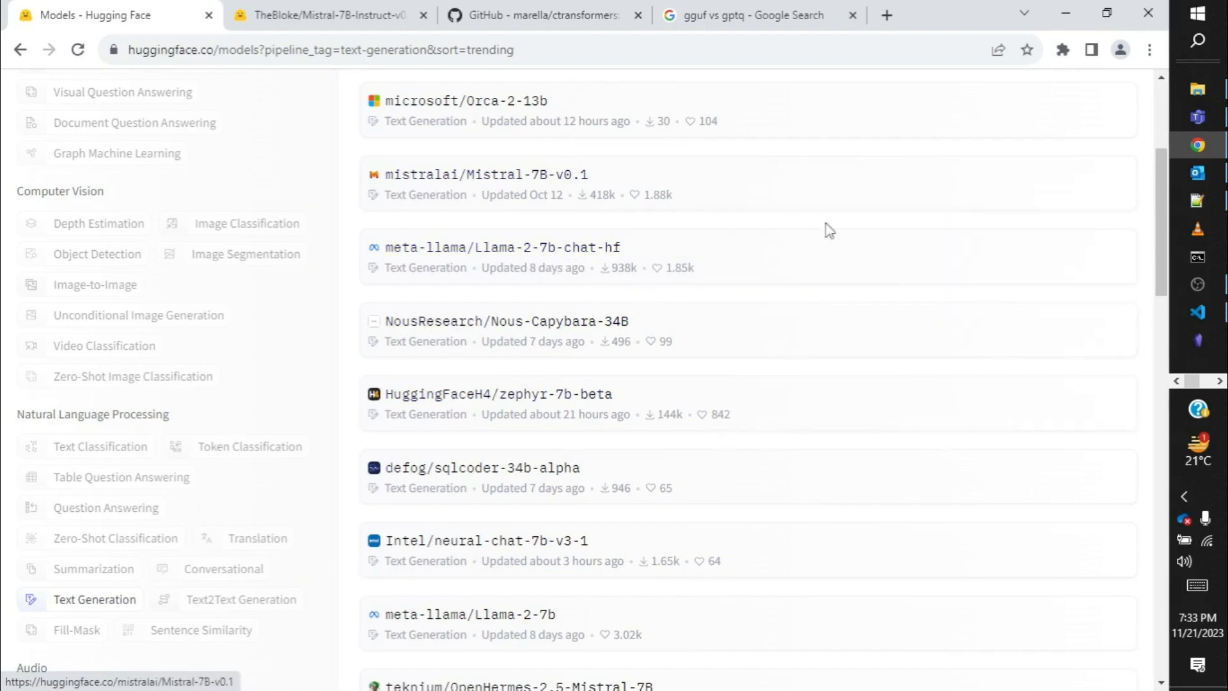
pyautogui.moveTo(560, 251)
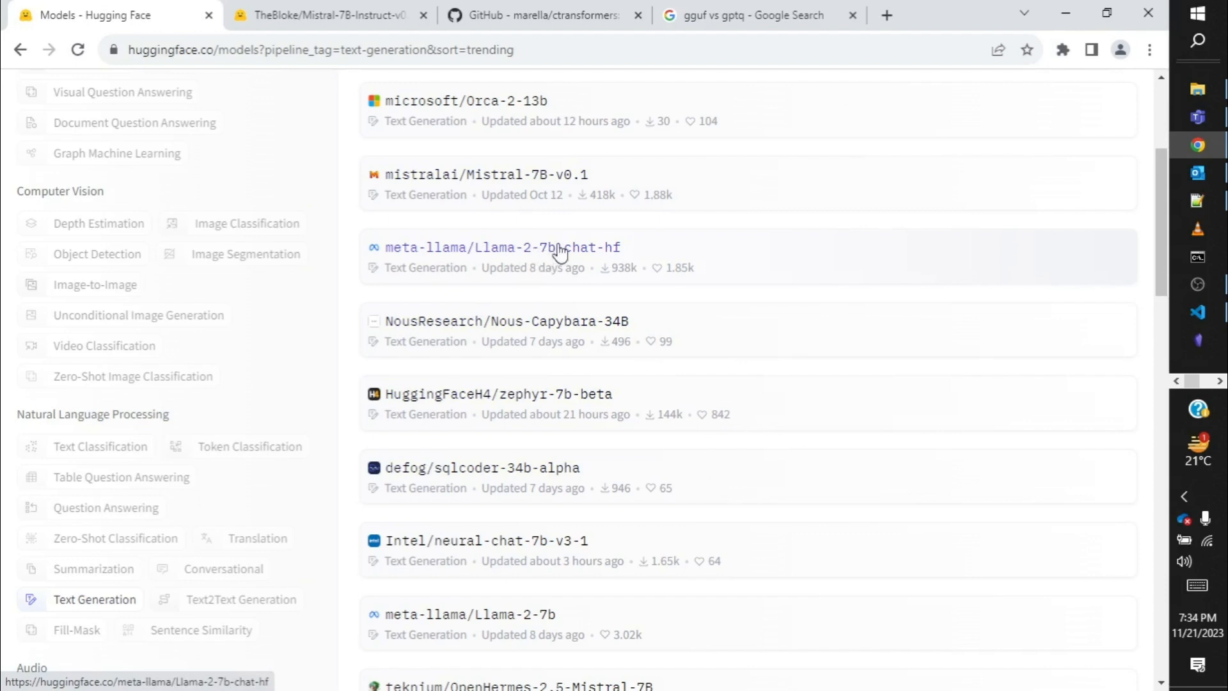
pyautogui.moveTo(662, 160)
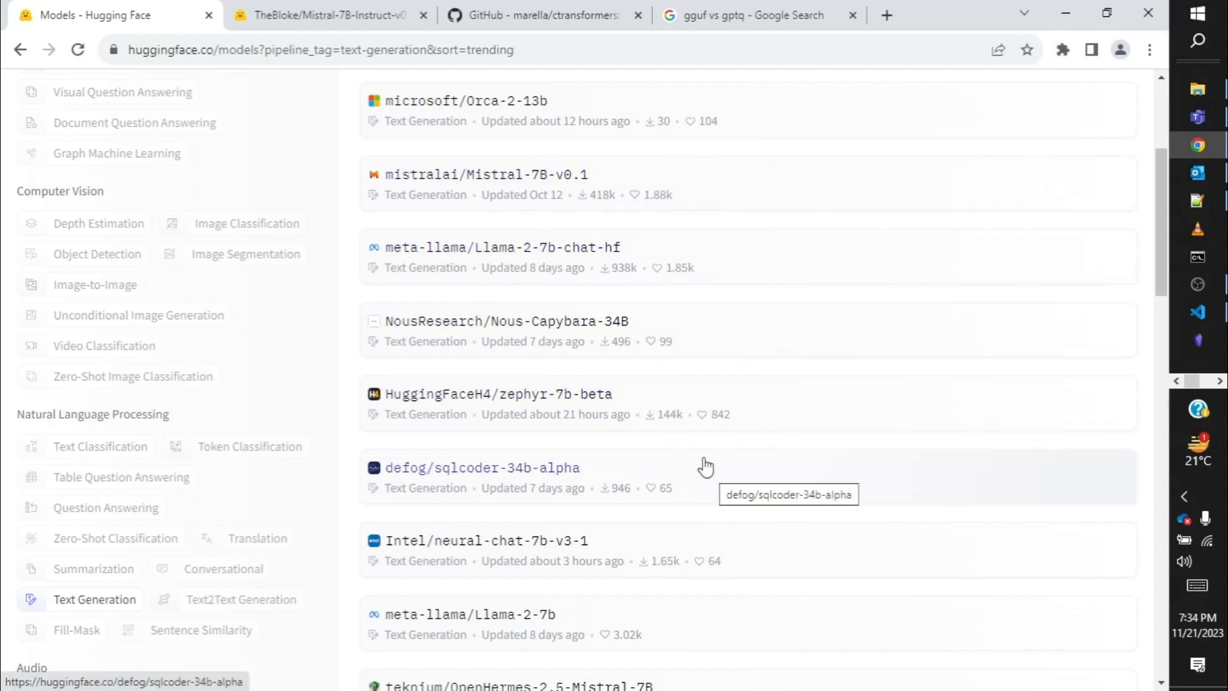
pyautogui.moveTo(696, 410)
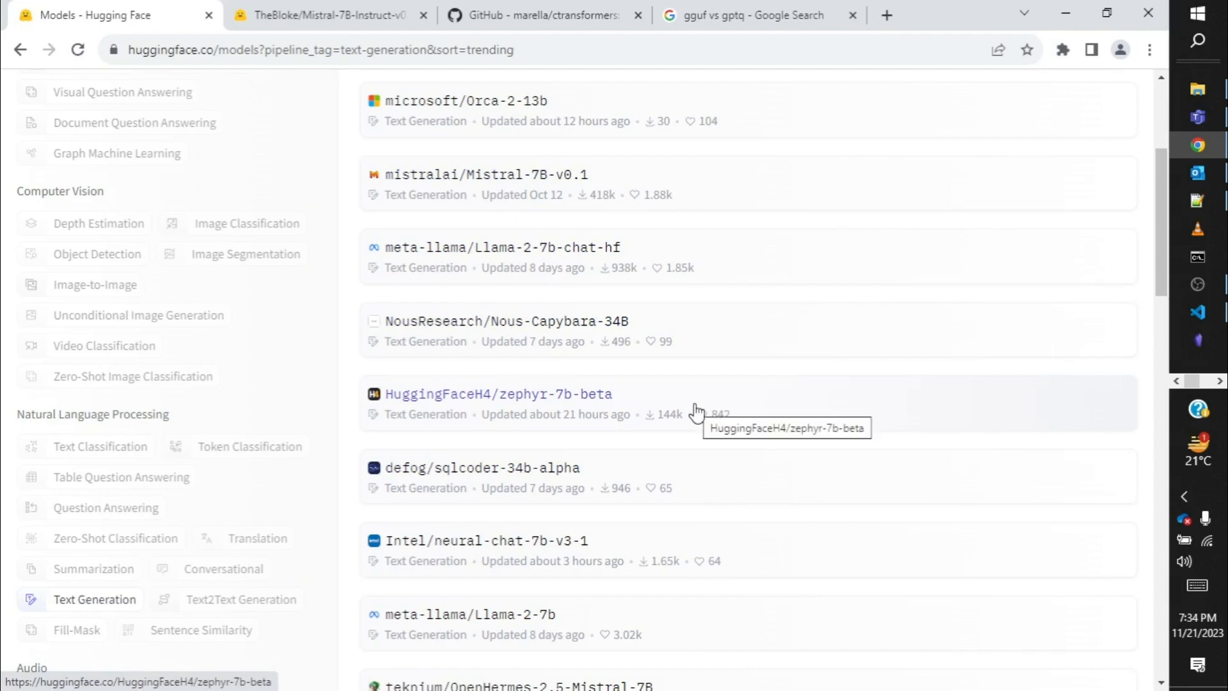
pyautogui.moveTo(545, 259)
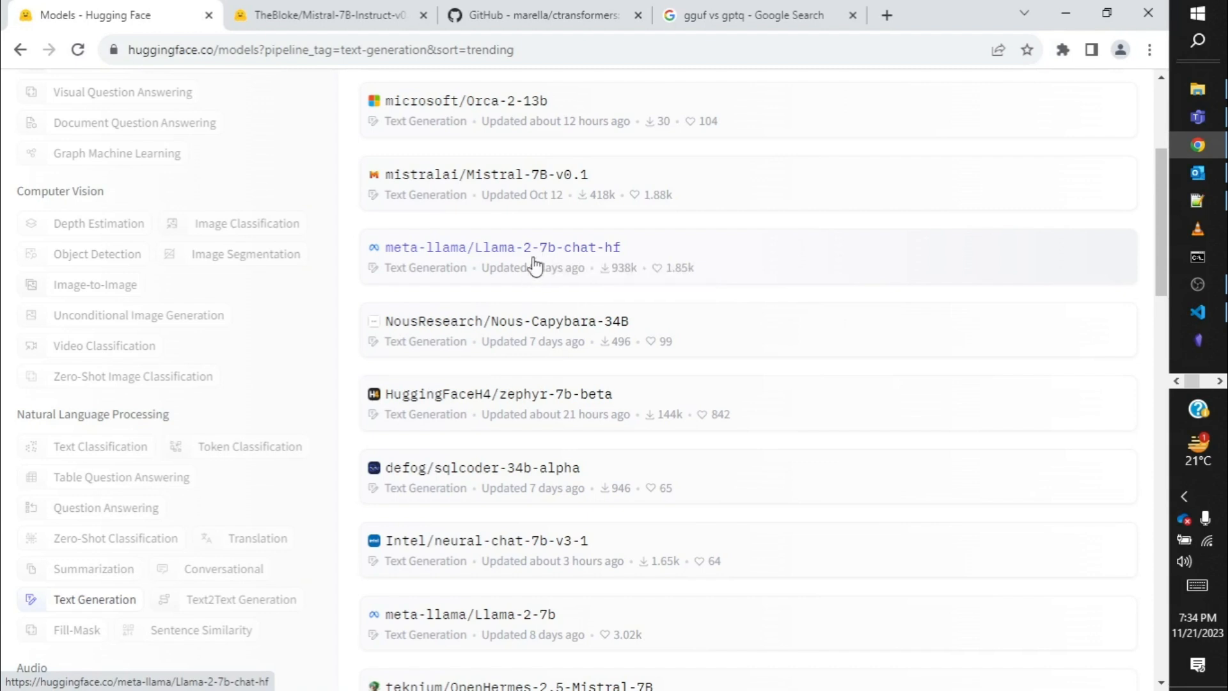
pyautogui.moveTo(805, 230)
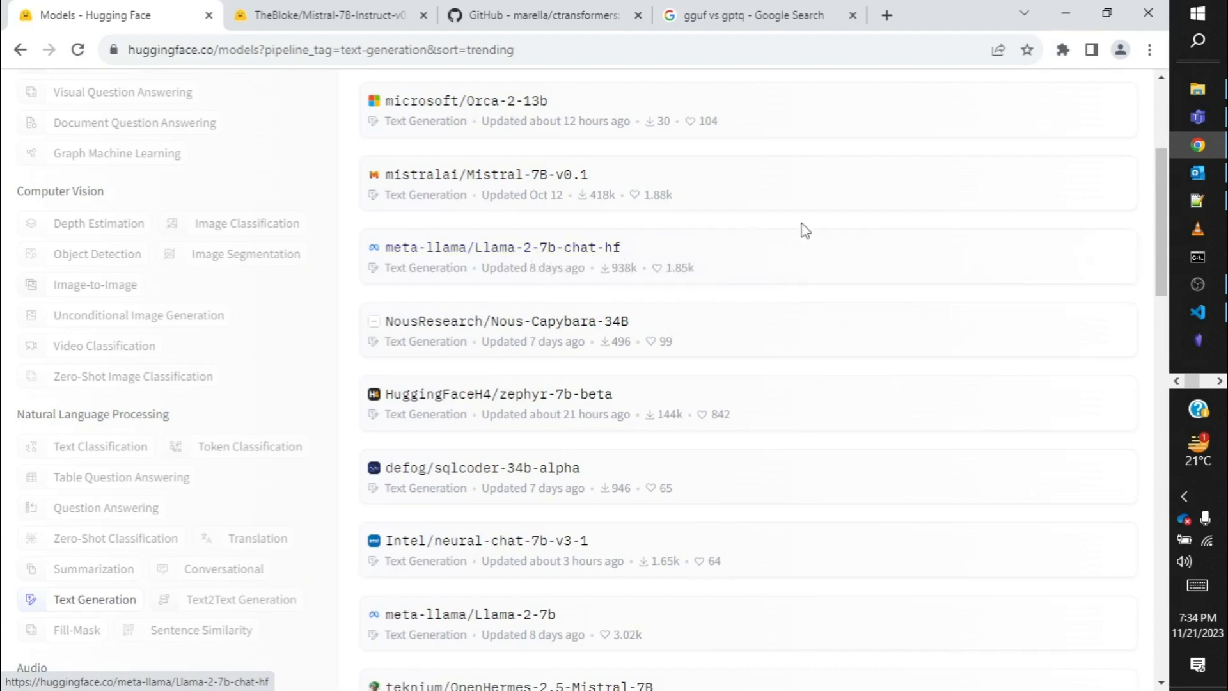
pyautogui.moveTo(816, 219)
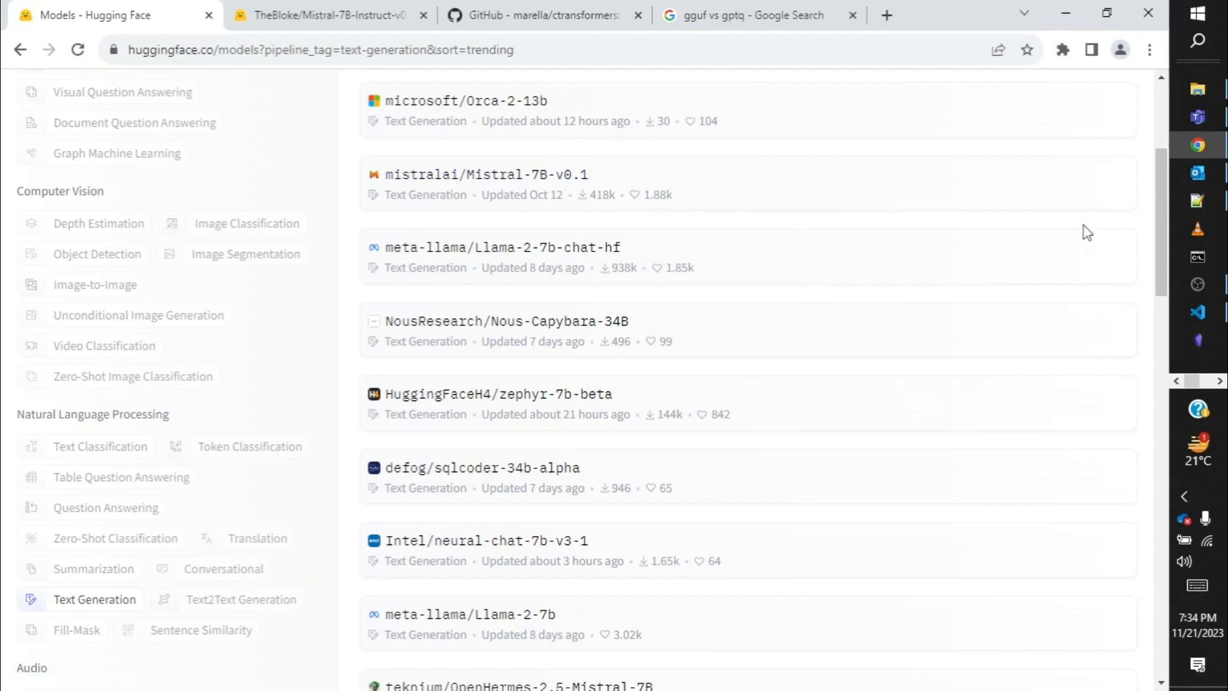
pyautogui.moveTo(1047, 227)
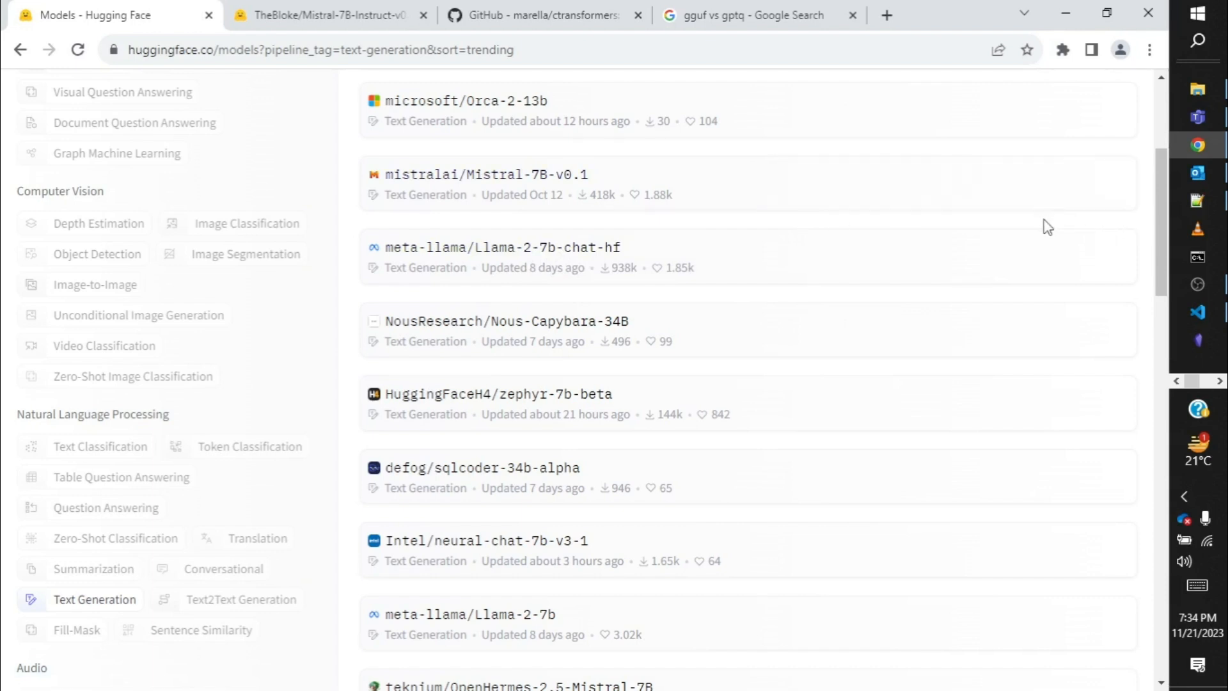
pyautogui.moveTo(996, 228)
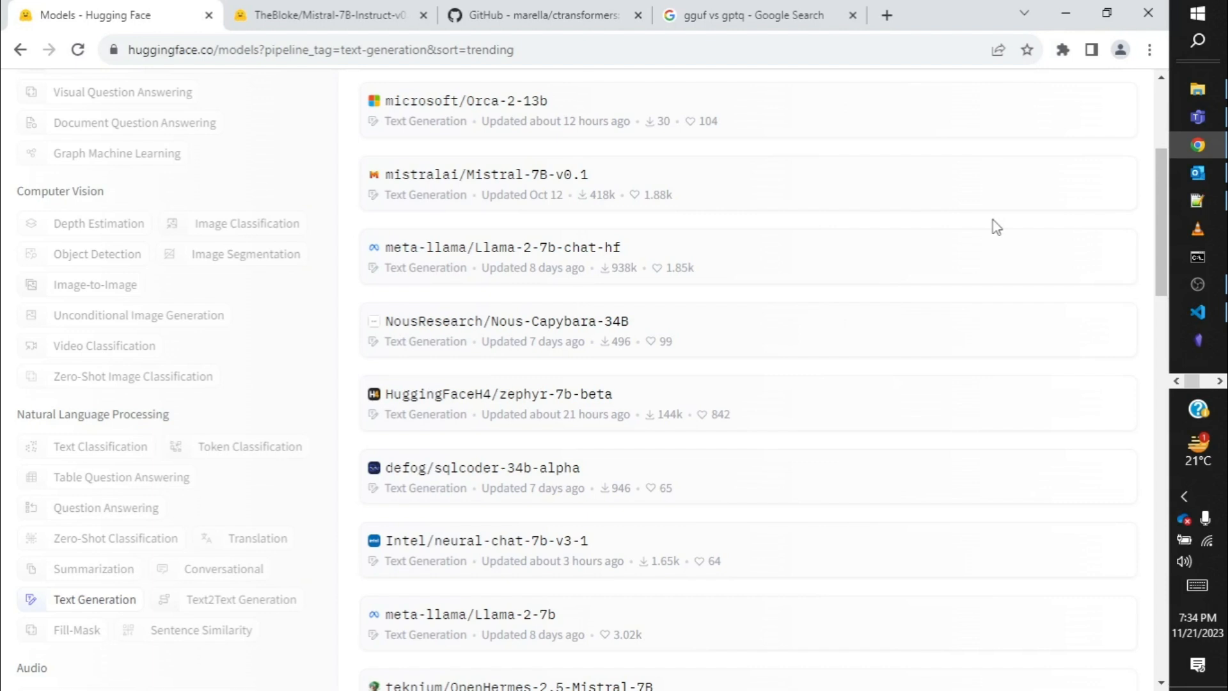
pyautogui.moveTo(689, 266)
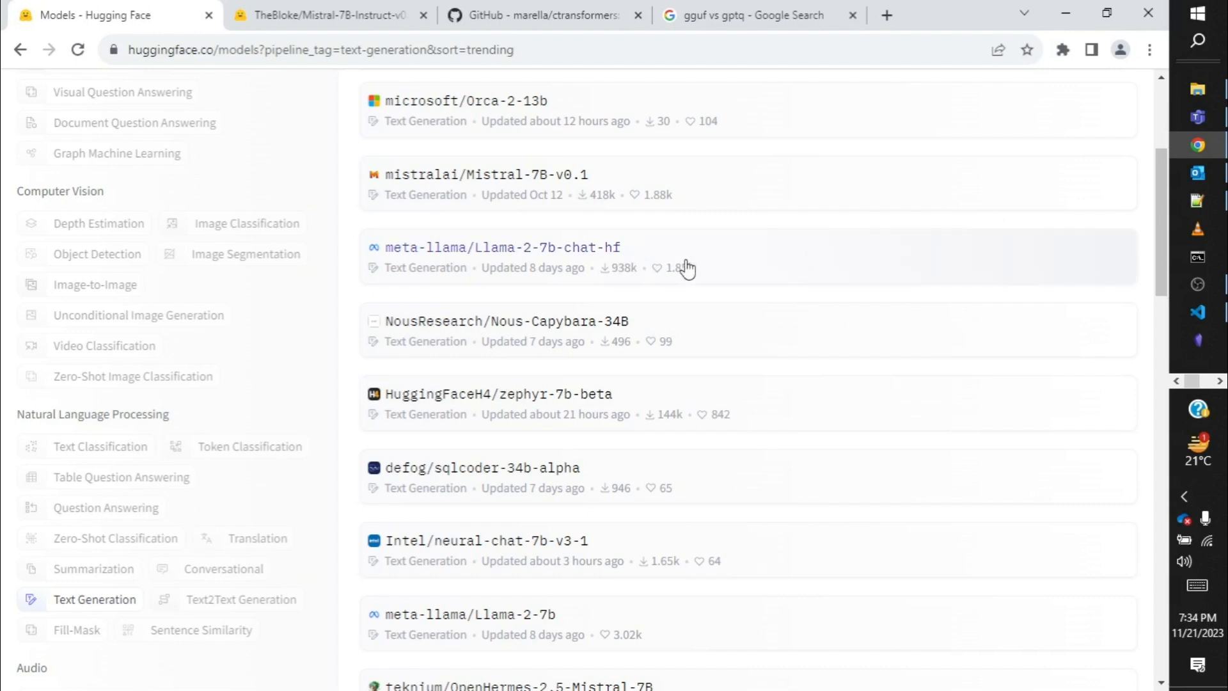
pyautogui.moveTo(564, 414)
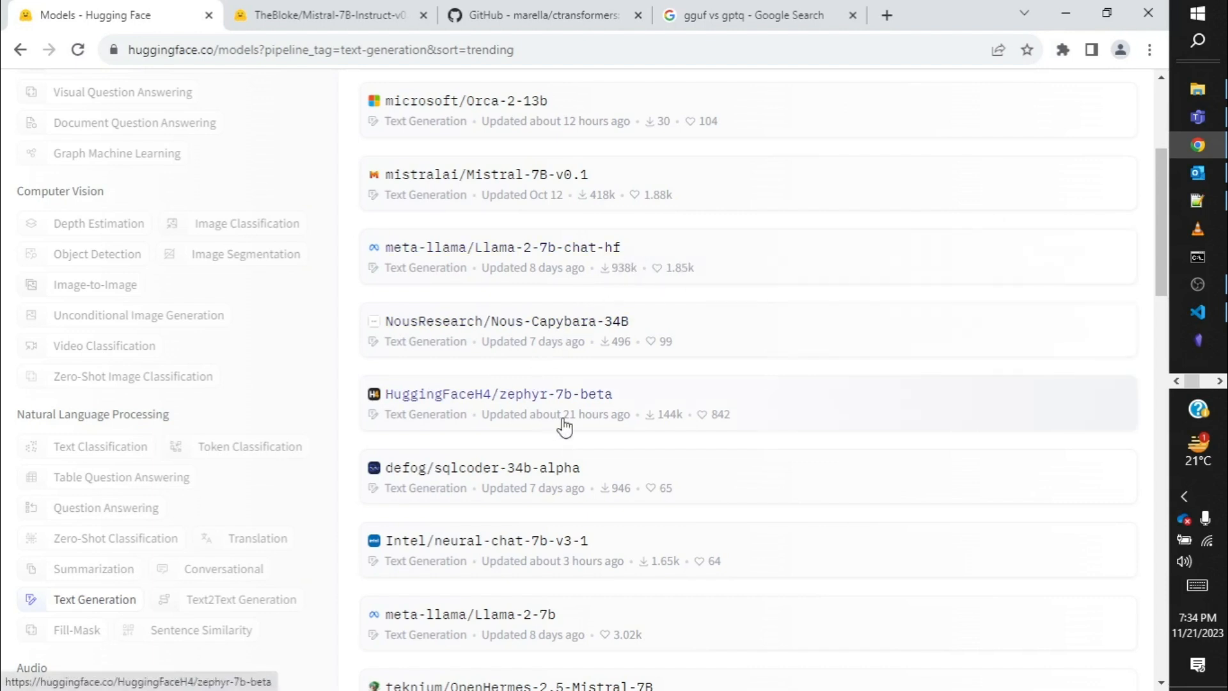
pyautogui.moveTo(764, 469)
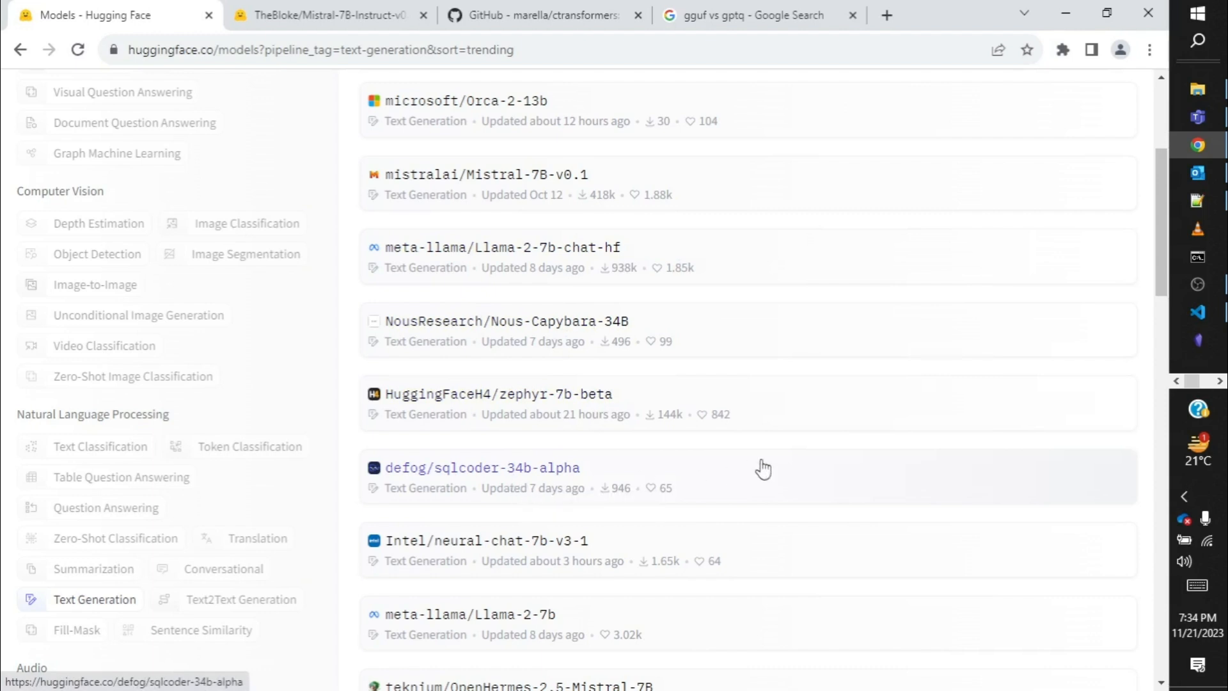
pyautogui.scroll(-3)
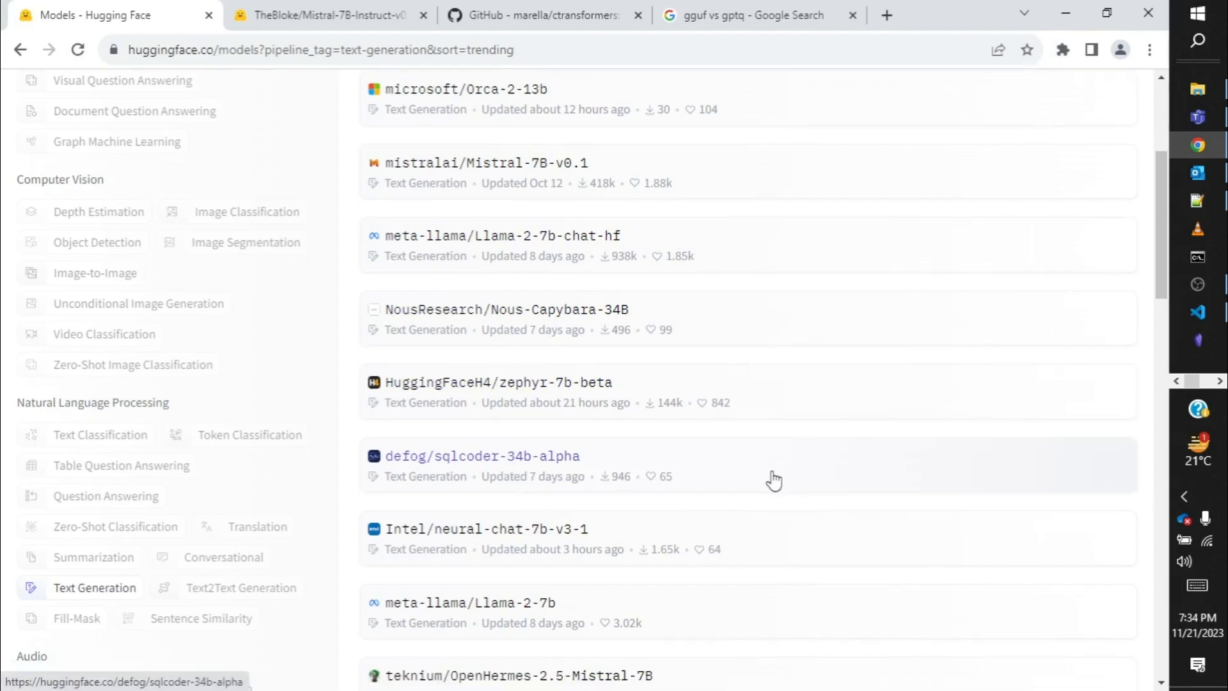
pyautogui.scroll(-3)
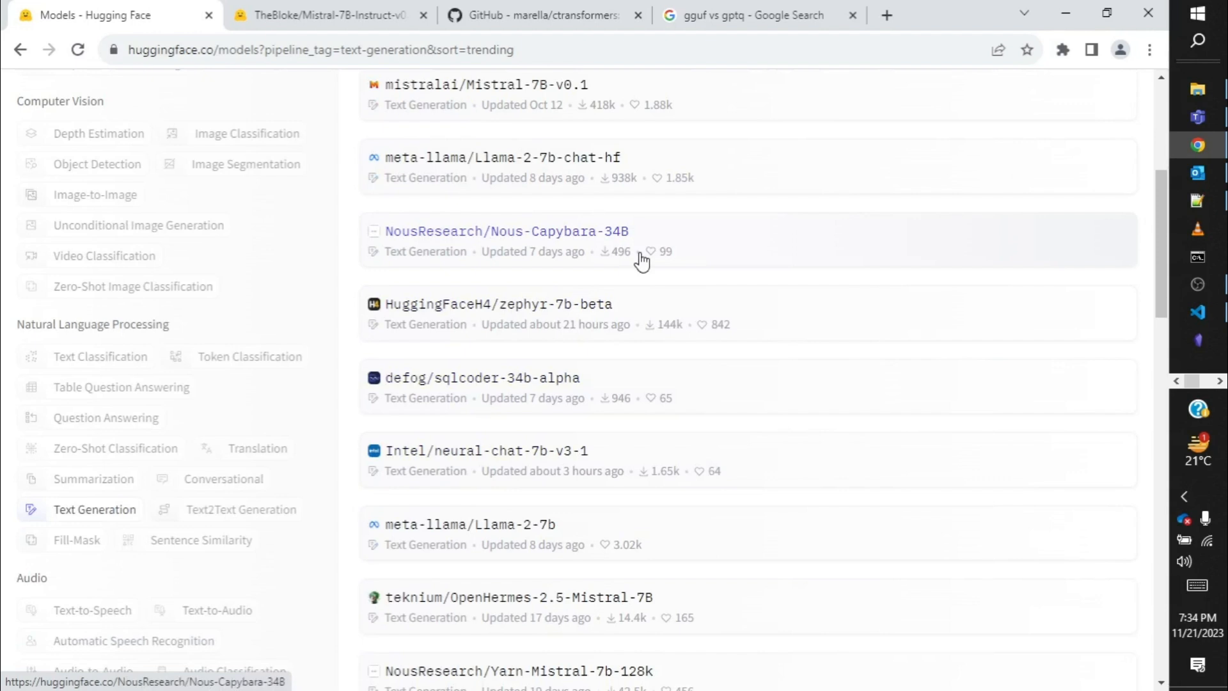
pyautogui.moveTo(537, 165)
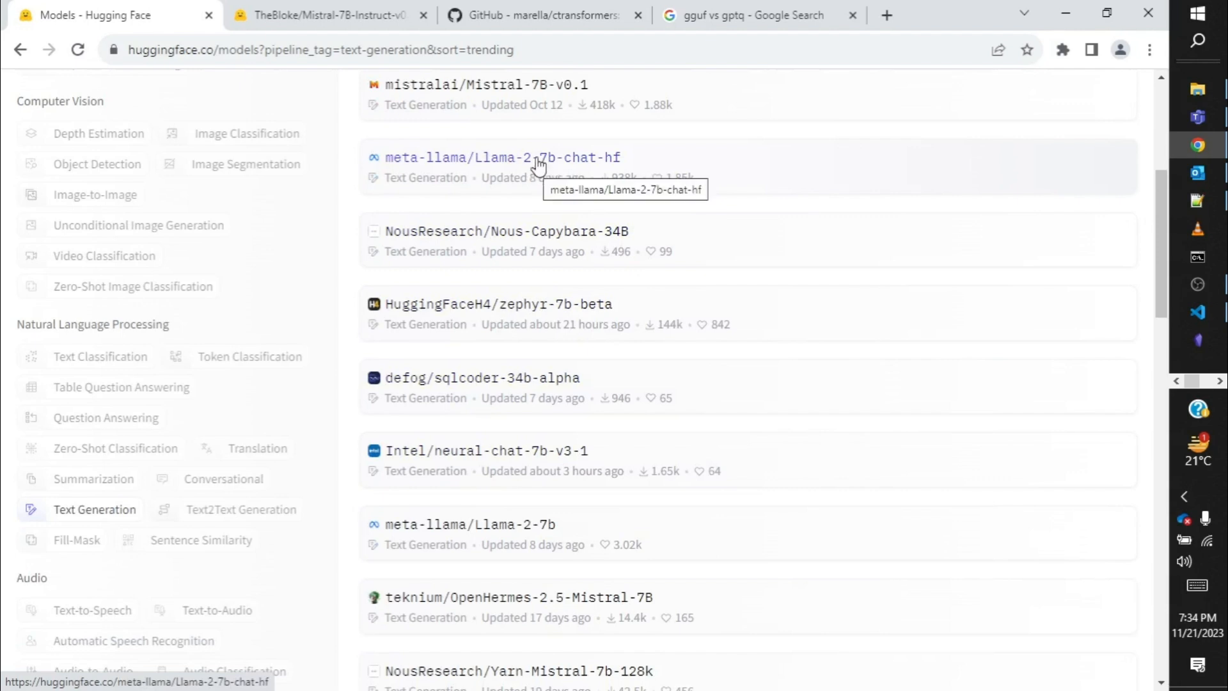
pyautogui.moveTo(634, 174)
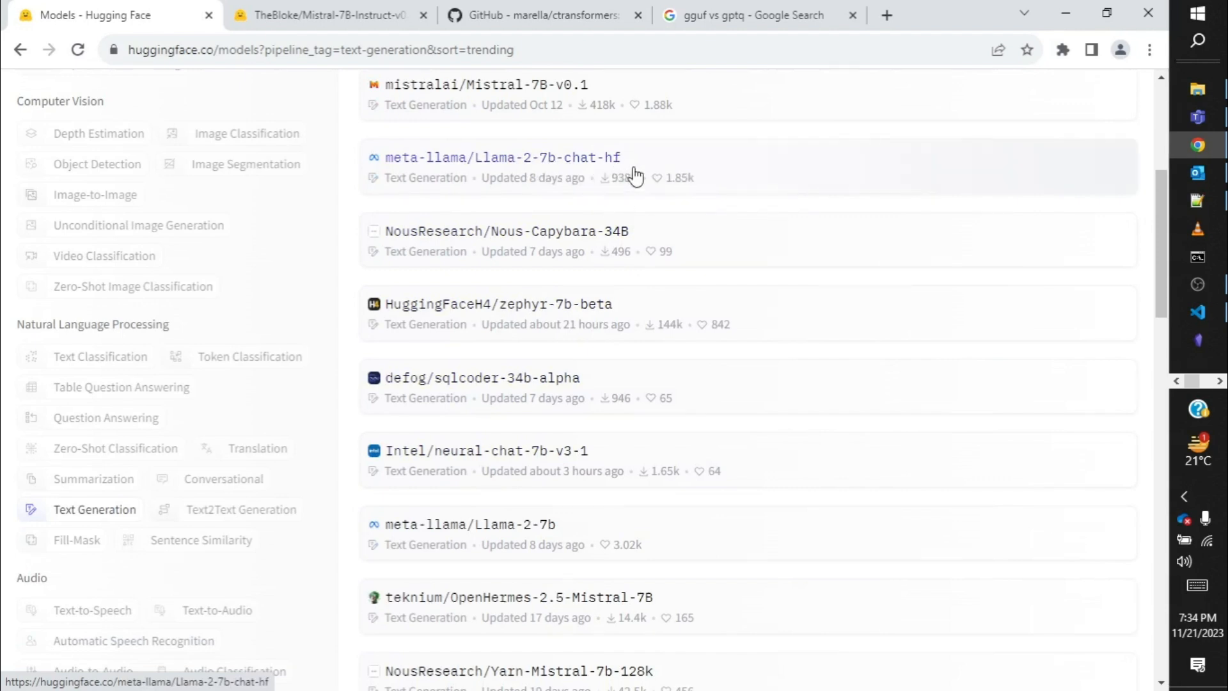
pyautogui.moveTo(929, 207)
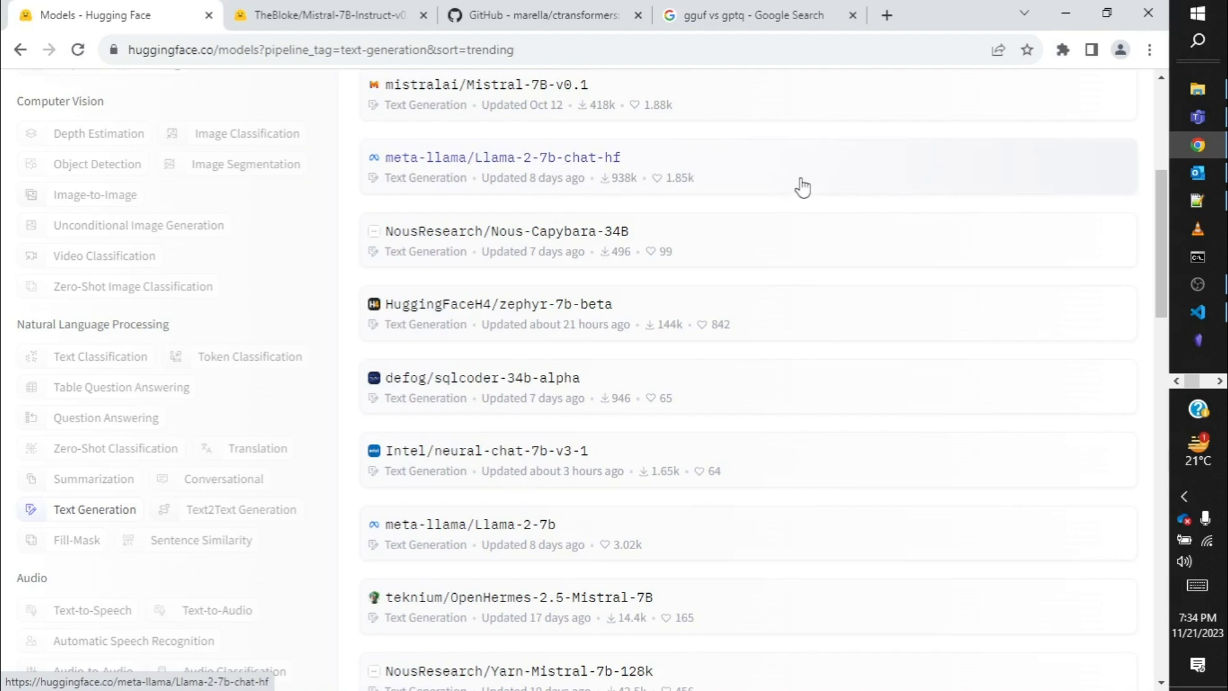
pyautogui.moveTo(795, 174)
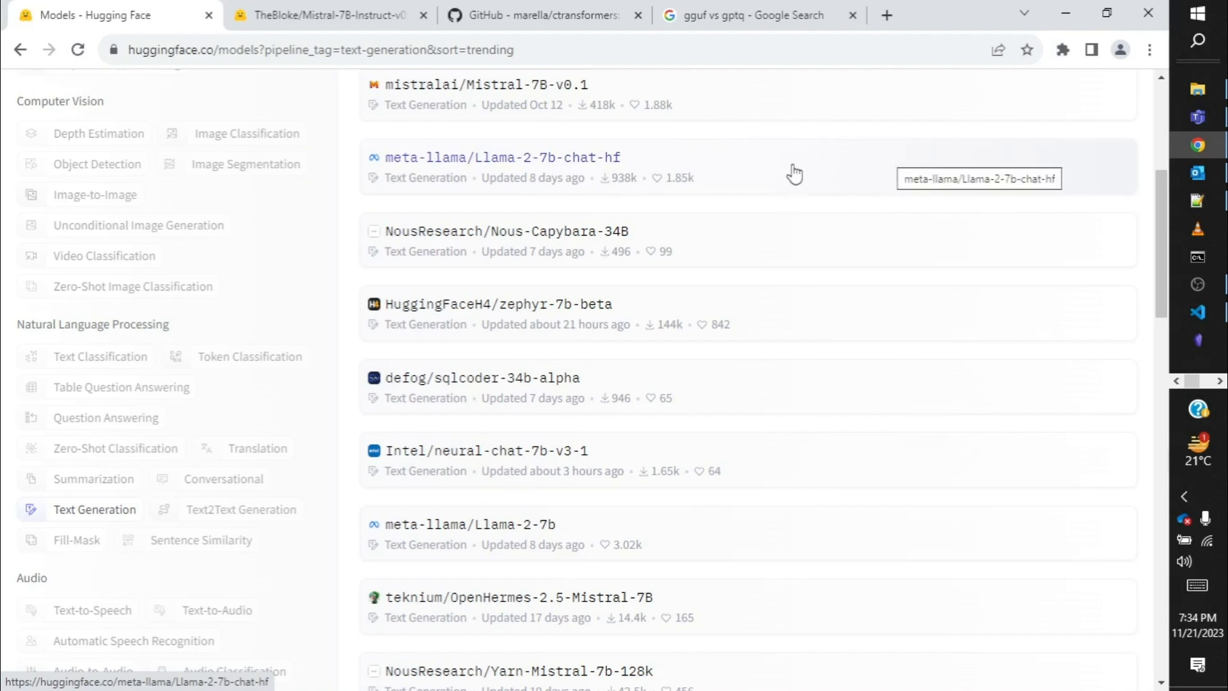
pyautogui.moveTo(790, 172)
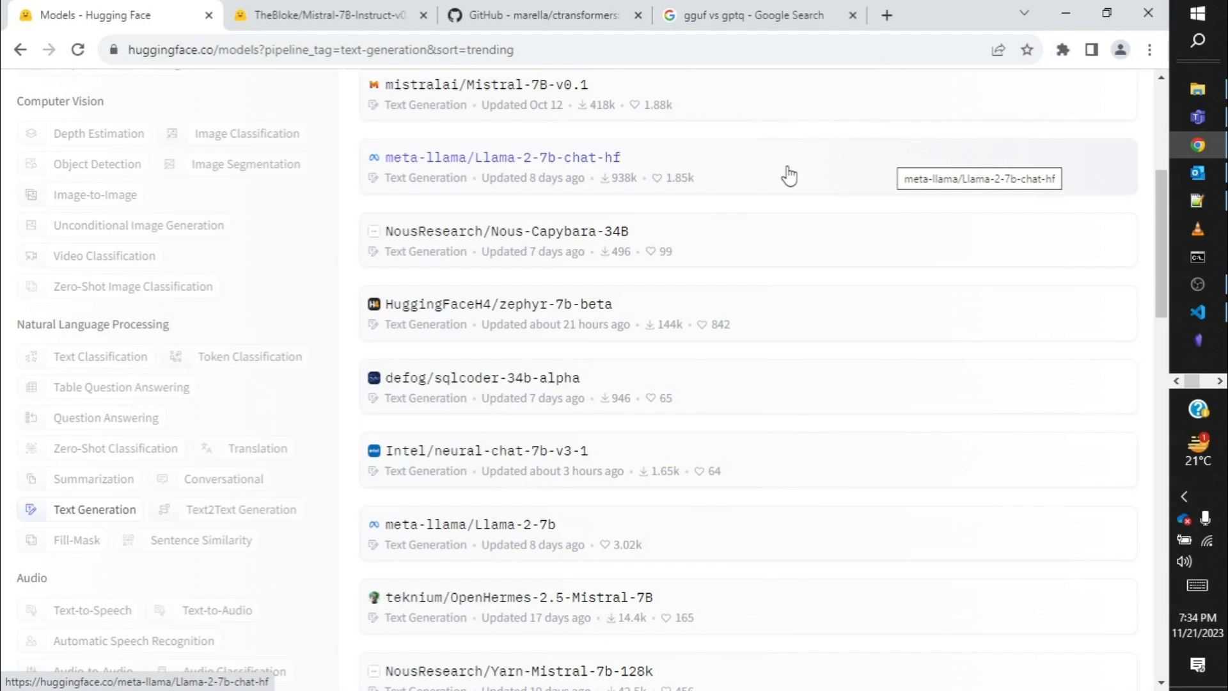
pyautogui.moveTo(734, 166)
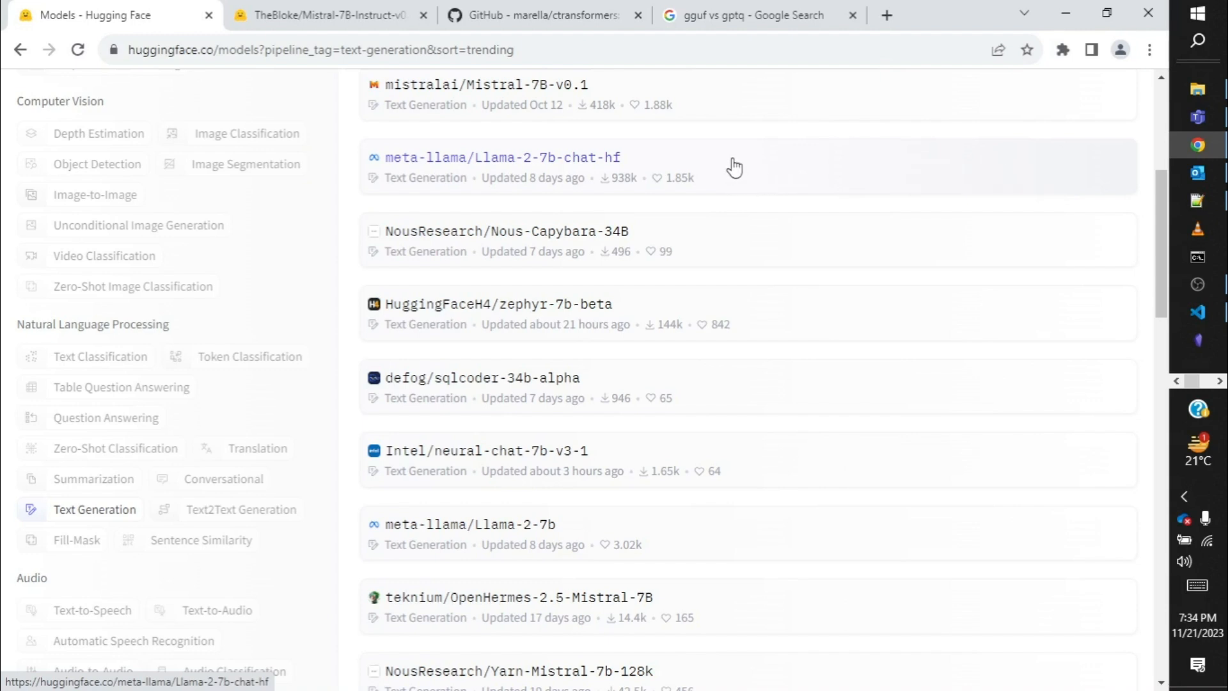
pyautogui.moveTo(741, 148)
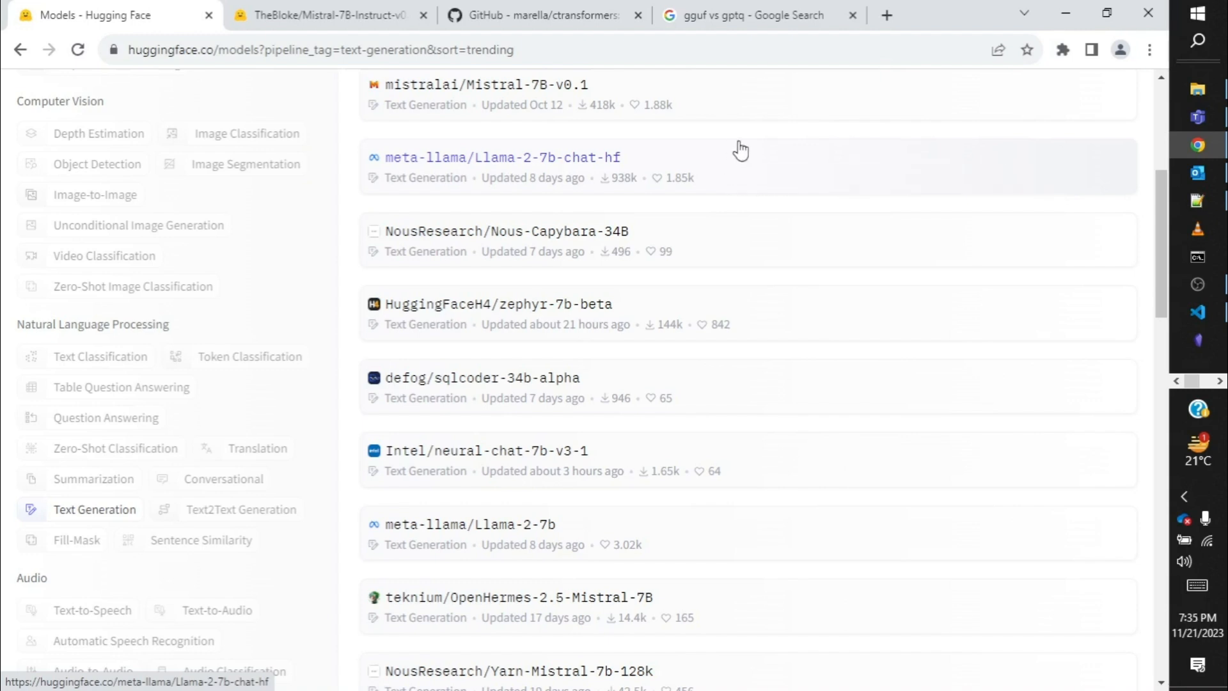
pyautogui.moveTo(749, 148)
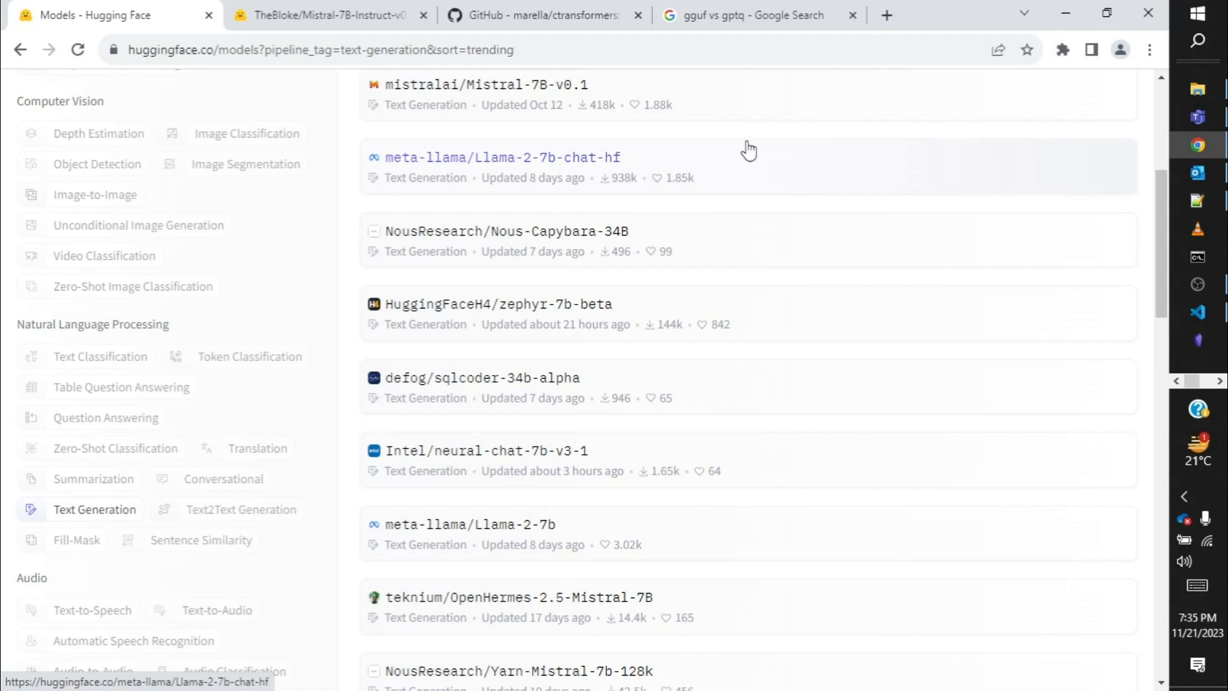
pyautogui.moveTo(745, 152)
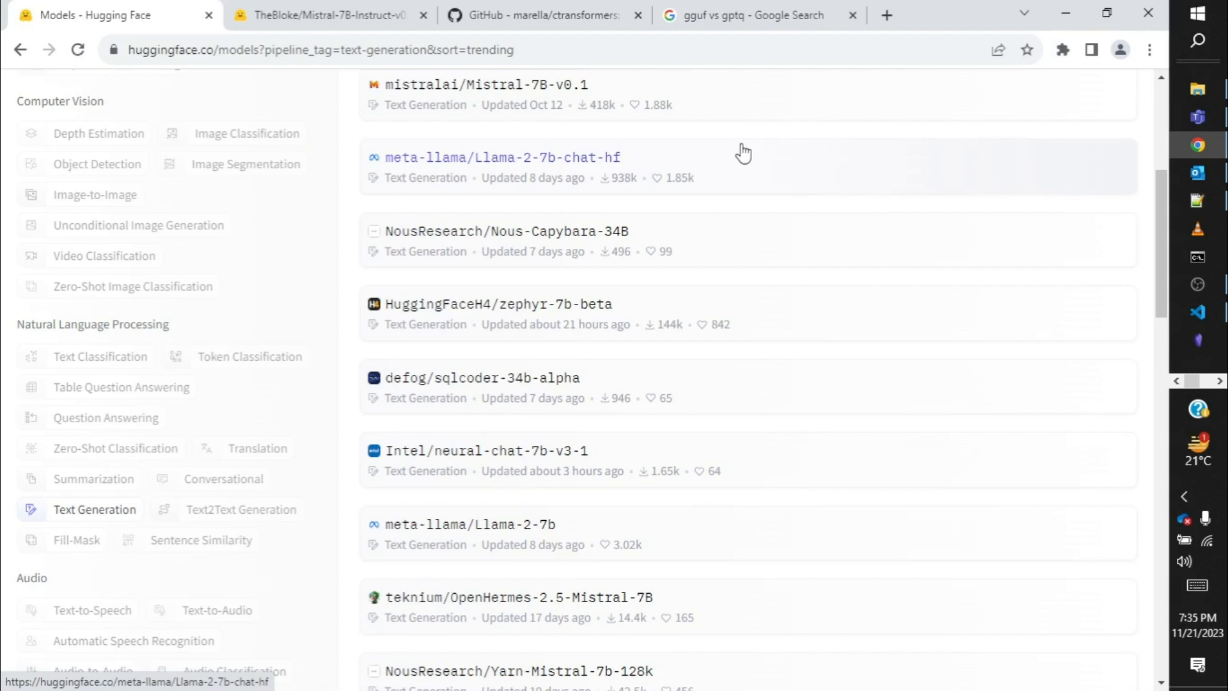
pyautogui.moveTo(735, 227)
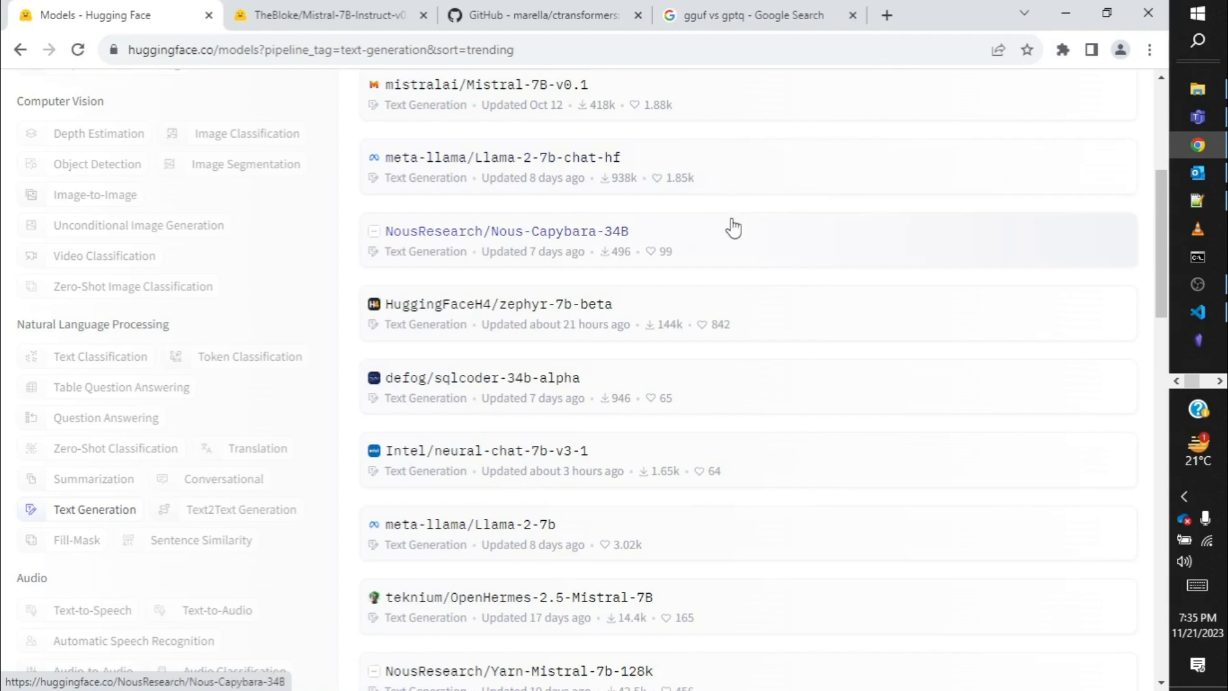
pyautogui.moveTo(744, 249)
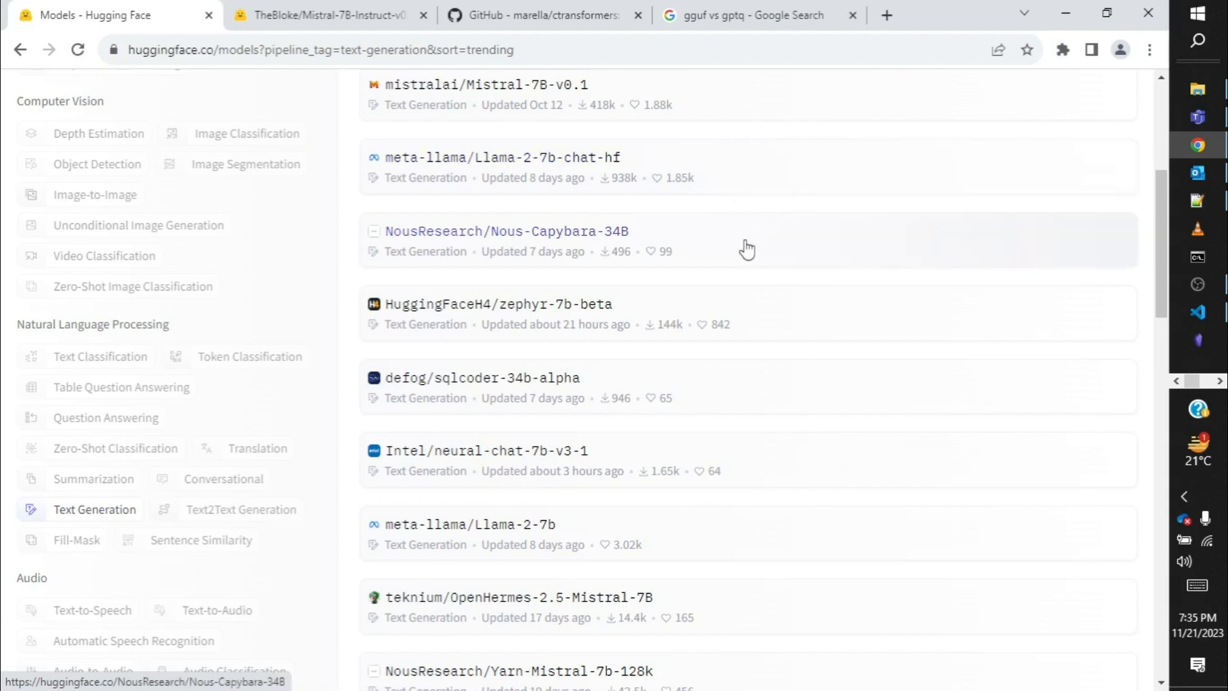
pyautogui.moveTo(107, 419)
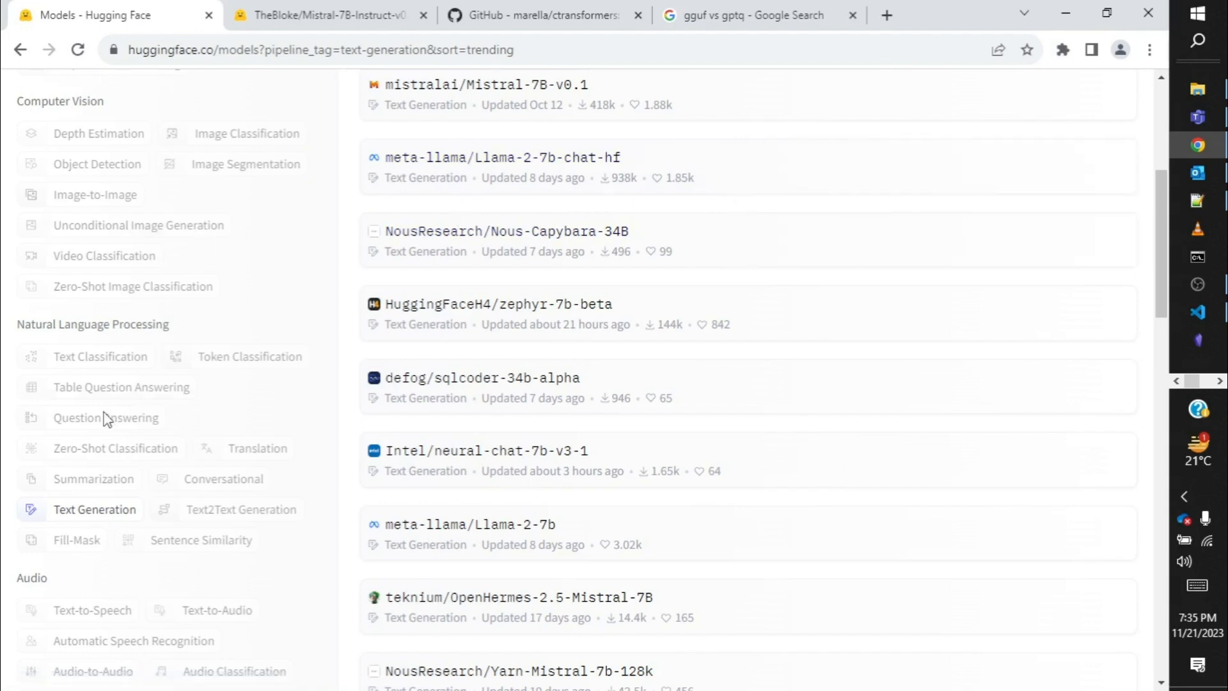
pyautogui.moveTo(637, 239)
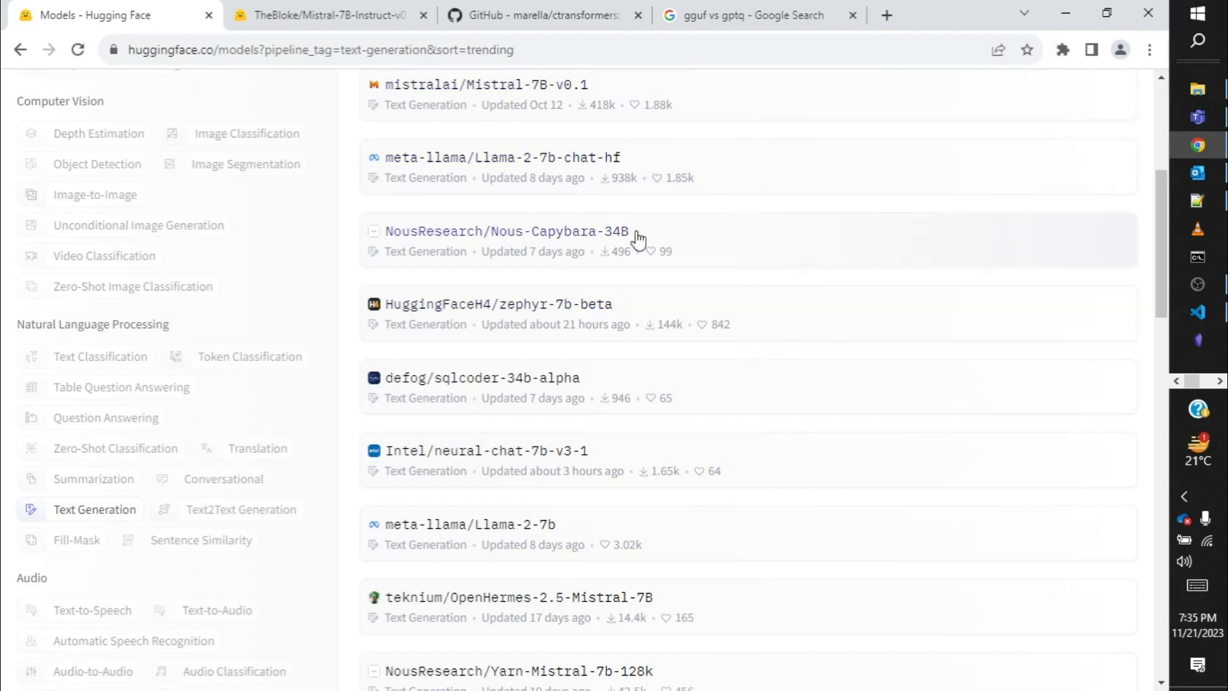
pyautogui.moveTo(707, 250)
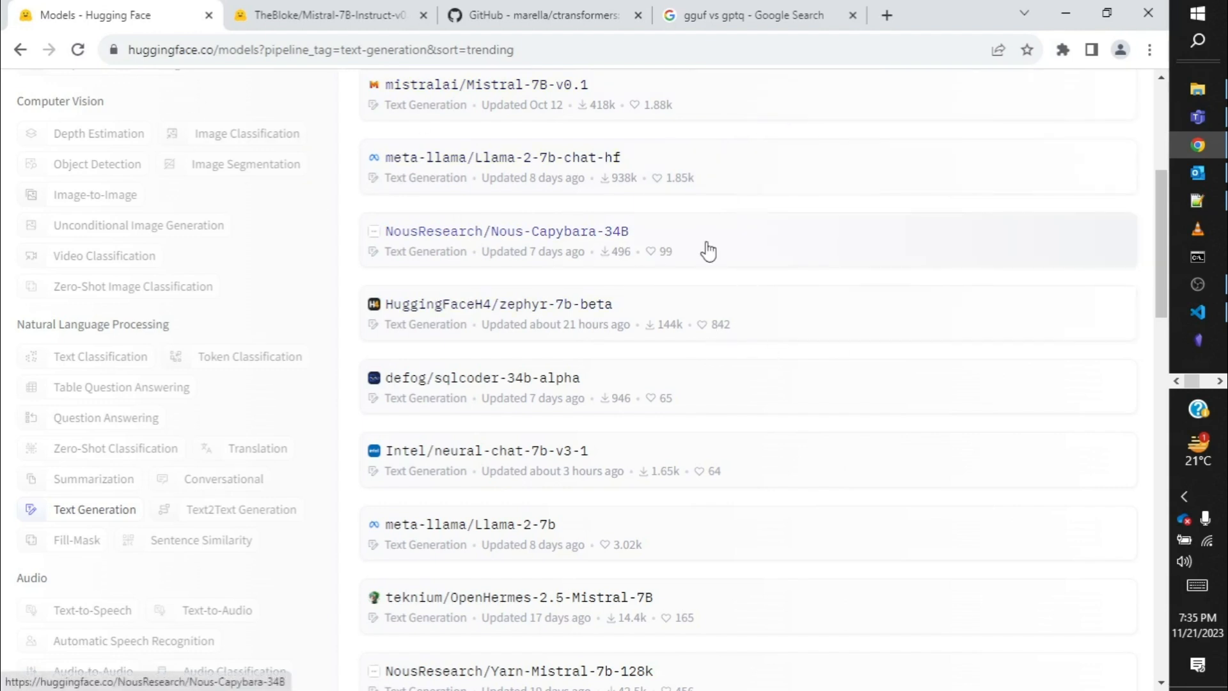
pyautogui.scroll(-3)
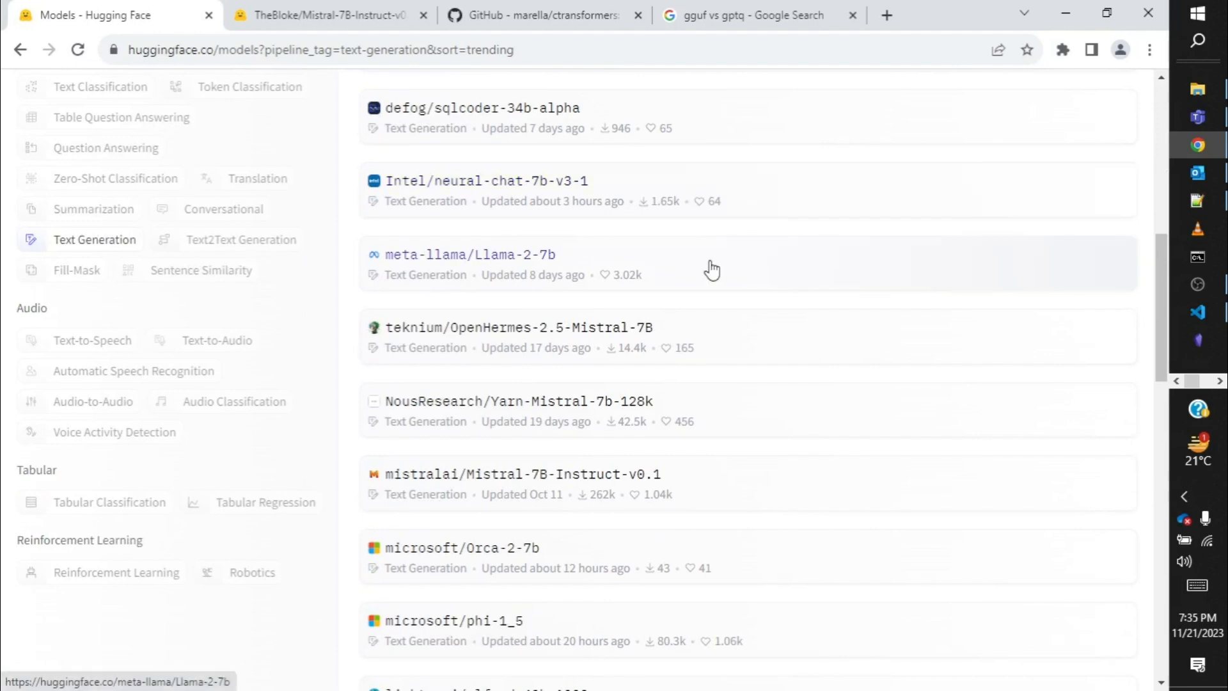
pyautogui.scroll(-3)
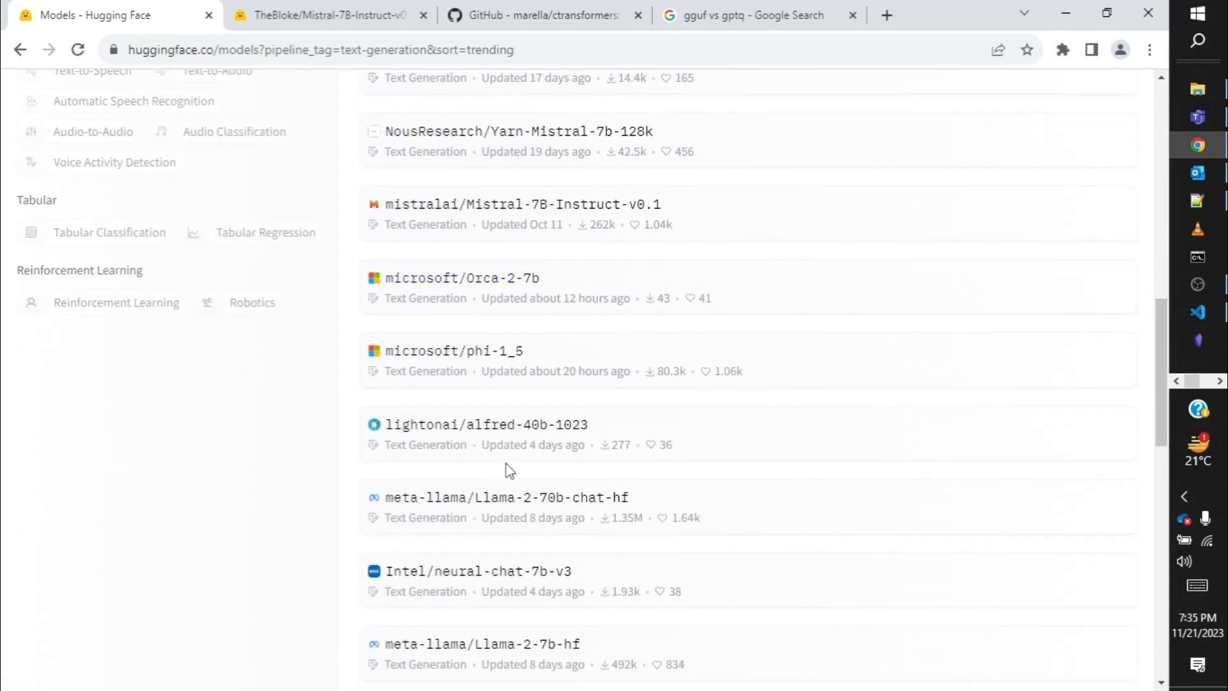
pyautogui.scroll(-3)
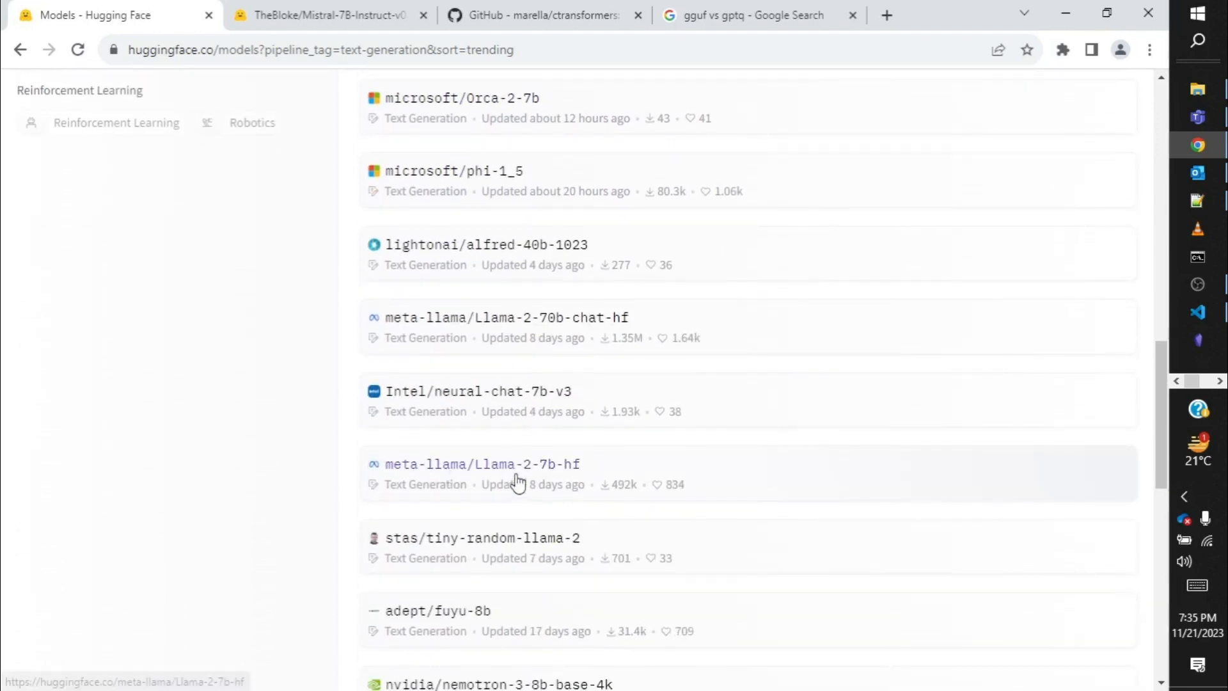
pyautogui.scroll(-3)
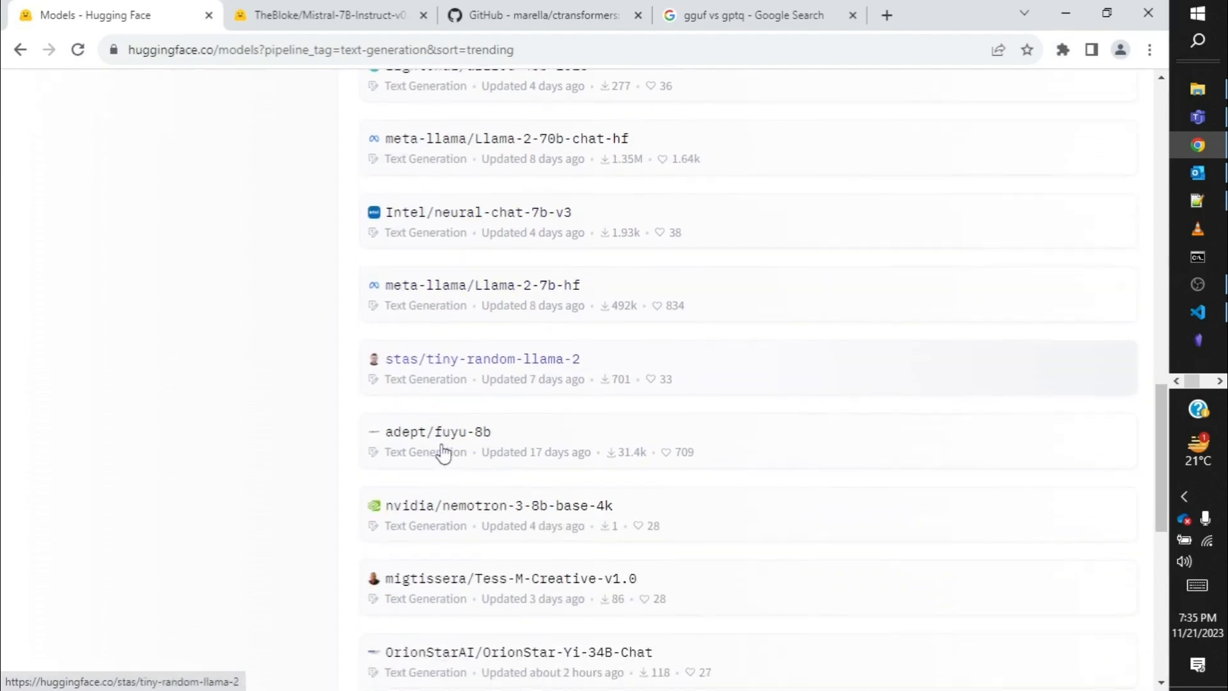
pyautogui.scroll(-3)
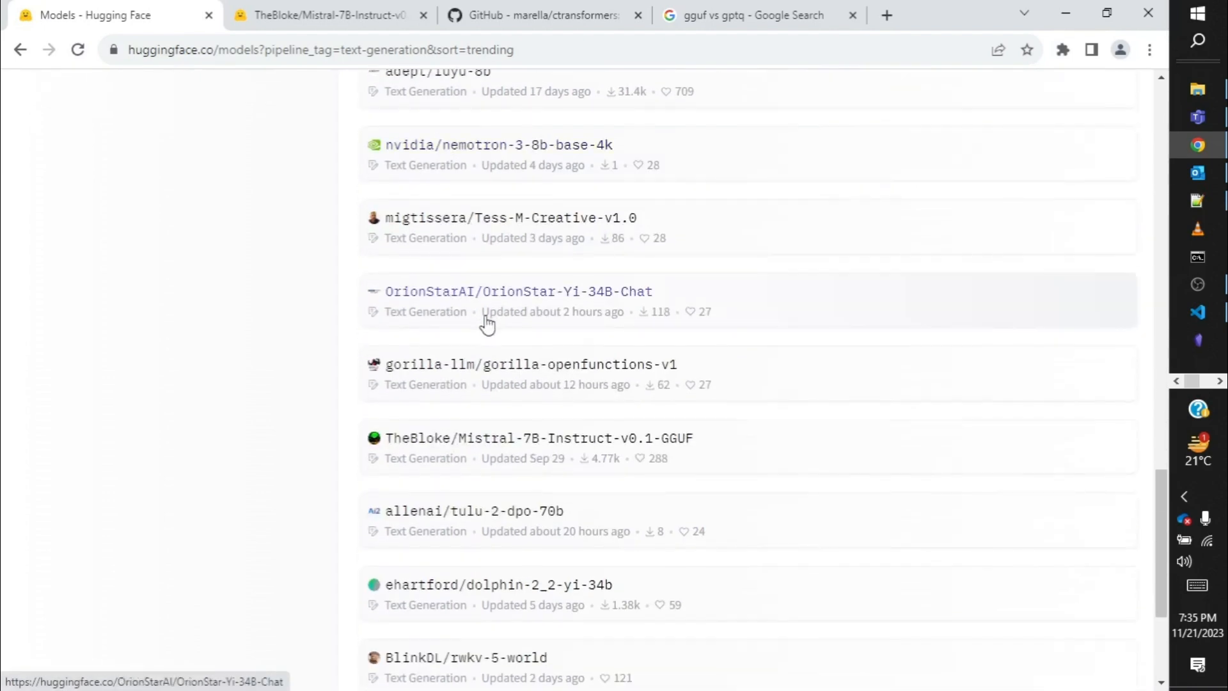
pyautogui.scroll(-3)
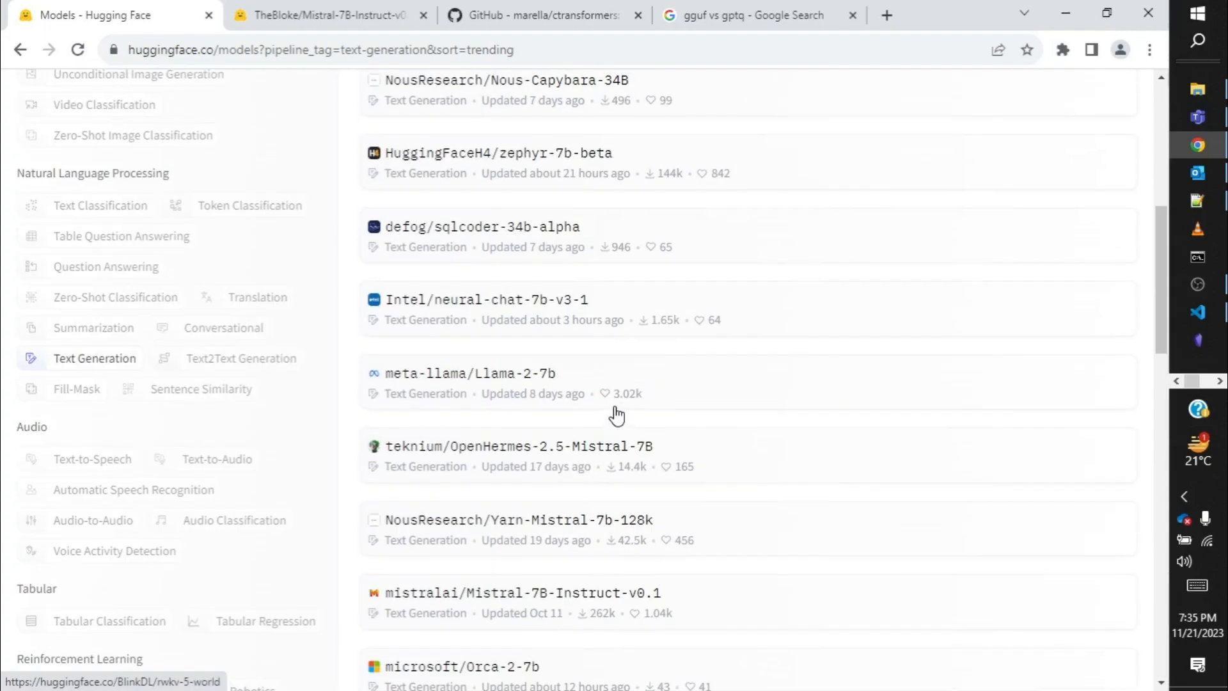
pyautogui.scroll(-3)
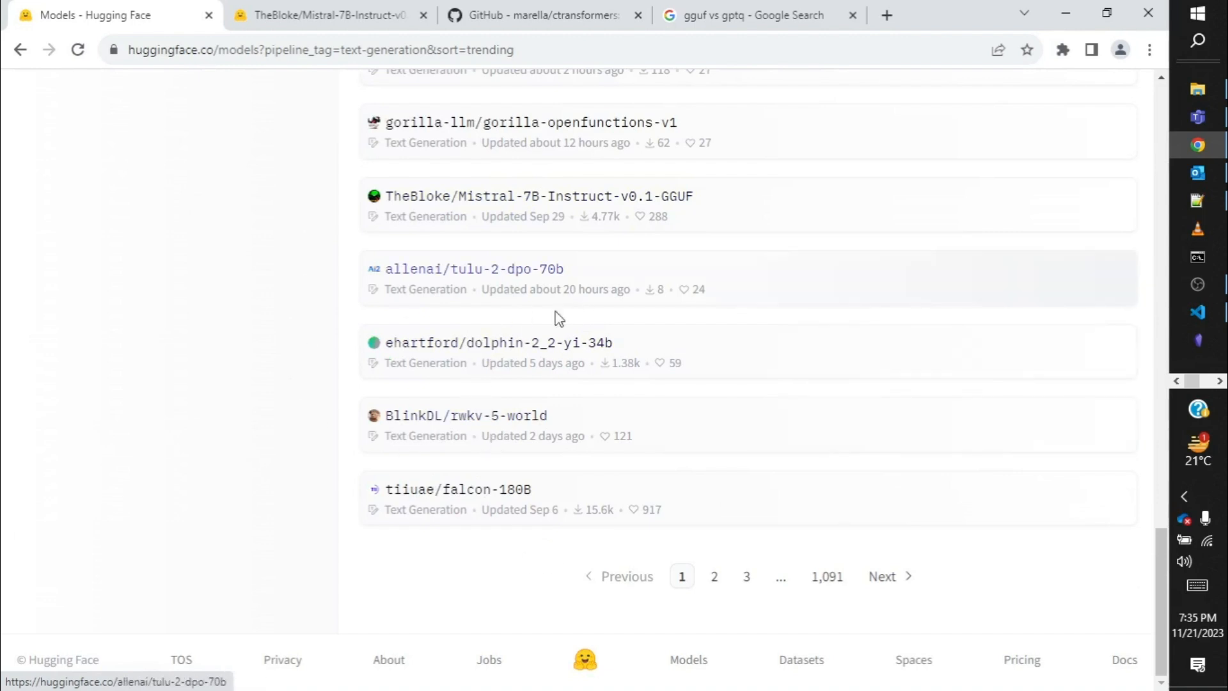
pyautogui.moveTo(654, 217)
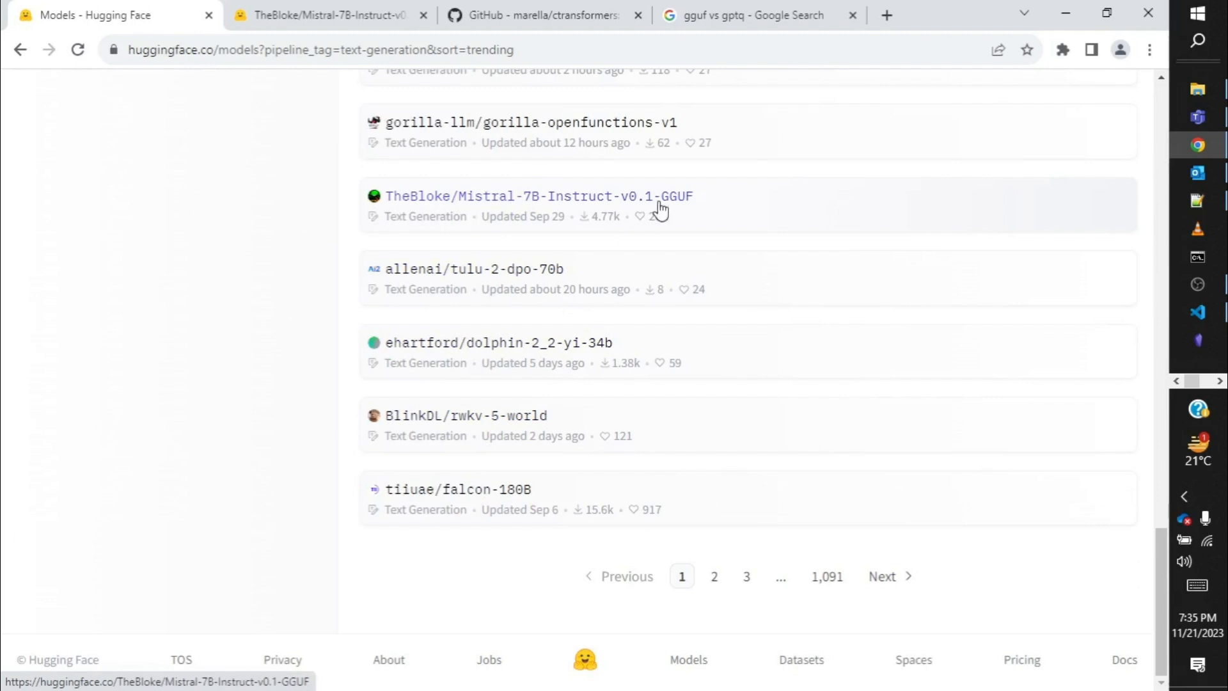
pyautogui.moveTo(536, 212)
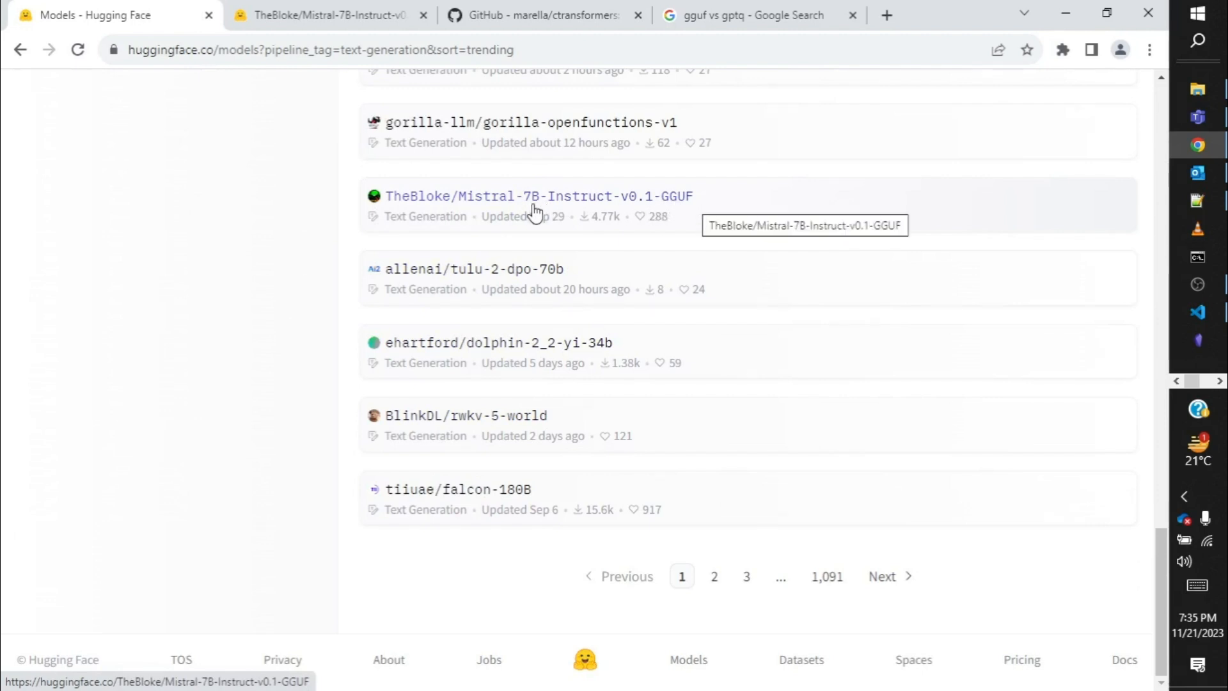
pyautogui.moveTo(682, 210)
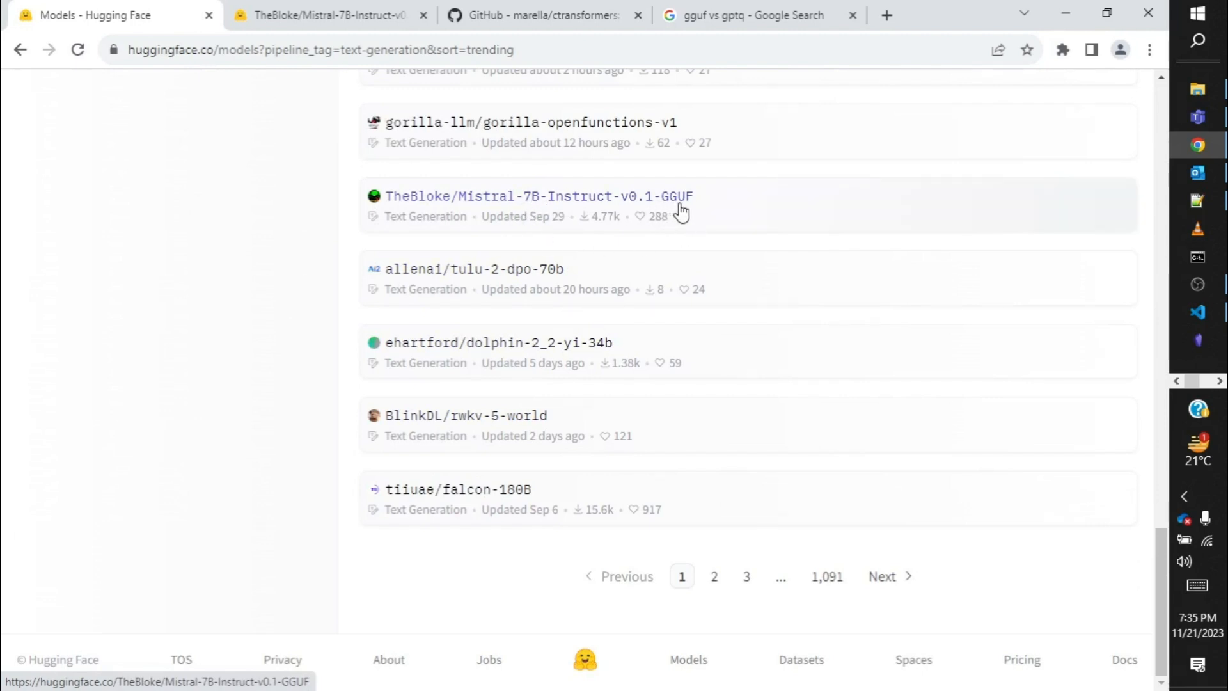
pyautogui.moveTo(692, 199)
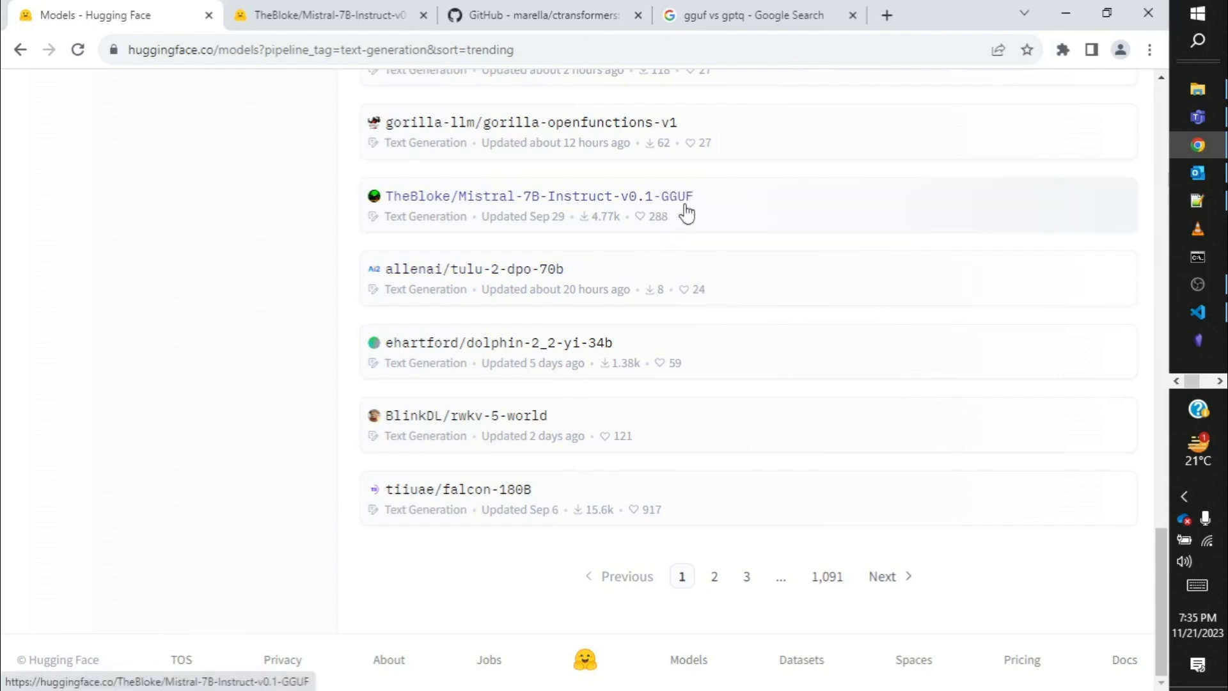
pyautogui.moveTo(687, 243)
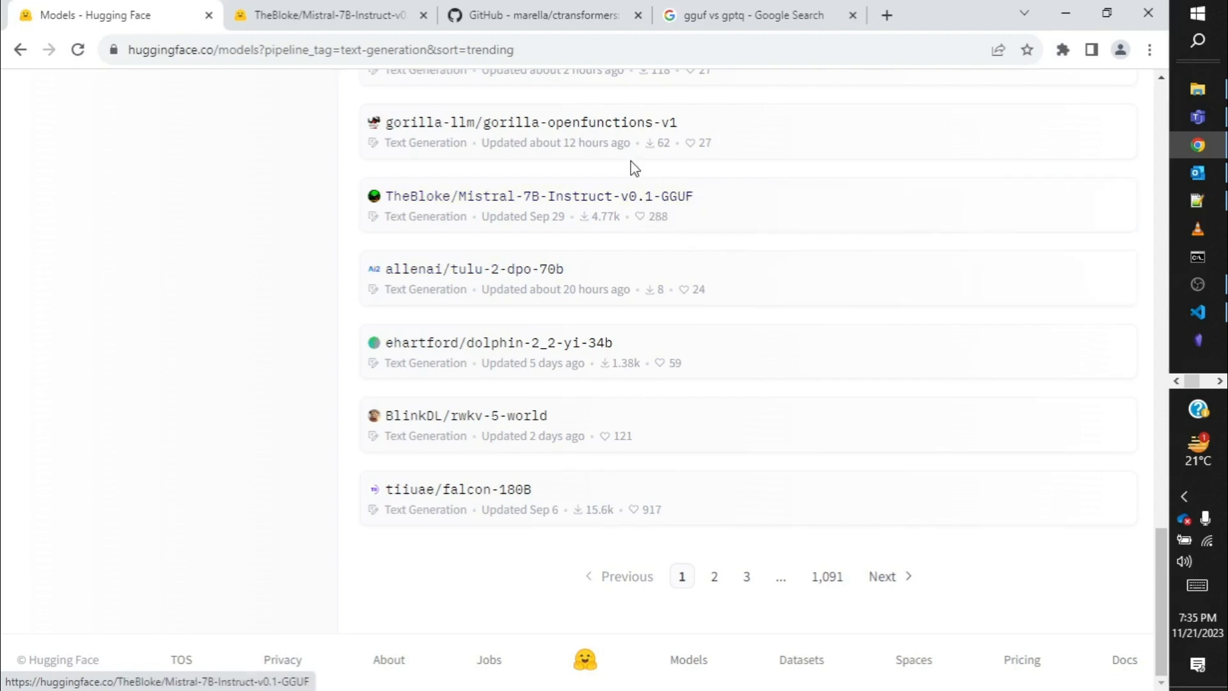
pyautogui.moveTo(770, 212)
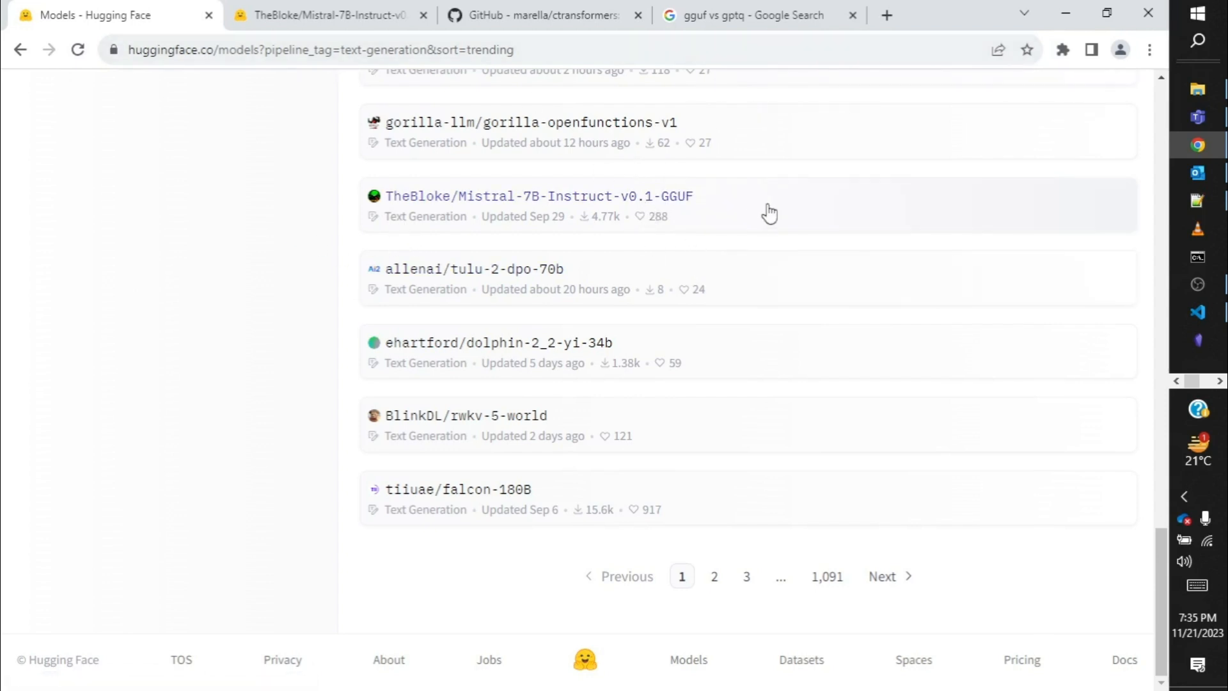
# Highlight the featured-snippet passage saying GGUF runs an LLM on CPU while offloading layers to the GPU.
pyautogui.click(745, 15)
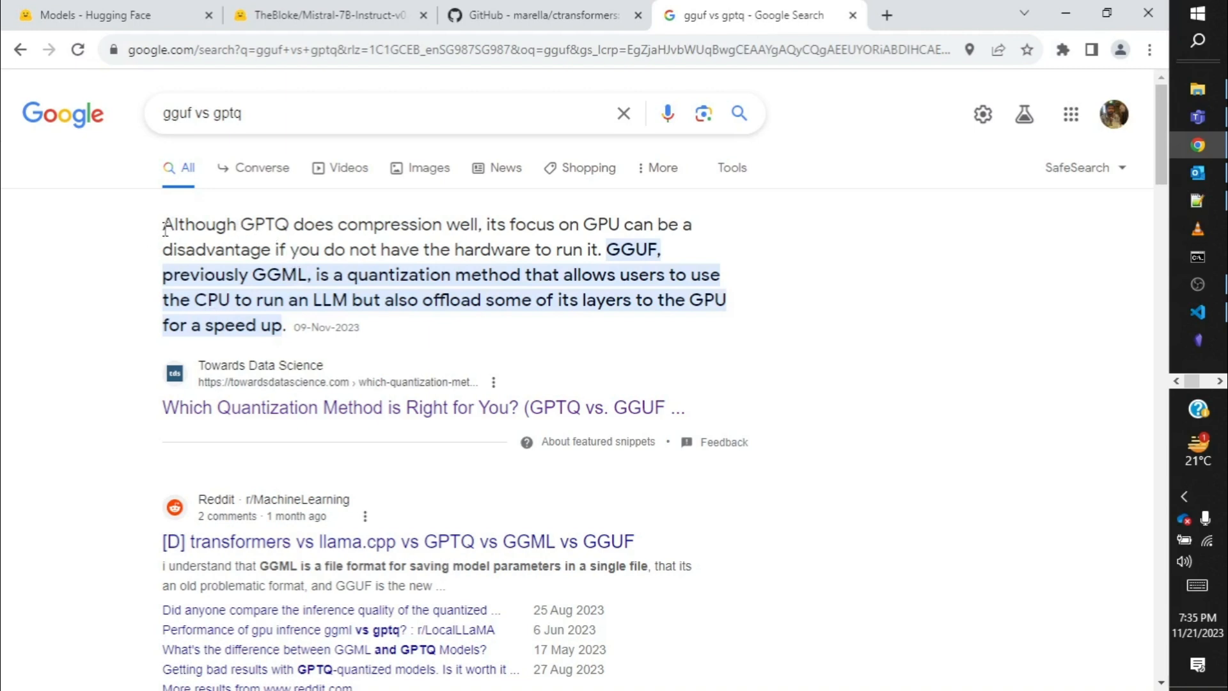
pyautogui.moveTo(583, 242)
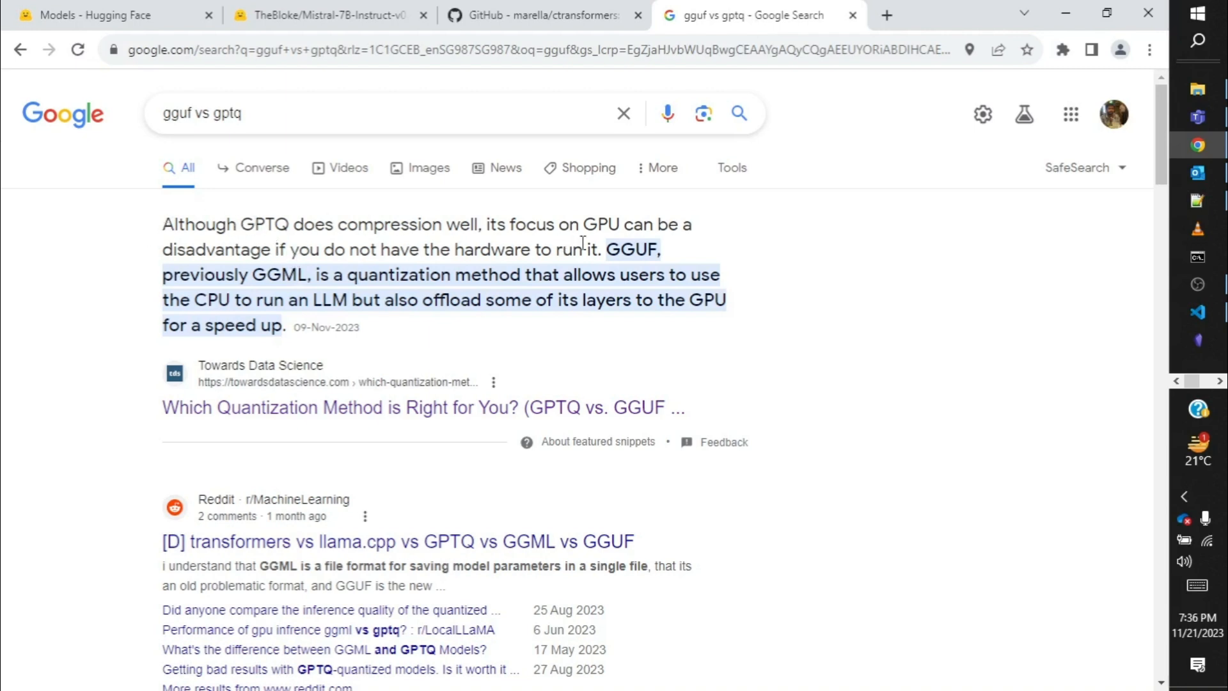
pyautogui.moveTo(657, 273)
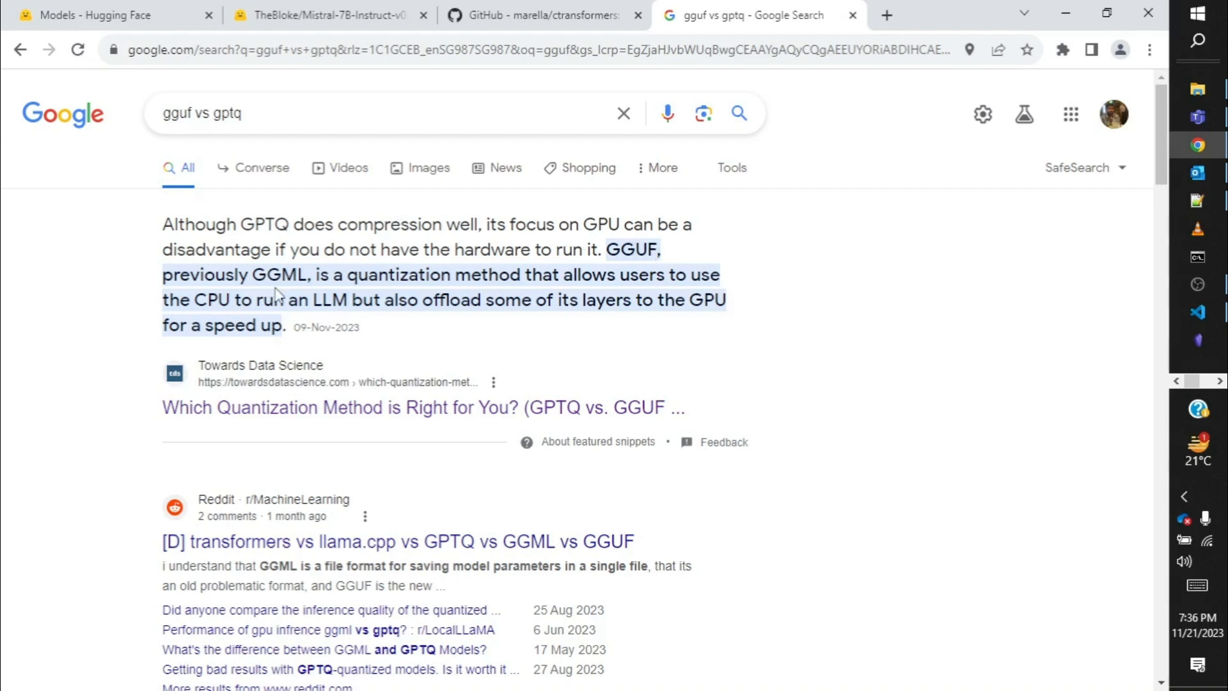
pyautogui.moveTo(312, 294)
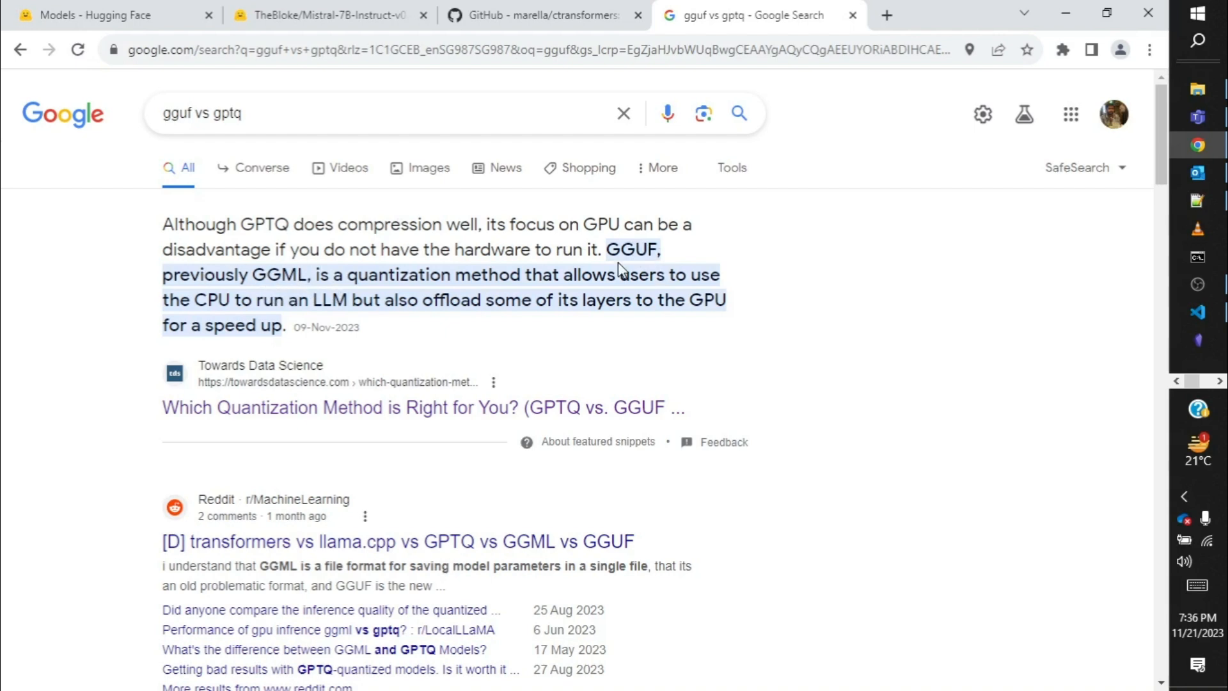
pyautogui.moveTo(332, 275); pyautogui.dragTo(556, 275)
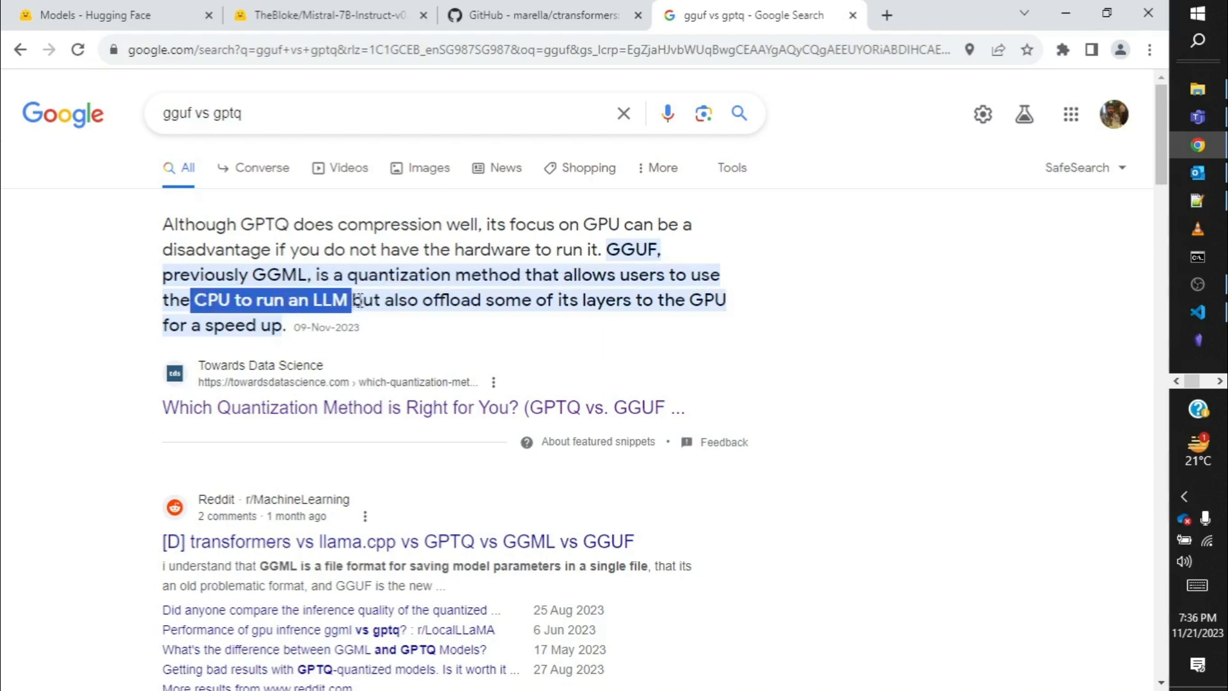
pyautogui.moveTo(353, 299); pyautogui.dragTo(564, 299)
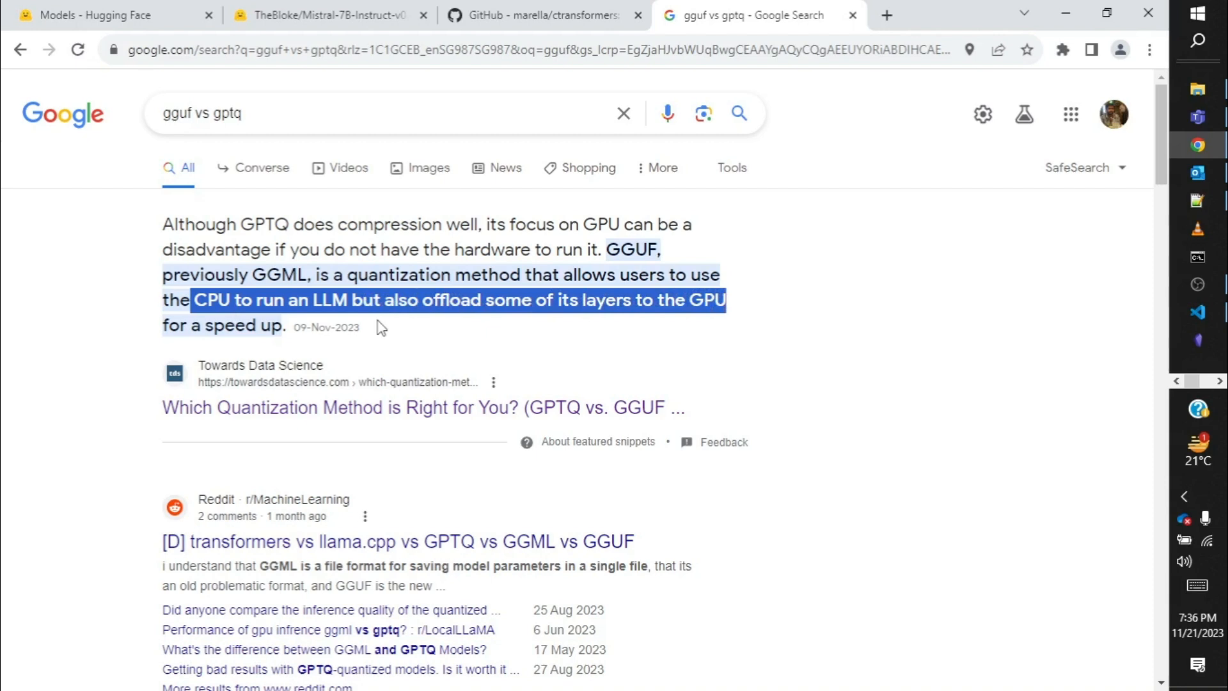
pyautogui.moveTo(385, 327)
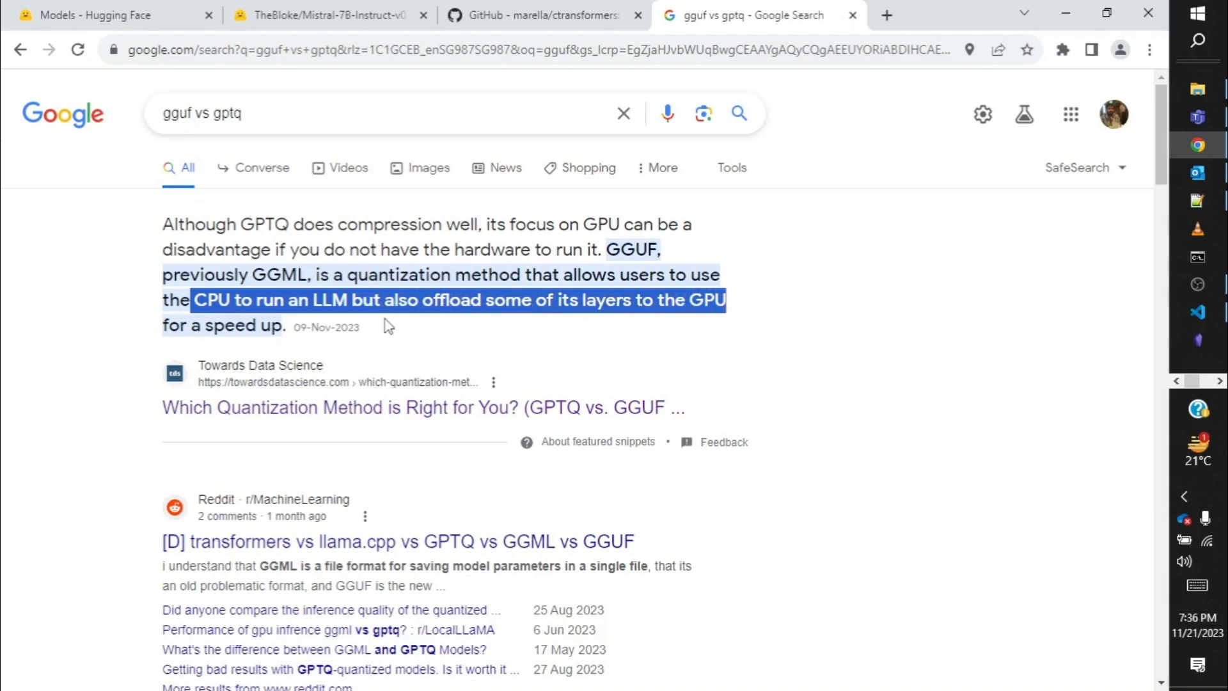
pyautogui.moveTo(385, 312)
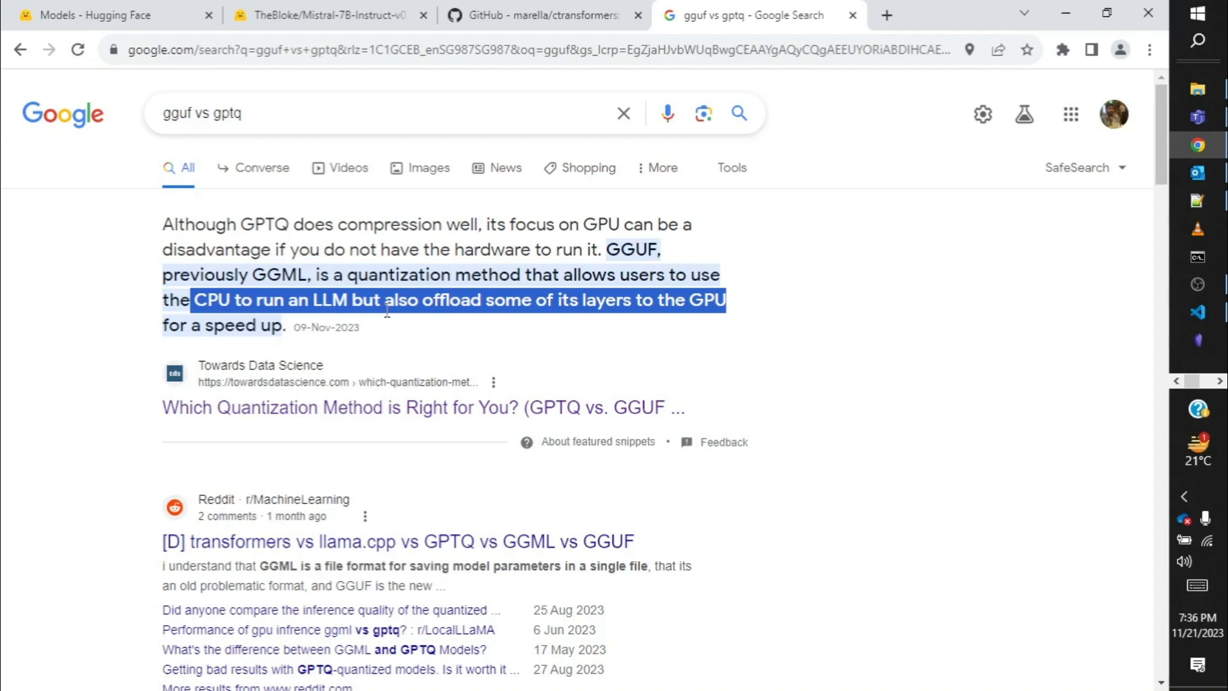
pyautogui.moveTo(92, 47)
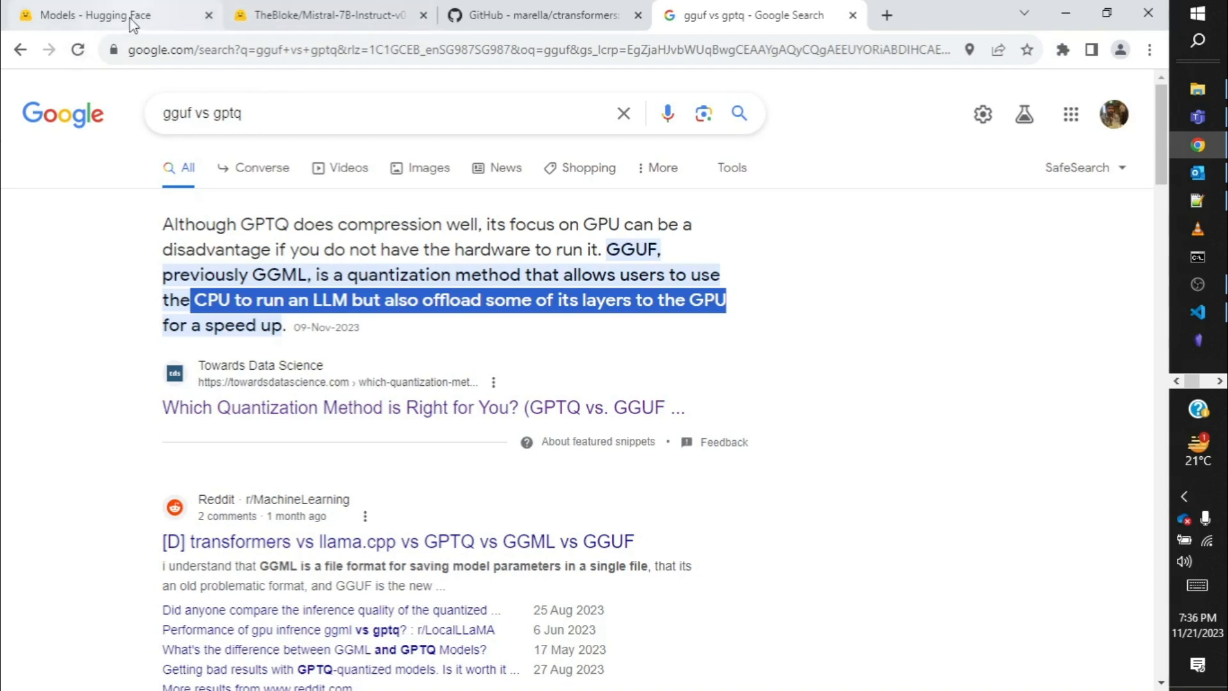
# From the trending text-generation list, open TheBloke/Mistral-7B-Instruct-v0.1-GGUF's model page.
pyautogui.click(110, 15)
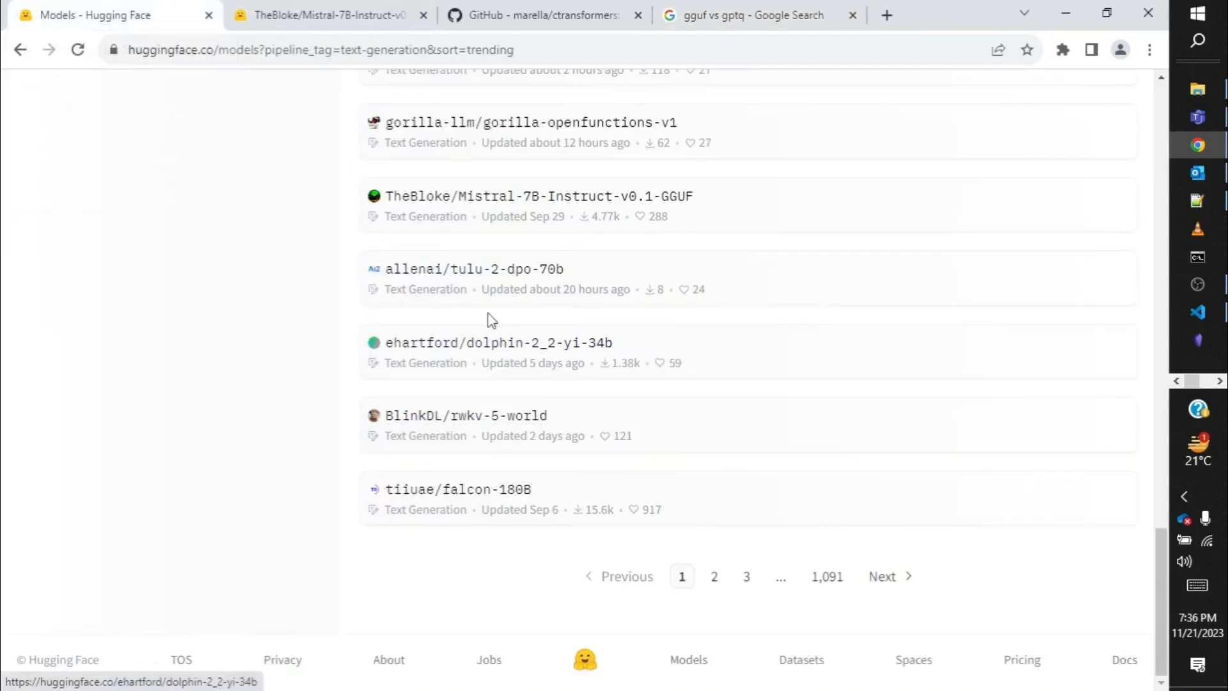
pyautogui.moveTo(439, 268)
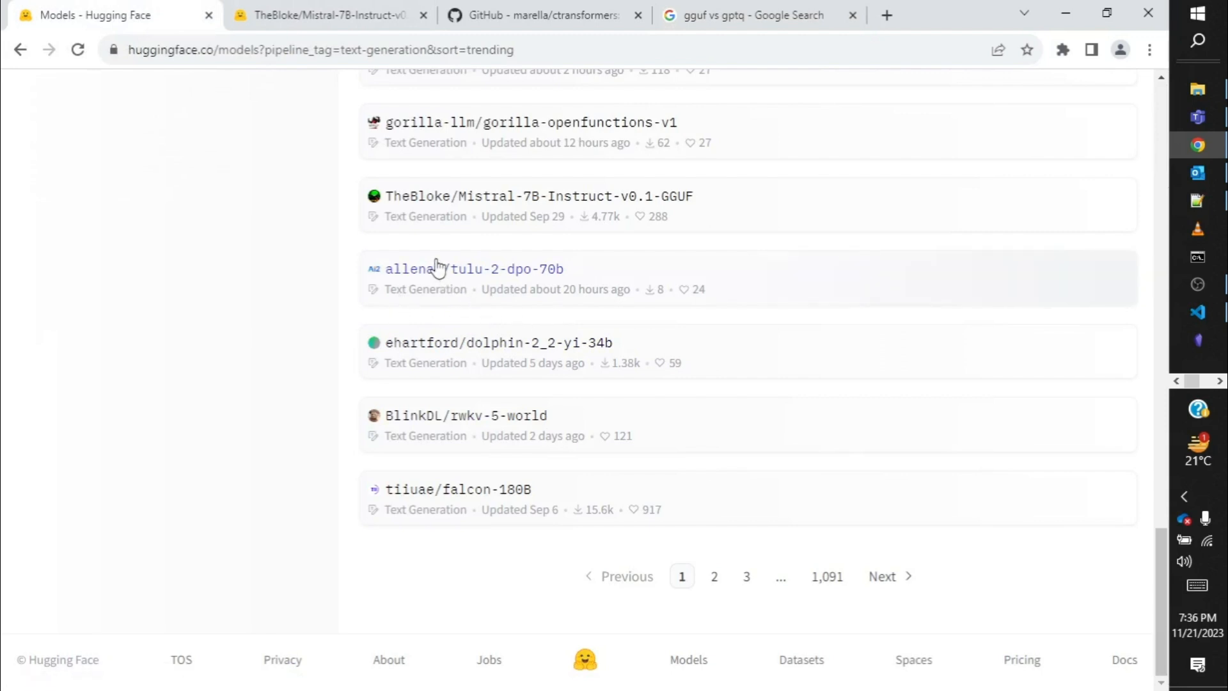
pyautogui.moveTo(384, 259)
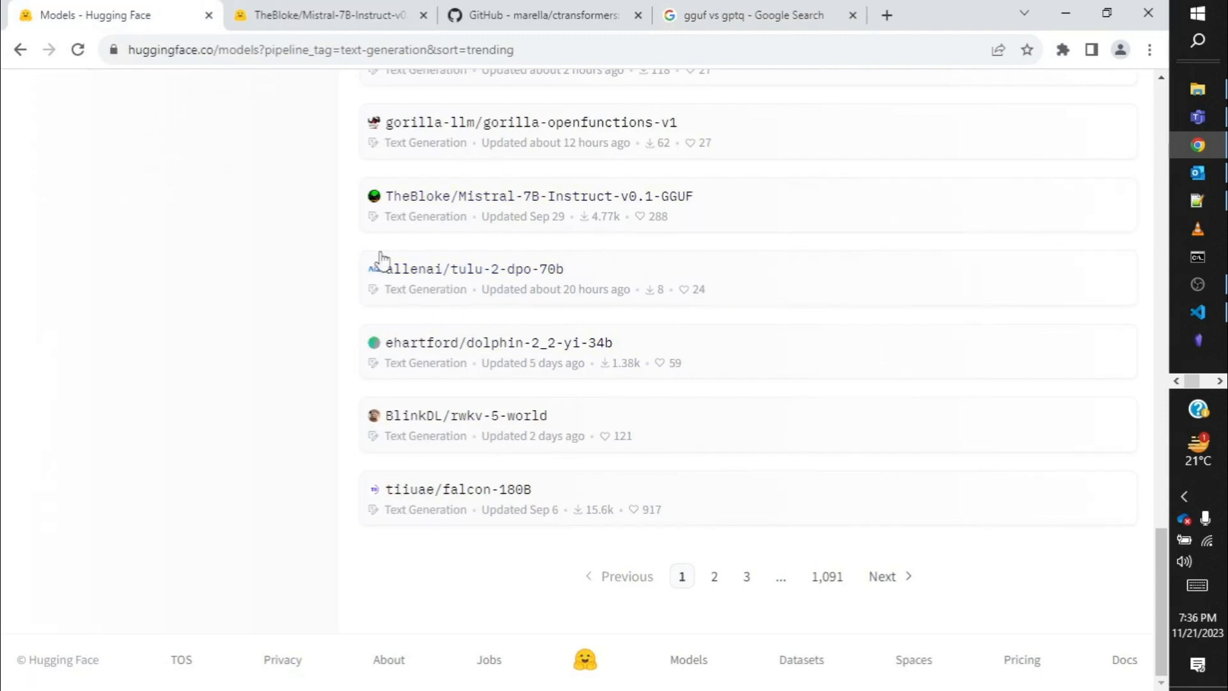
pyautogui.moveTo(548, 268)
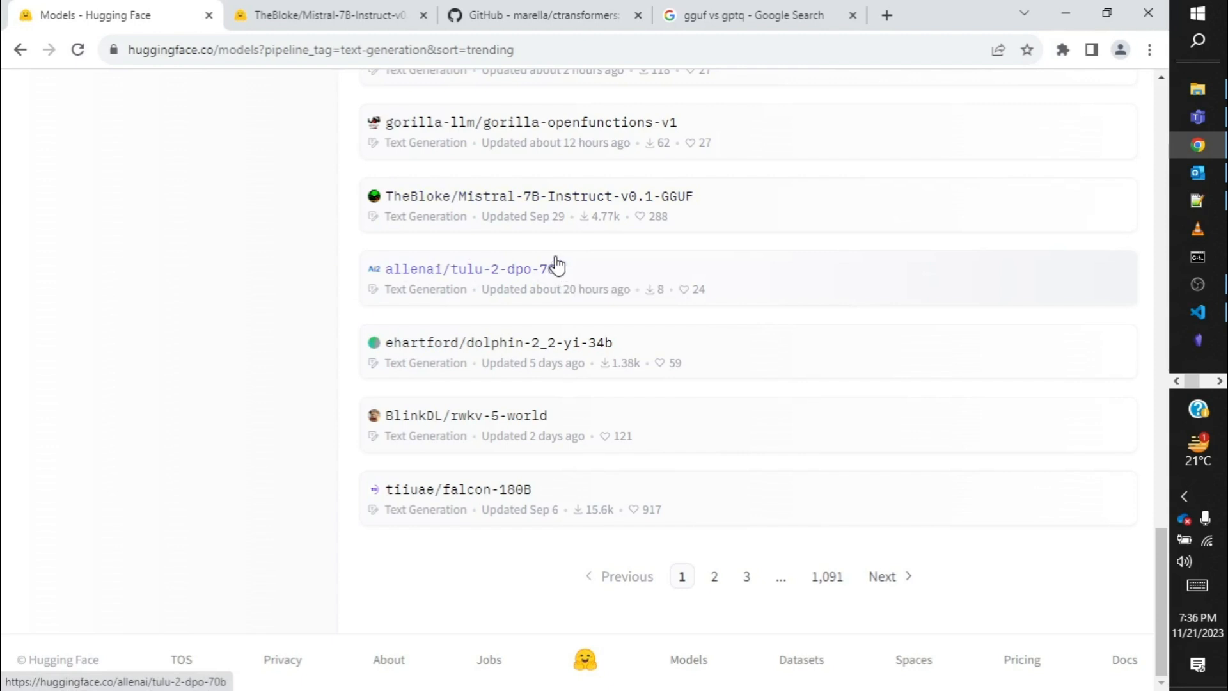
pyautogui.moveTo(532, 218)
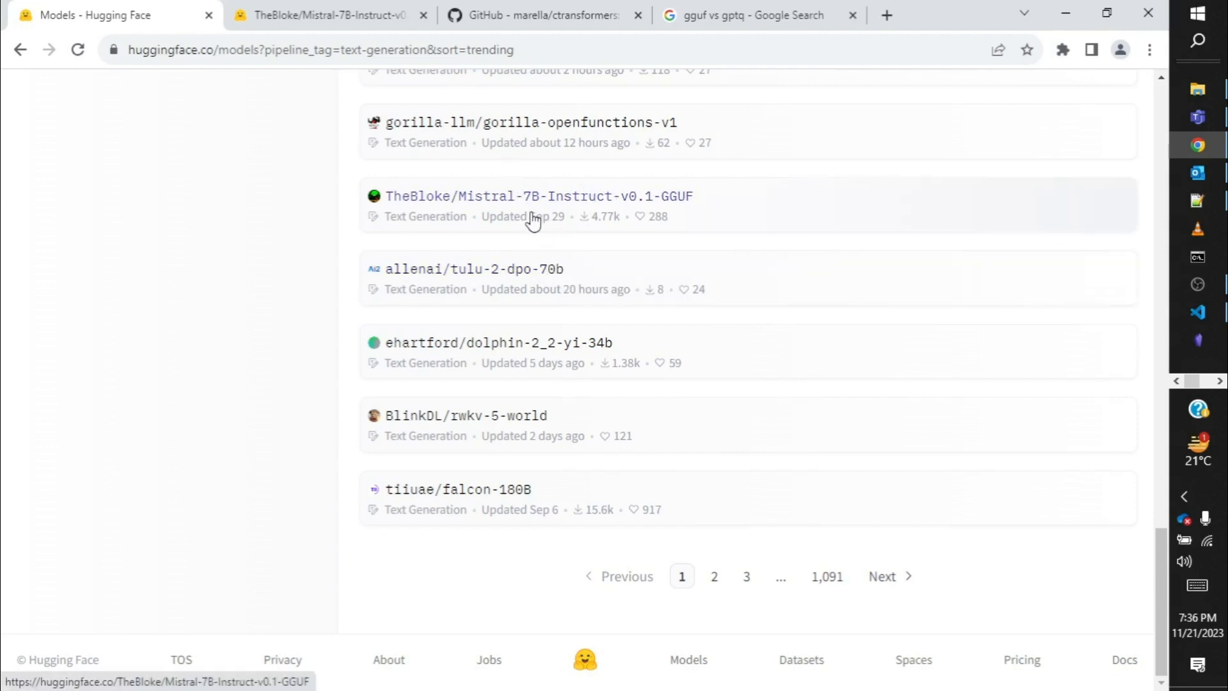
pyautogui.moveTo(638, 221)
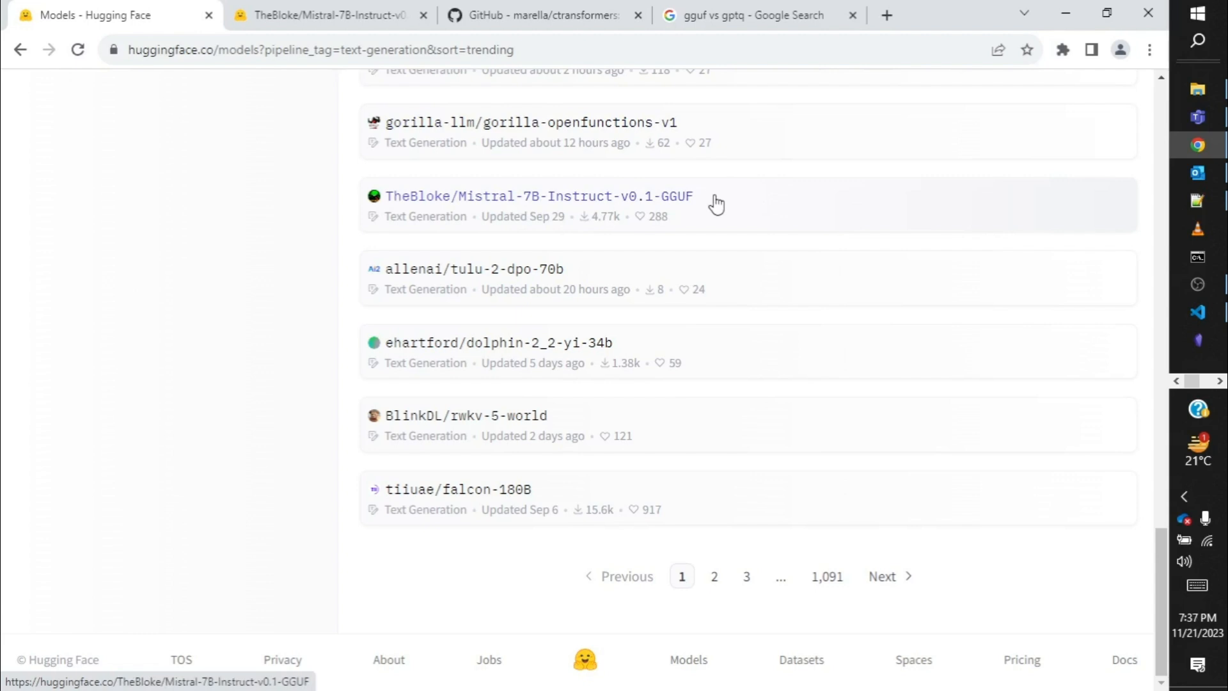
pyautogui.moveTo(701, 210)
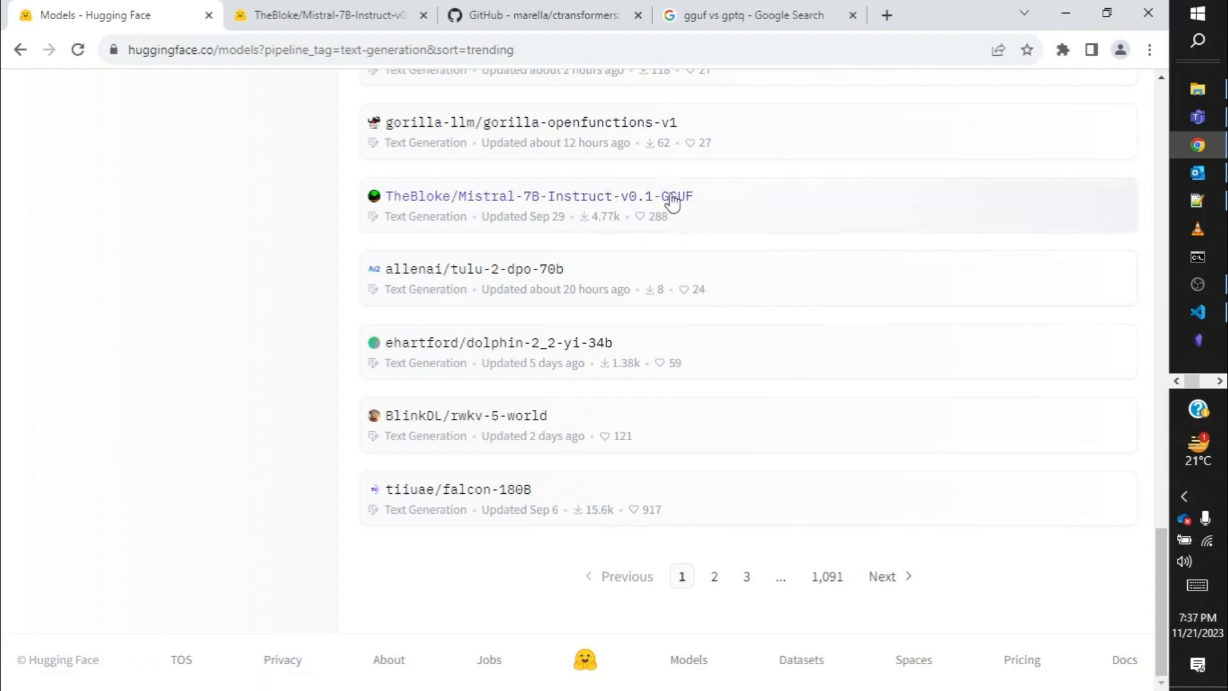
pyautogui.moveTo(870, 202)
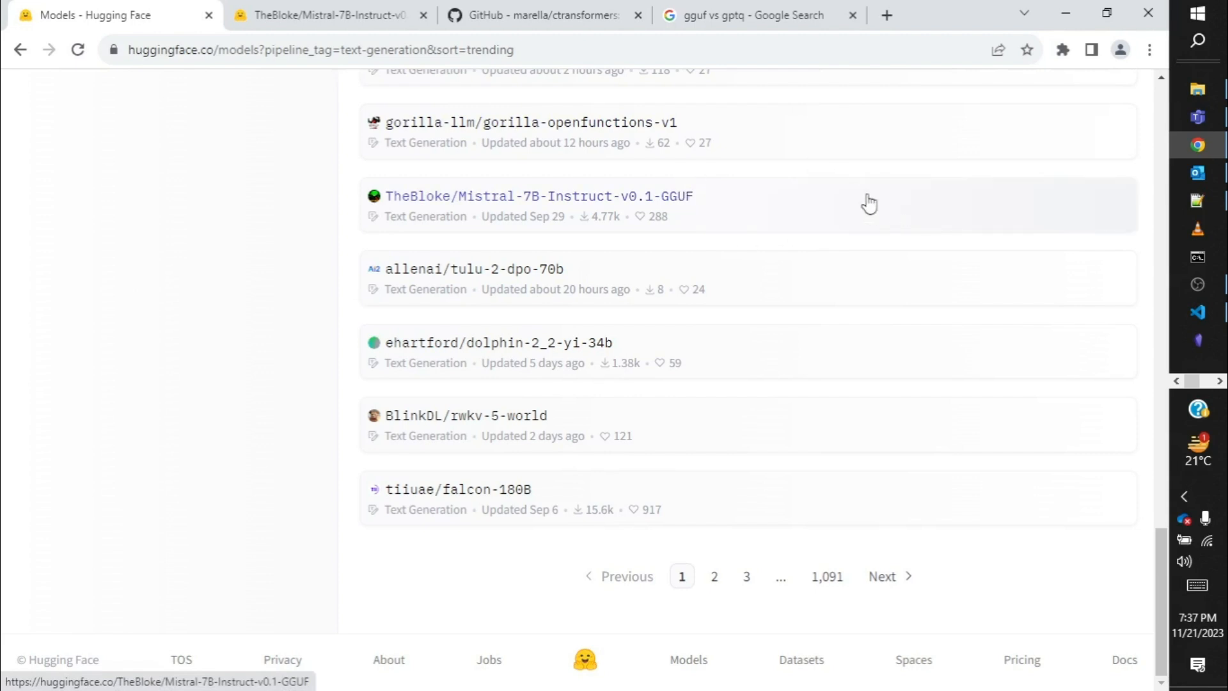
pyautogui.moveTo(584, 219)
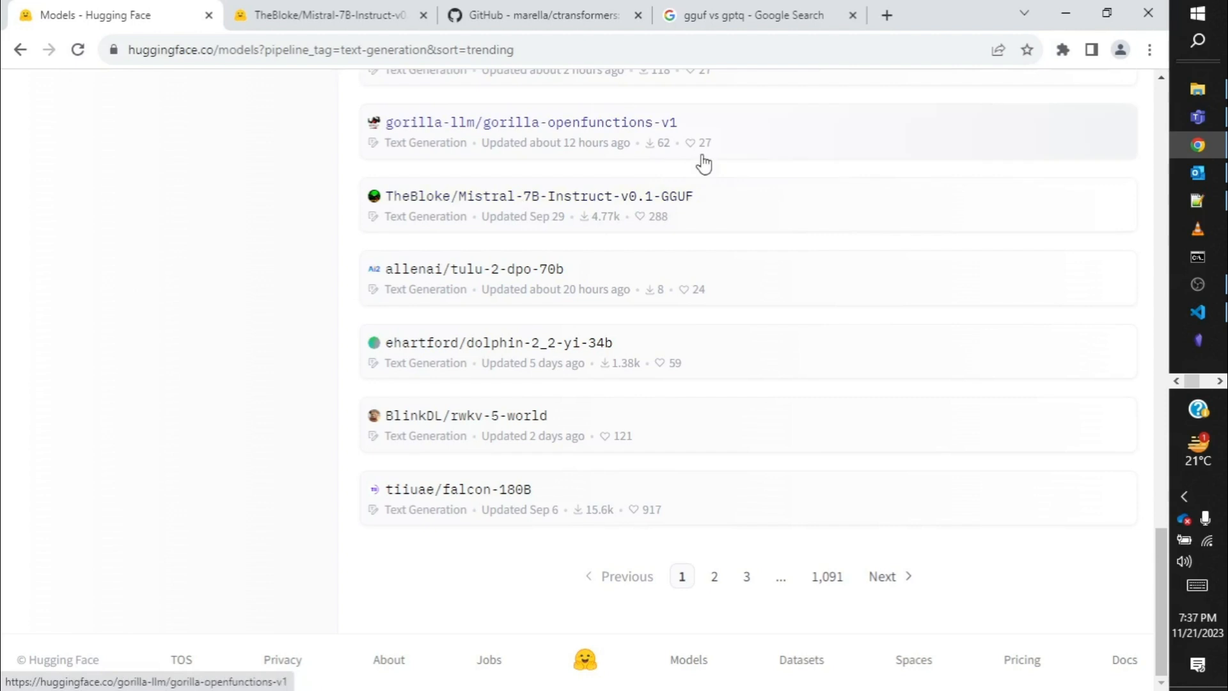
pyautogui.moveTo(734, 206)
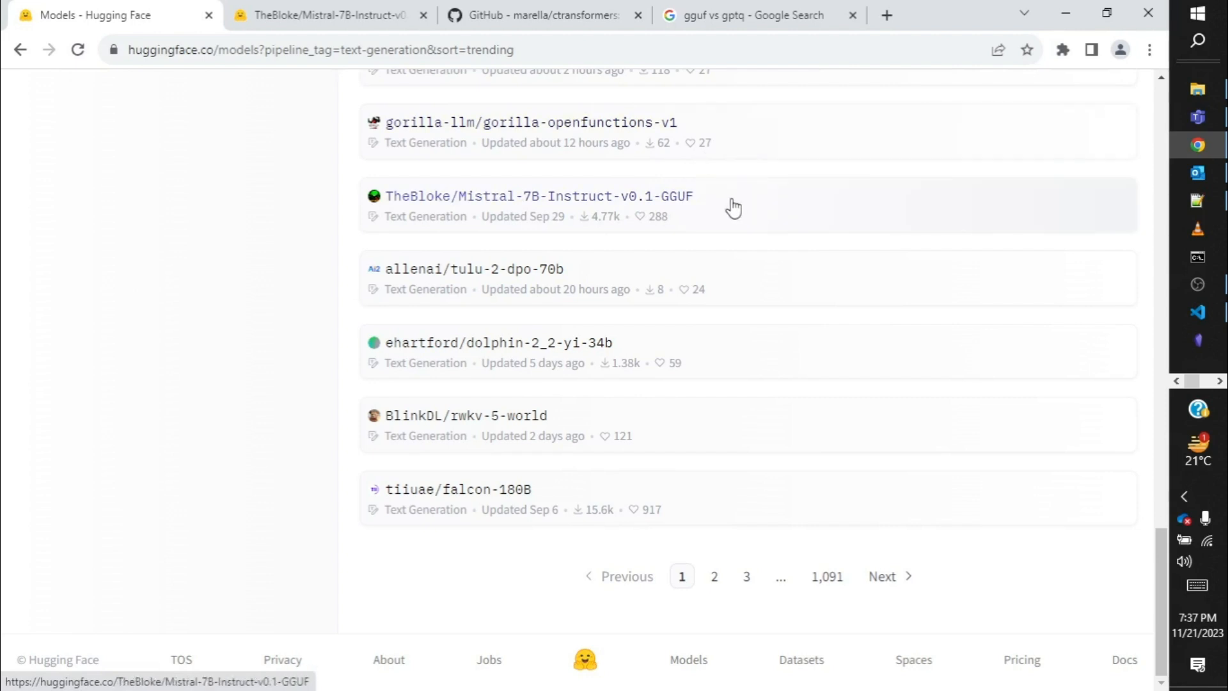
pyautogui.moveTo(703, 191)
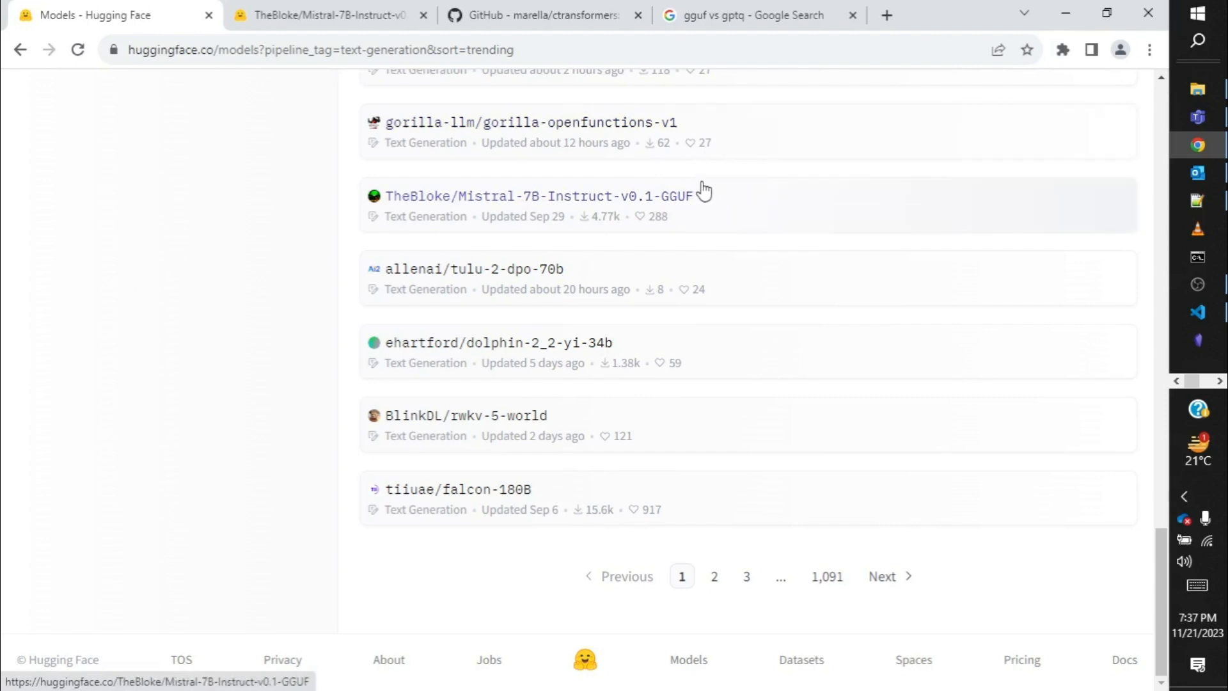
pyautogui.moveTo(734, 179)
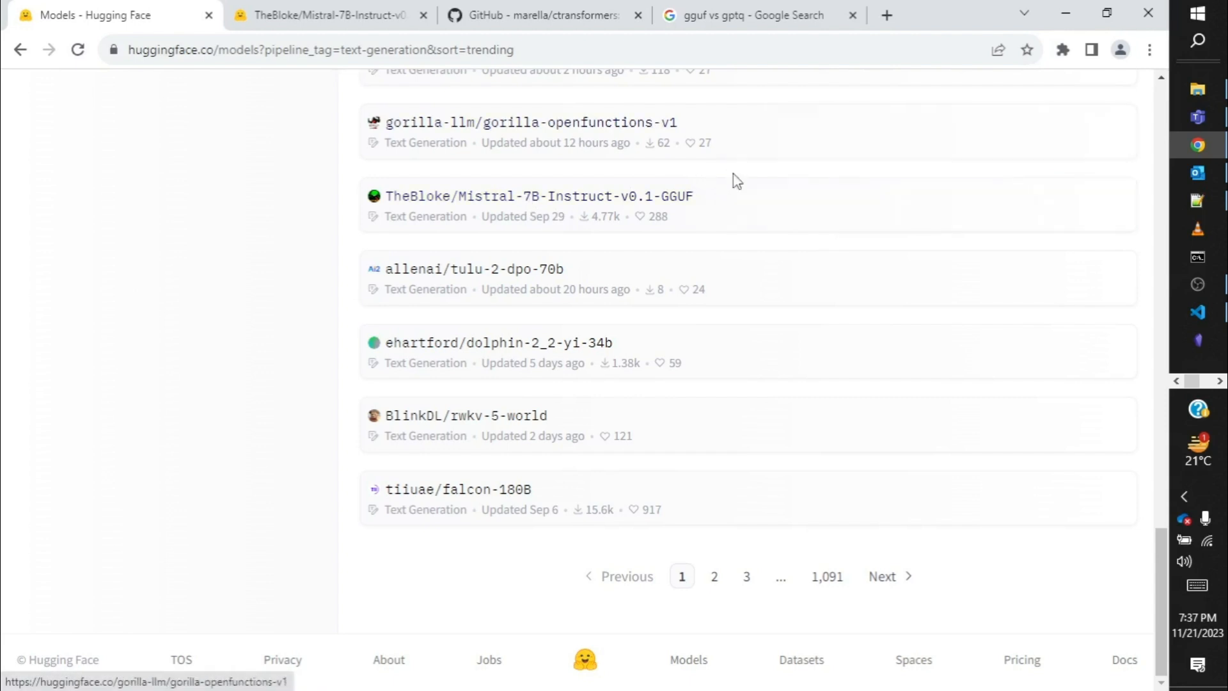
pyautogui.moveTo(728, 246)
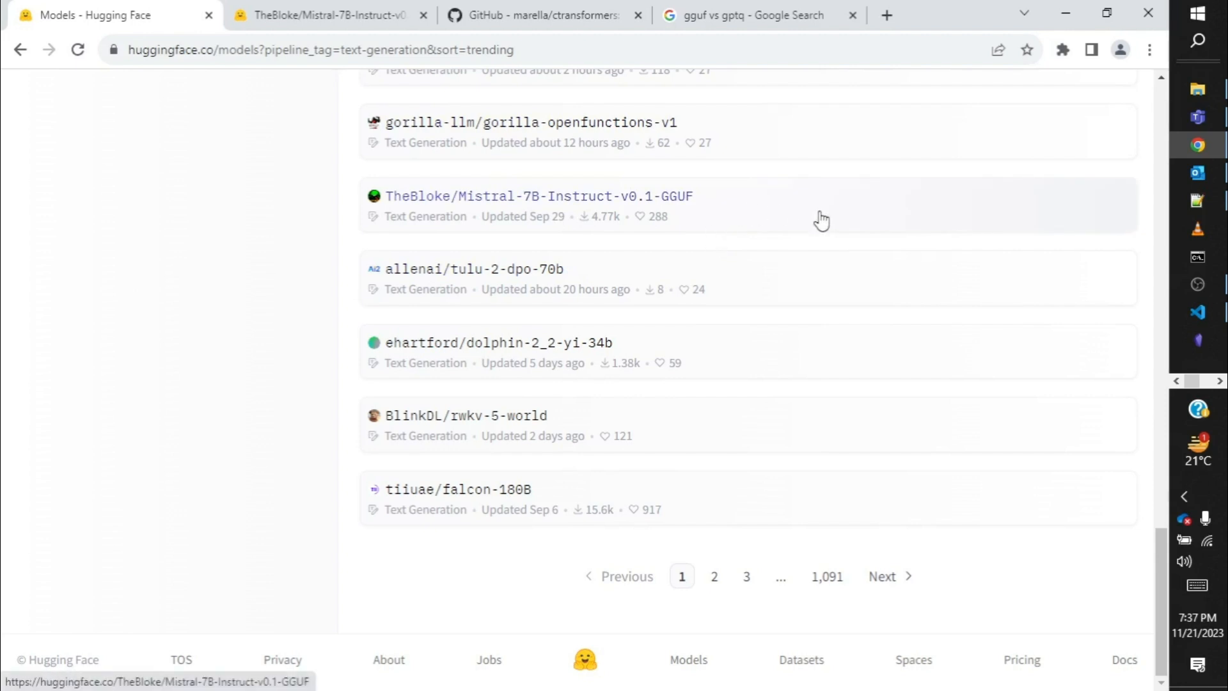
pyautogui.moveTo(737, 215)
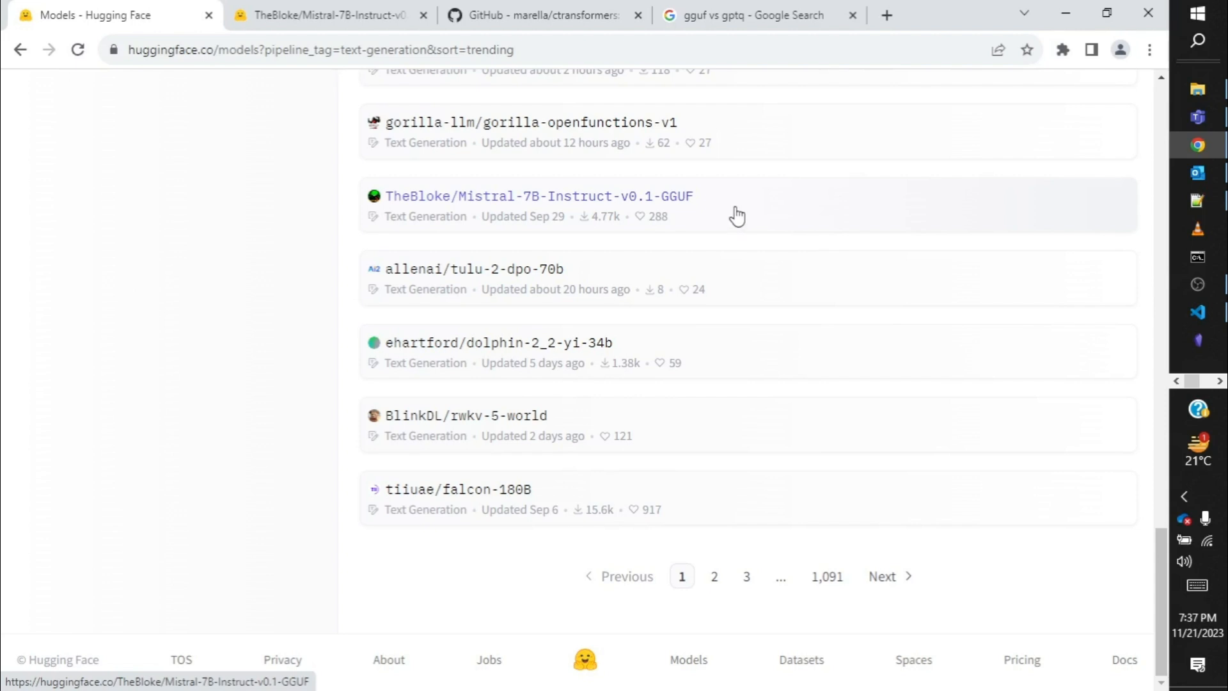
pyautogui.moveTo(611, 218)
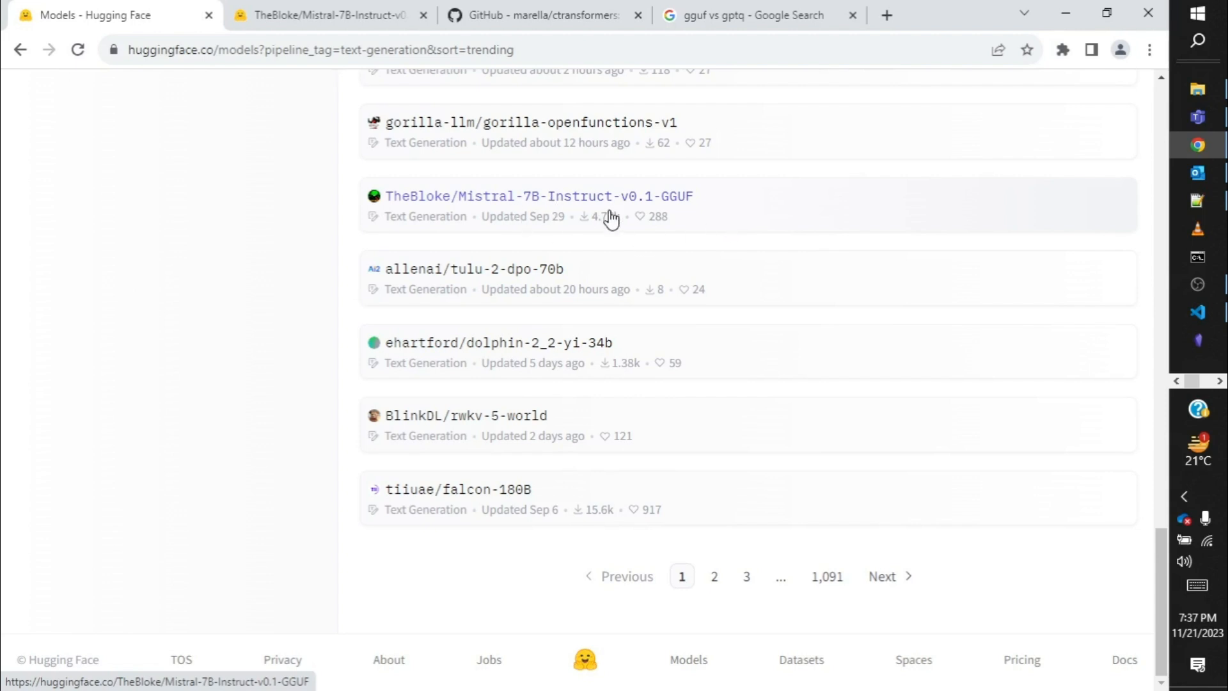
pyautogui.moveTo(793, 211)
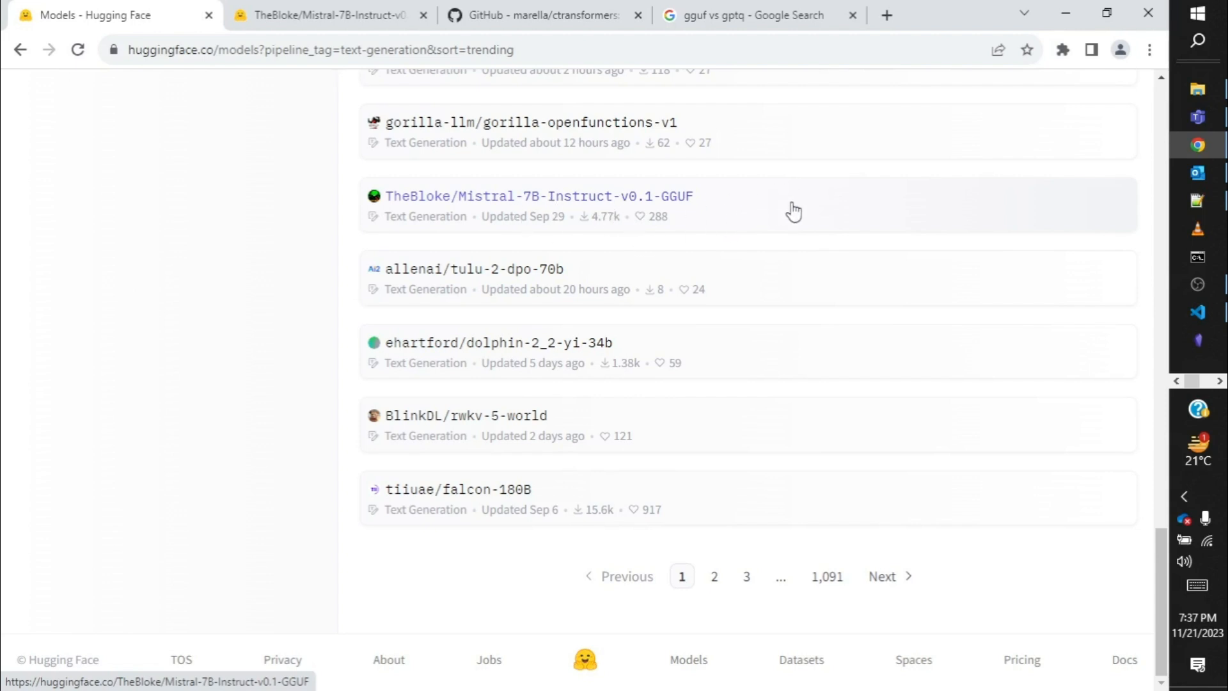
pyautogui.moveTo(443, 217)
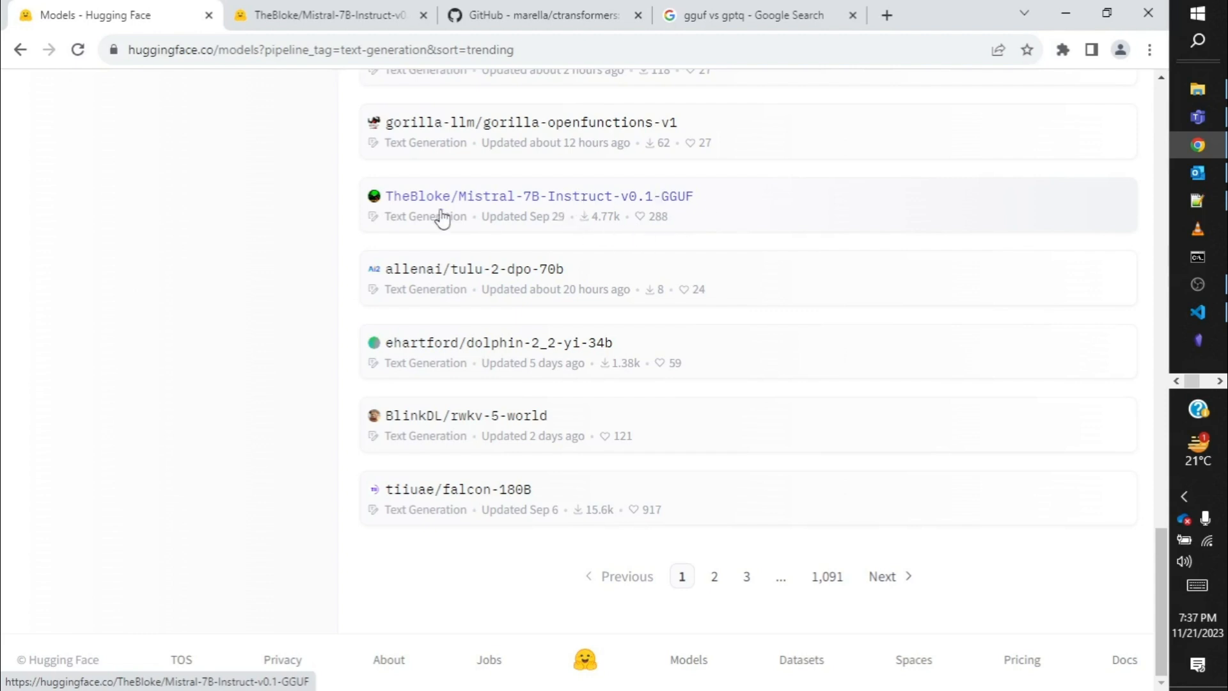
pyautogui.moveTo(766, 206)
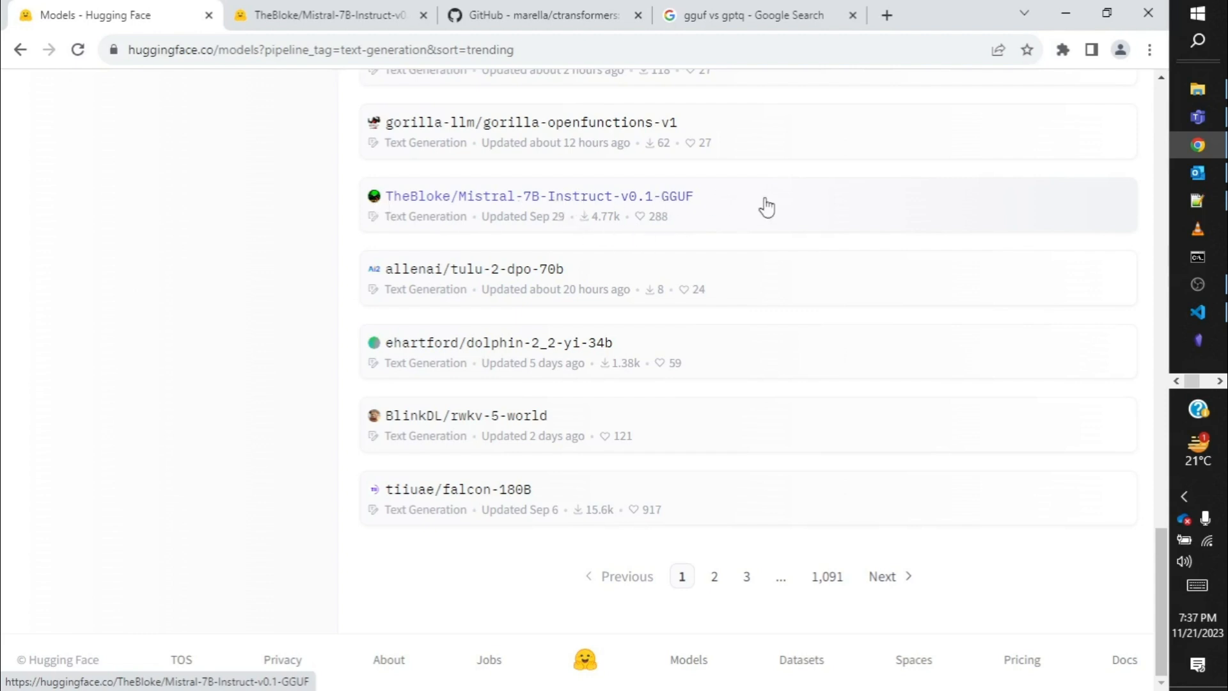
pyautogui.click(539, 196)
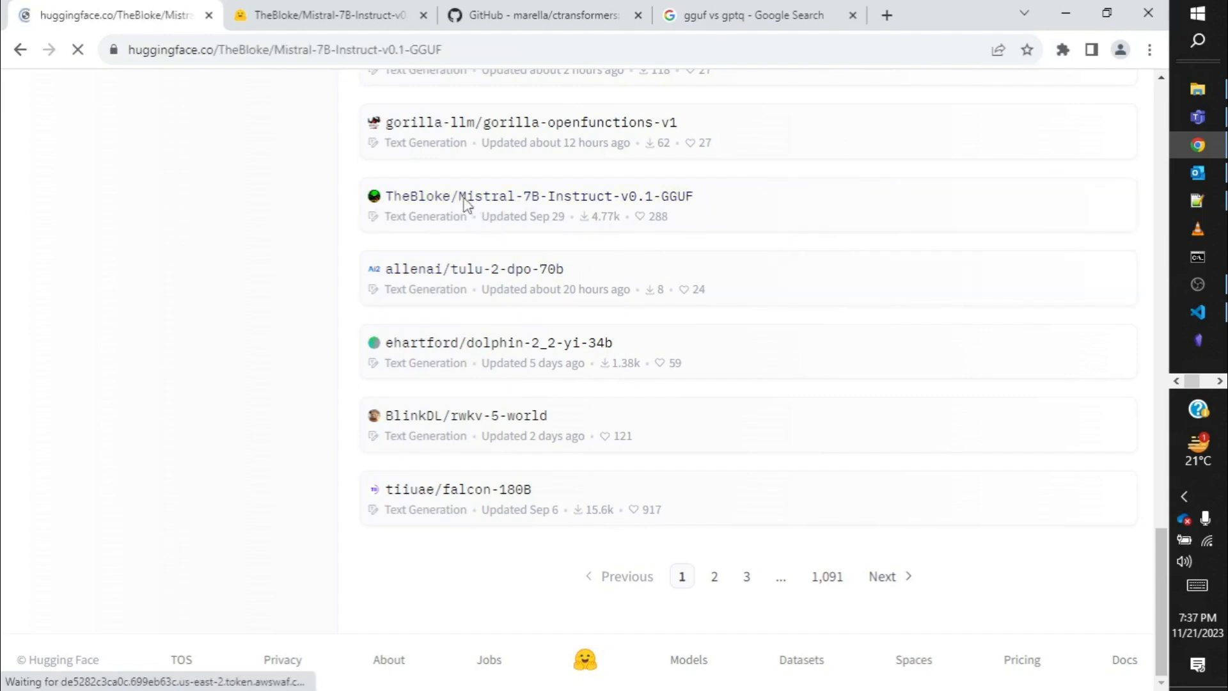
pyautogui.click(539, 196)
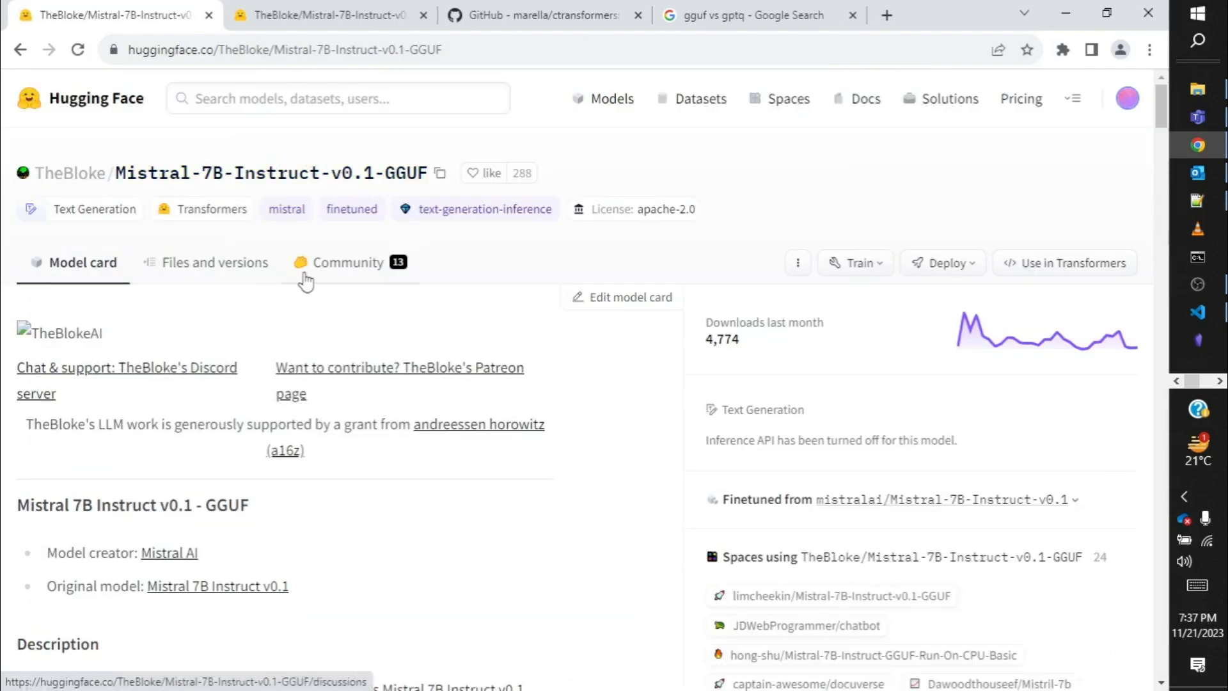
pyautogui.moveTo(125, 300)
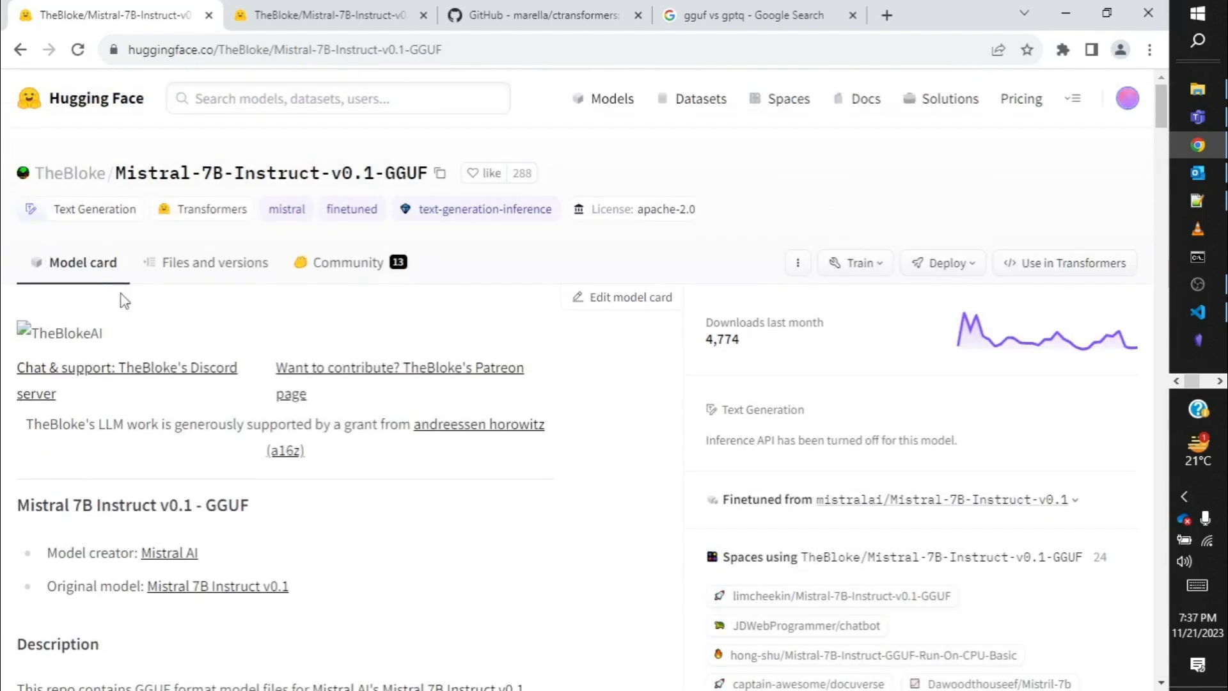
# Show the repo's Files and versions list of GGUF quantizations ranging from 3.08 GB to 7.7 GB.
pyautogui.click(215, 262)
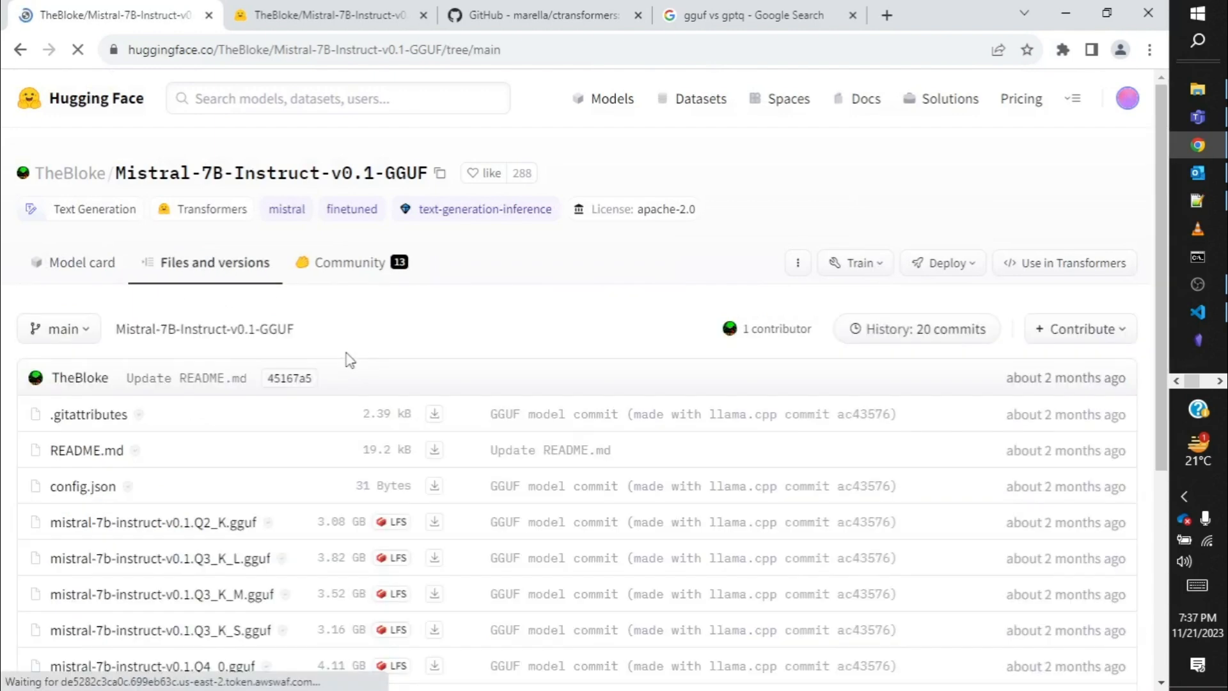
pyautogui.scroll(-3)
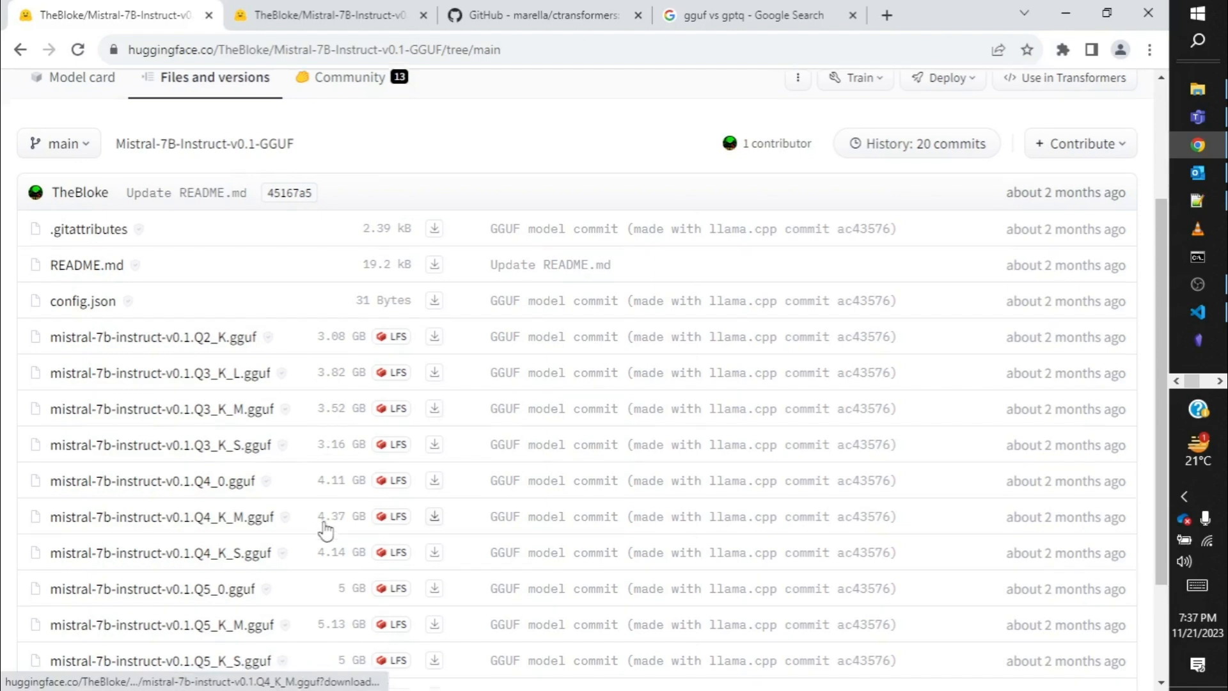
pyautogui.scroll(-3)
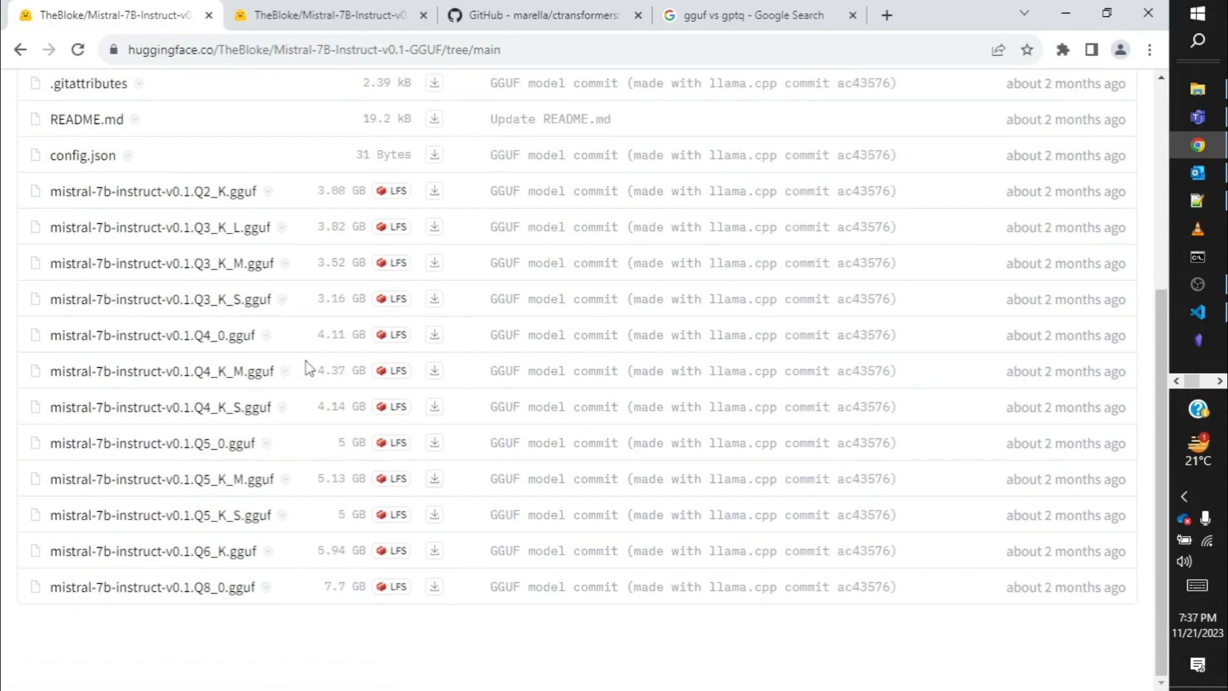
pyautogui.moveTo(350, 469)
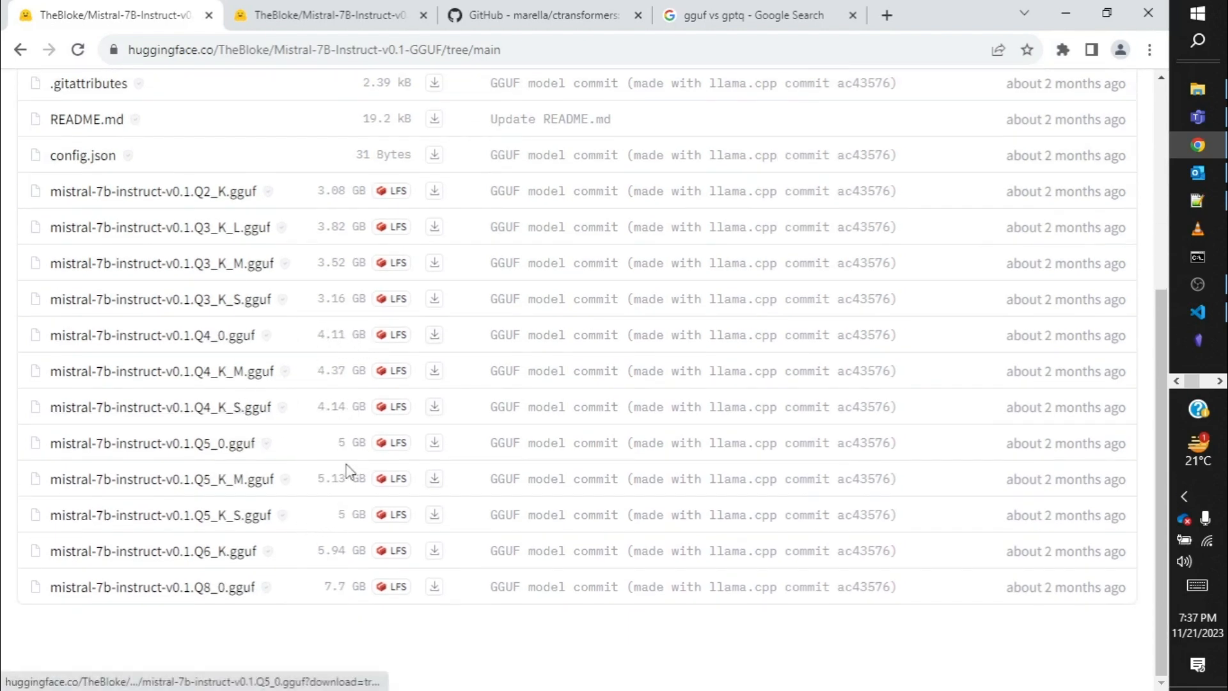
pyautogui.moveTo(357, 537)
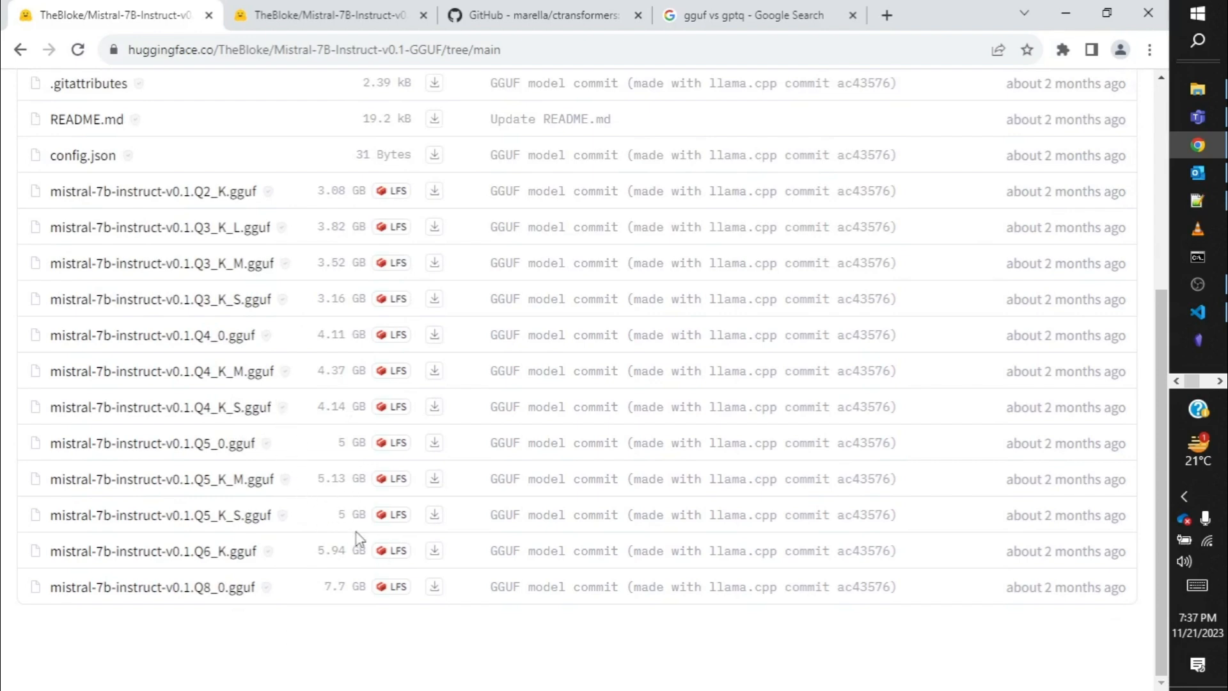
pyautogui.moveTo(320, 321)
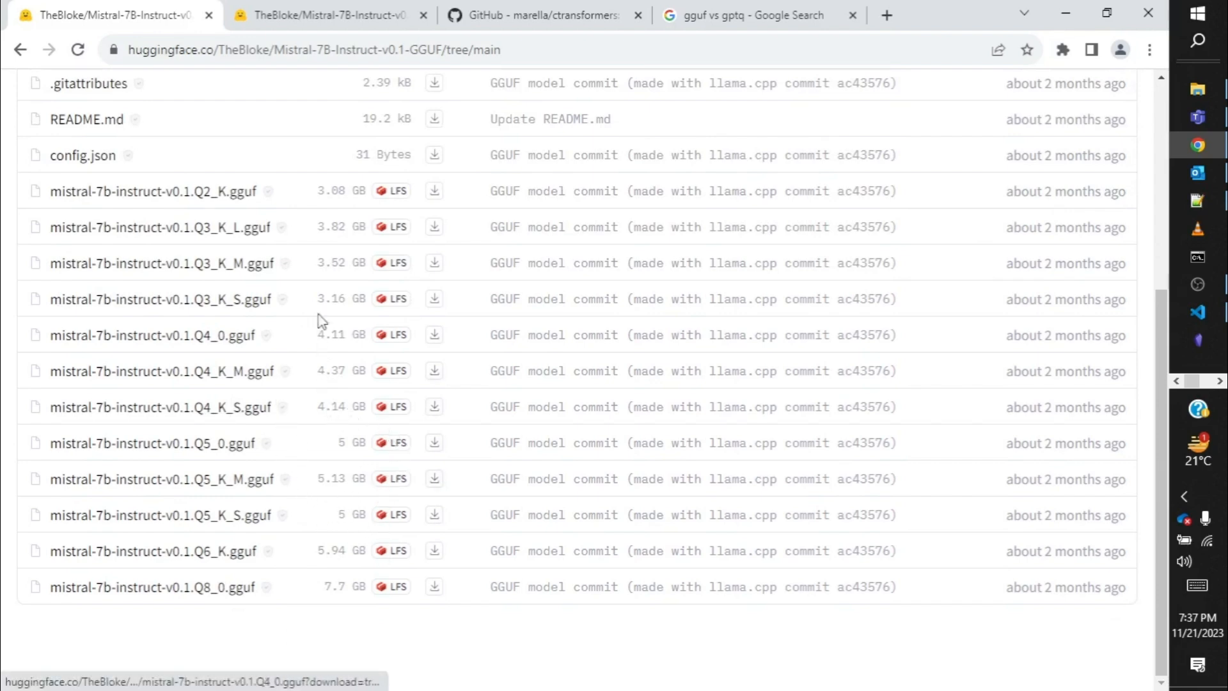
pyautogui.moveTo(329, 390)
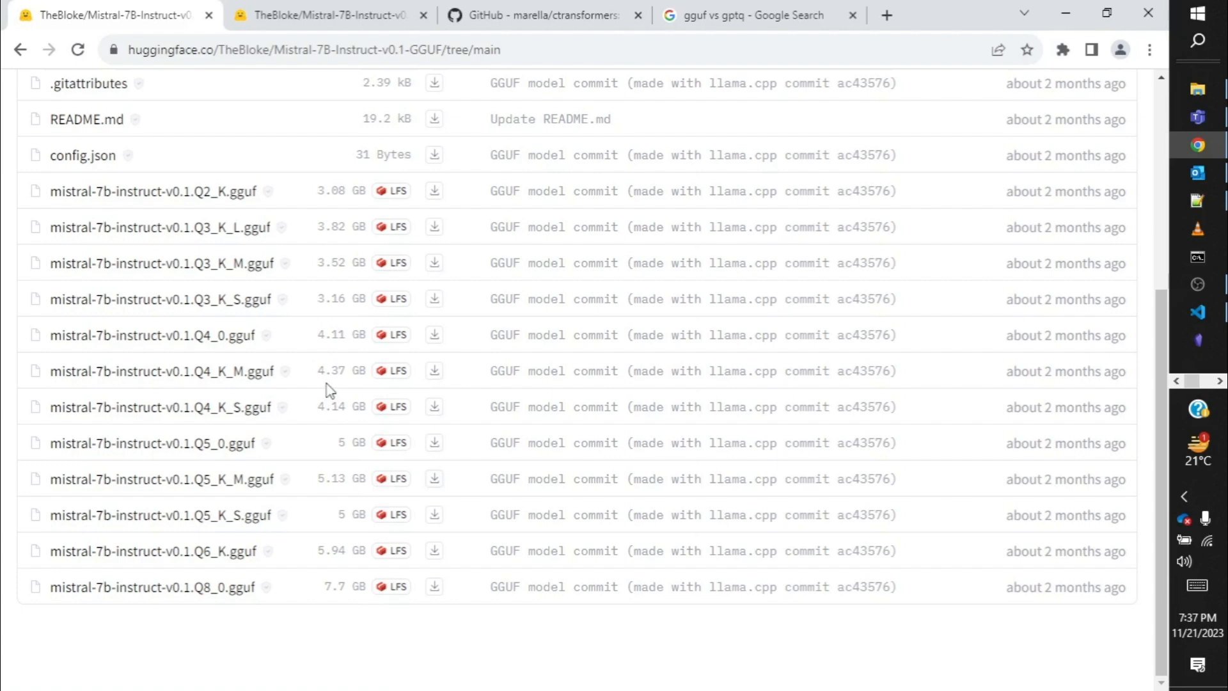
pyautogui.scroll(3)
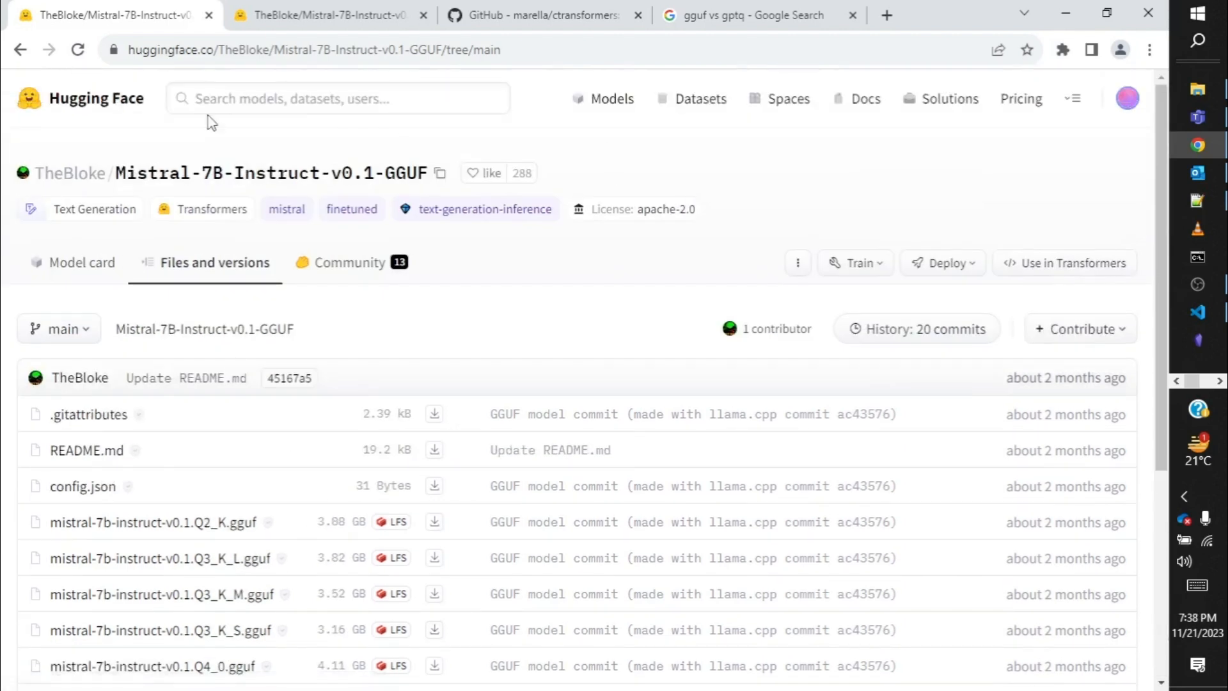
pyautogui.moveTo(371, 347)
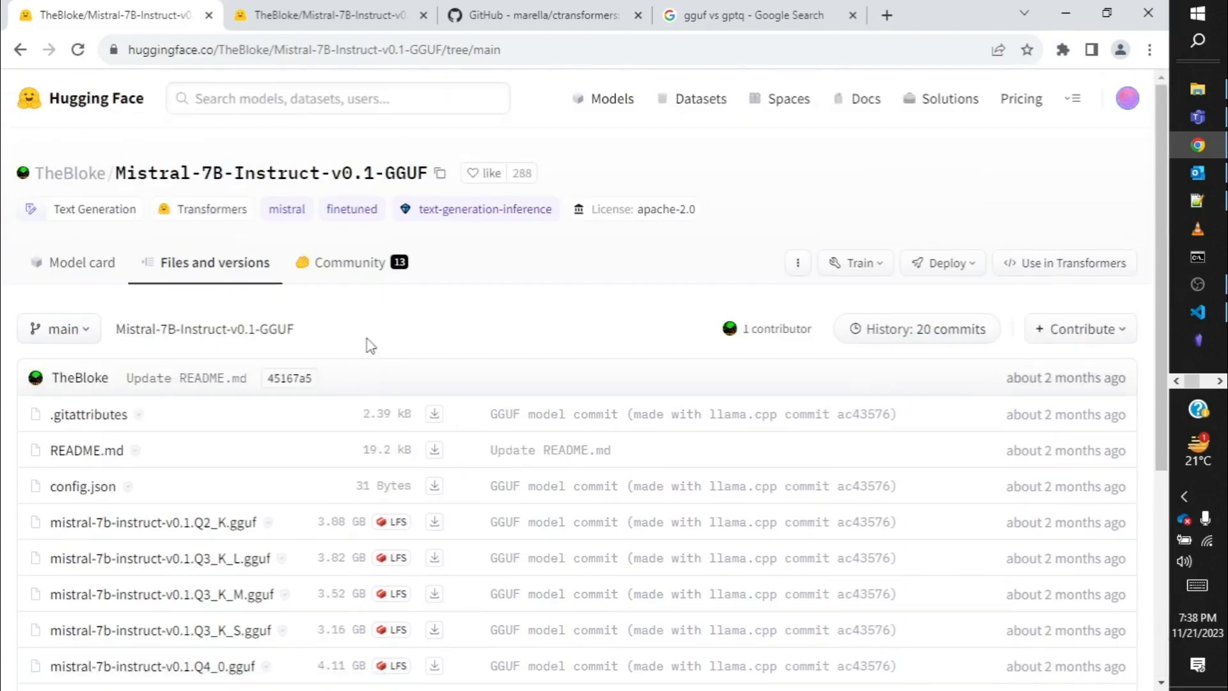
pyautogui.moveTo(239, 173)
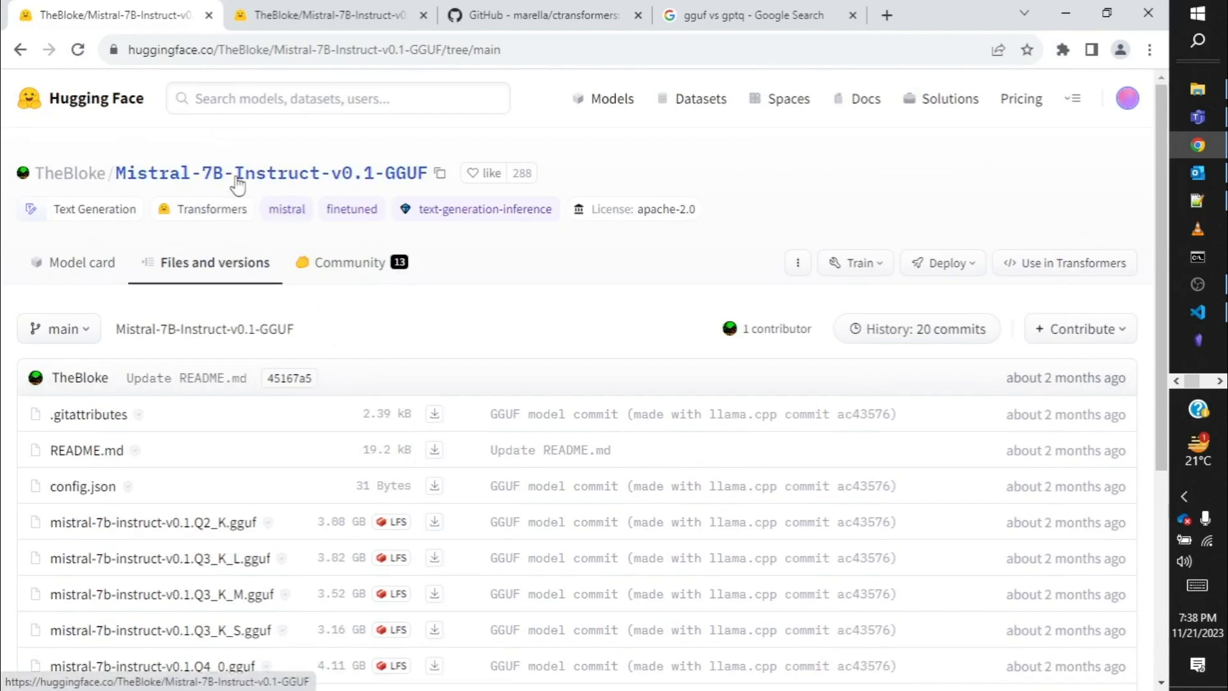
pyautogui.moveTo(391, 183)
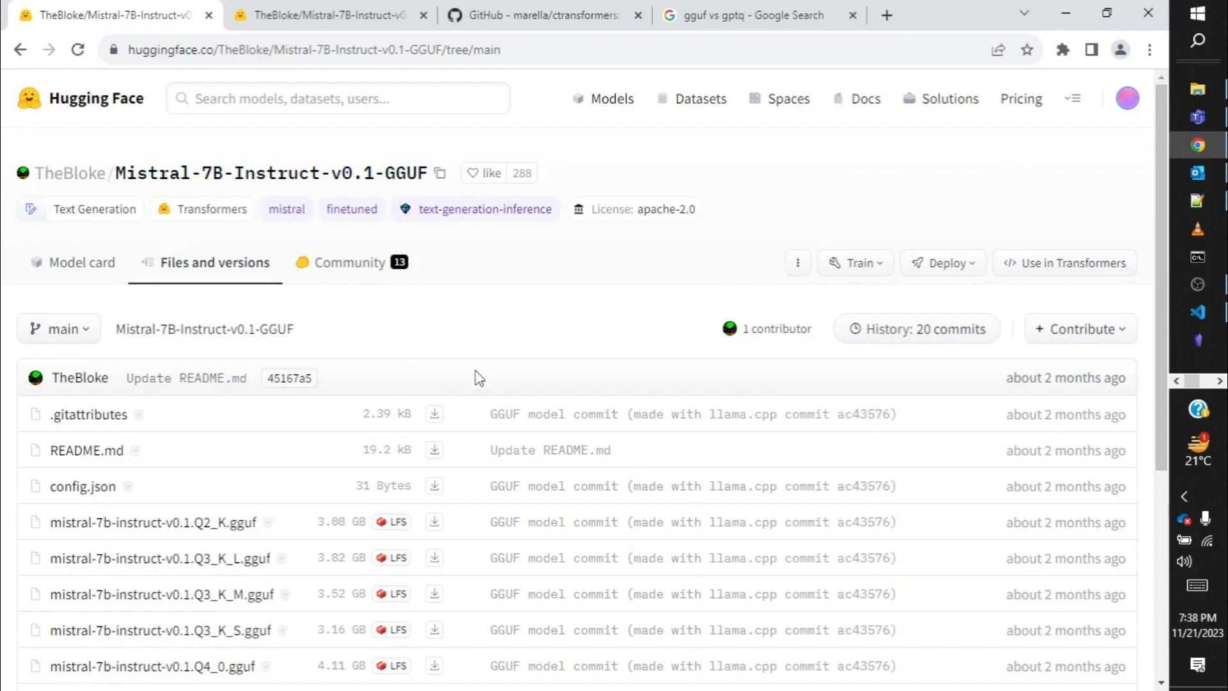
pyautogui.moveTo(380, 333)
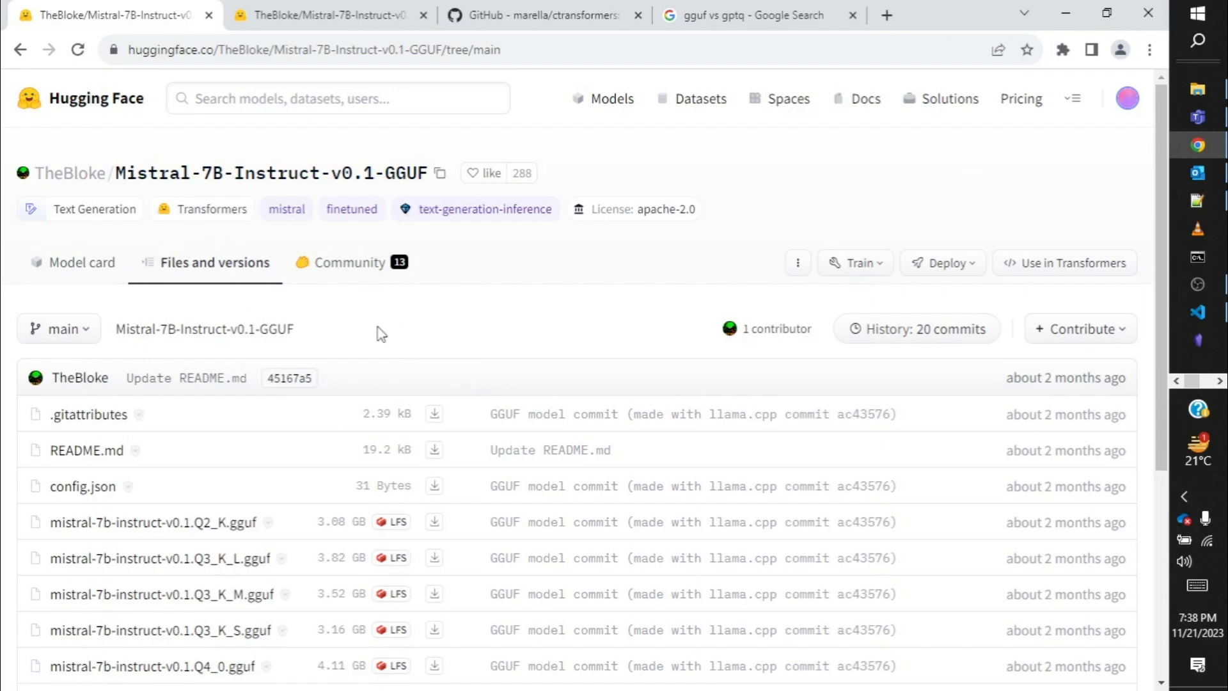
pyautogui.moveTo(344, 331)
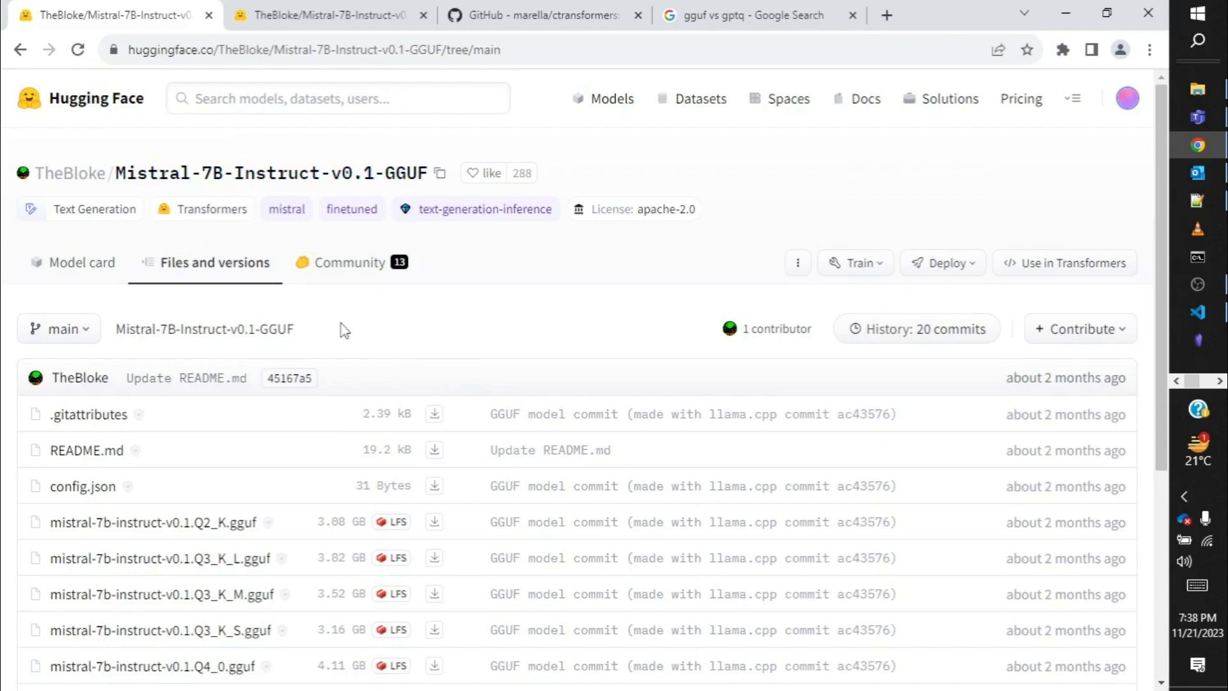
pyautogui.moveTo(354, 353)
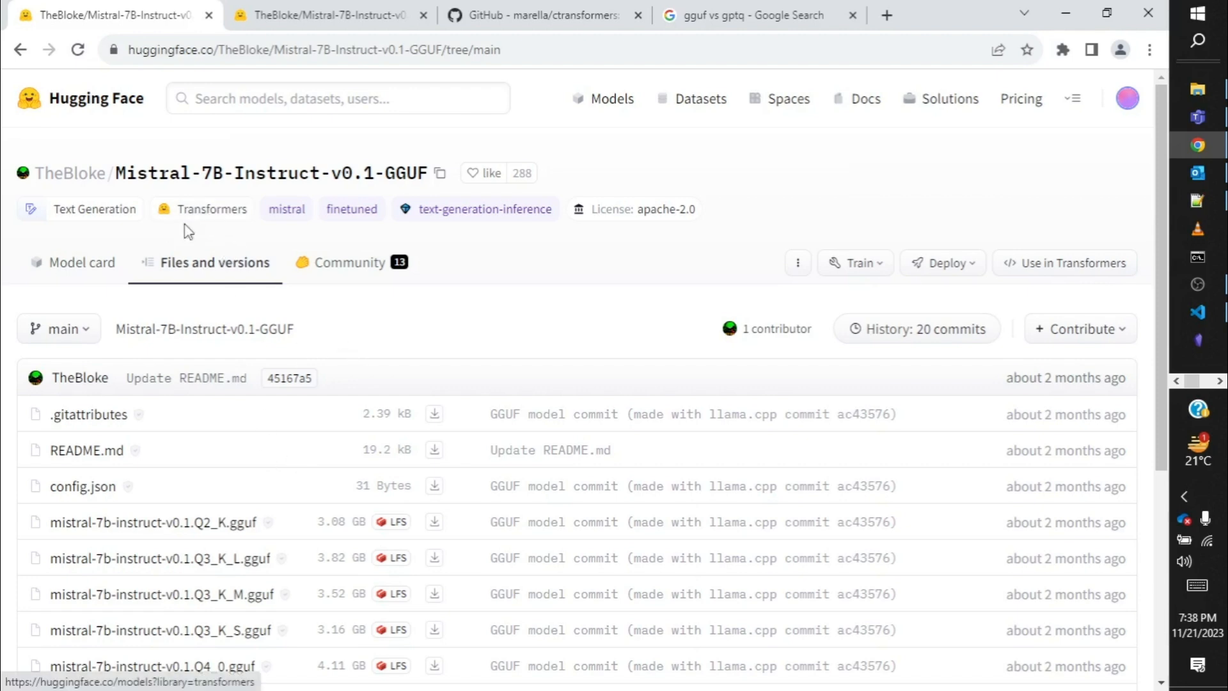
pyautogui.moveTo(453, 330)
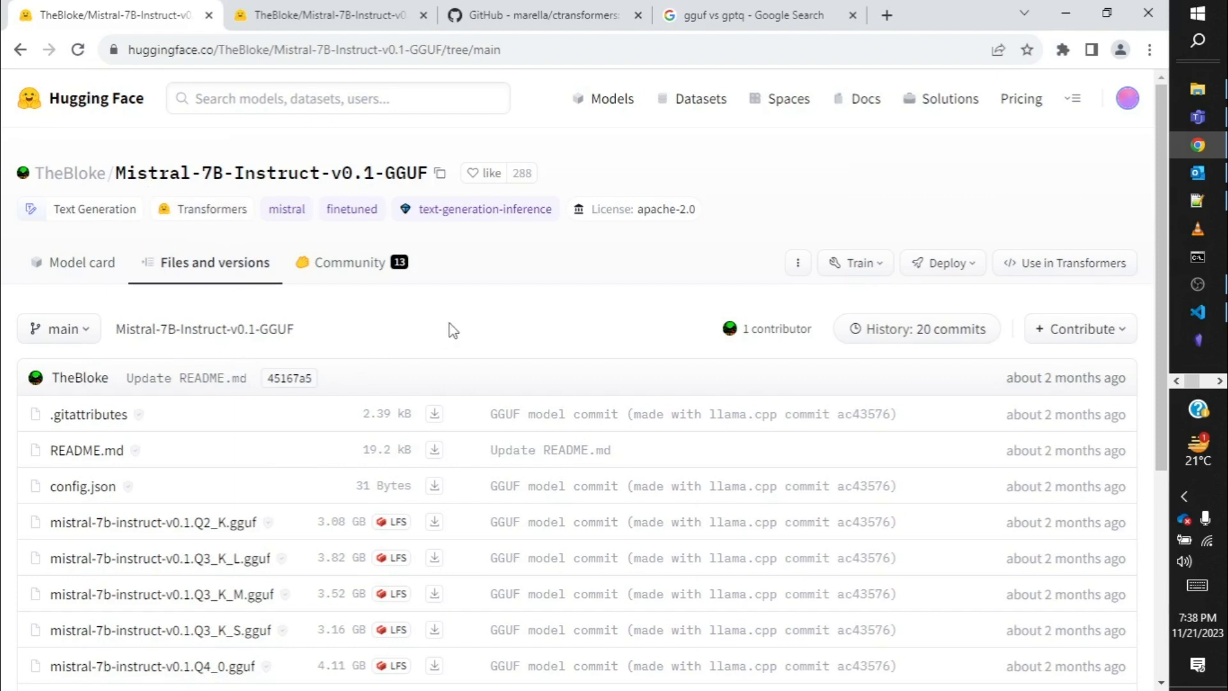
pyautogui.moveTo(324, 326)
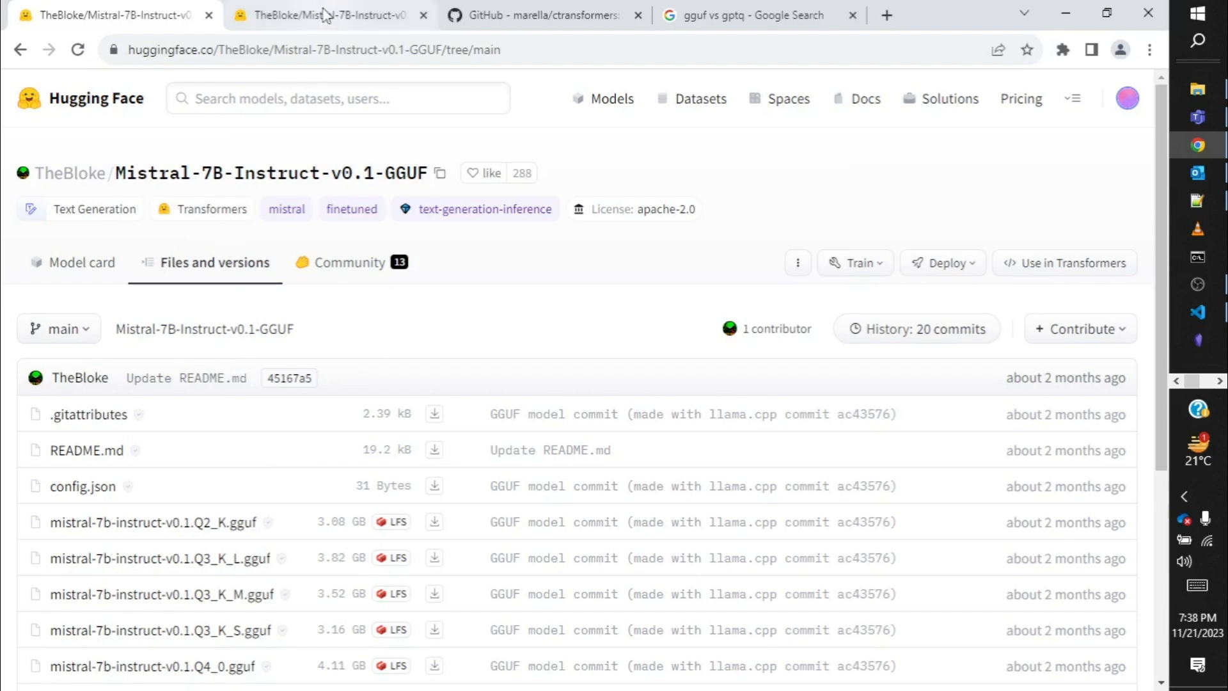
pyautogui.moveTo(323, 15)
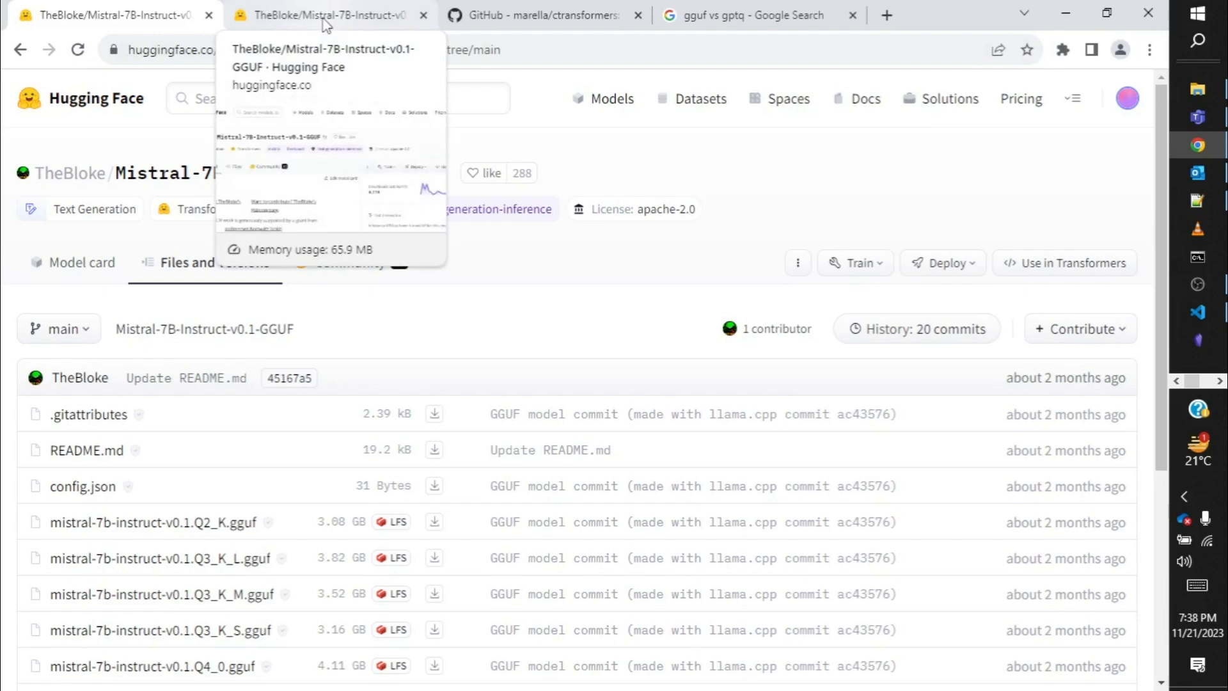
pyautogui.moveTo(318, 27)
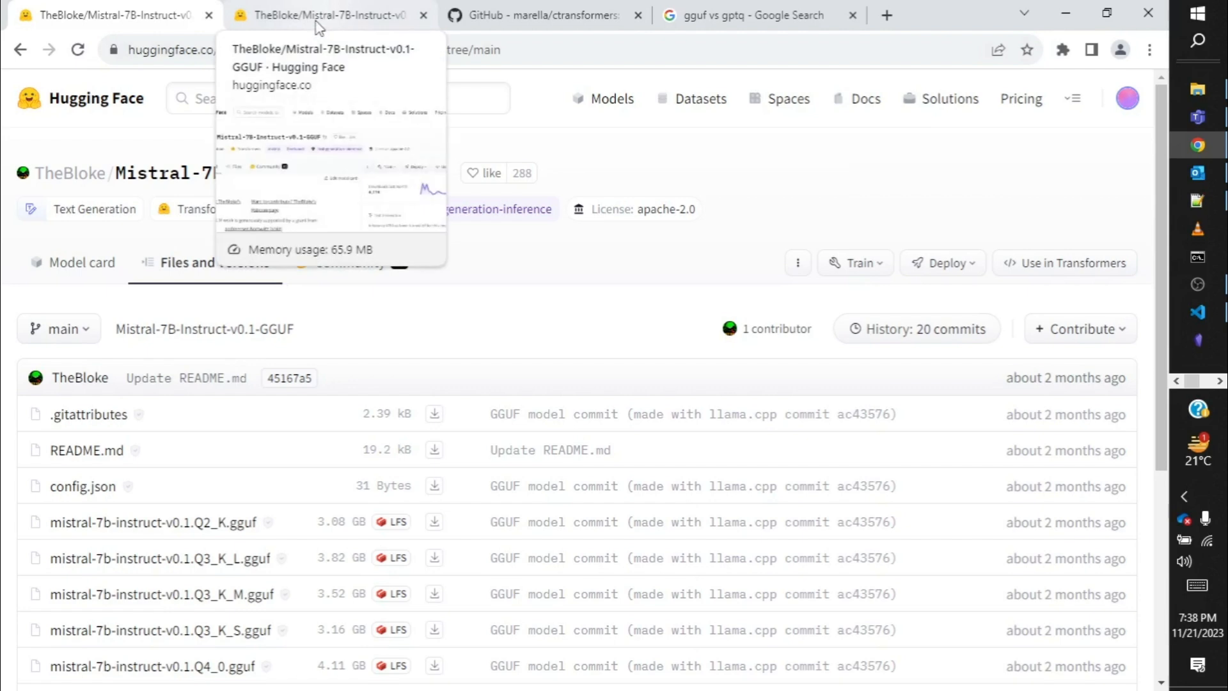
# Return to the marella/ctransformers README and scroll to its Supported Models table with model types.
pyautogui.click(540, 15)
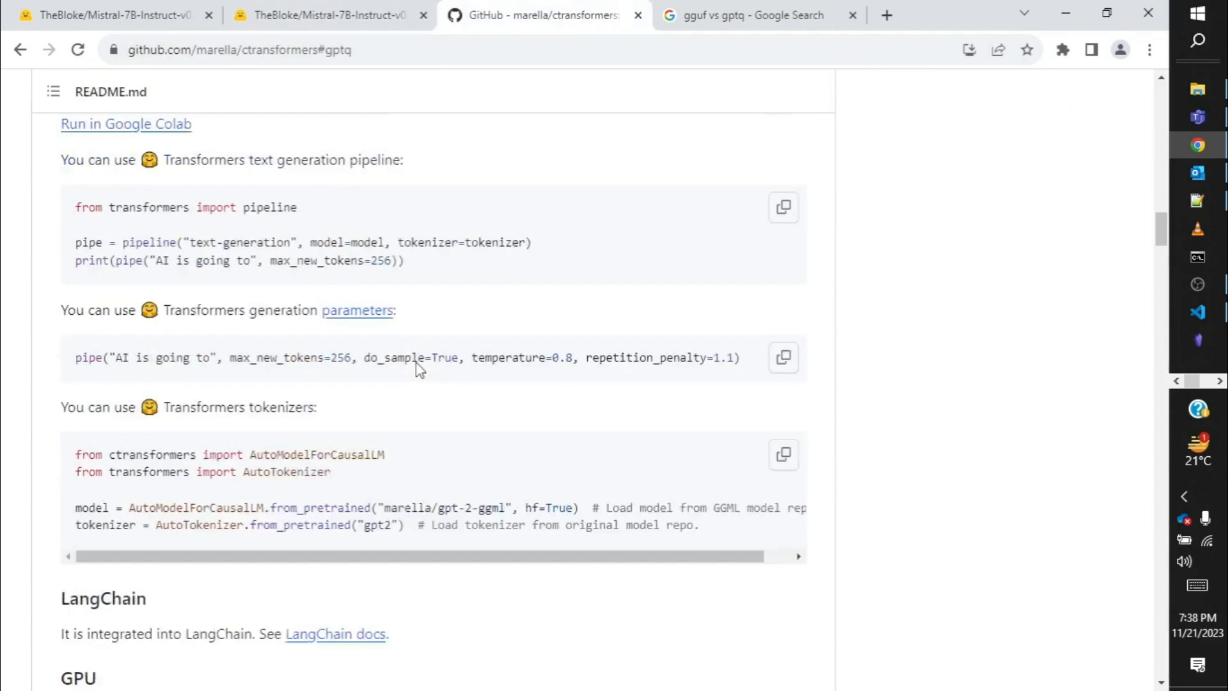
pyautogui.scroll(-3)
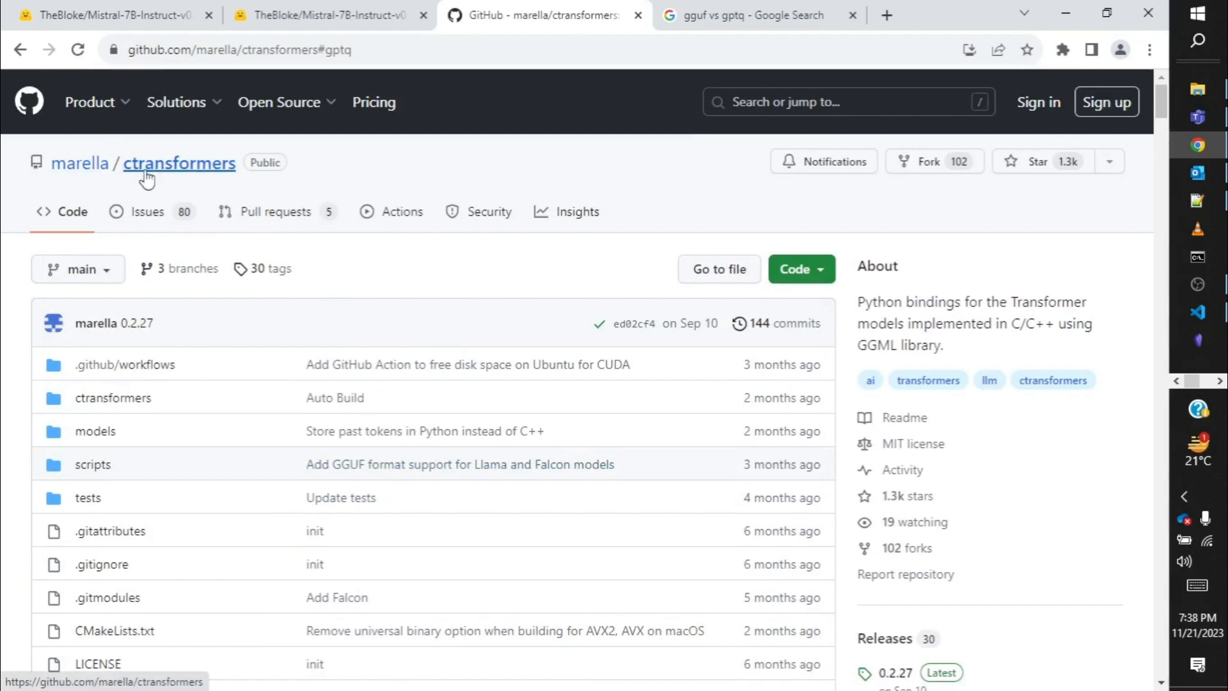
pyautogui.moveTo(114, 183)
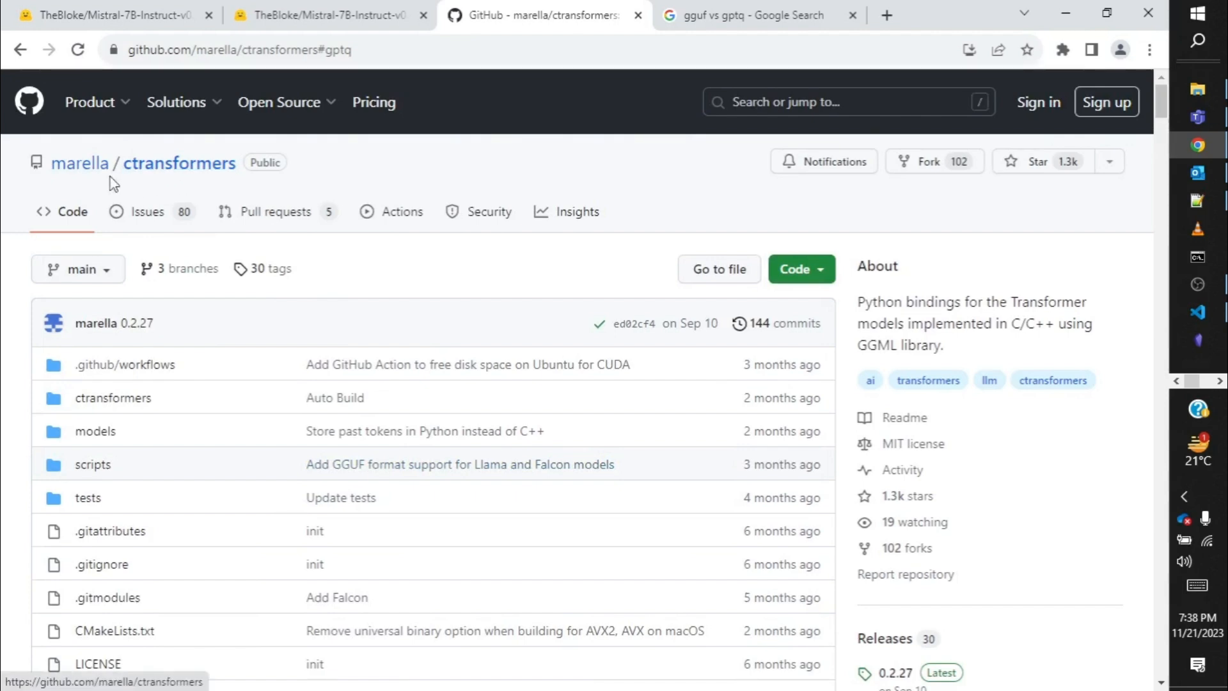
pyautogui.scroll(-3)
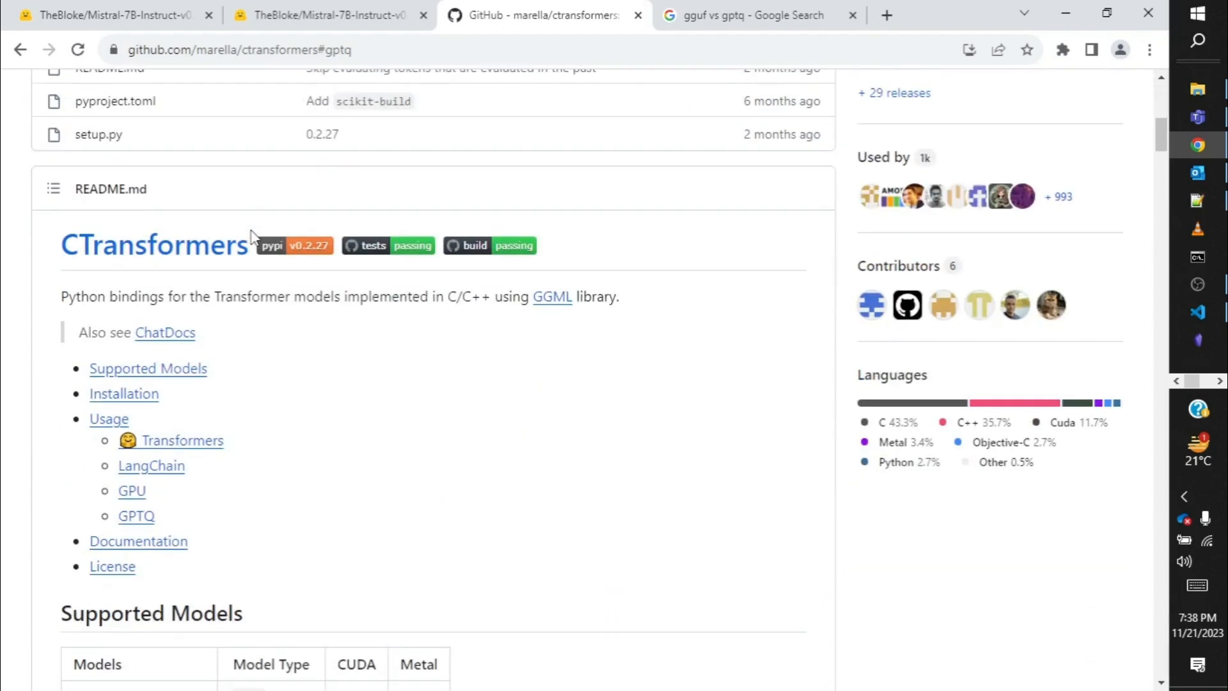
pyautogui.scroll(-3)
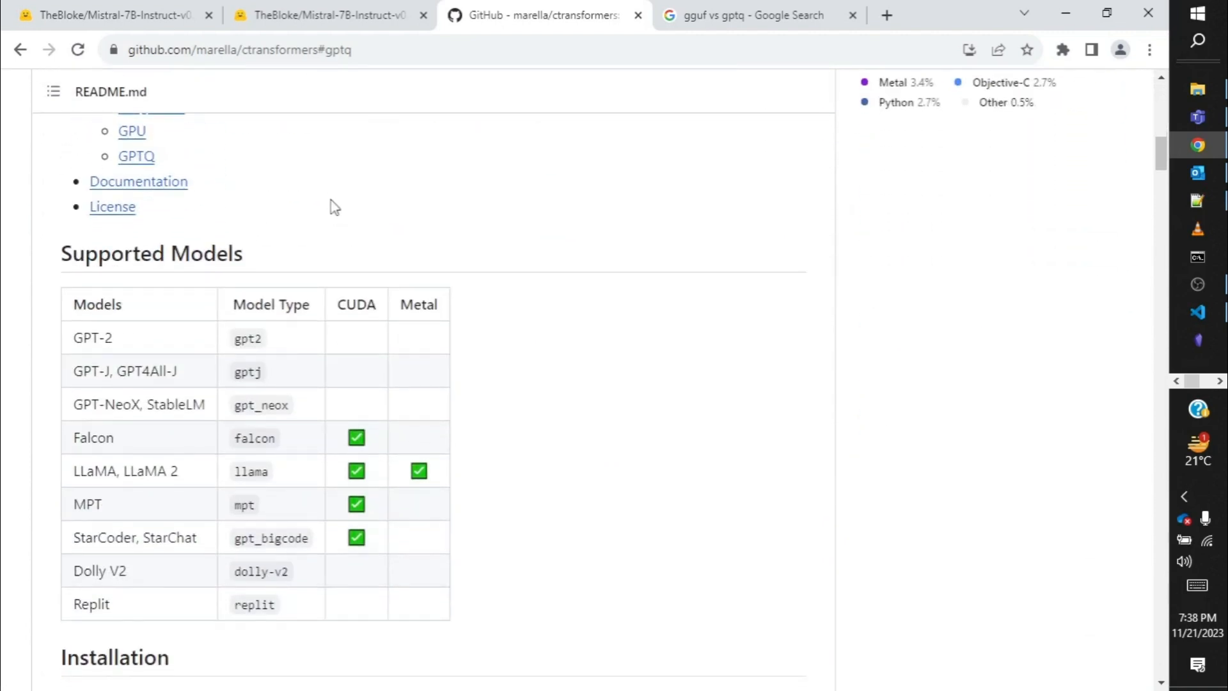
pyautogui.moveTo(121, 347)
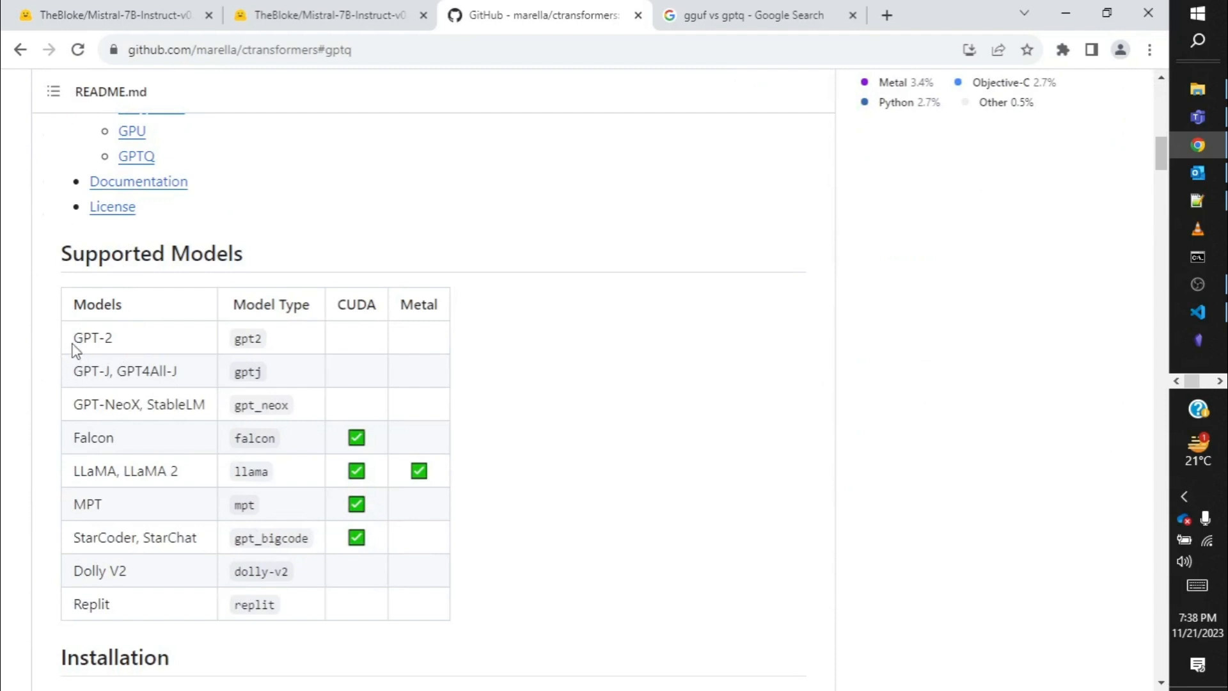
pyautogui.moveTo(122, 504)
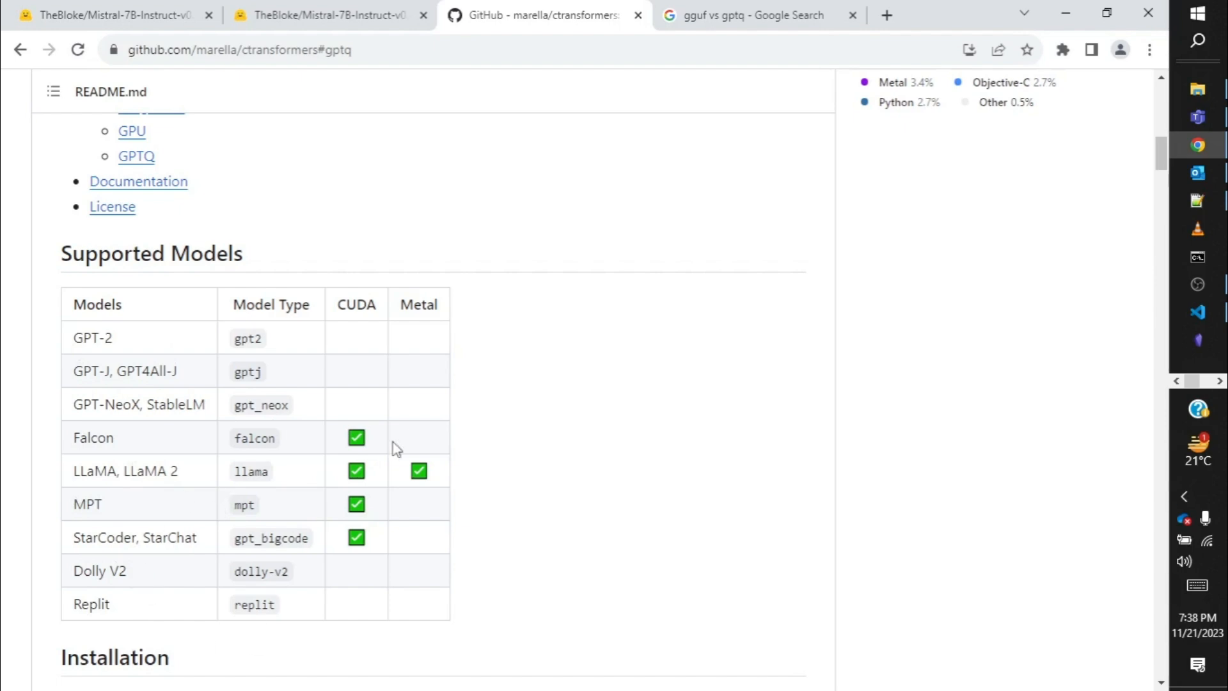
pyautogui.scroll(-3)
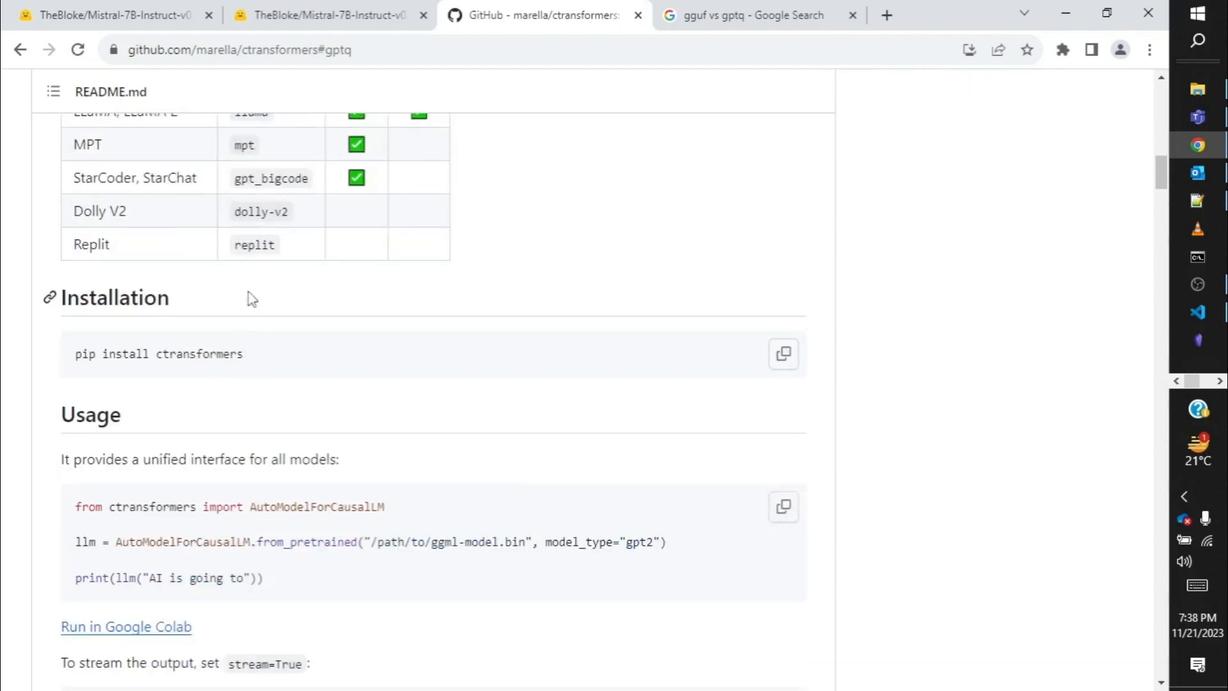
pyautogui.scroll(-3)
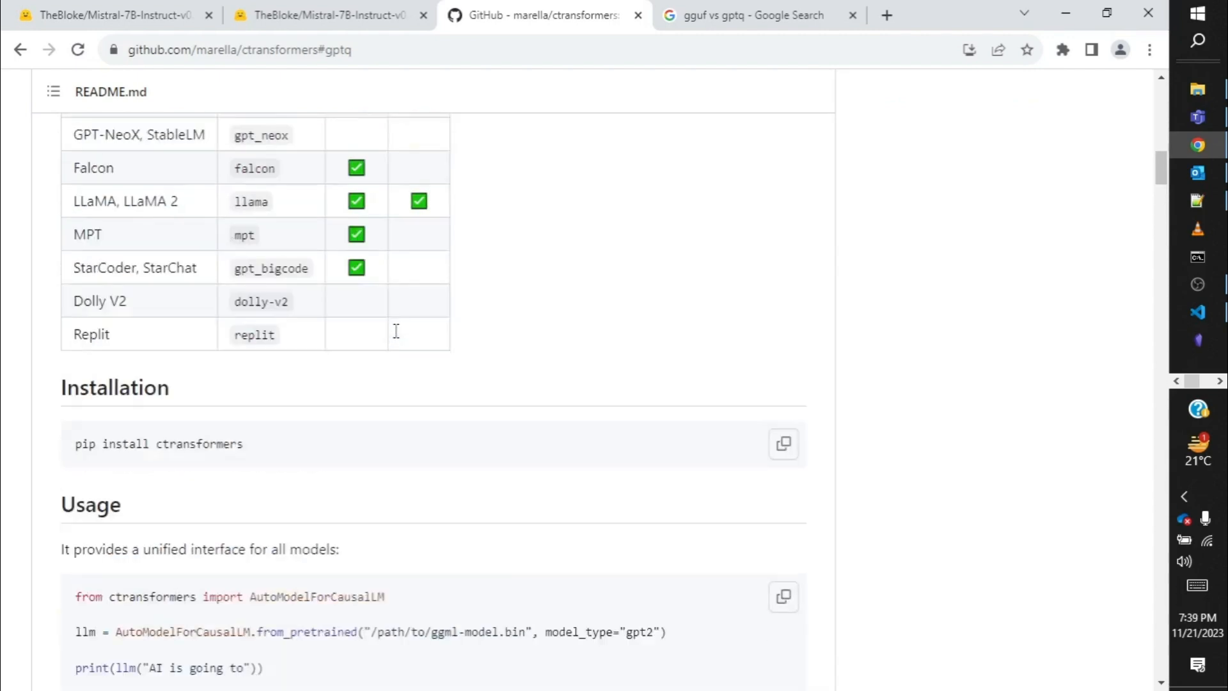
pyautogui.scroll(3)
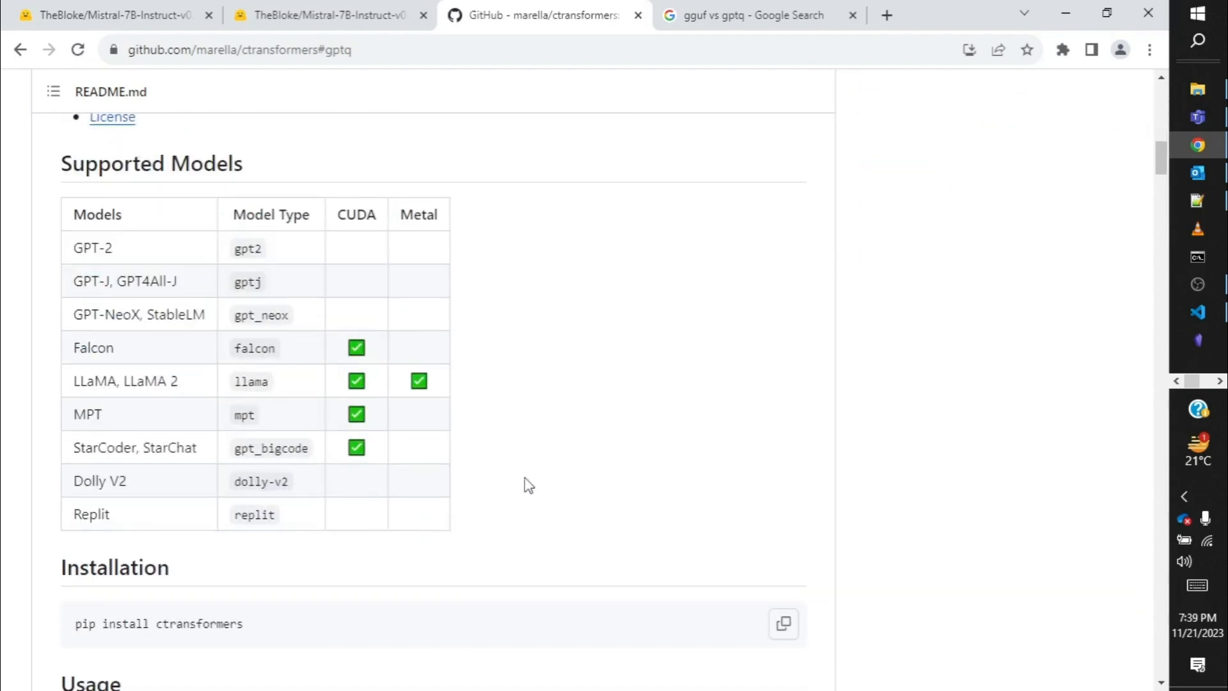
pyautogui.moveTo(59, 435)
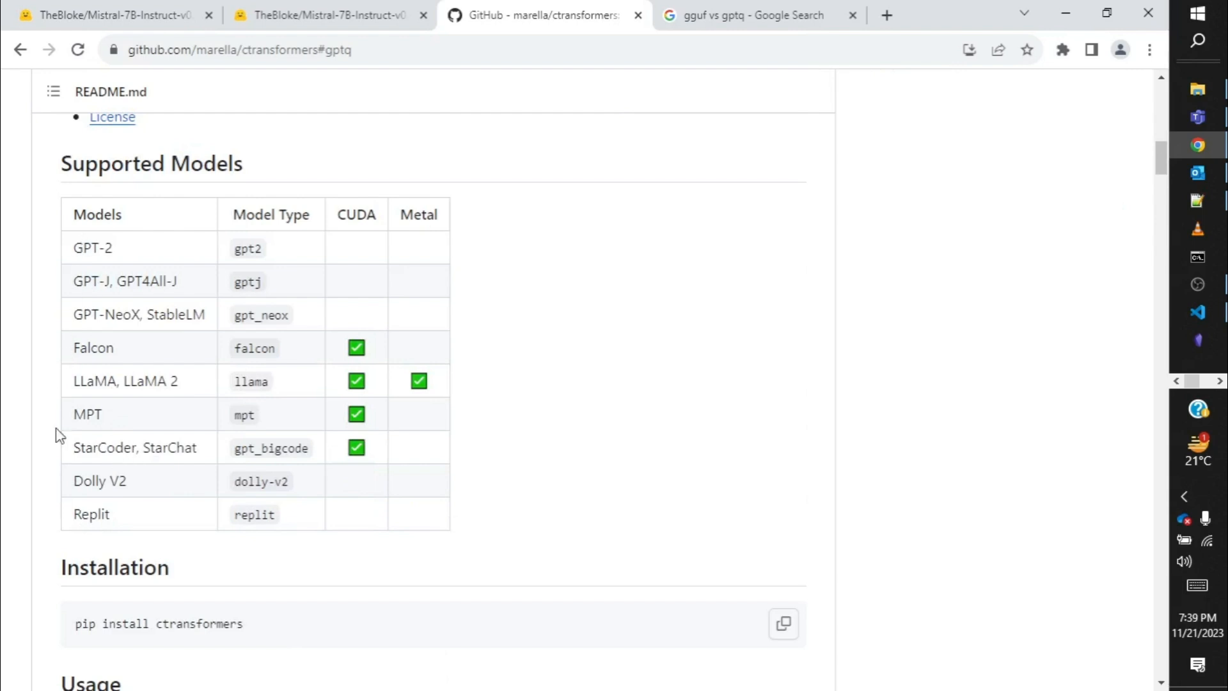
pyautogui.moveTo(321, 233)
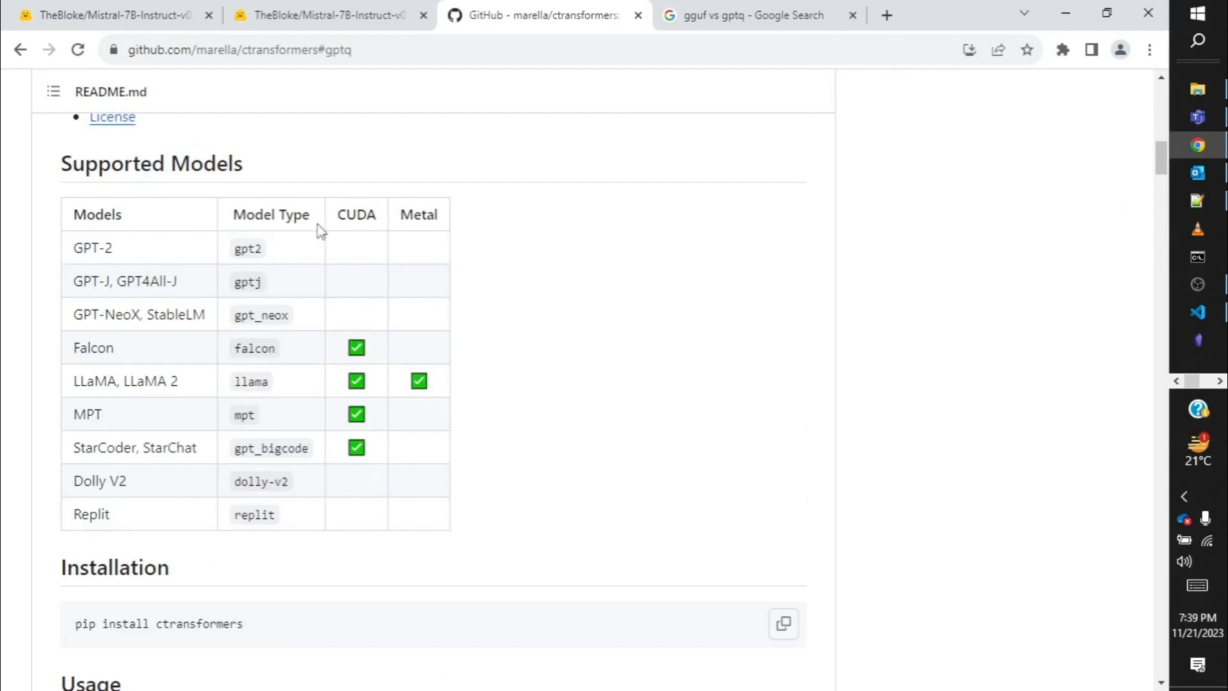
pyautogui.moveTo(250, 170)
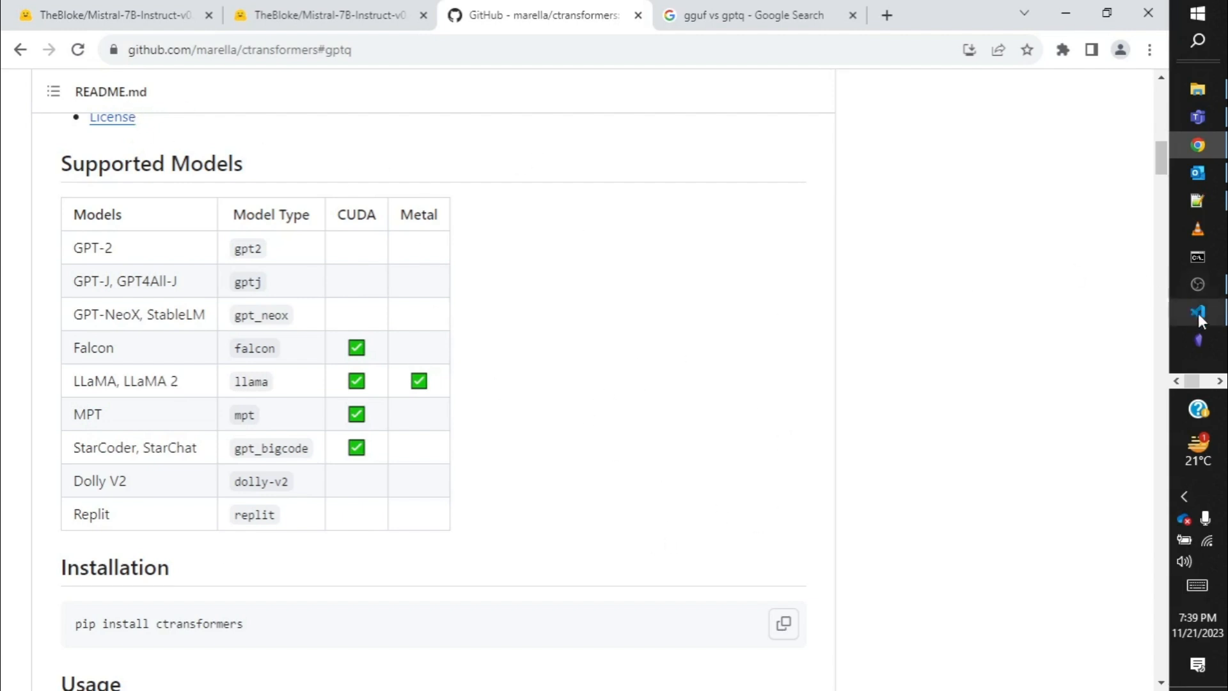
# Switch to main.py in VS Code and highlight its CTransformers imports and the Mistral-7B GGUF model_id string.
pyautogui.click(1198, 313)
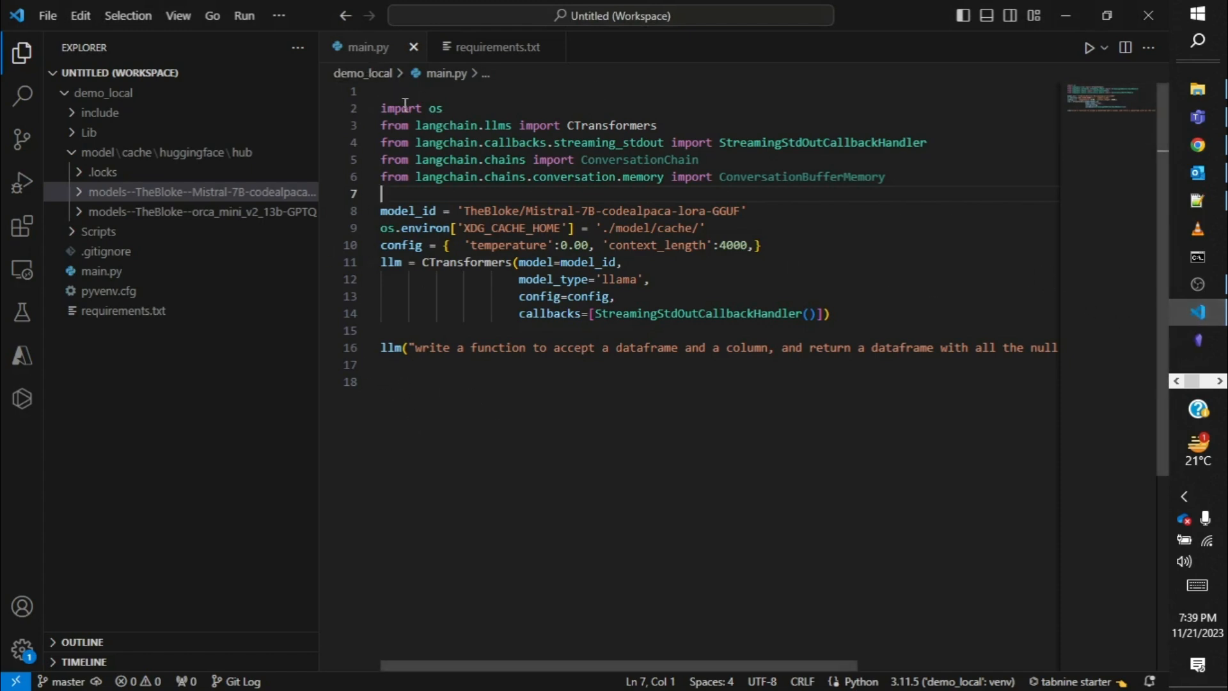
pyautogui.moveTo(404, 108); pyautogui.dragTo(518, 177)
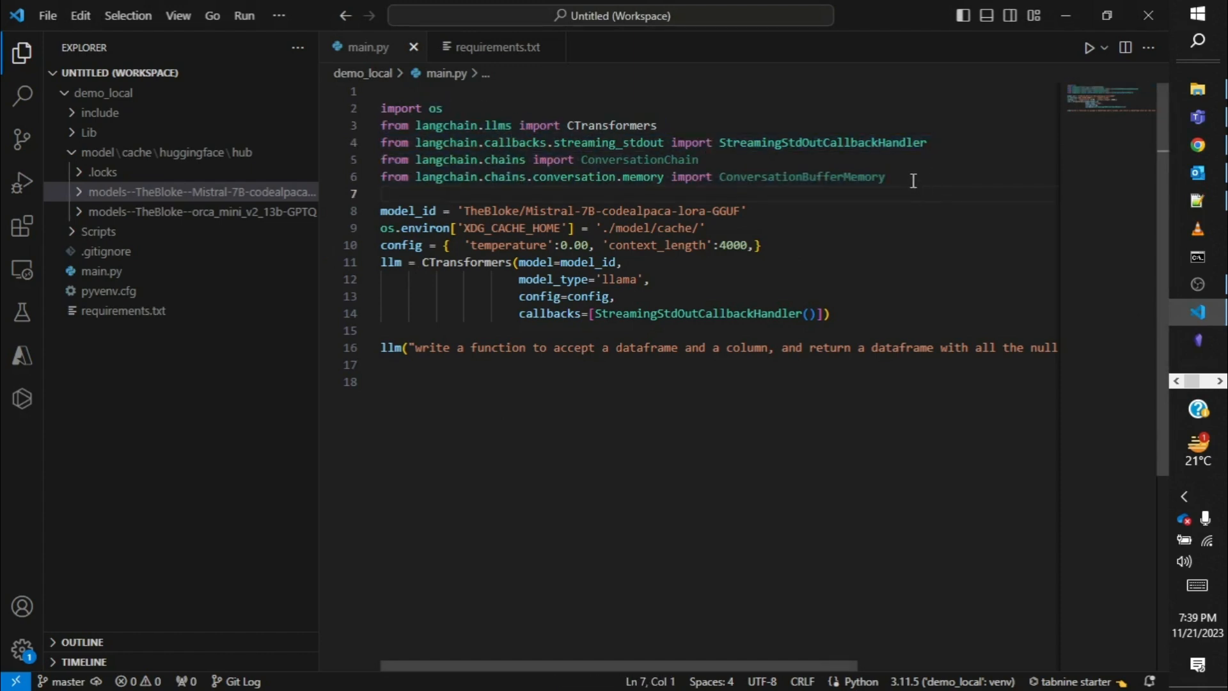
pyautogui.moveTo(607, 261)
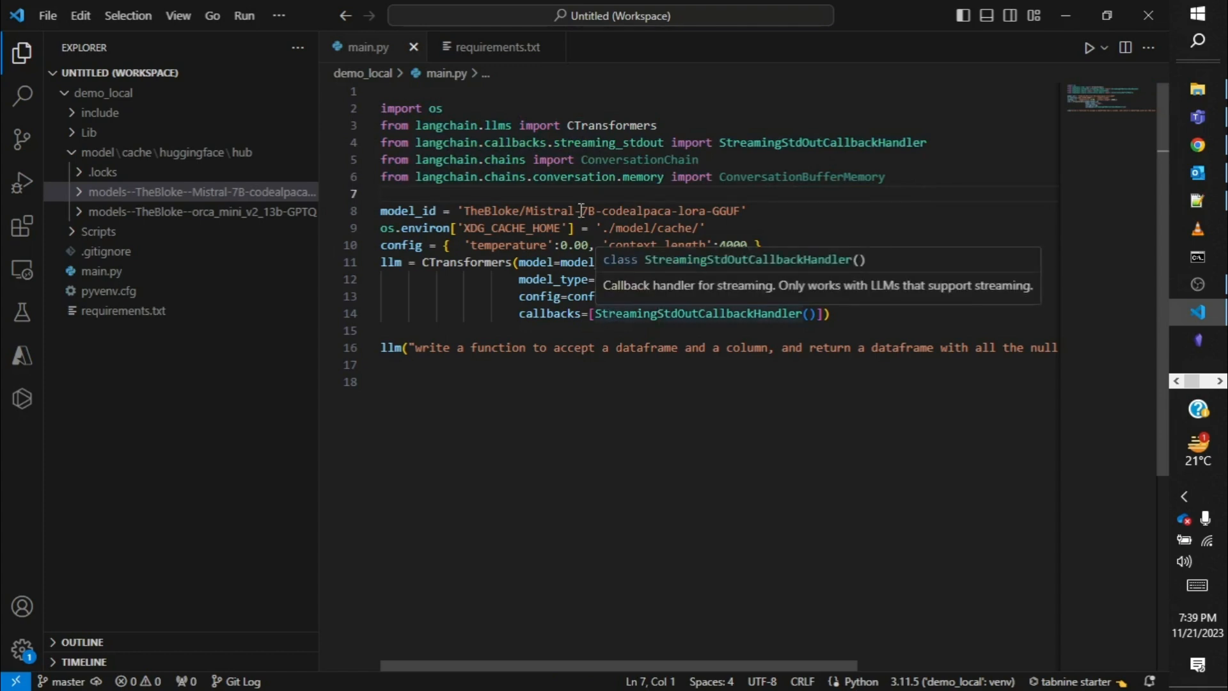
pyautogui.moveTo(888, 184)
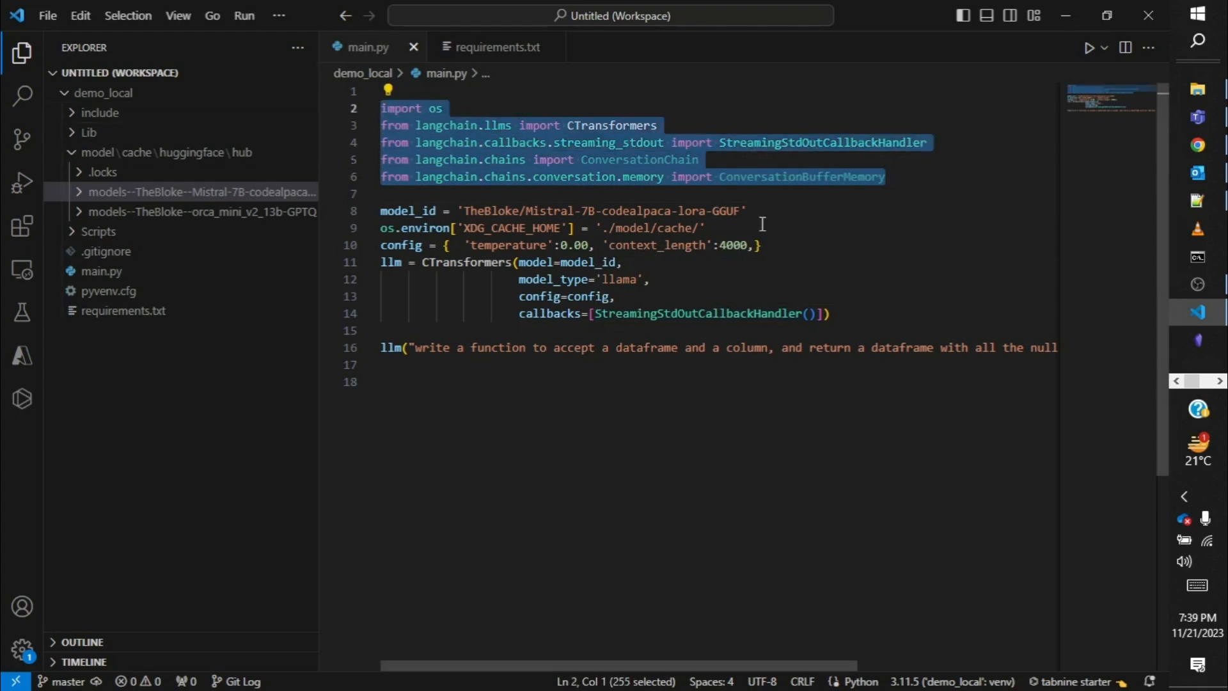
pyautogui.click(746, 209)
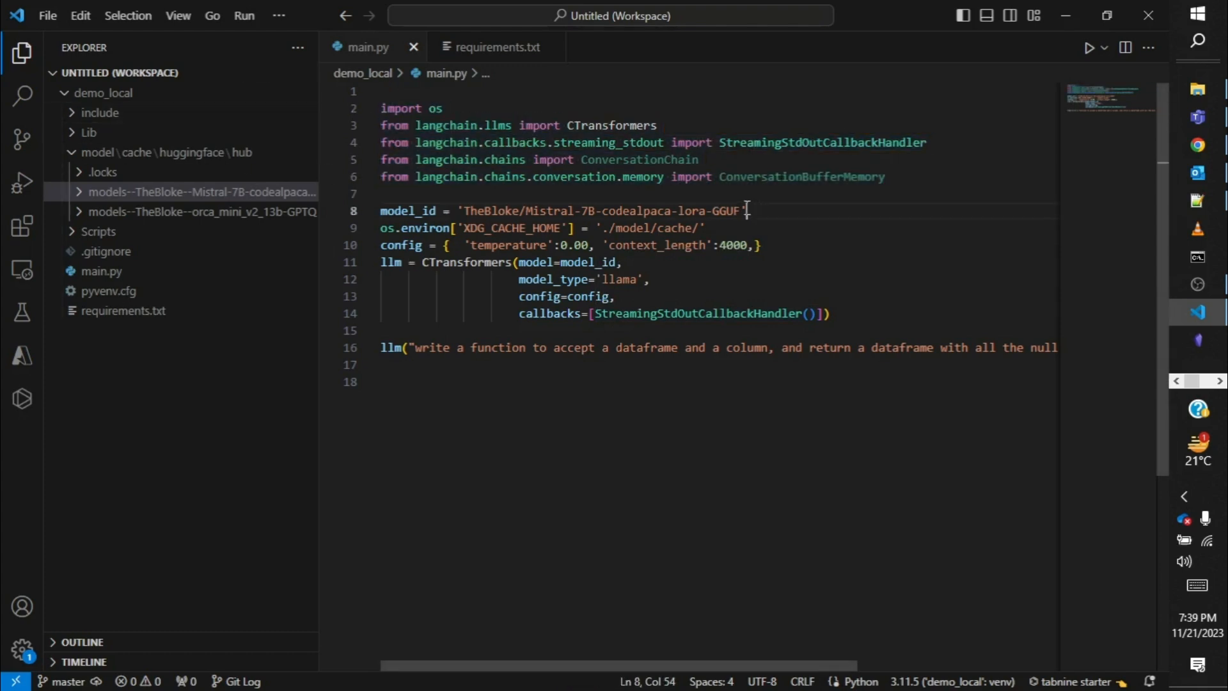
pyautogui.moveTo(742, 210); pyautogui.dragTo(465, 210)
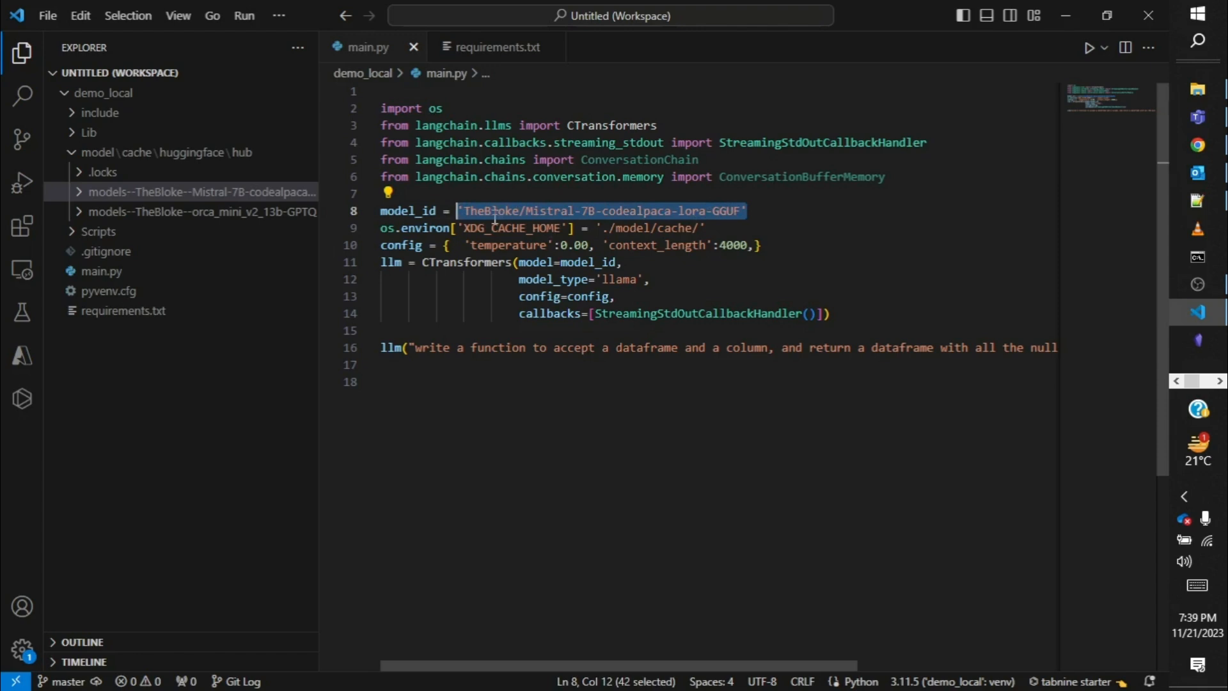
pyautogui.click(466, 211)
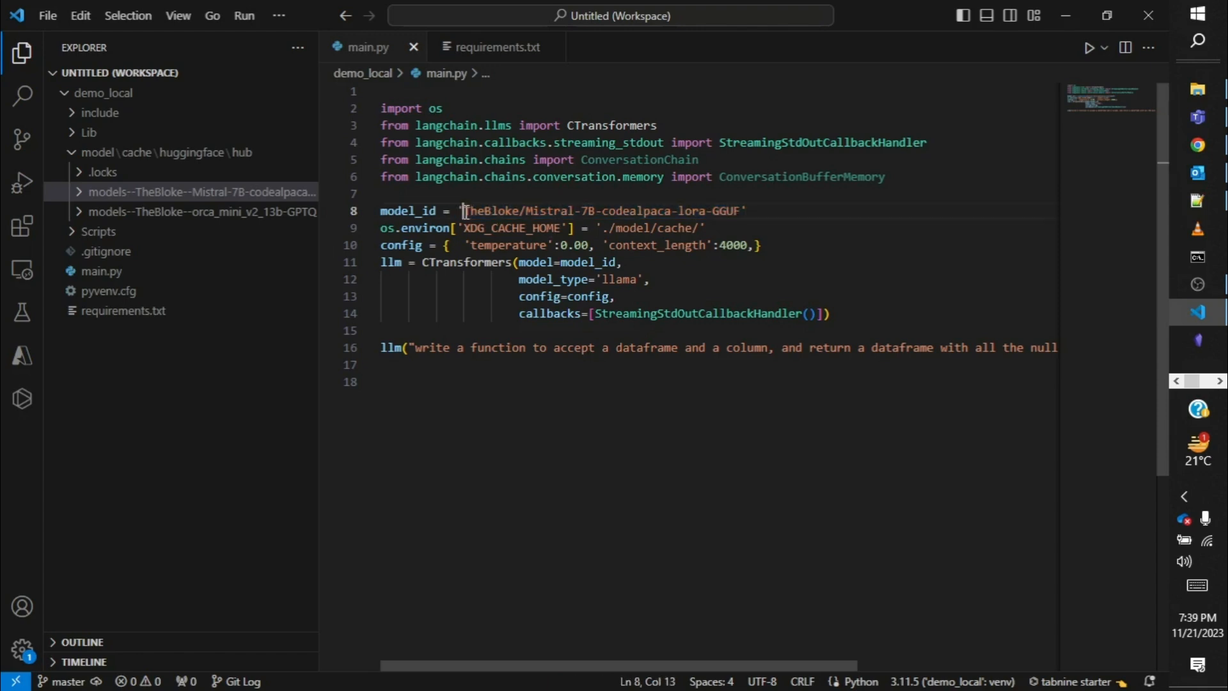
pyautogui.moveTo(466, 210); pyautogui.dragTo(732, 209)
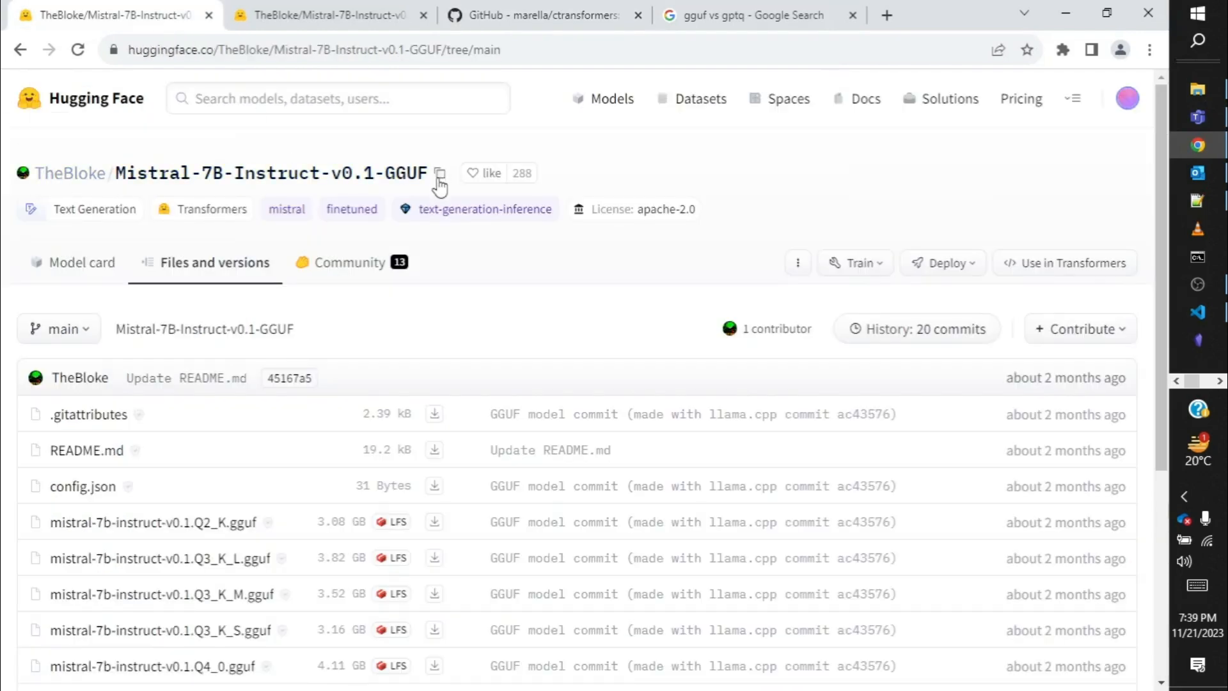
pyautogui.moveTo(150, 138)
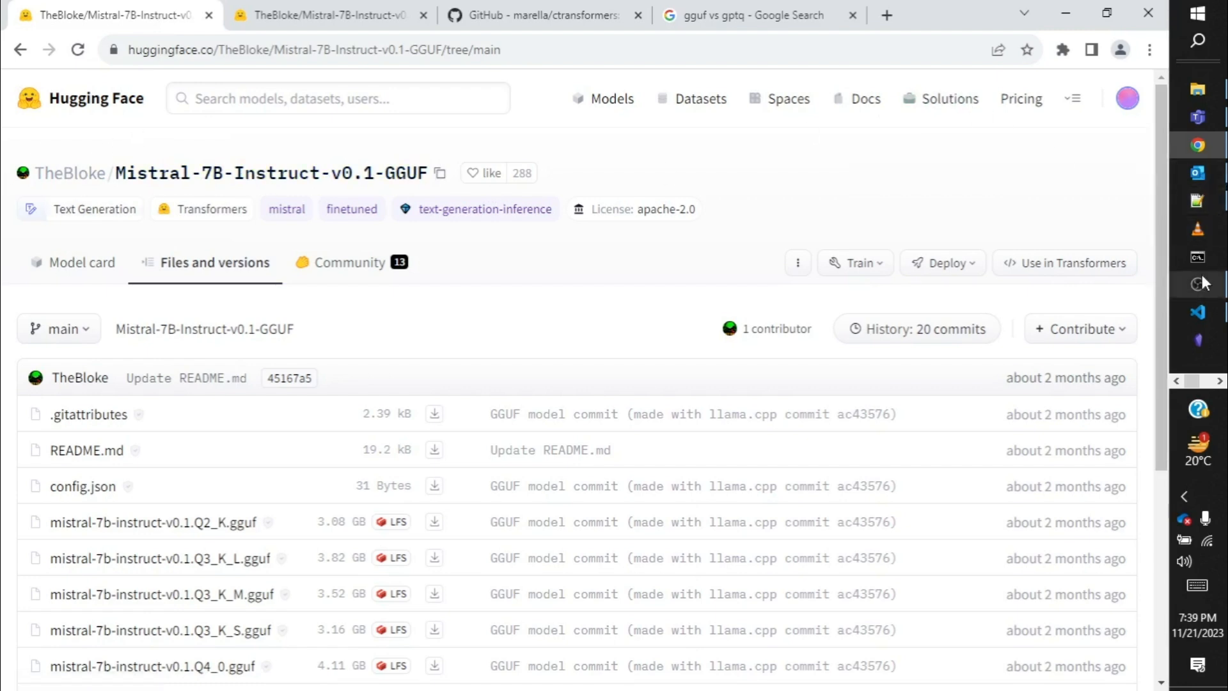
# Return from the Hugging Face files tab to main.py in the VS Code editor.
pyautogui.click(1198, 312)
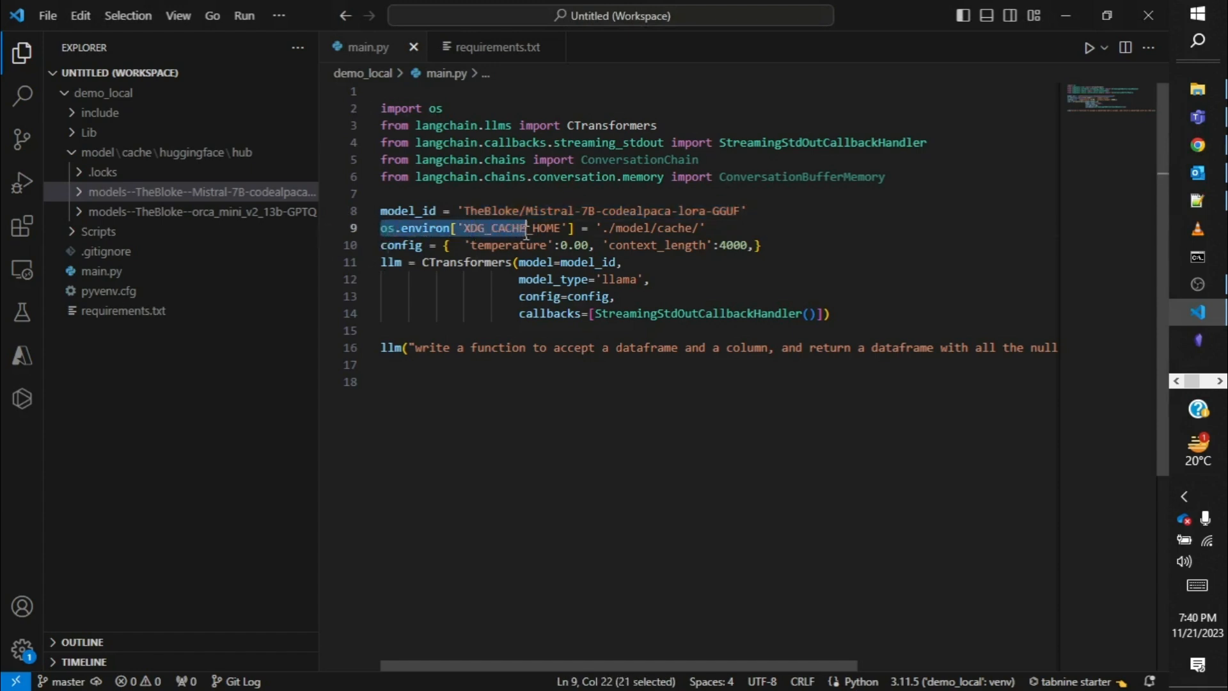
pyautogui.moveTo(526, 228); pyautogui.dragTo(567, 227)
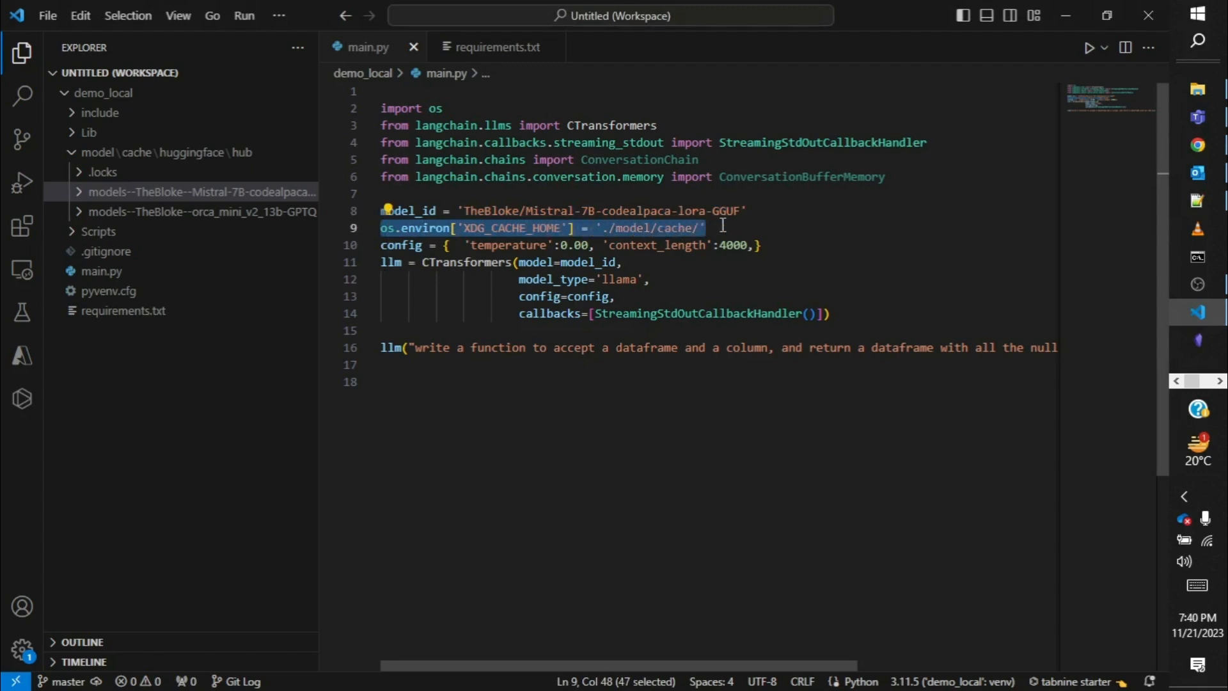
pyautogui.moveTo(709, 186)
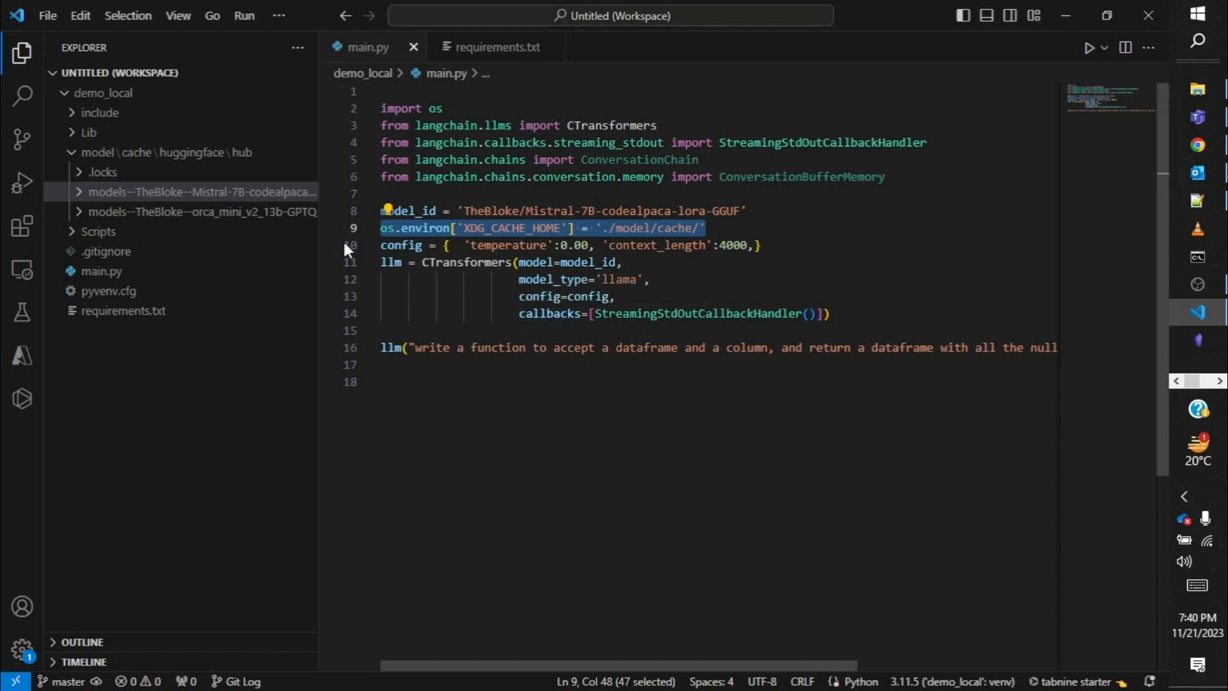
pyautogui.moveTo(390, 227)
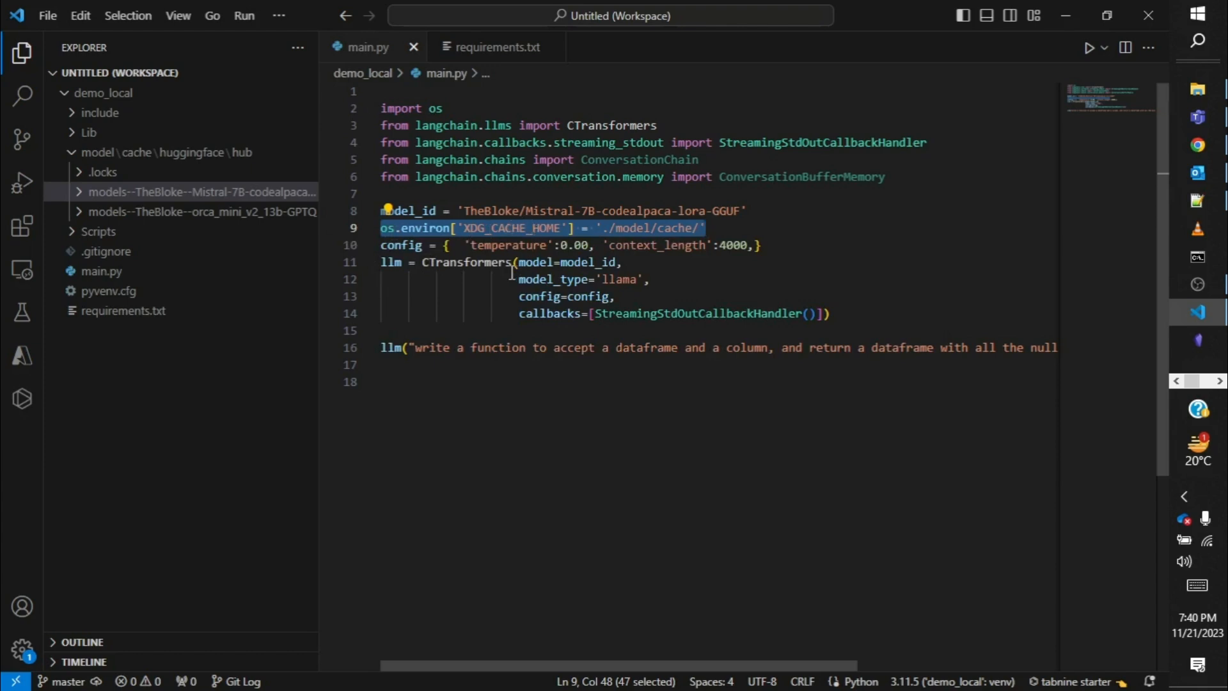
pyautogui.moveTo(174, 225)
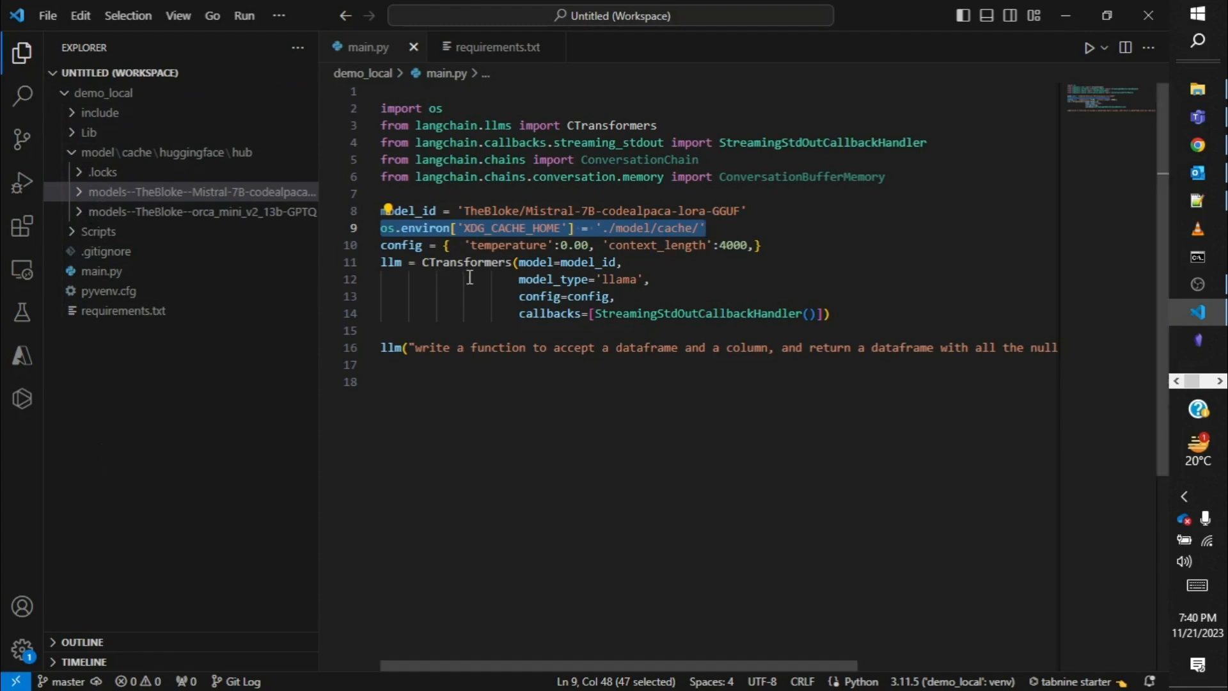
pyautogui.moveTo(672, 258)
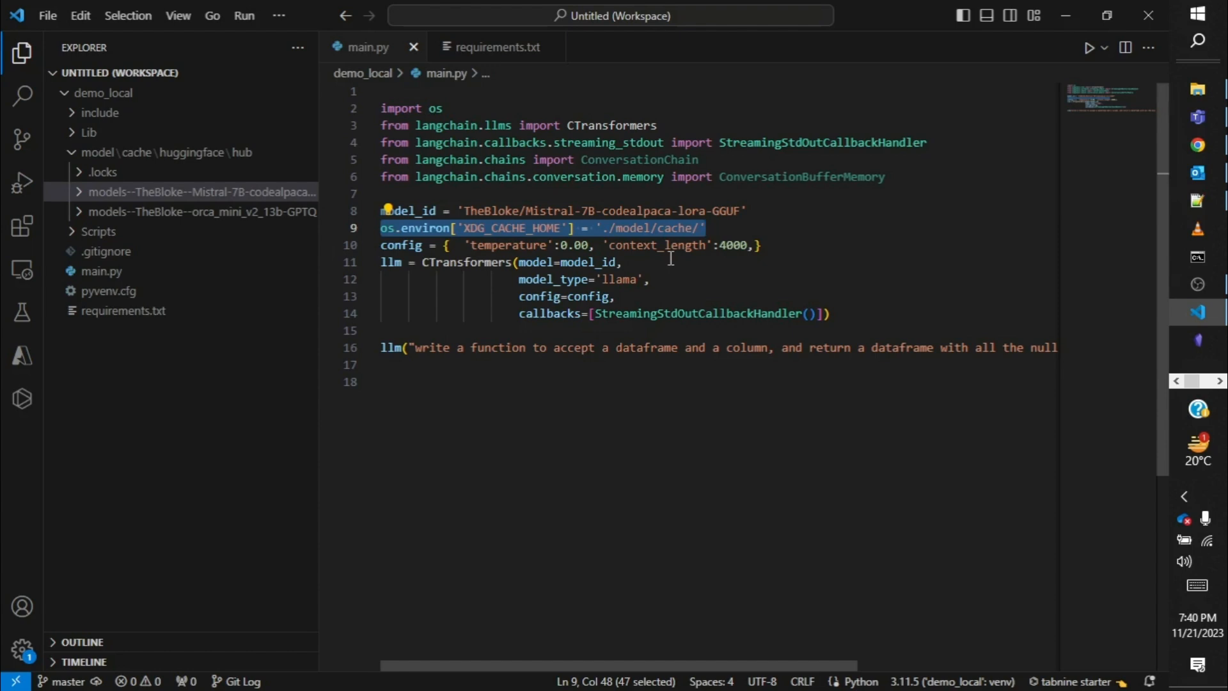
pyautogui.moveTo(55, 152)
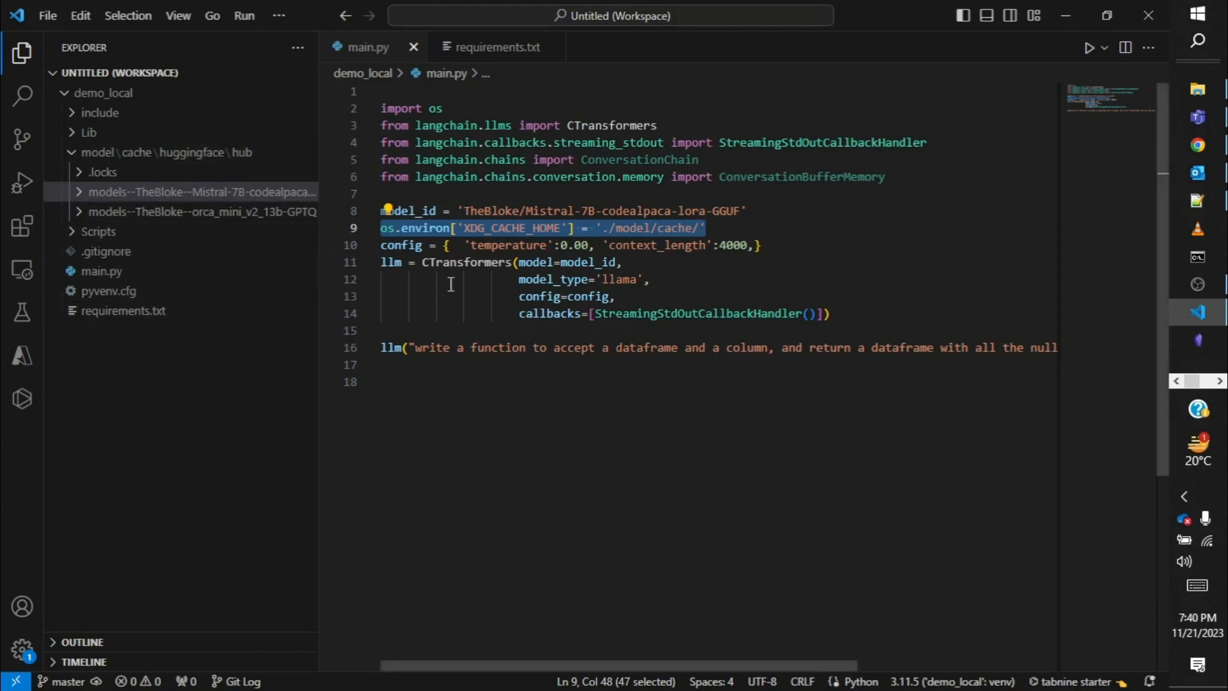
pyautogui.moveTo(495, 254)
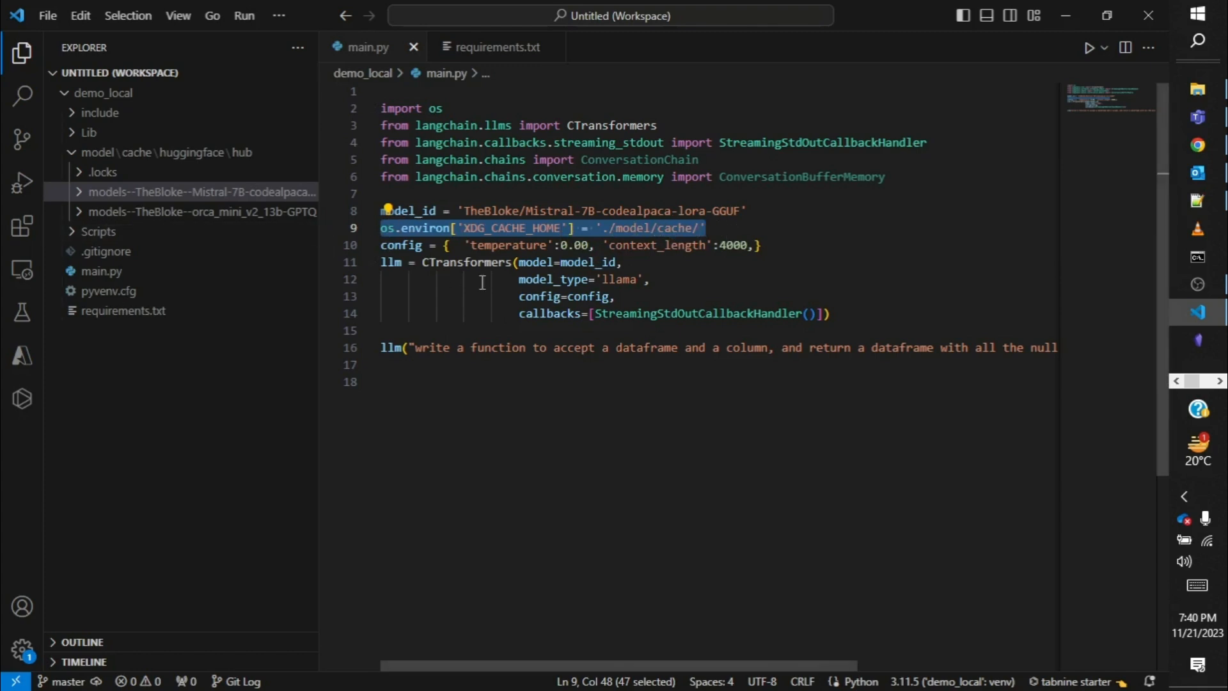
pyautogui.moveTo(463, 427)
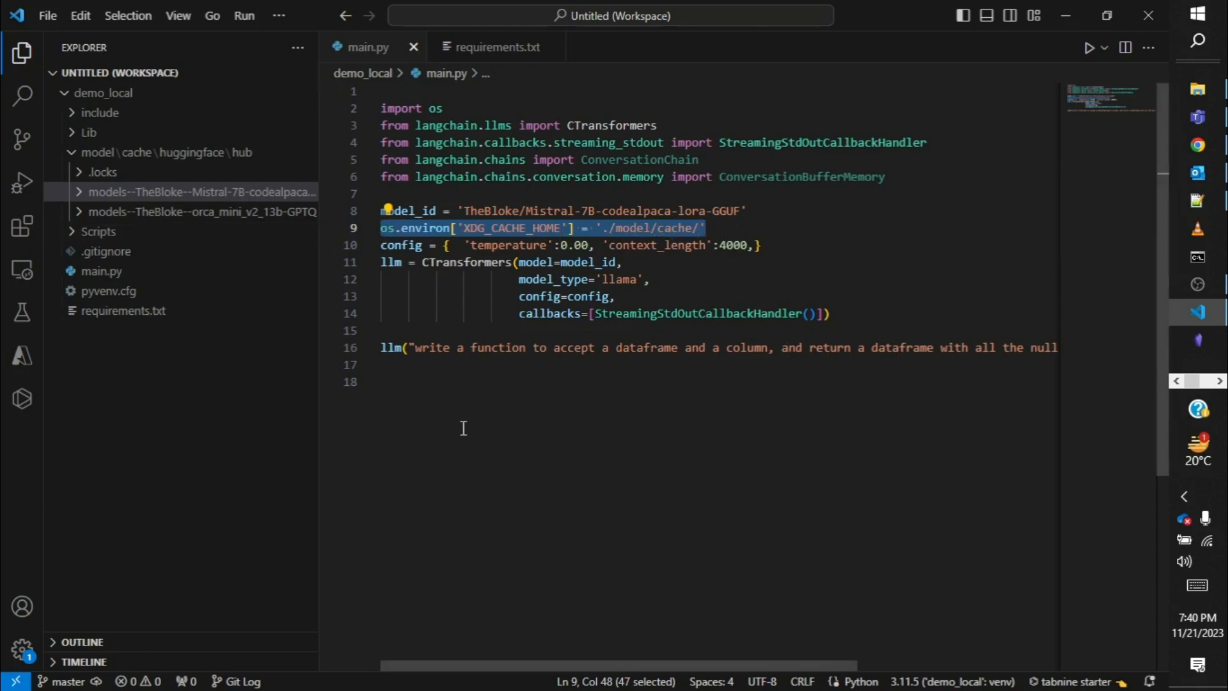
pyautogui.moveTo(602, 353)
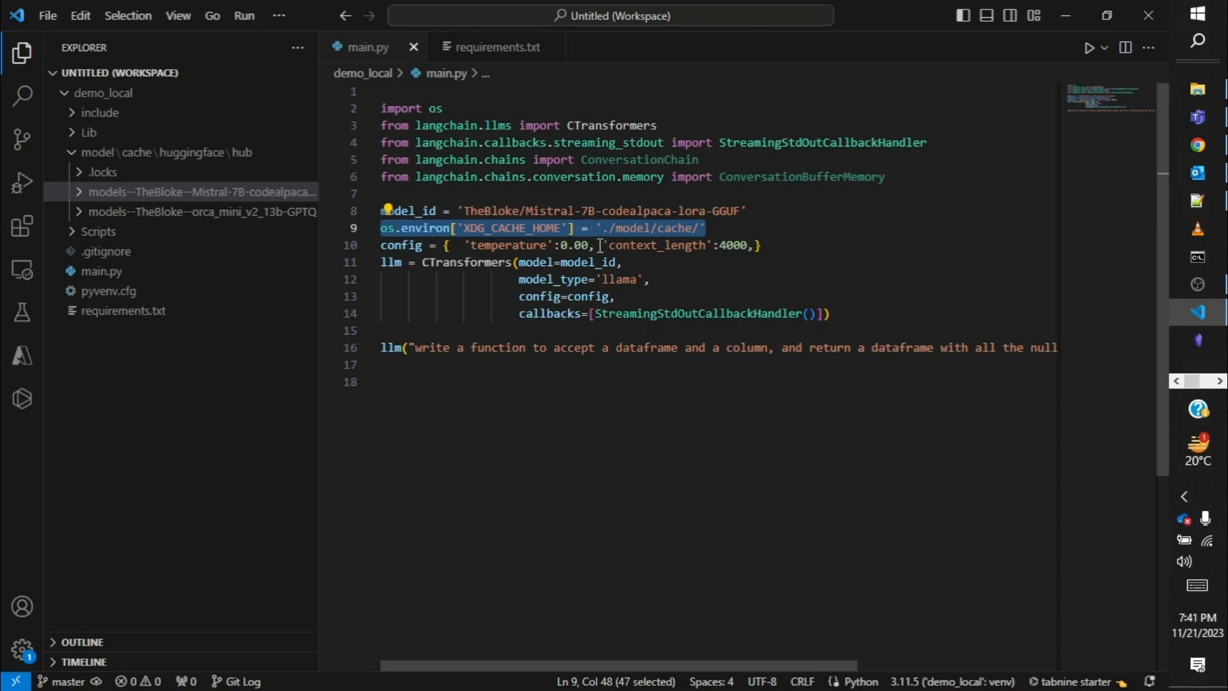
pyautogui.moveTo(401, 245)
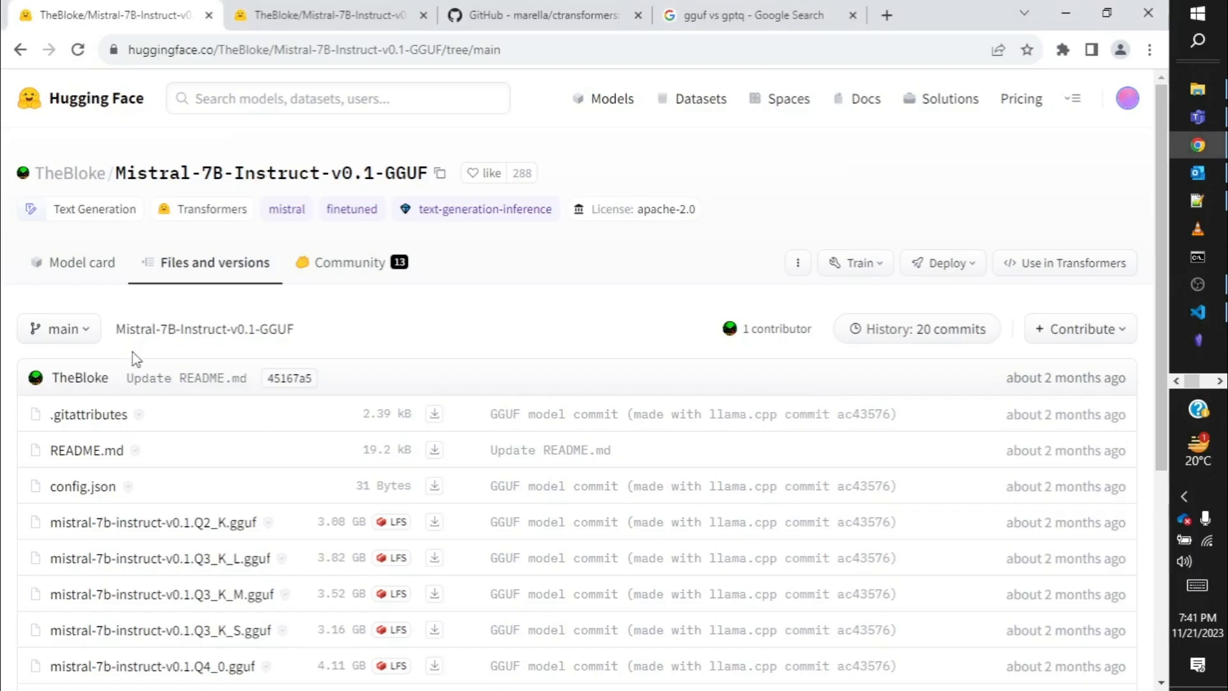
# Open the repo's config.json from Files and versions and pick out its model_type value "mistral".
pyautogui.click(81, 262)
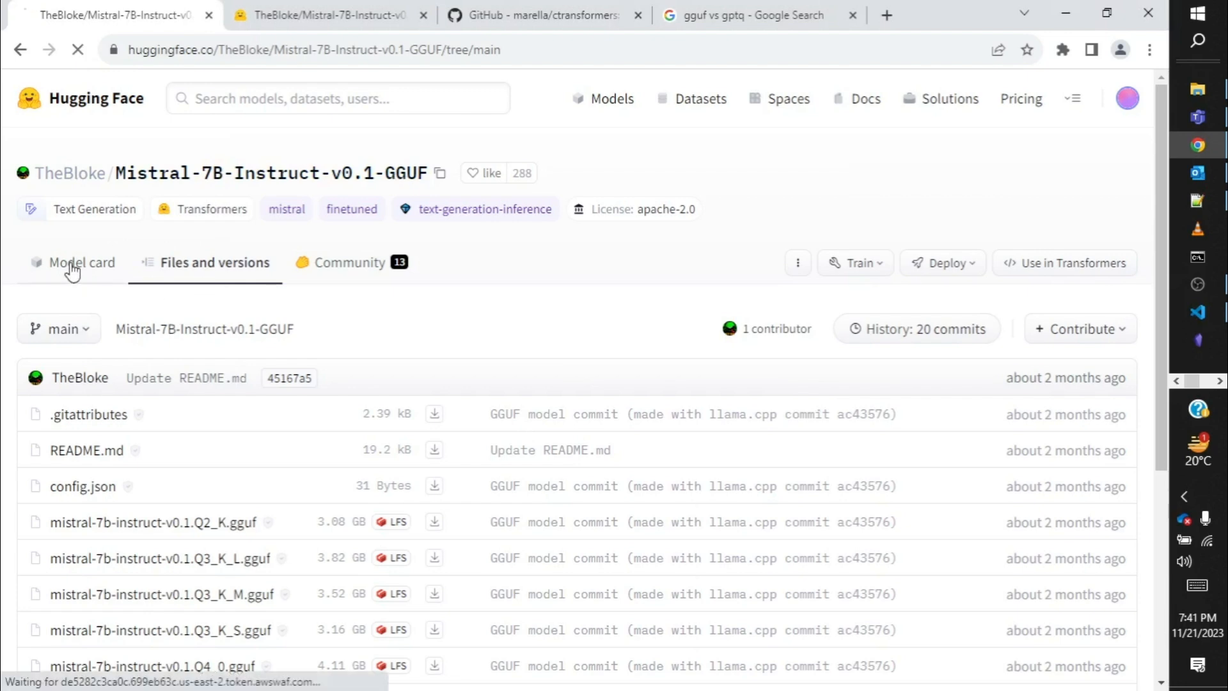
pyautogui.click(82, 262)
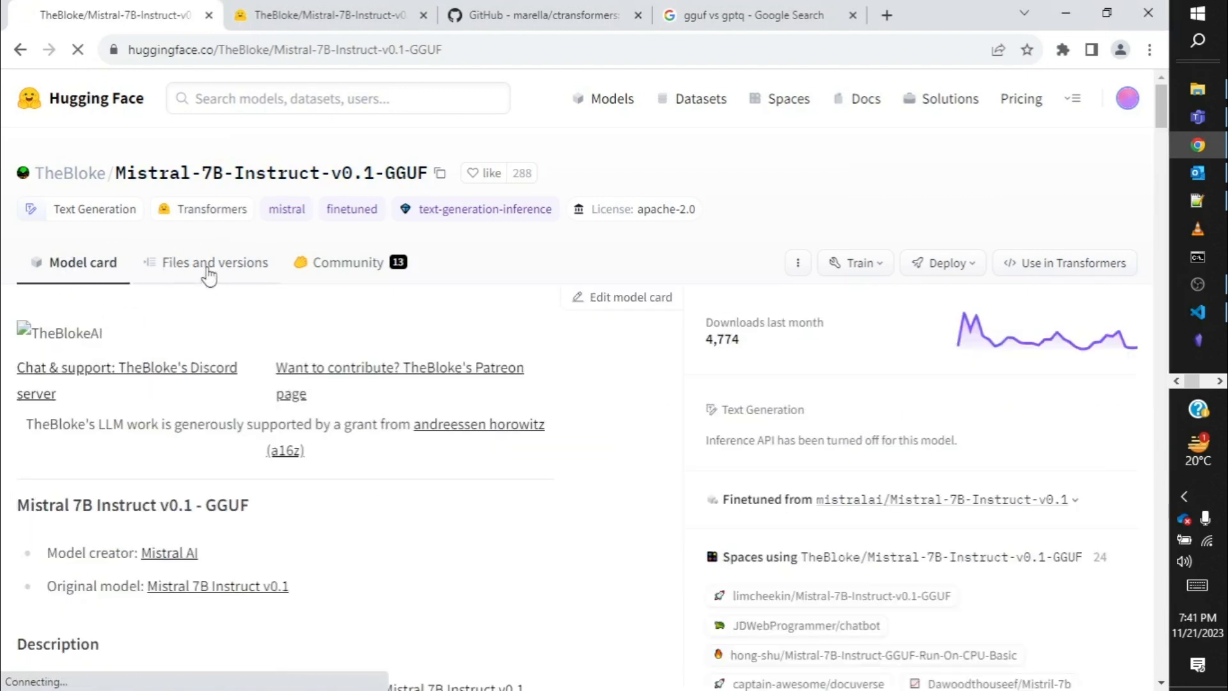
pyautogui.click(215, 261)
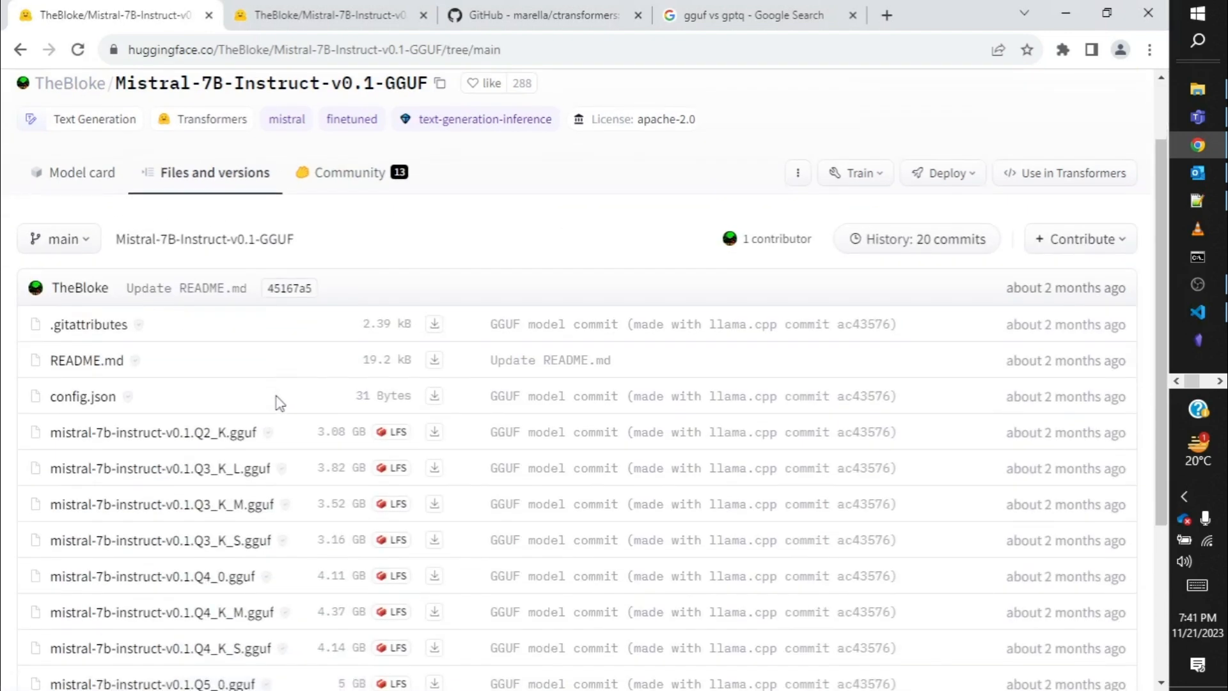
pyautogui.click(82, 395)
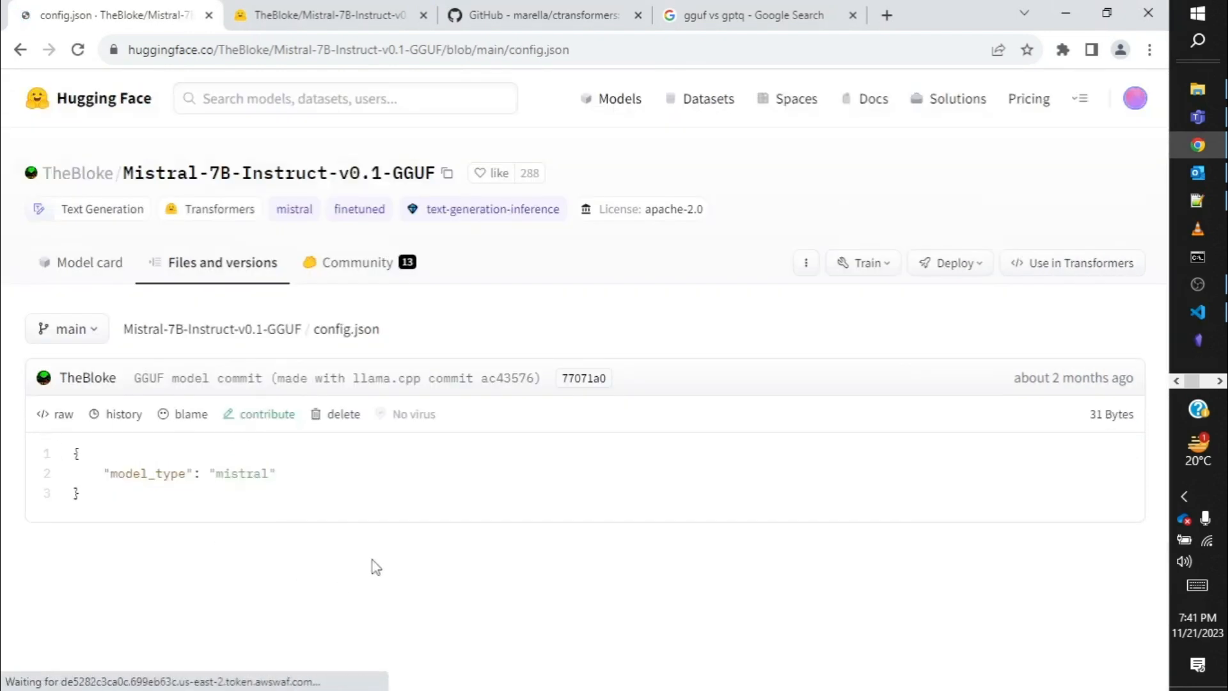
pyautogui.tripleClick(188, 473)
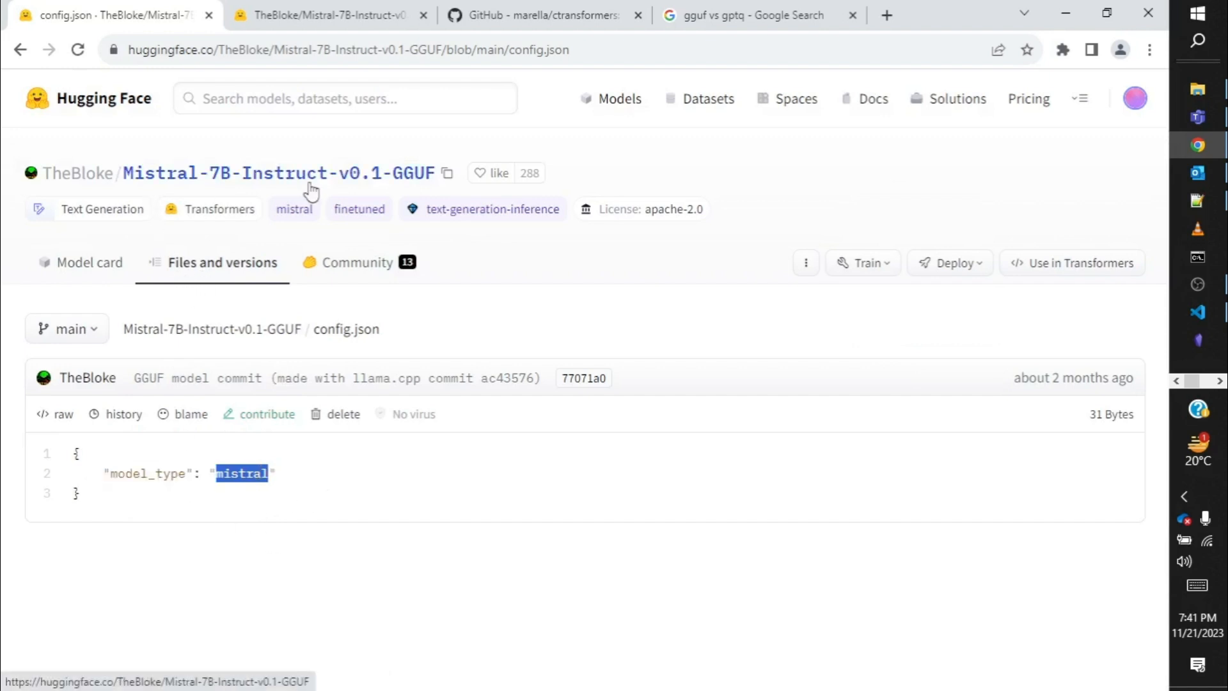
pyautogui.moveTo(283, 507)
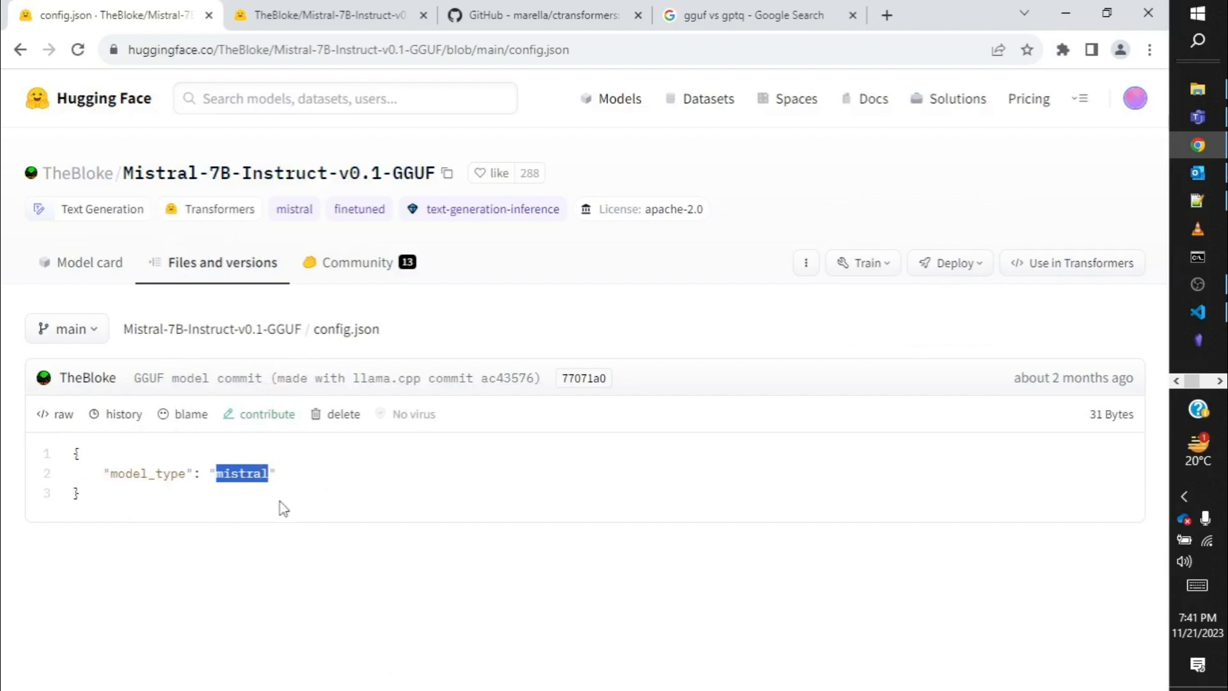
pyautogui.moveTo(237, 497)
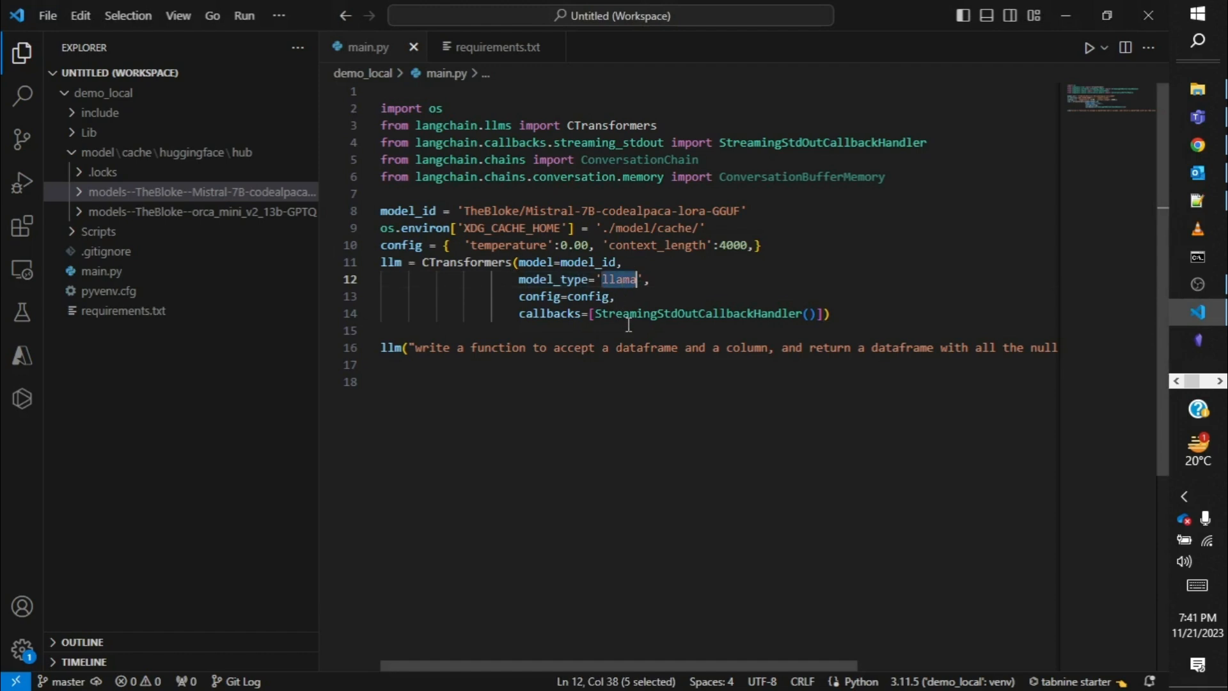
# Set model_type='mistral' in the CTransformers call and review the prompt asking to convert a column's nulls to 0.
pyautogui.write('mistral')
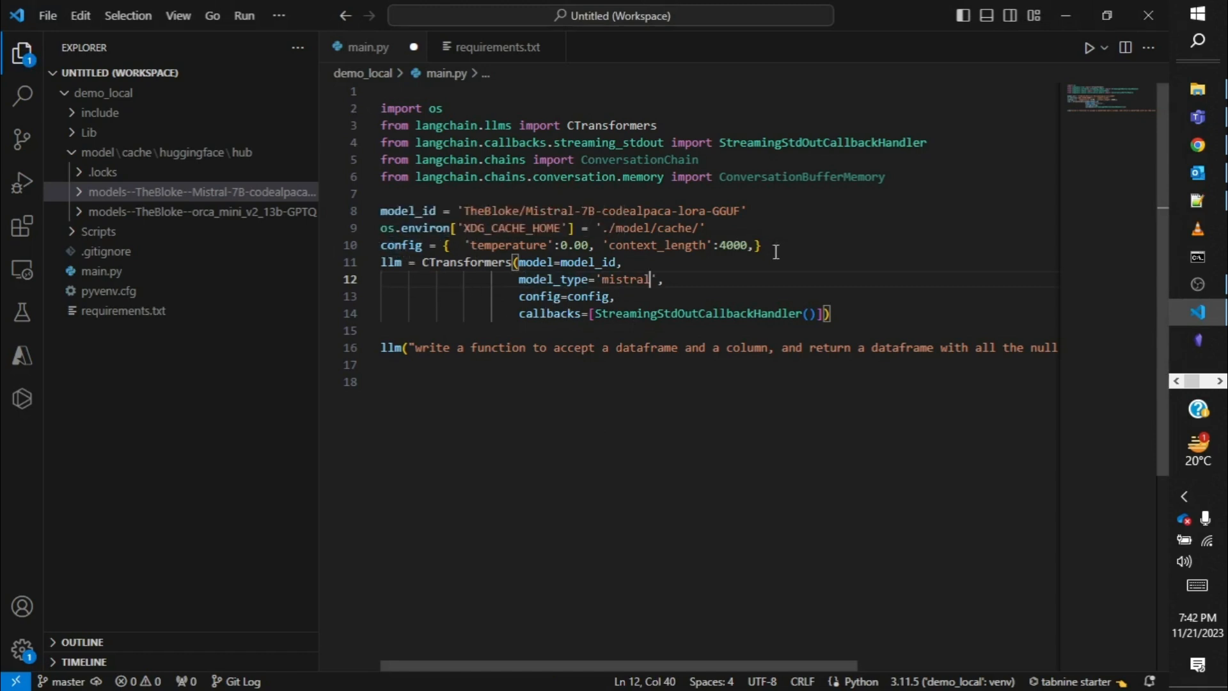
pyautogui.moveTo(597, 386)
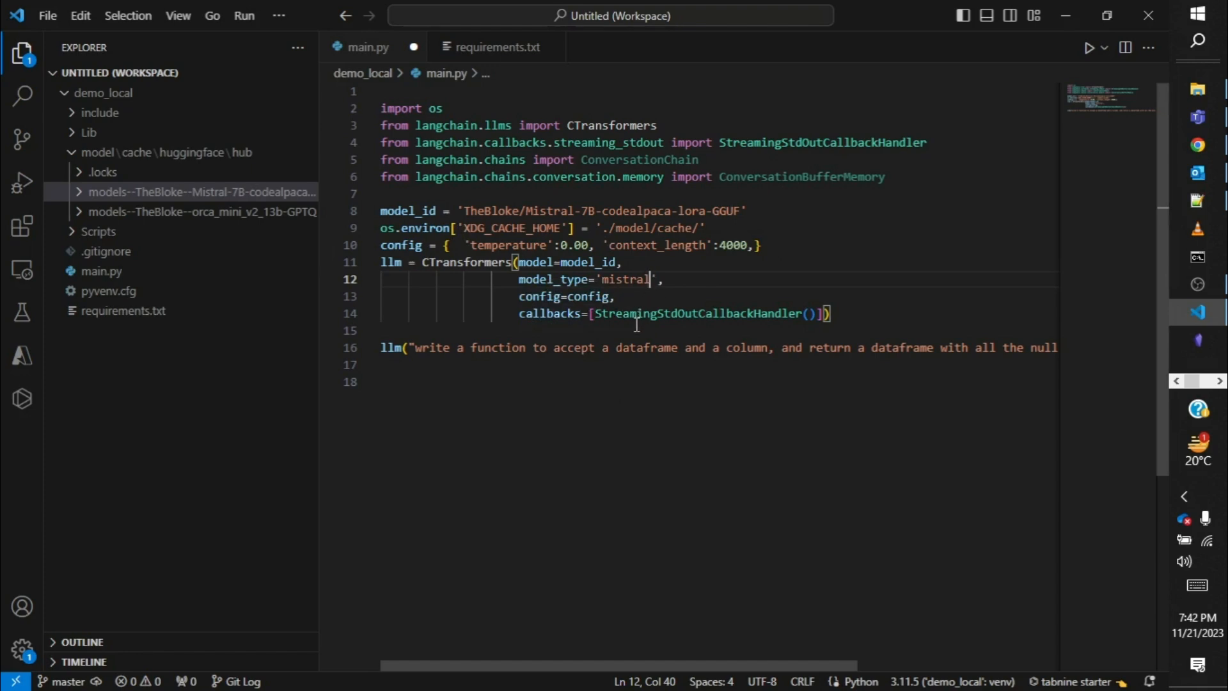
pyautogui.moveTo(568, 385)
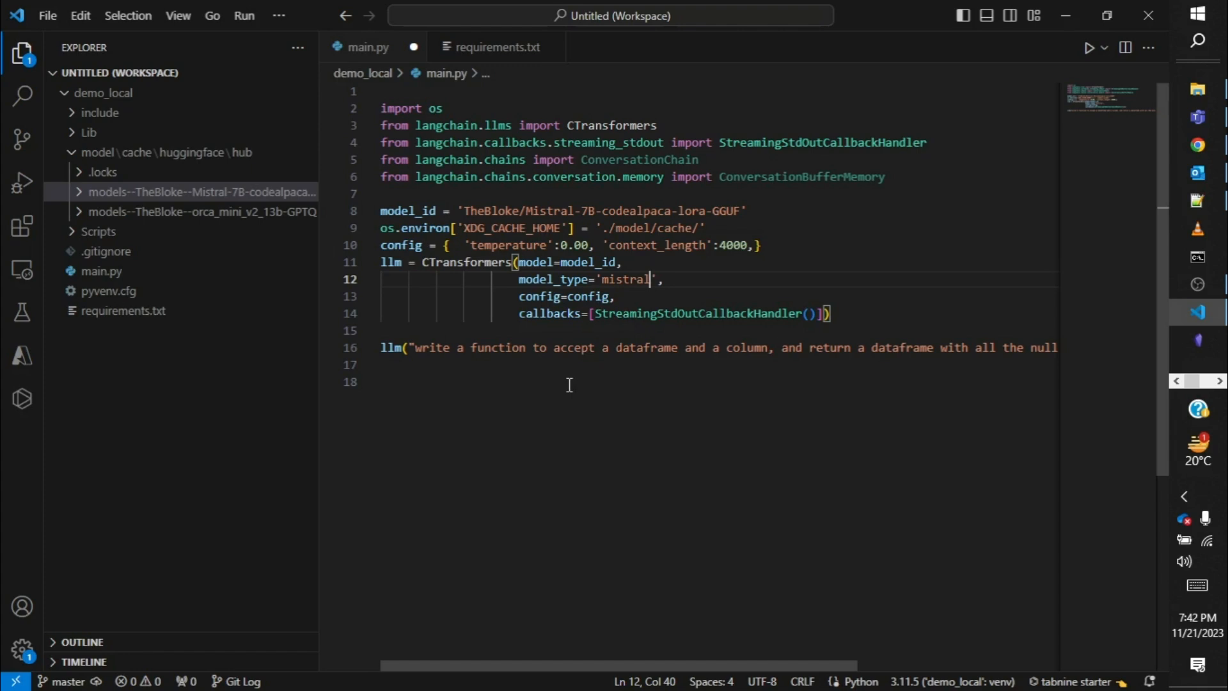
pyautogui.moveTo(487, 497)
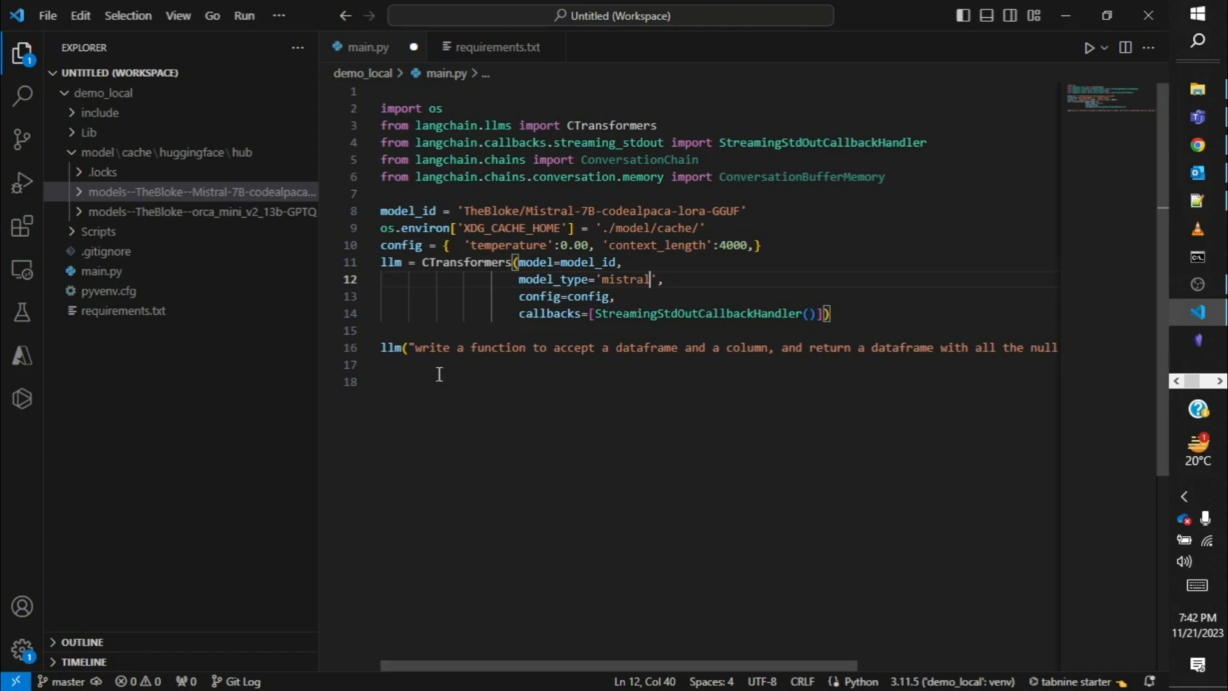
pyautogui.moveTo(410, 347); pyautogui.dragTo(802, 347)
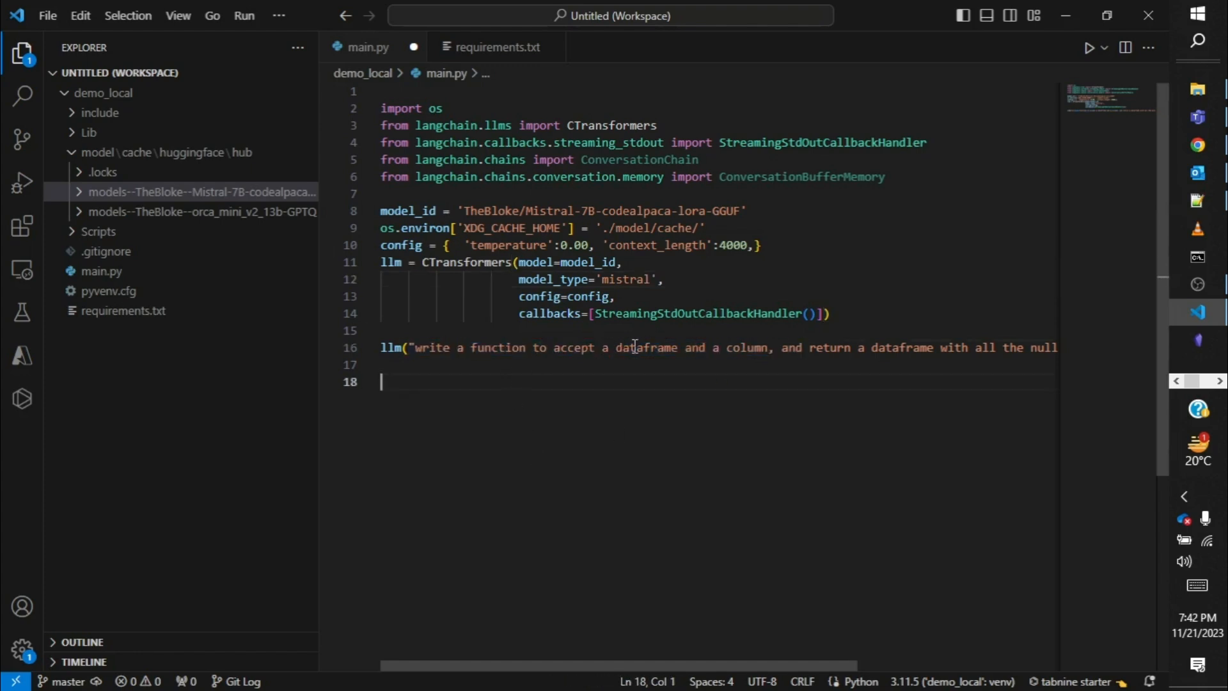
pyautogui.hscroll(3)
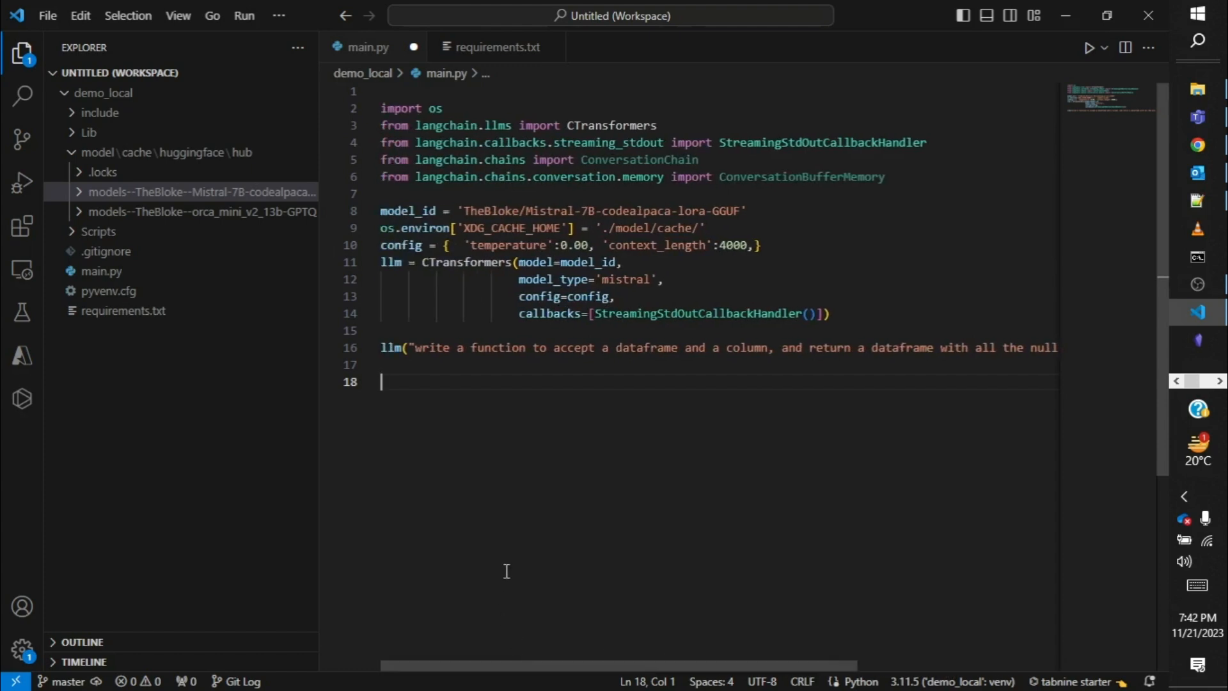
pyautogui.moveTo(653, 357)
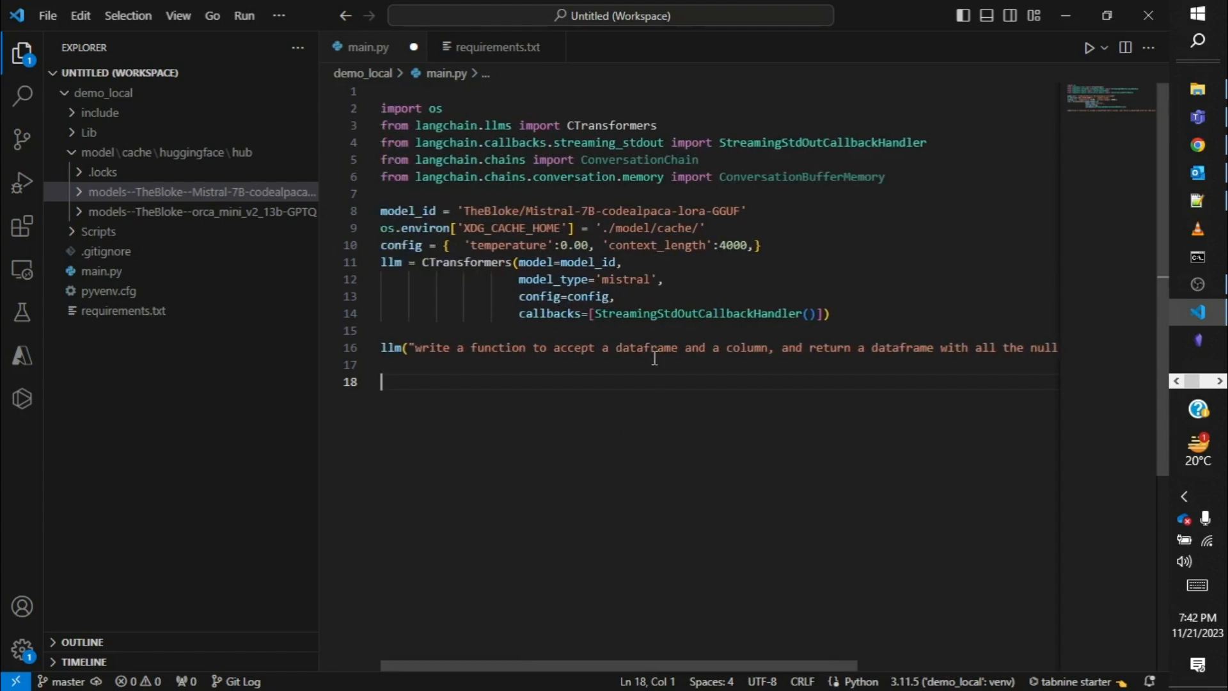
pyautogui.moveTo(662, 375)
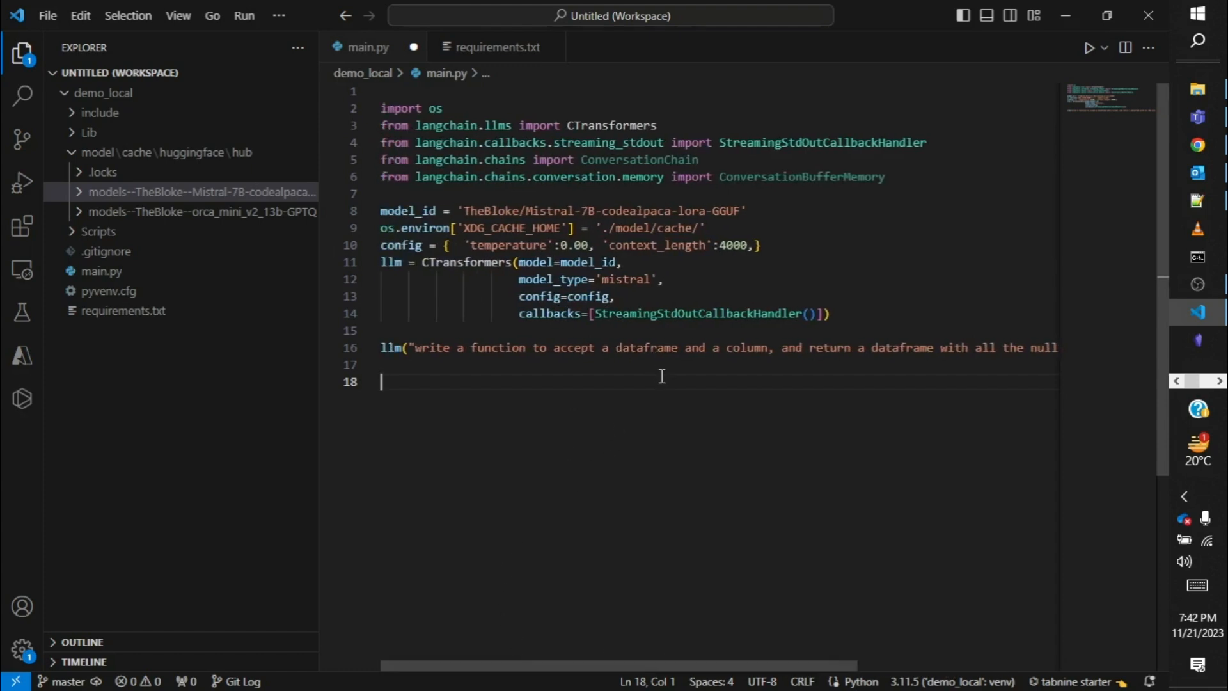
pyautogui.moveTo(605, 411)
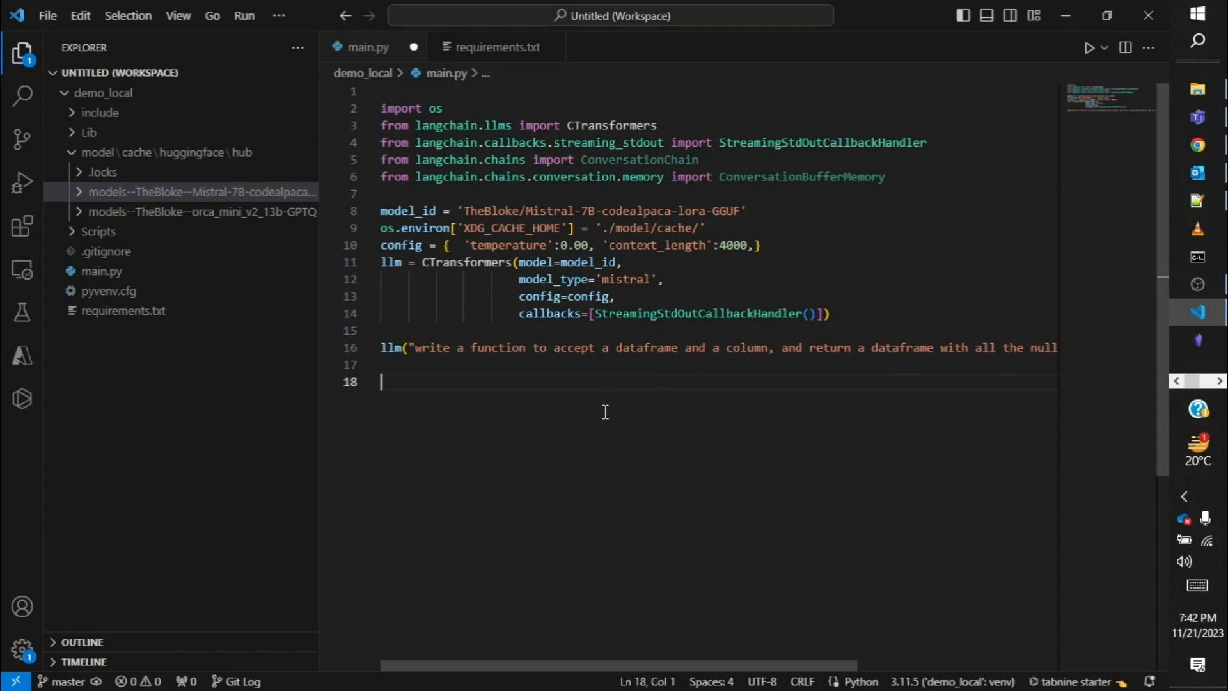
pyautogui.moveTo(603, 407)
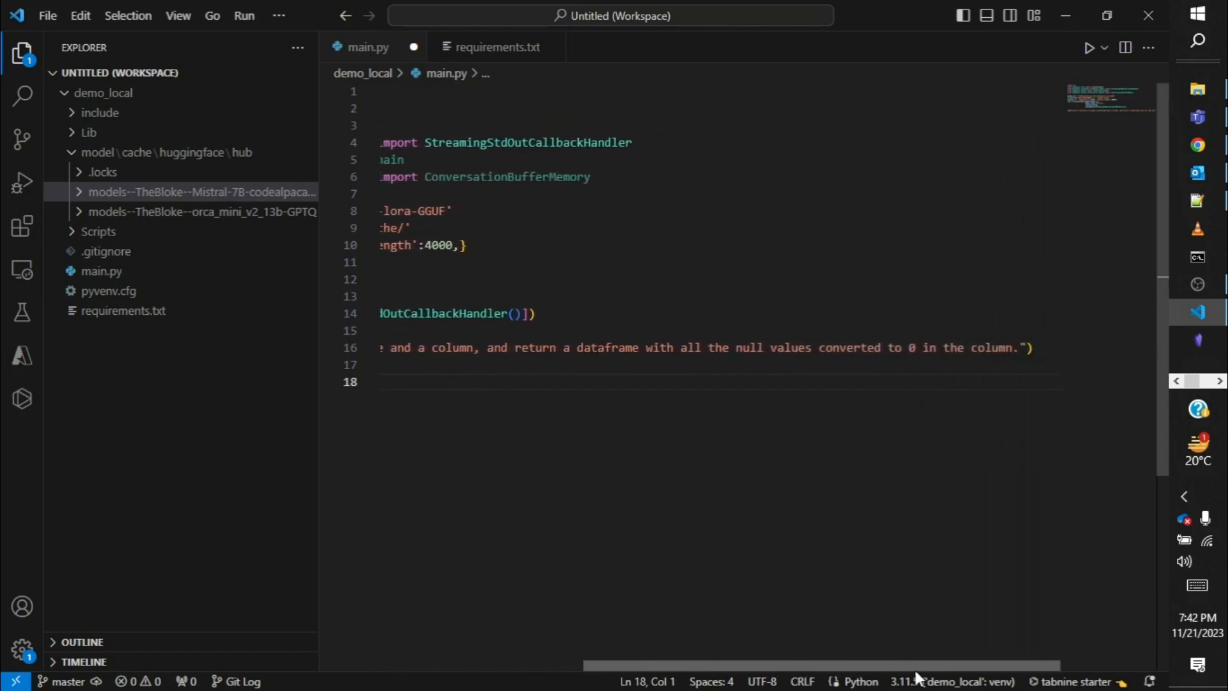
pyautogui.hscroll(-3)
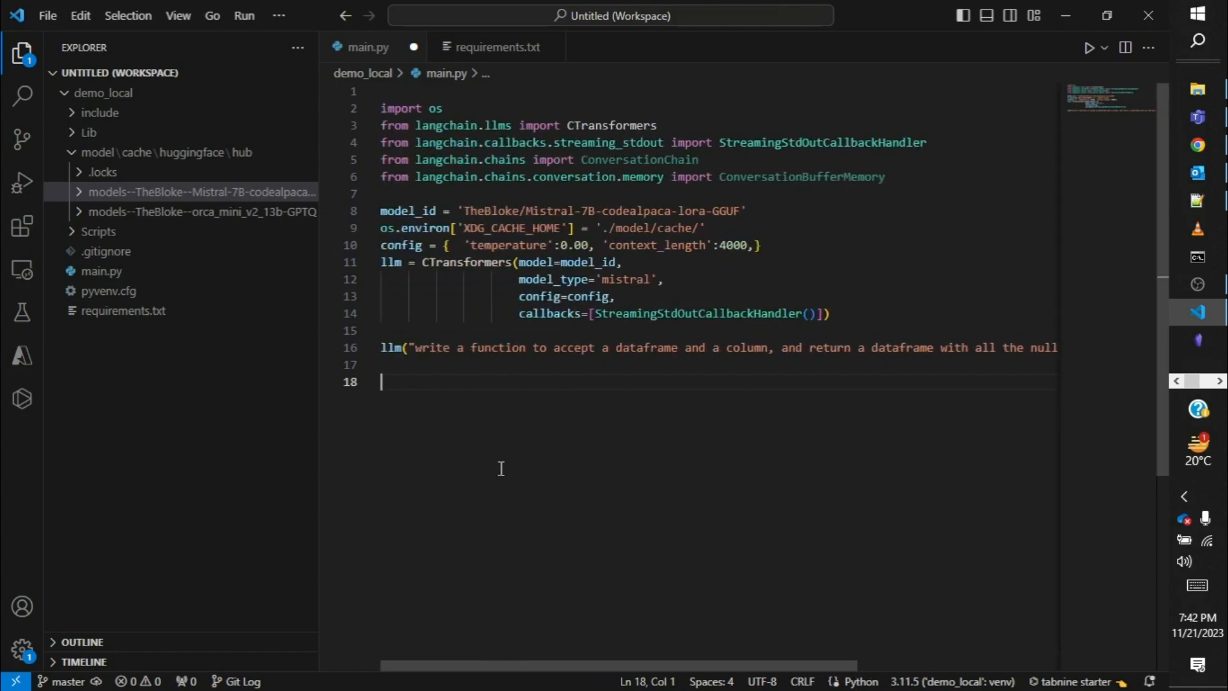
pyautogui.moveTo(453, 420)
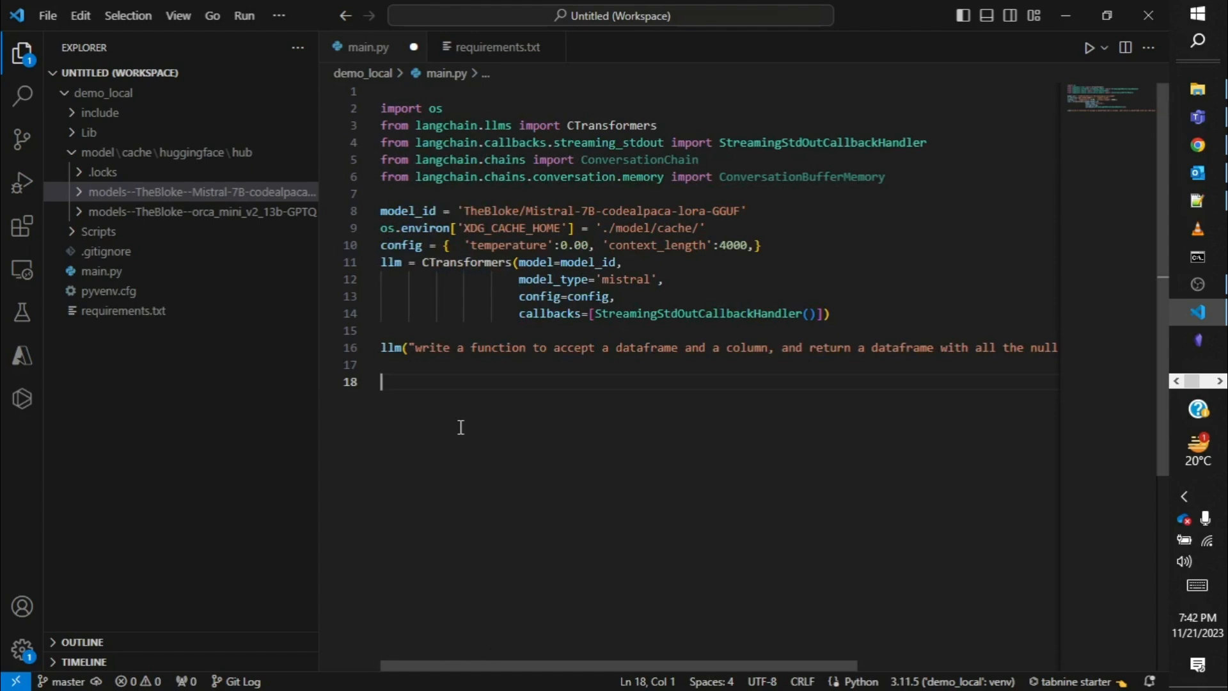
pyautogui.moveTo(390, 364)
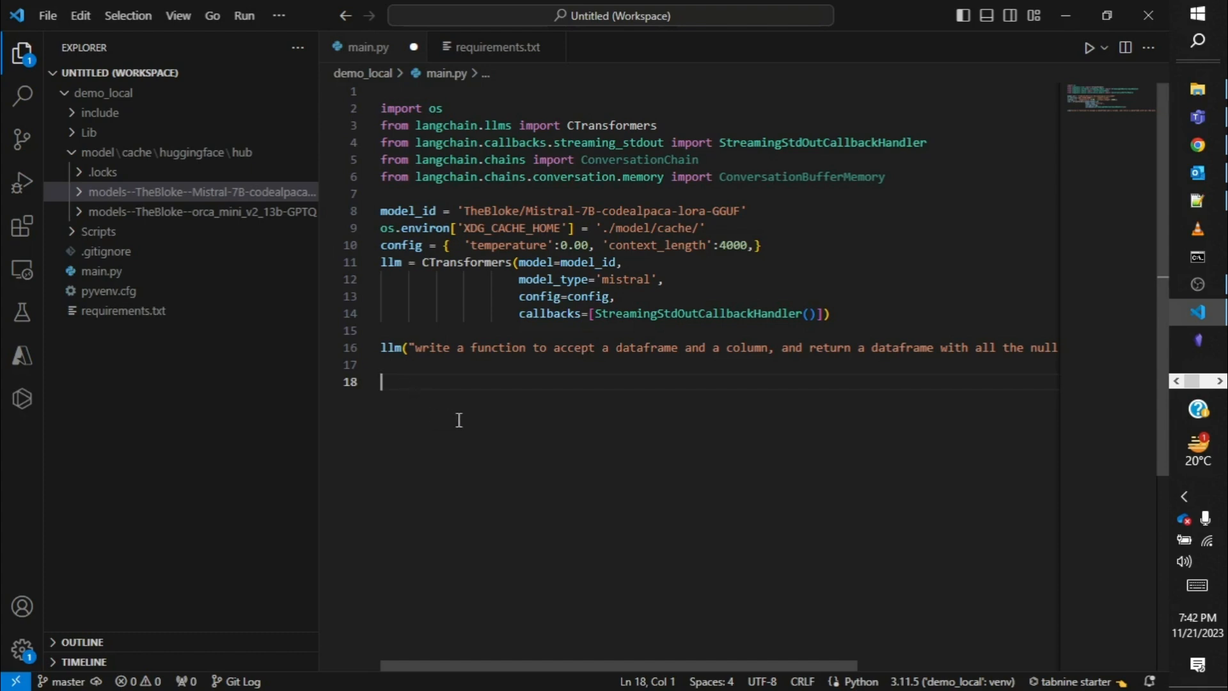
pyautogui.moveTo(503, 457)
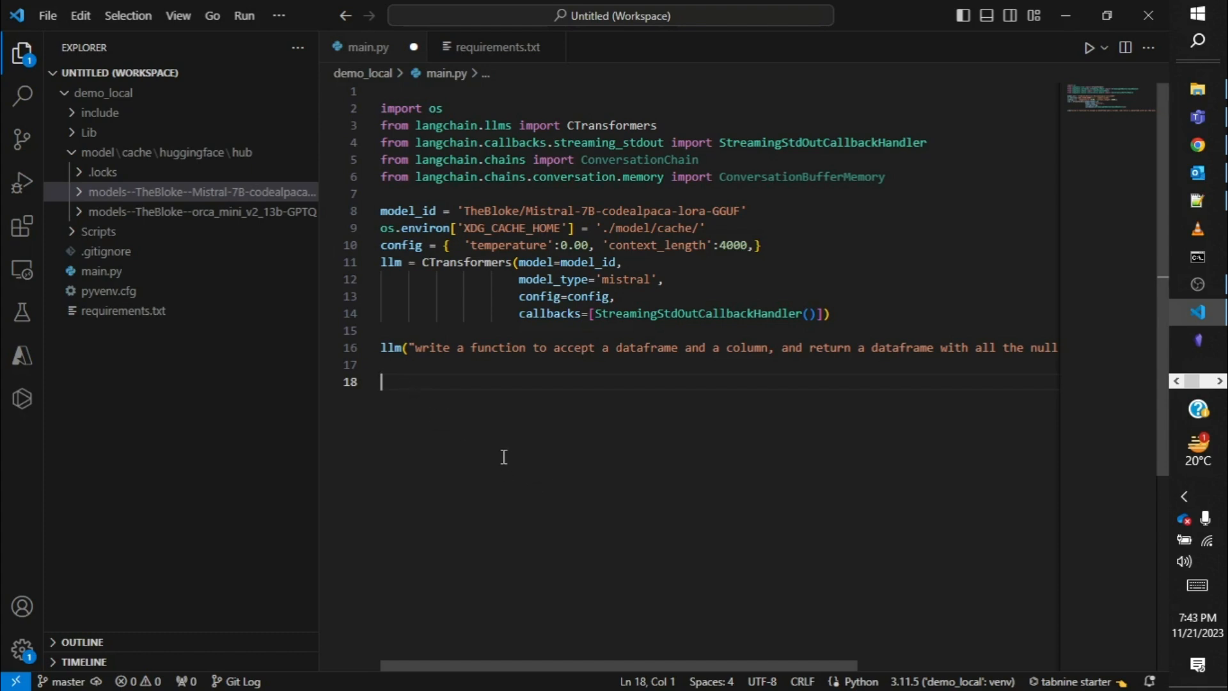
pyautogui.moveTo(527, 511)
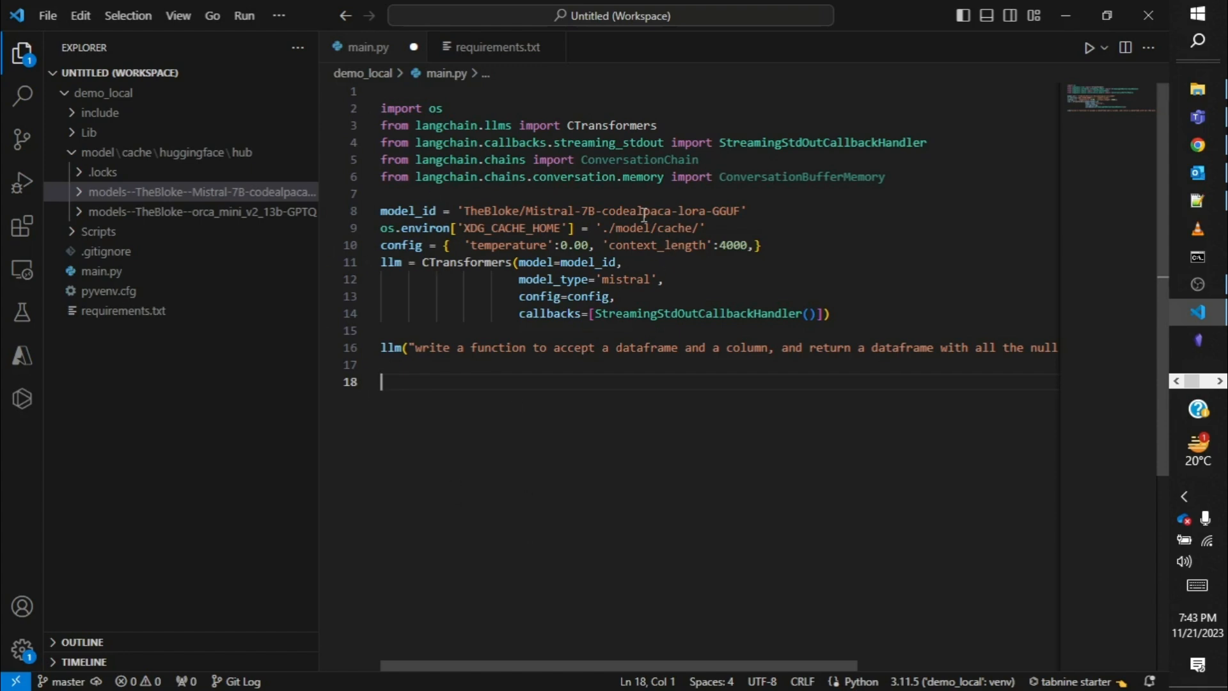
pyautogui.moveTo(592, 430)
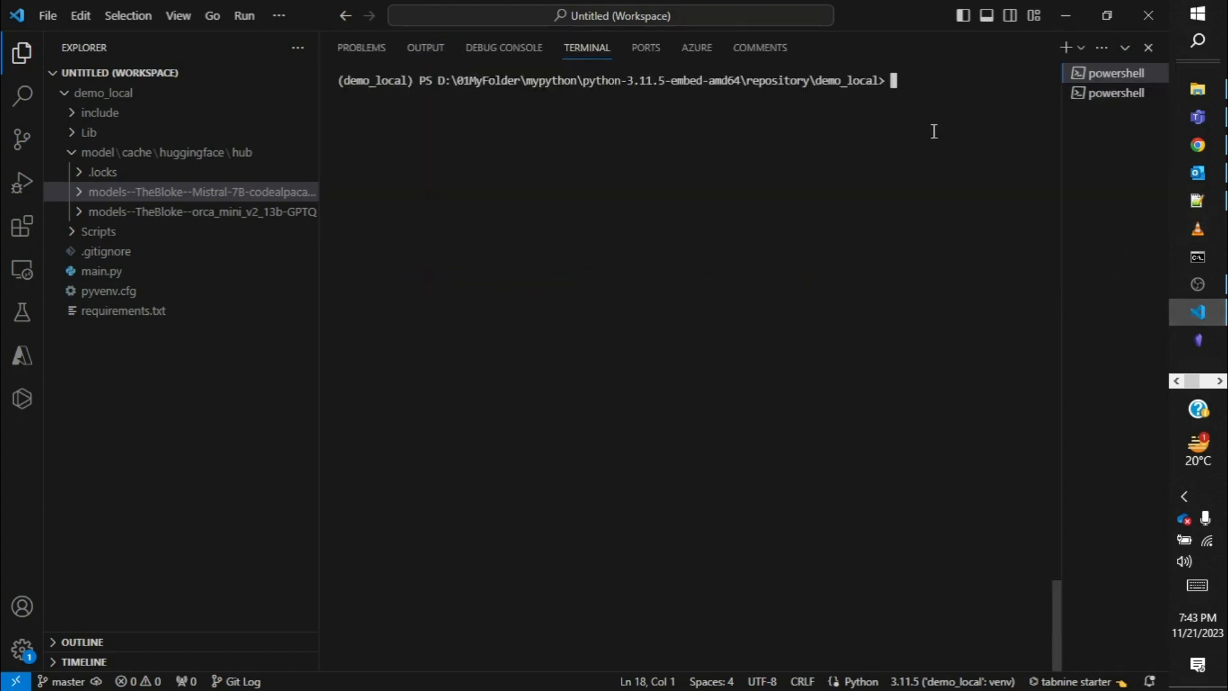
# Run python .\main.py in the integrated terminal to start the local Mistral model.
pyautogui.write('python')
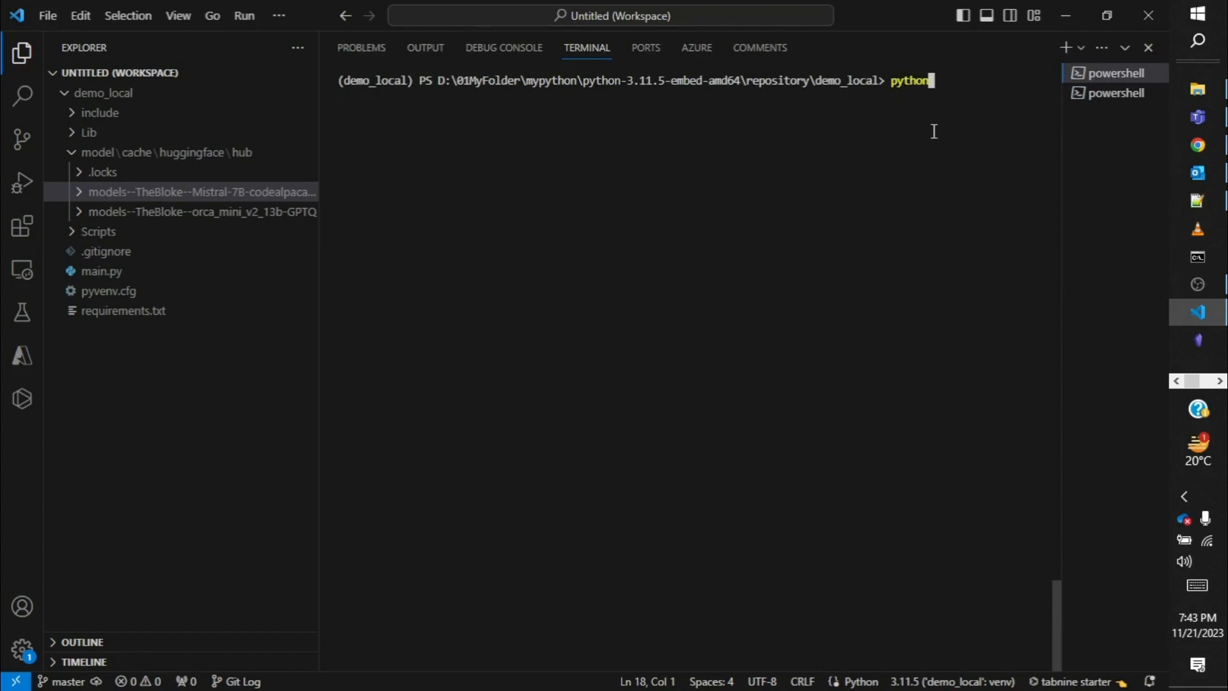
pyautogui.write('.\\main.py')
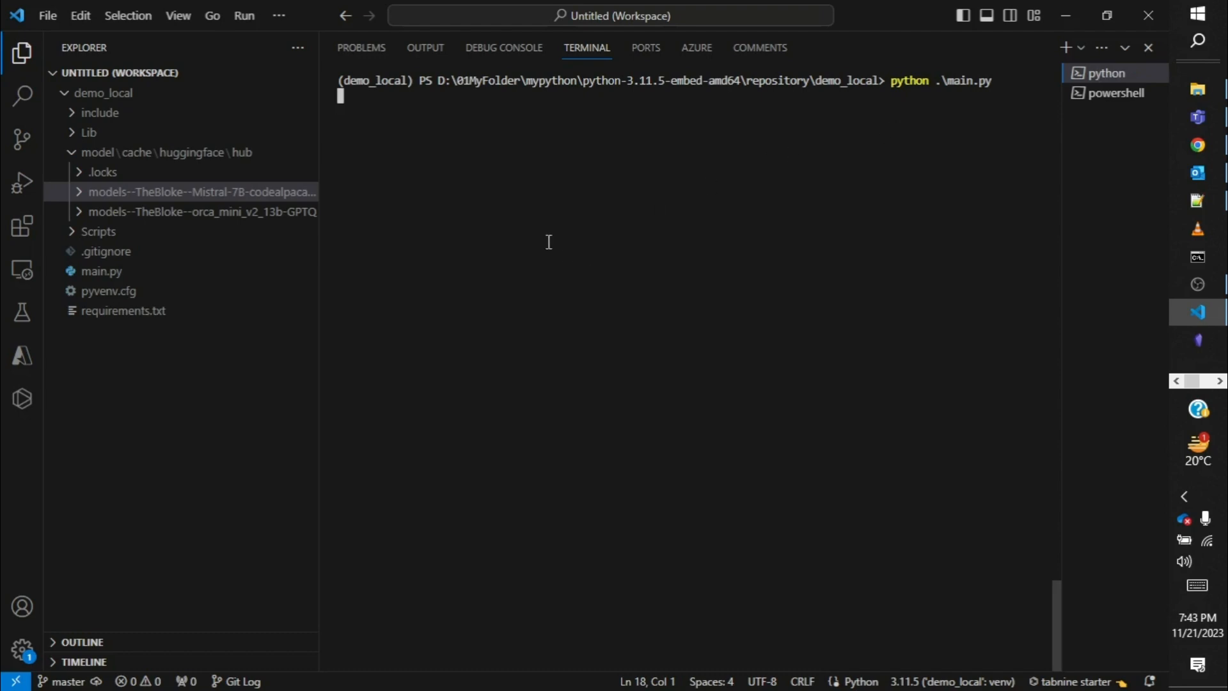
pyautogui.moveTo(382, 148)
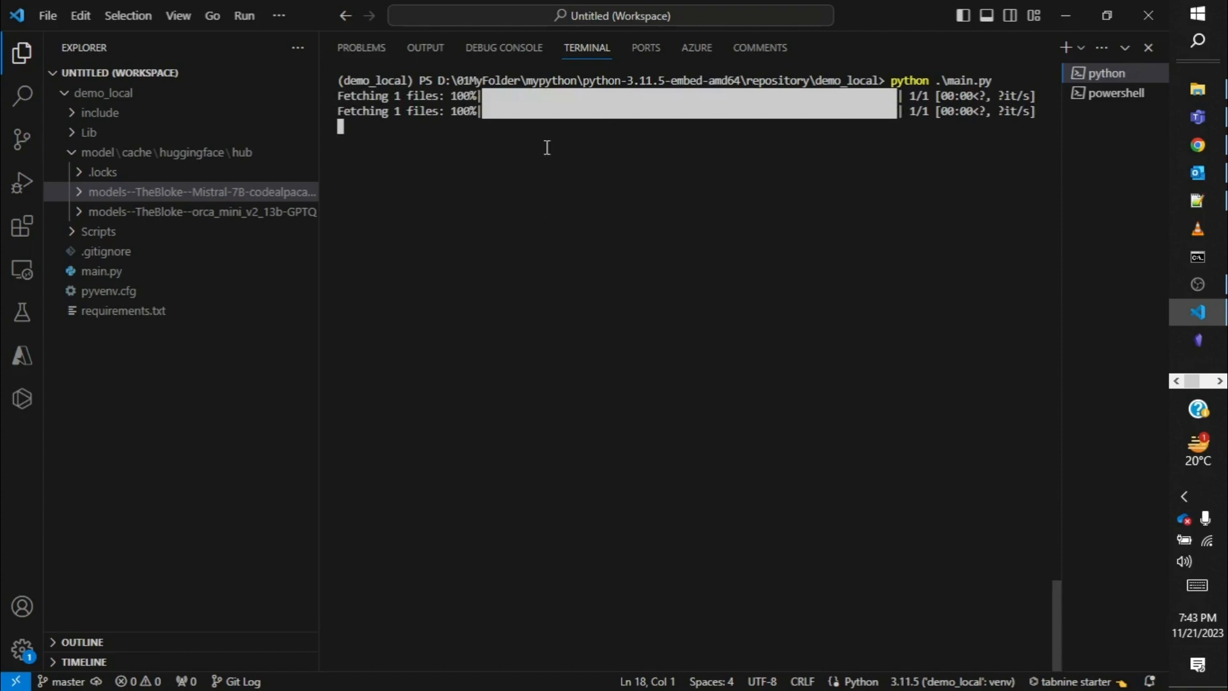
pyautogui.moveTo(715, 169)
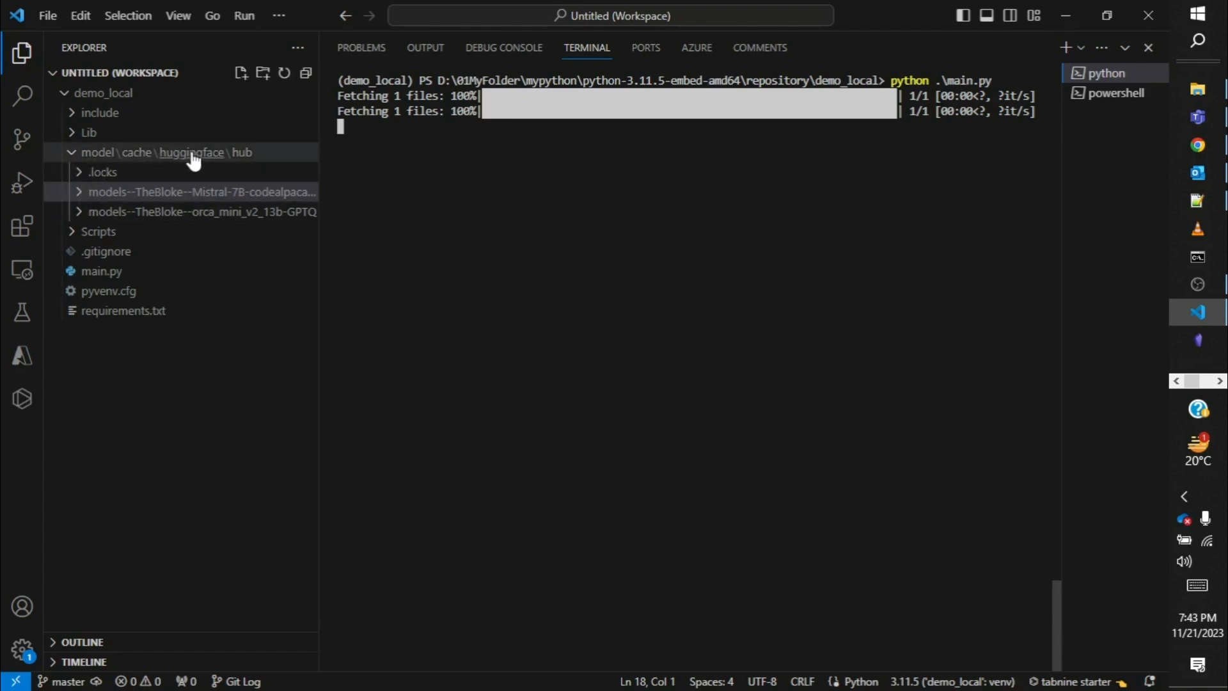
pyautogui.moveTo(118, 156)
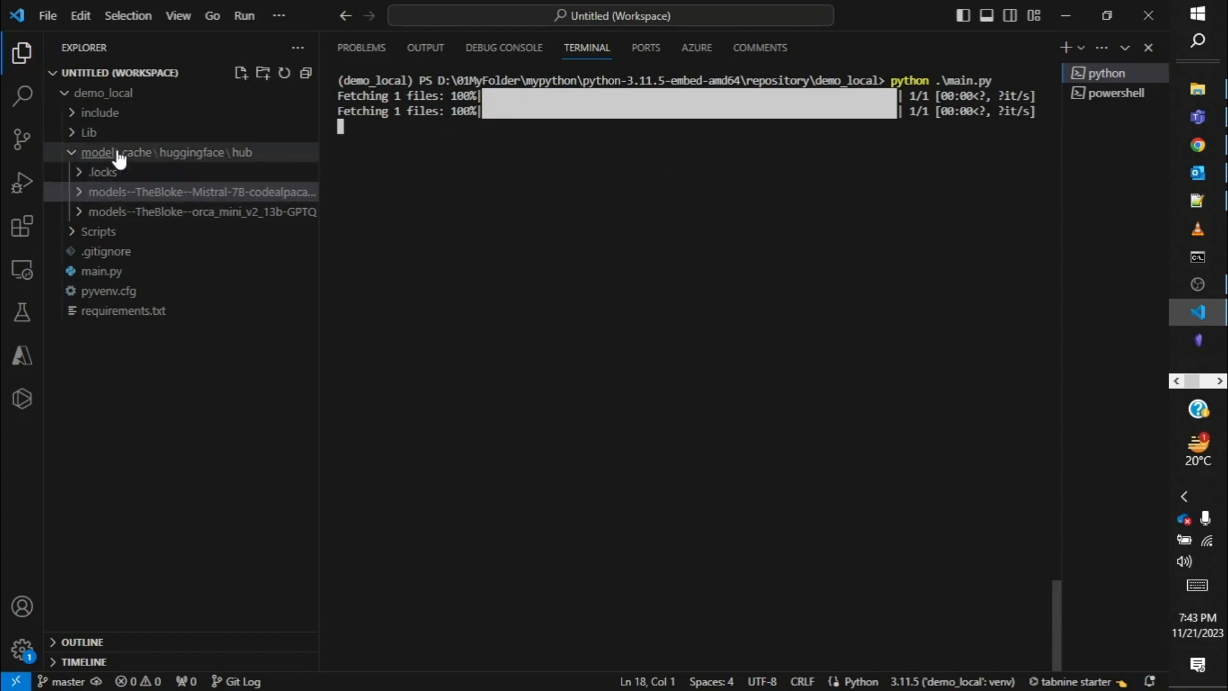
pyautogui.moveTo(133, 161)
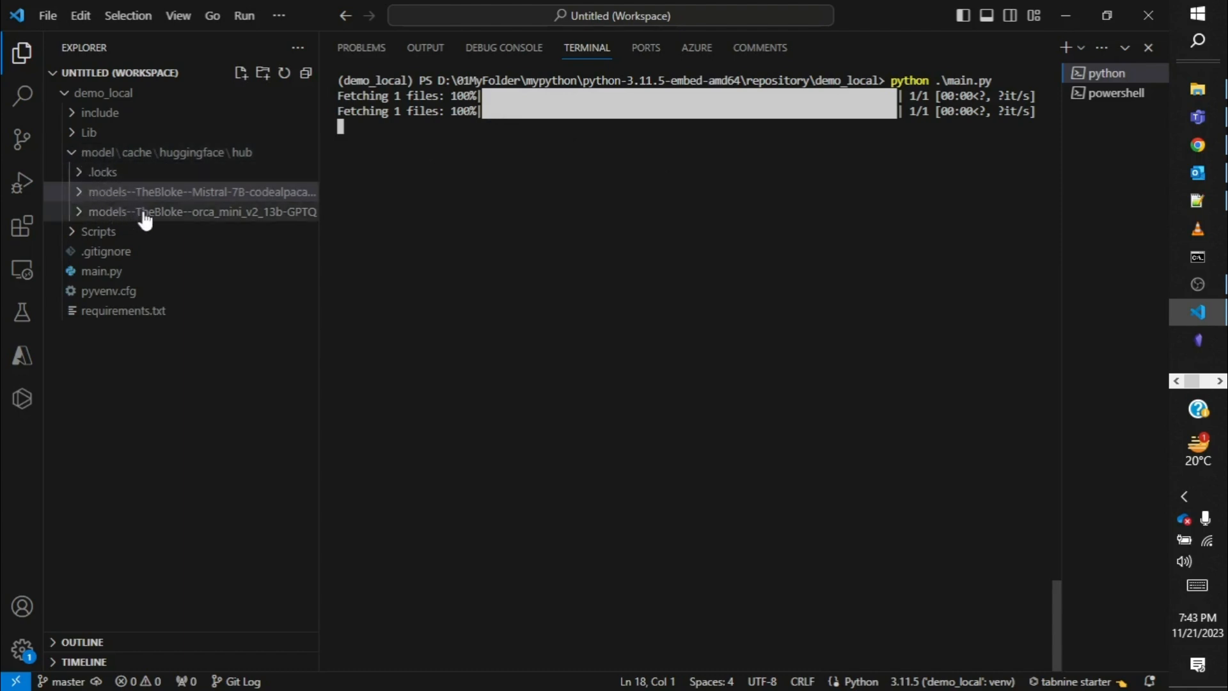
pyautogui.moveTo(232, 214)
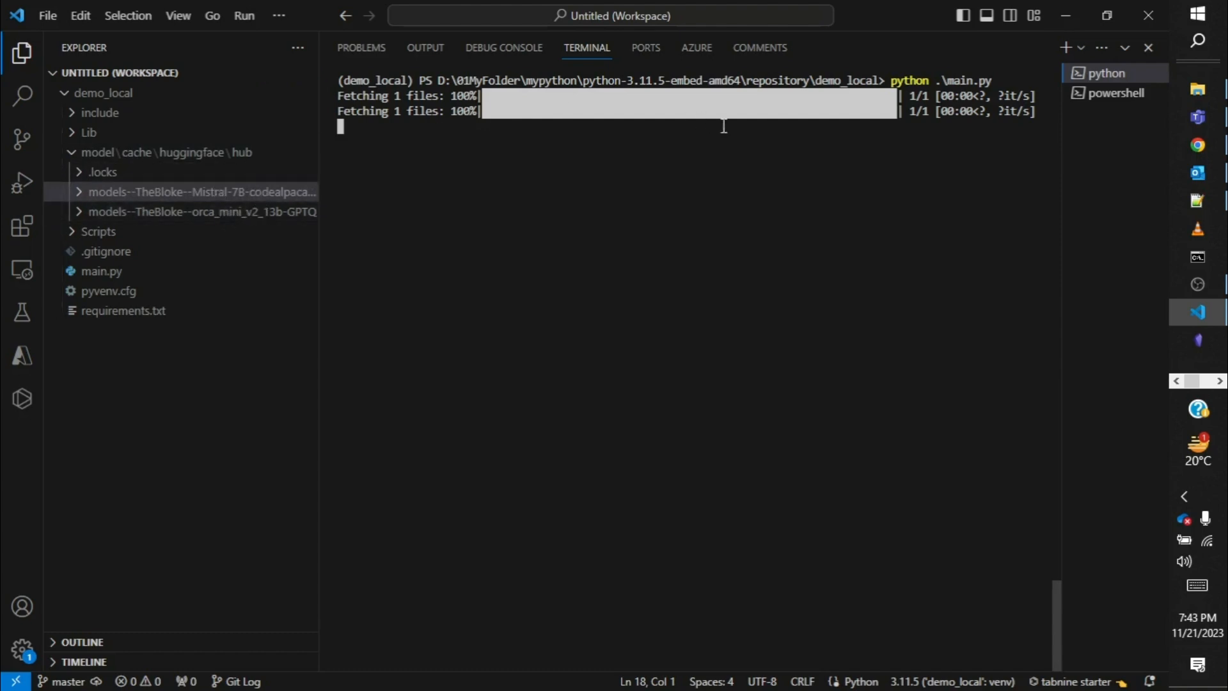
pyautogui.moveTo(713, 130)
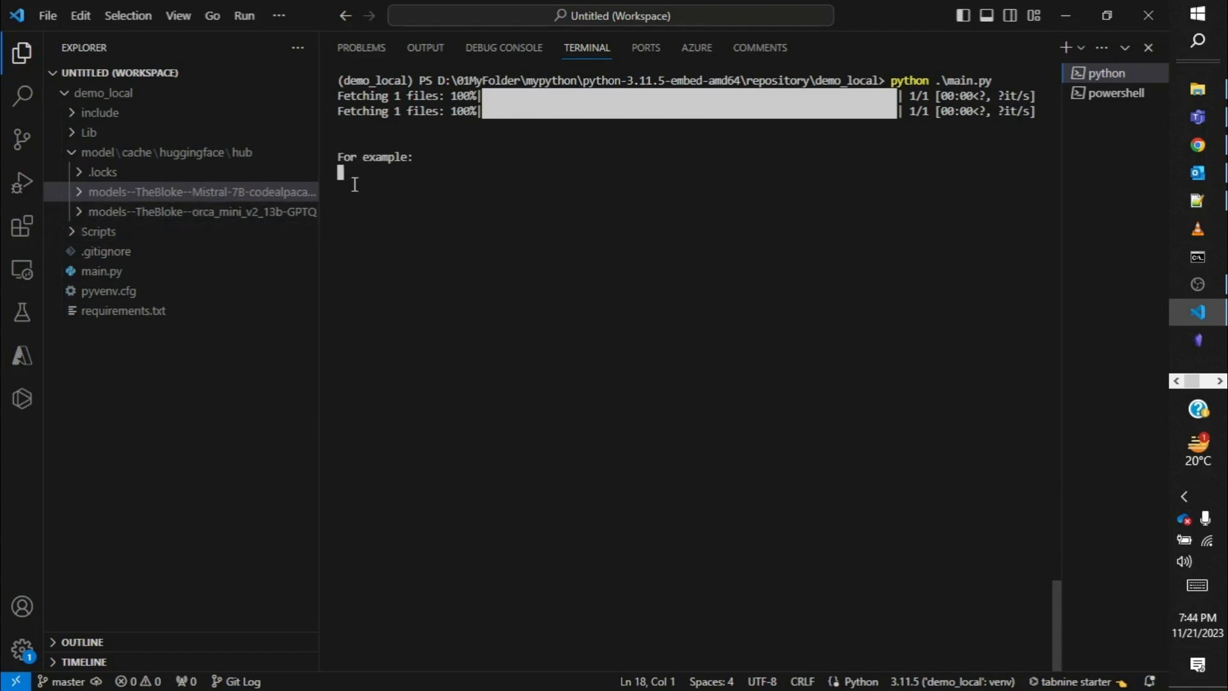
# Let the model stream the example DataFrame with columns 'A' and 'B' and the replace_nulls(df, col) call converting nulls.
pyautogui.write('df = Data')
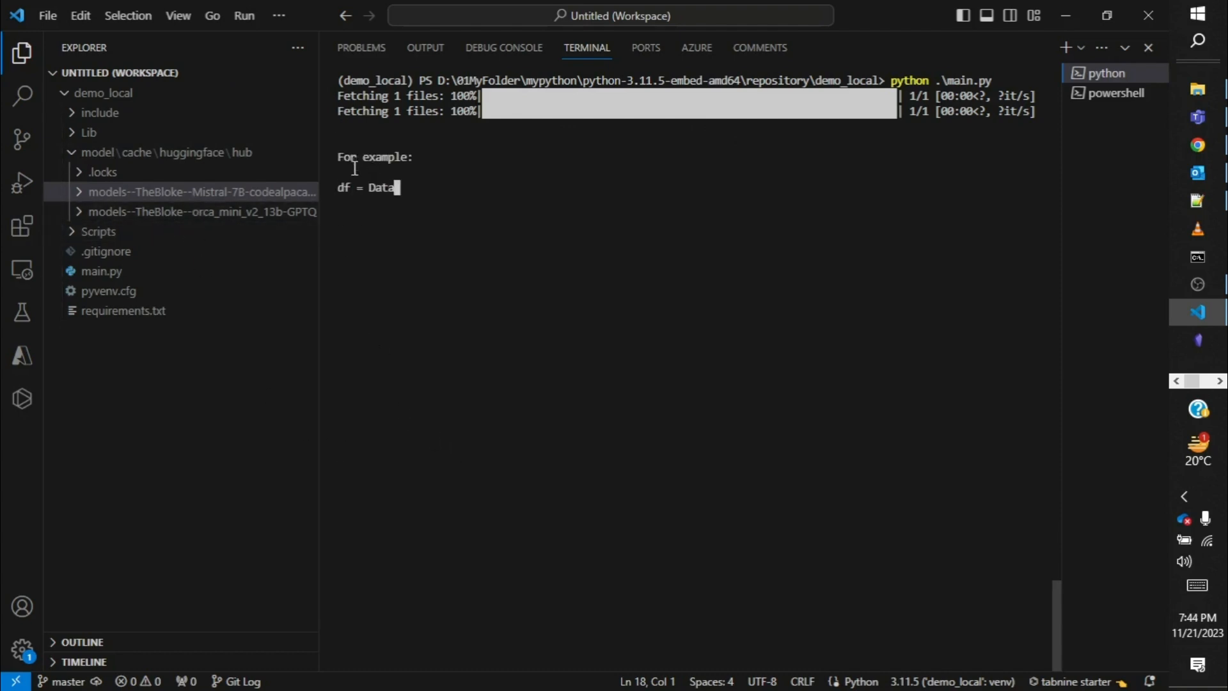
pyautogui.write("Frame({'A':")
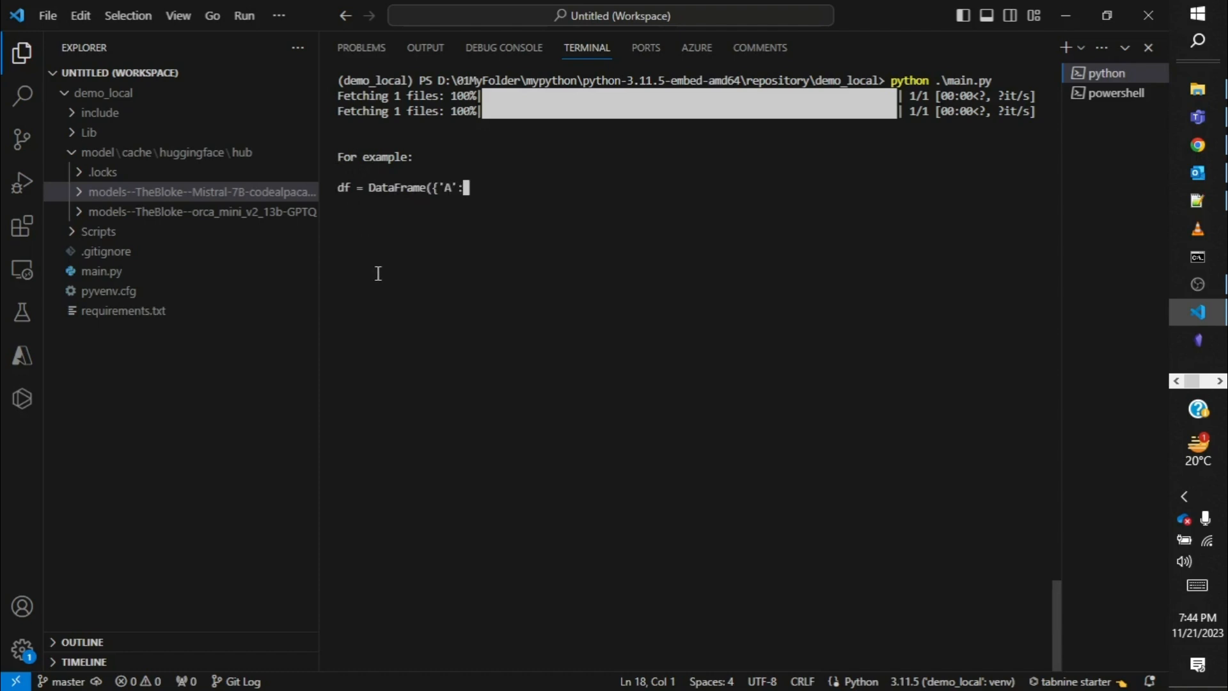
pyautogui.write('[1,2')
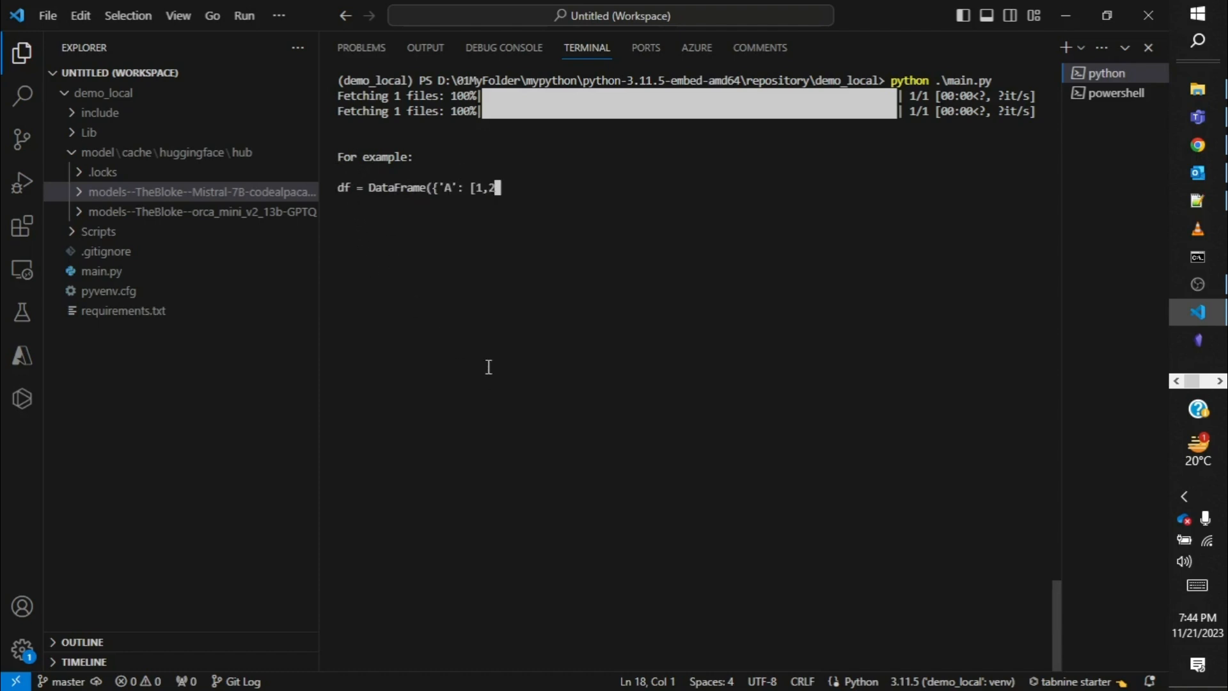
pyautogui.write(',3,4')
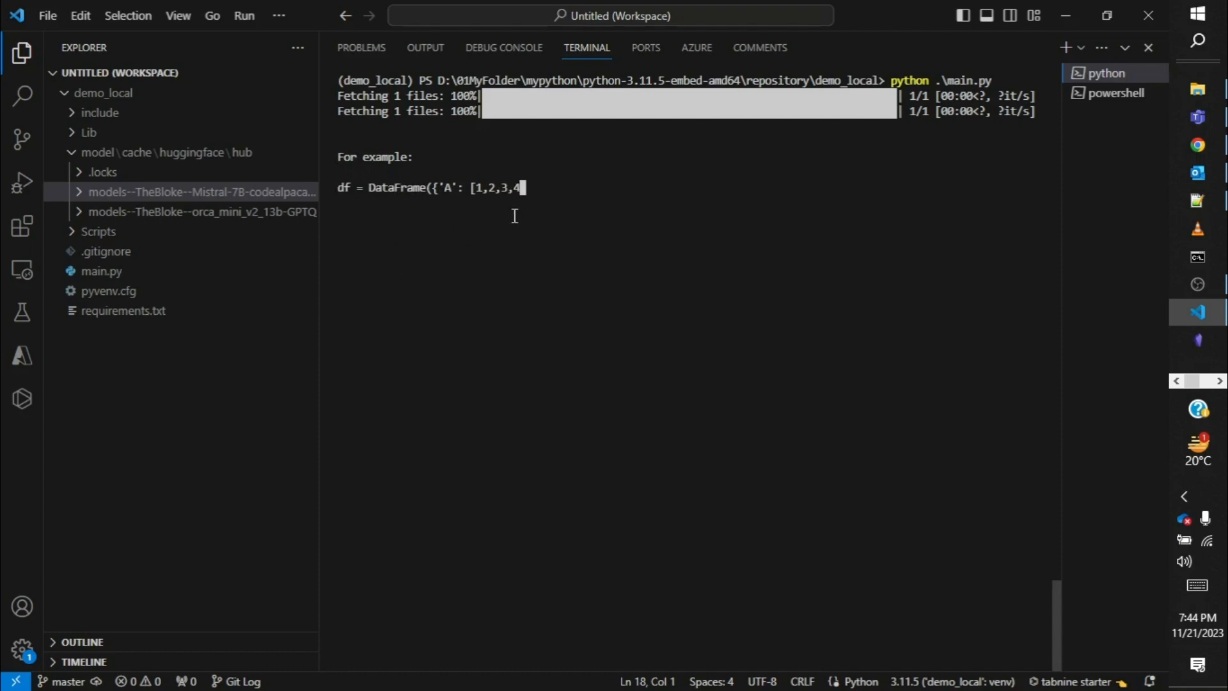
pyautogui.write(",5], 'B': [6,7,8,9")
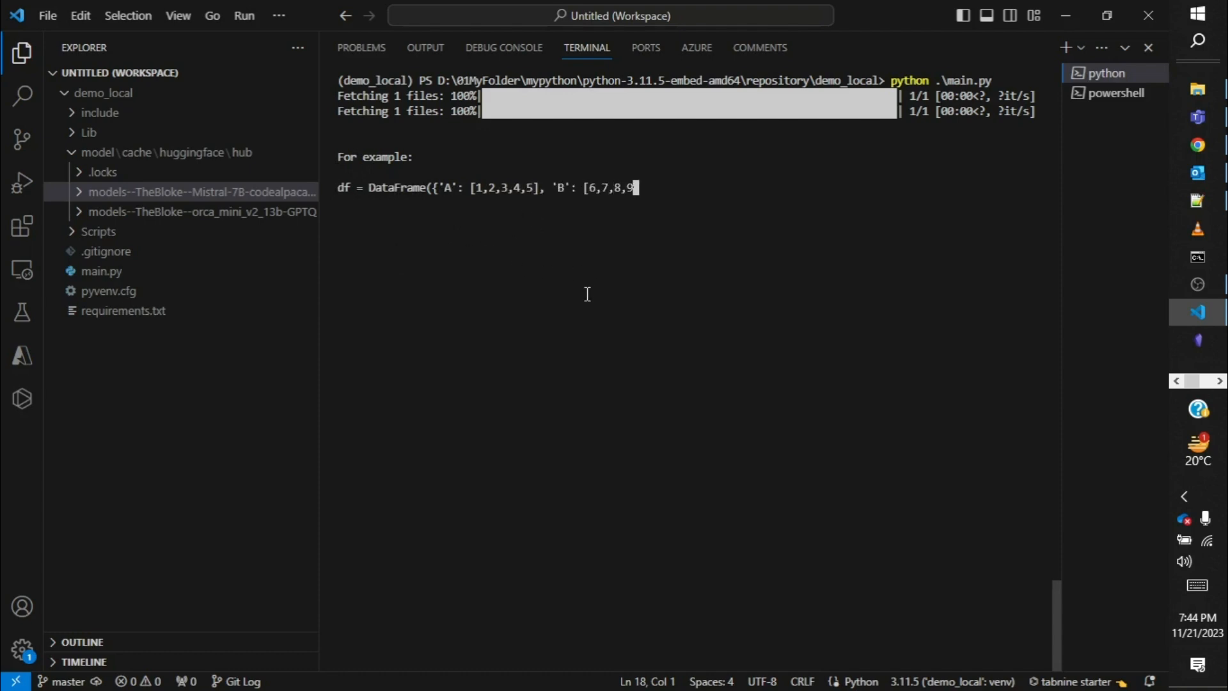
pyautogui.write('10]})')
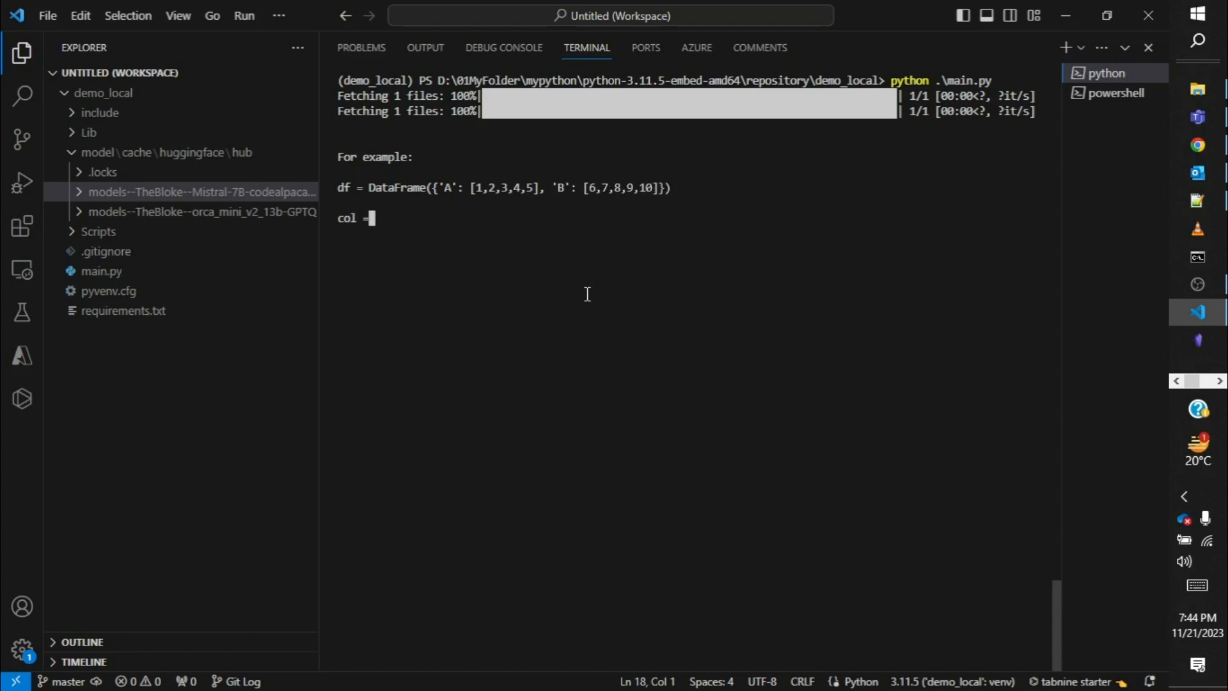
pyautogui.write("'A'")
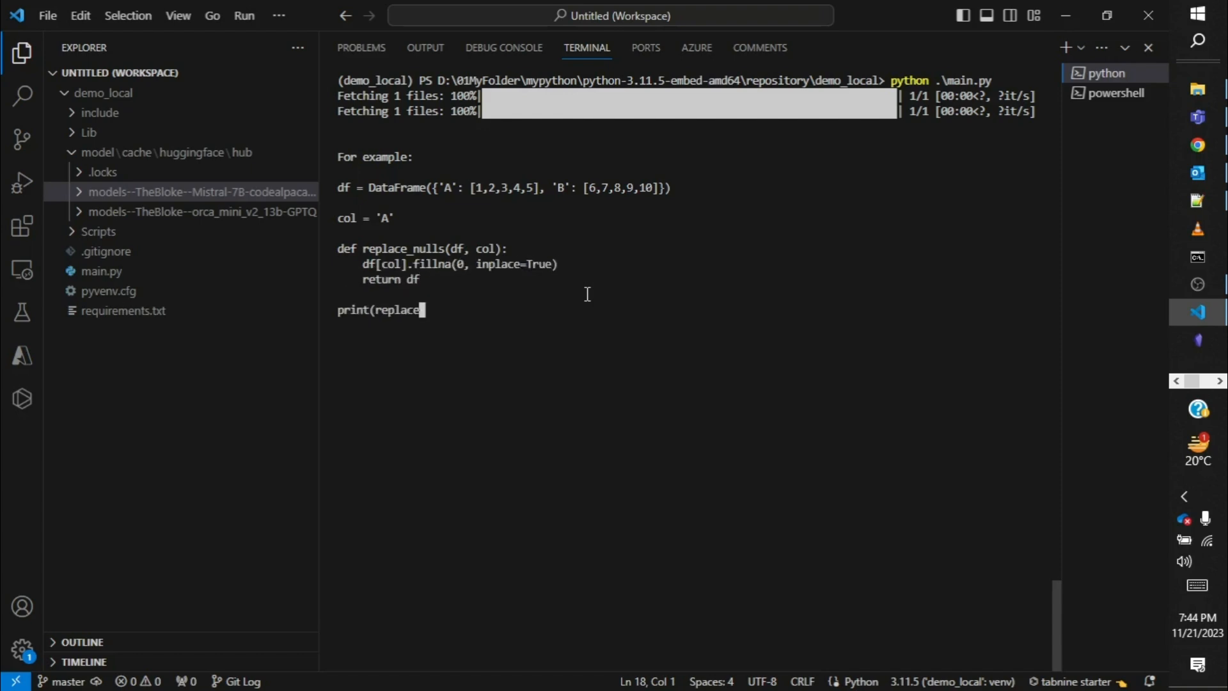
pyautogui.write('_nulls(df, col))')
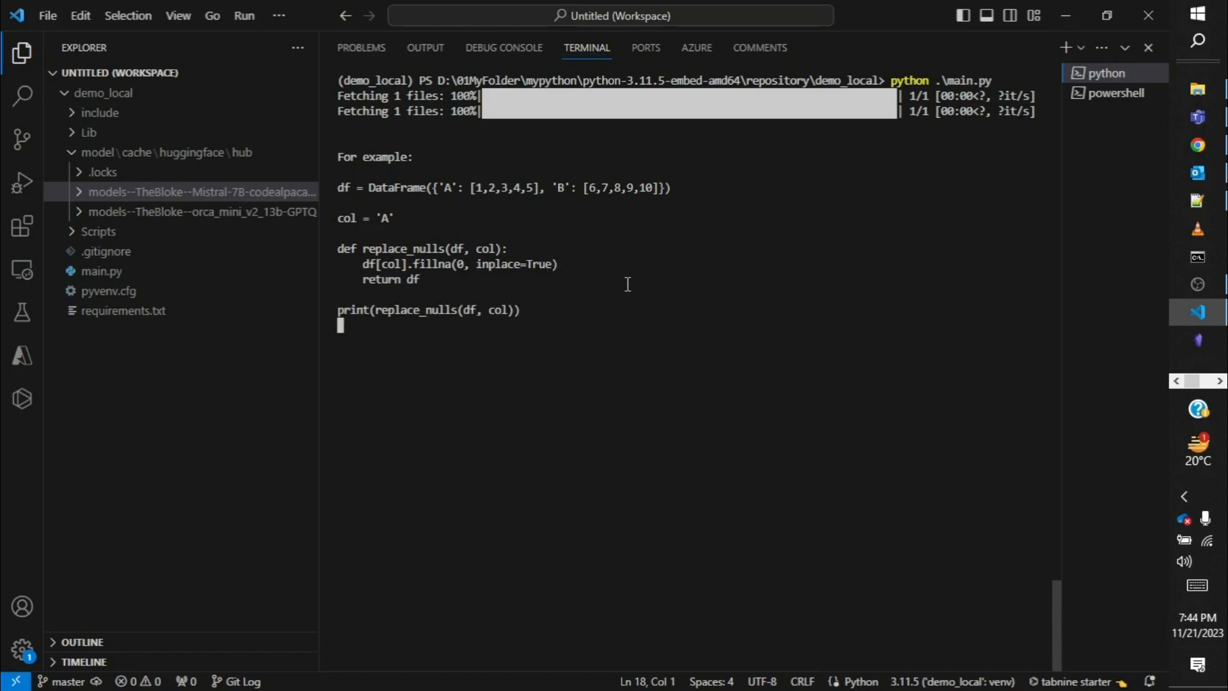
pyautogui.write("This will convert all the null values to 0 in the column 'A'.")
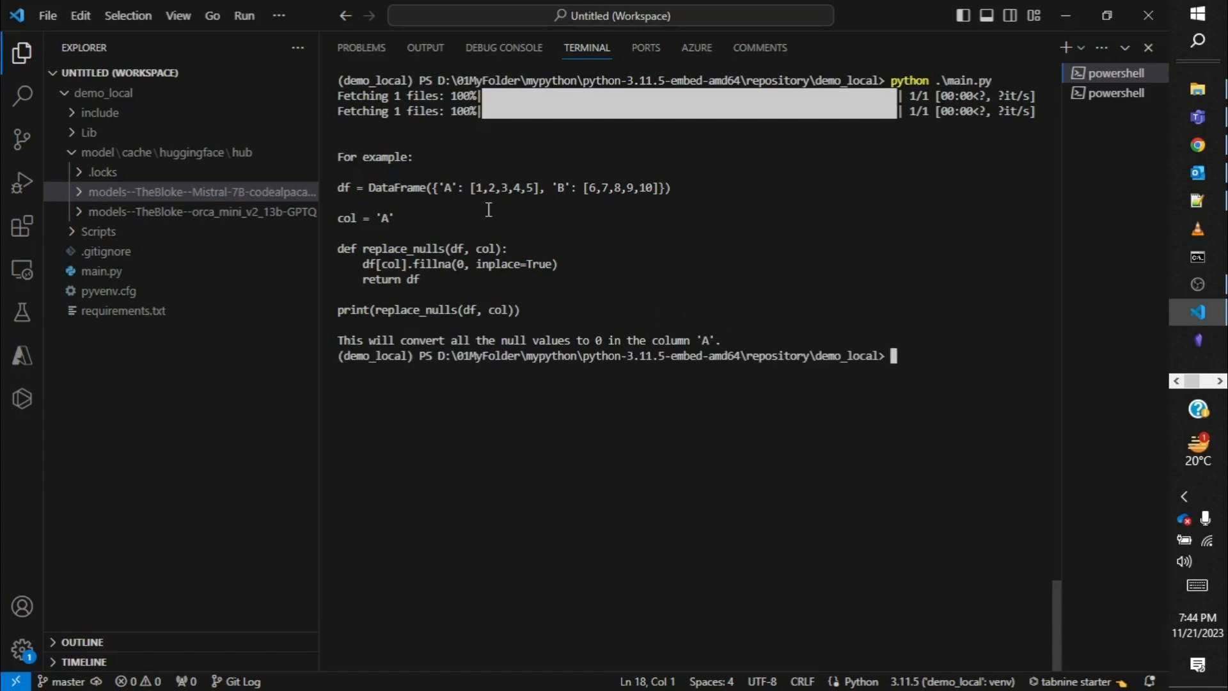
pyautogui.moveTo(343, 194)
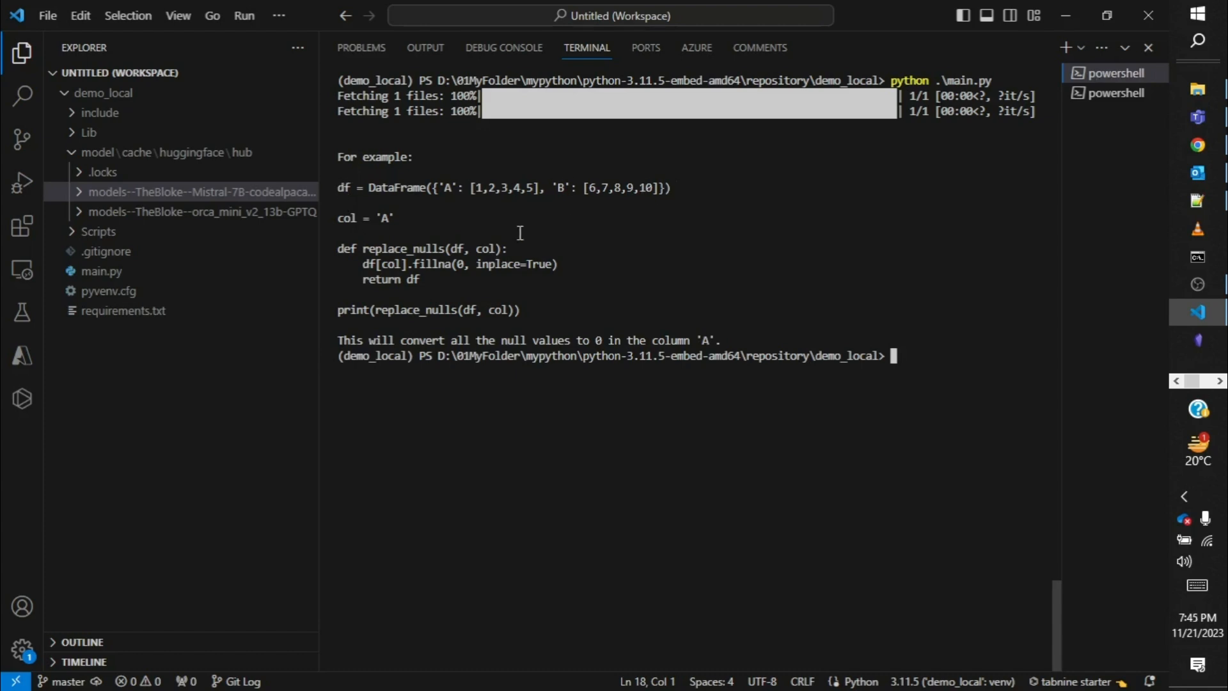
pyautogui.moveTo(378, 229)
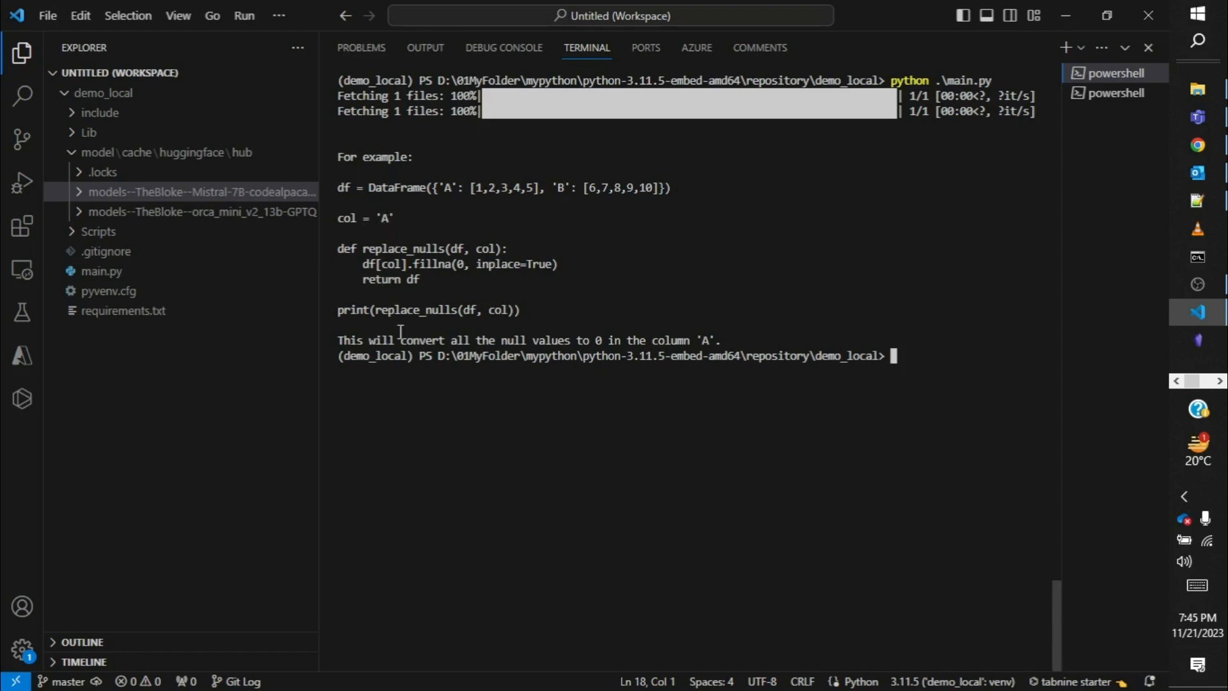
pyautogui.moveTo(424, 310)
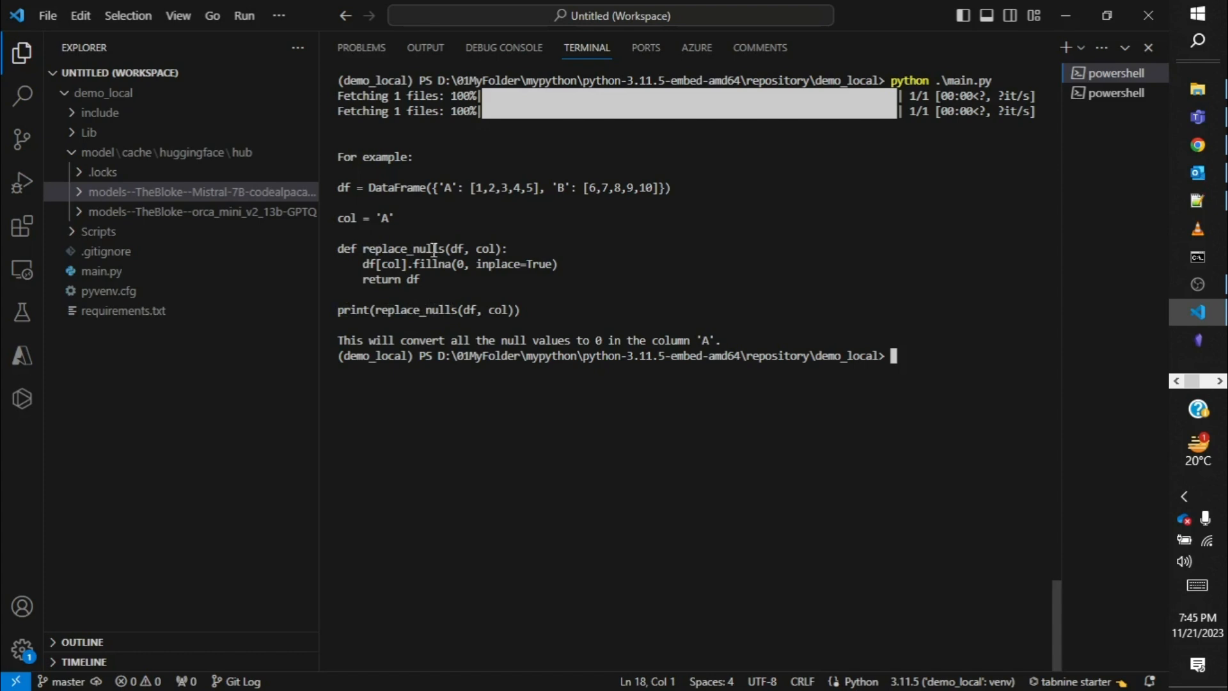
pyautogui.moveTo(334, 203)
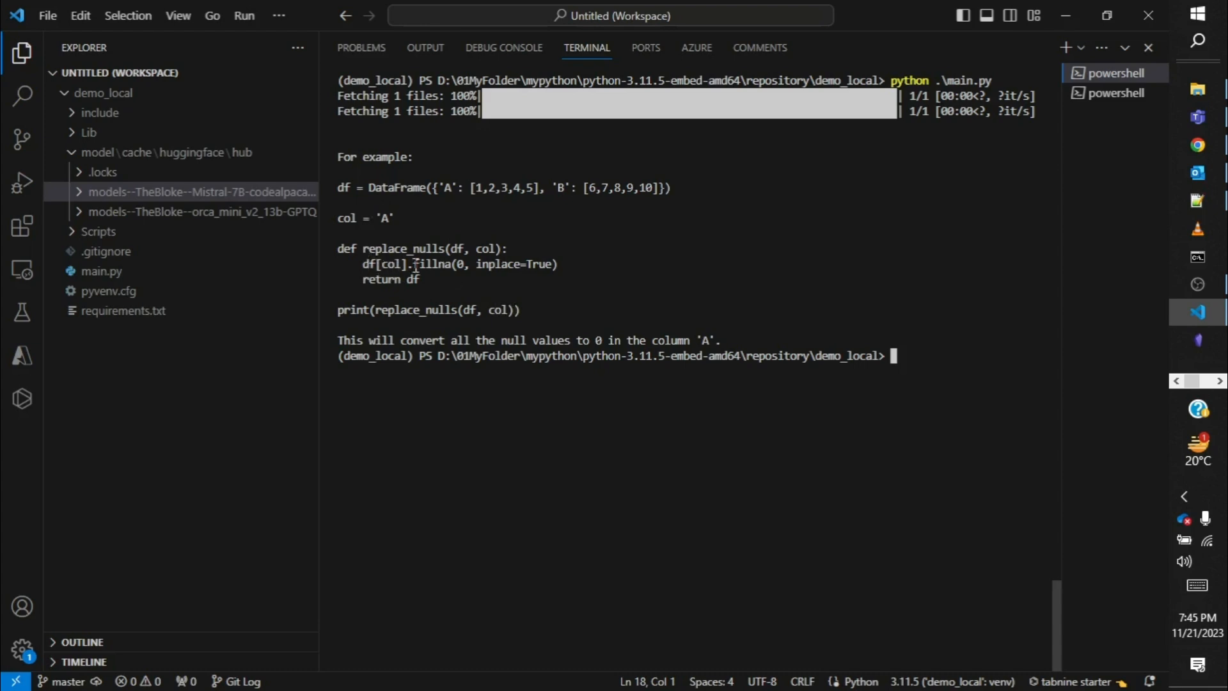
pyautogui.moveTo(538, 264)
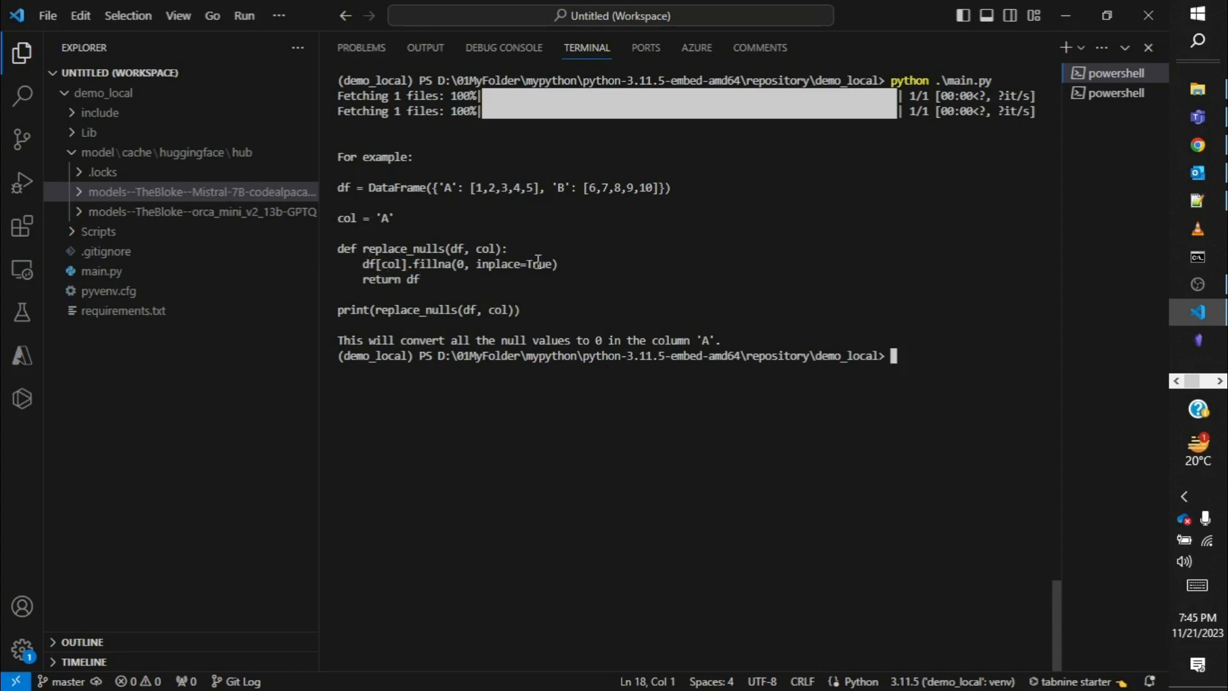
pyautogui.moveTo(464, 273)
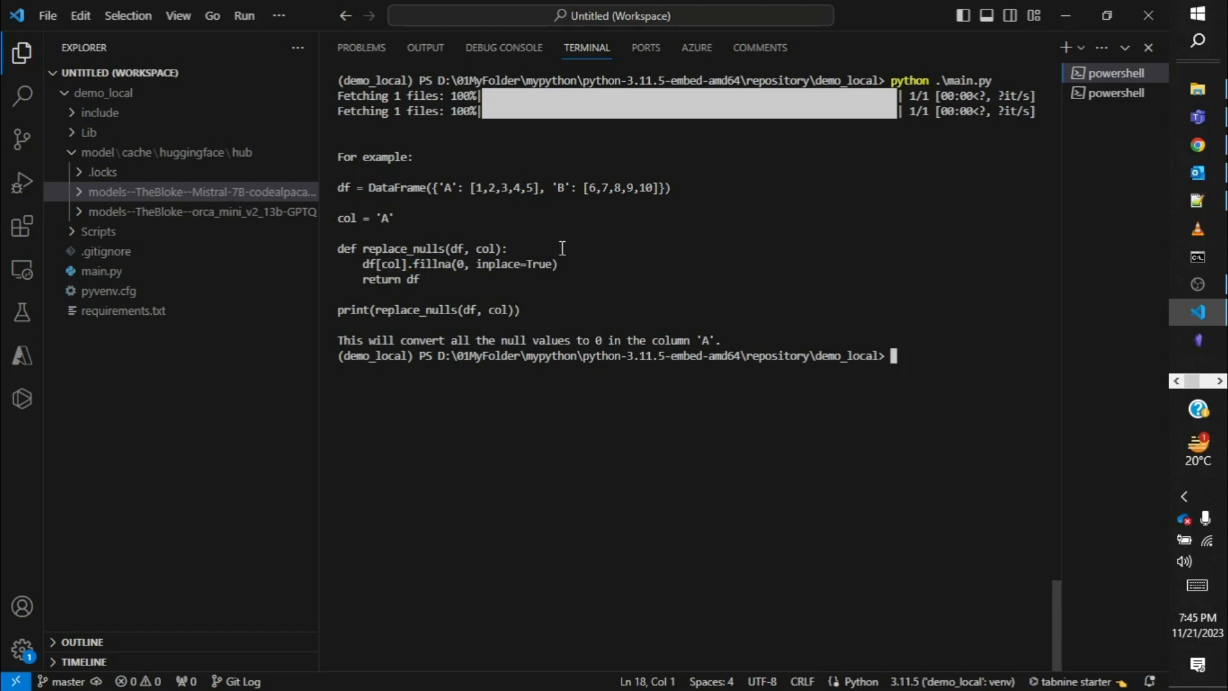
pyautogui.moveTo(382, 294)
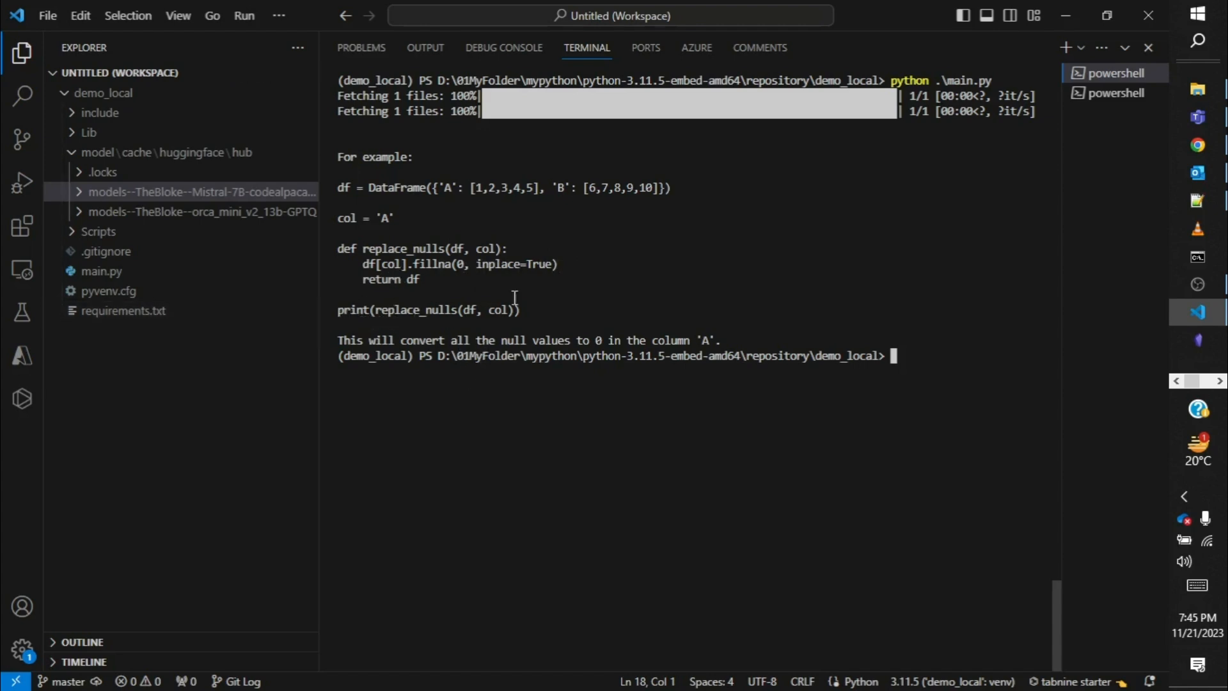
pyautogui.moveTo(361, 334)
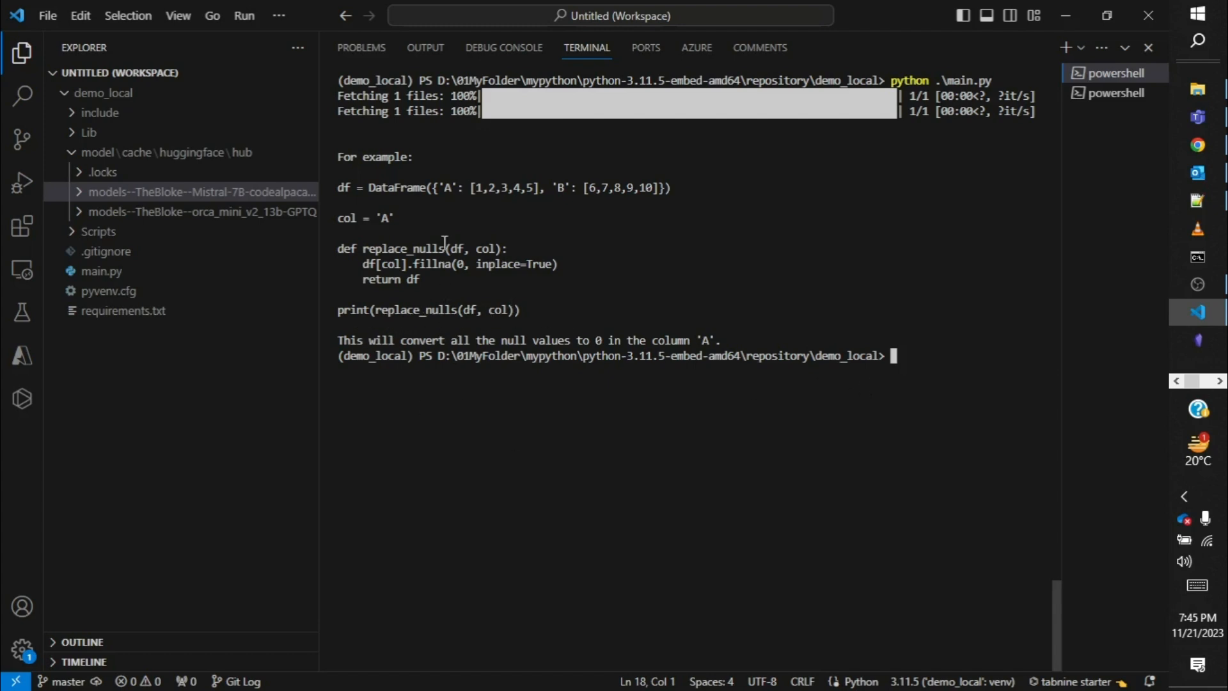
pyautogui.moveTo(343, 269)
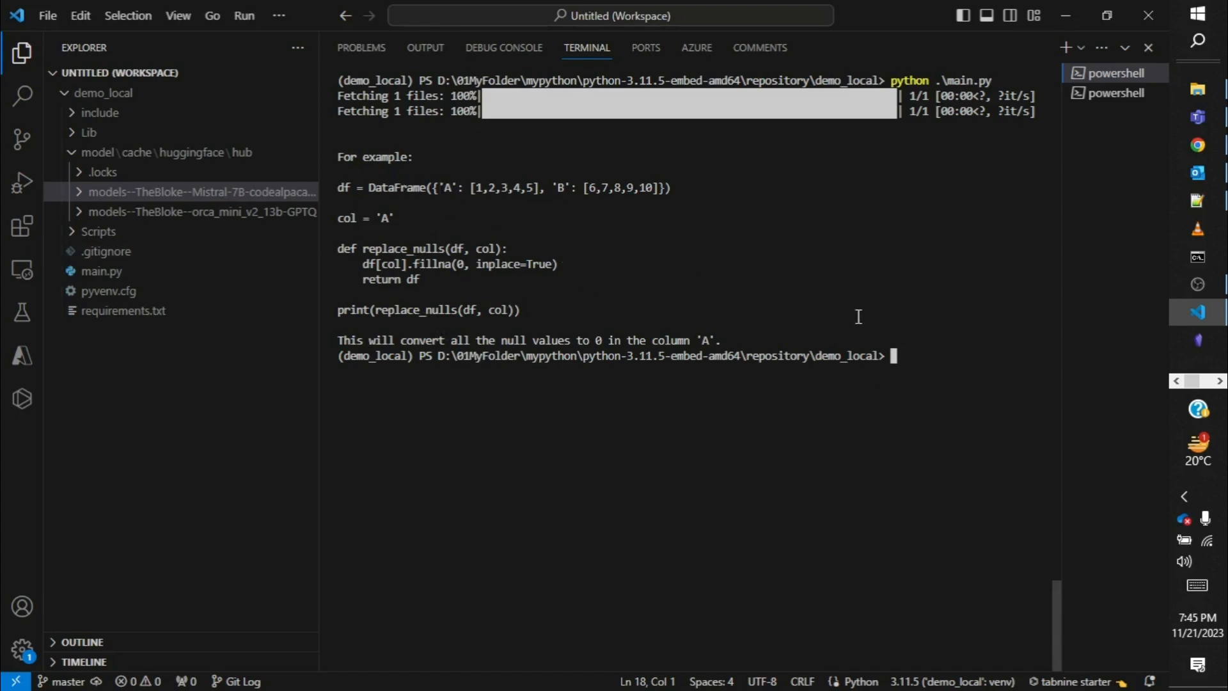
pyautogui.moveTo(724, 220)
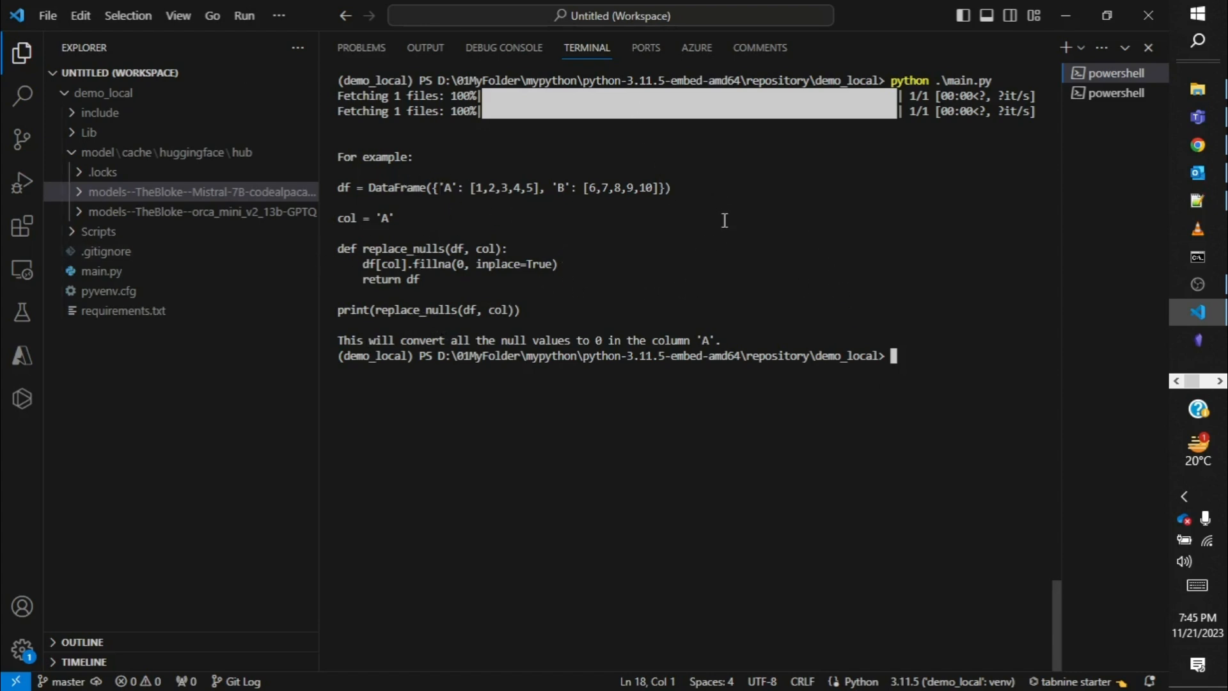
pyautogui.moveTo(756, 241)
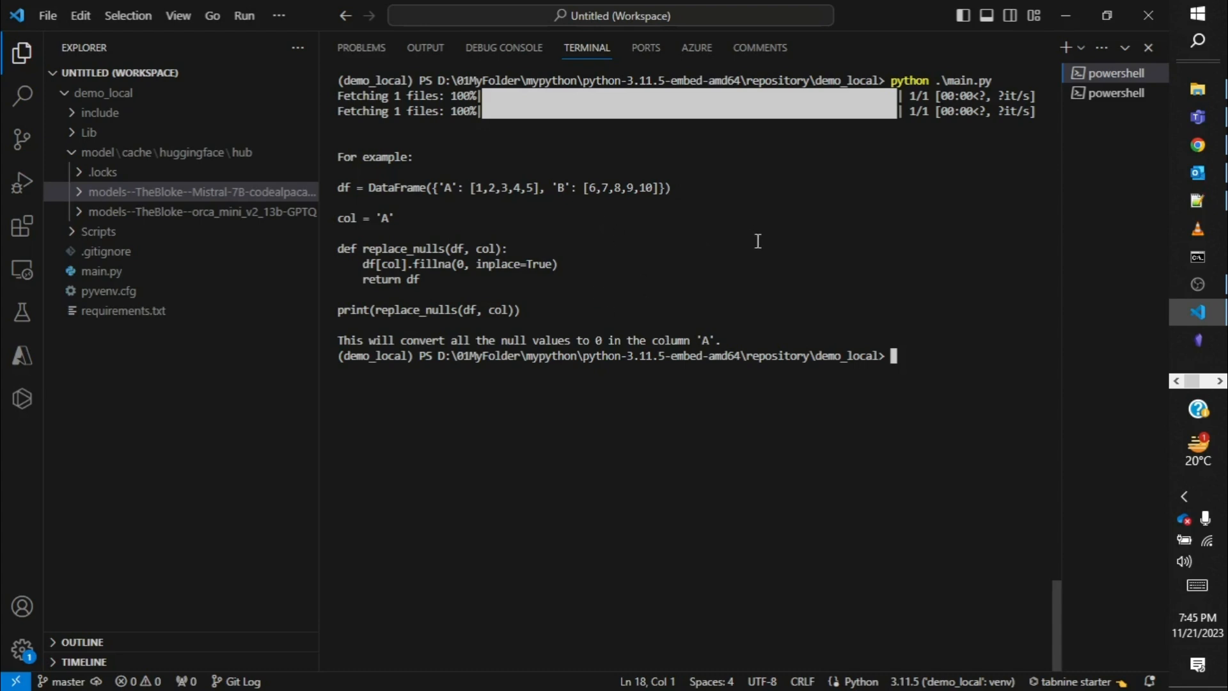
pyautogui.moveTo(652, 211)
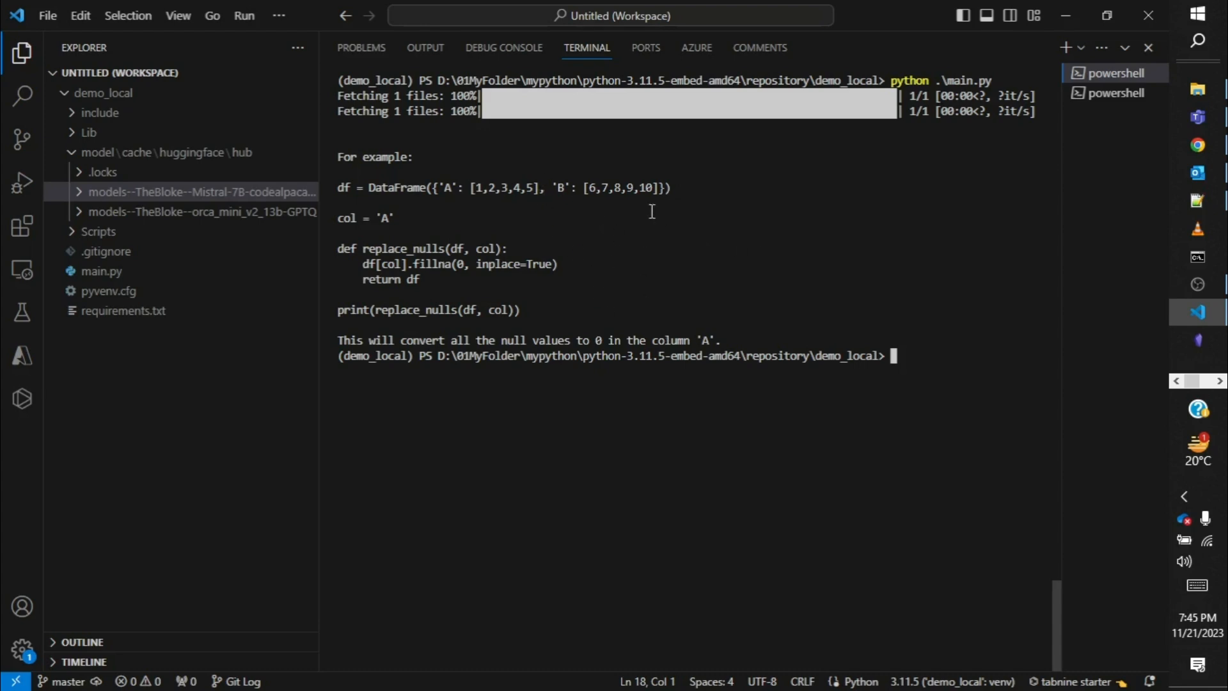
pyautogui.moveTo(659, 240)
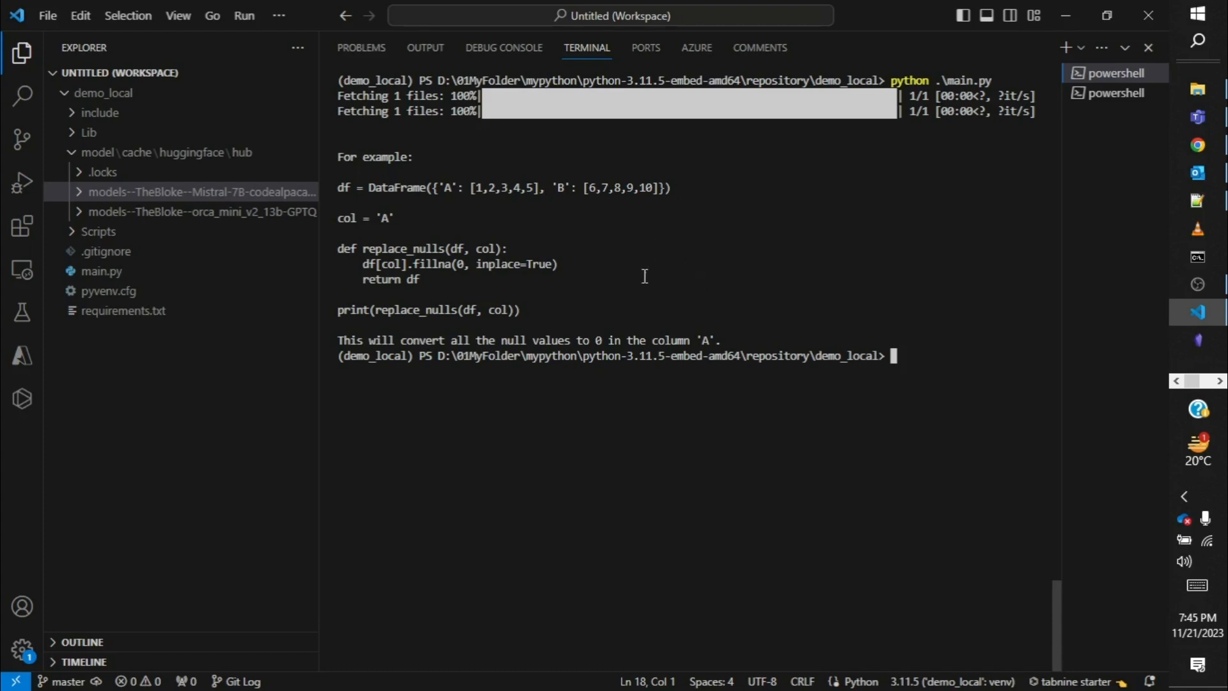
pyautogui.moveTo(653, 280)
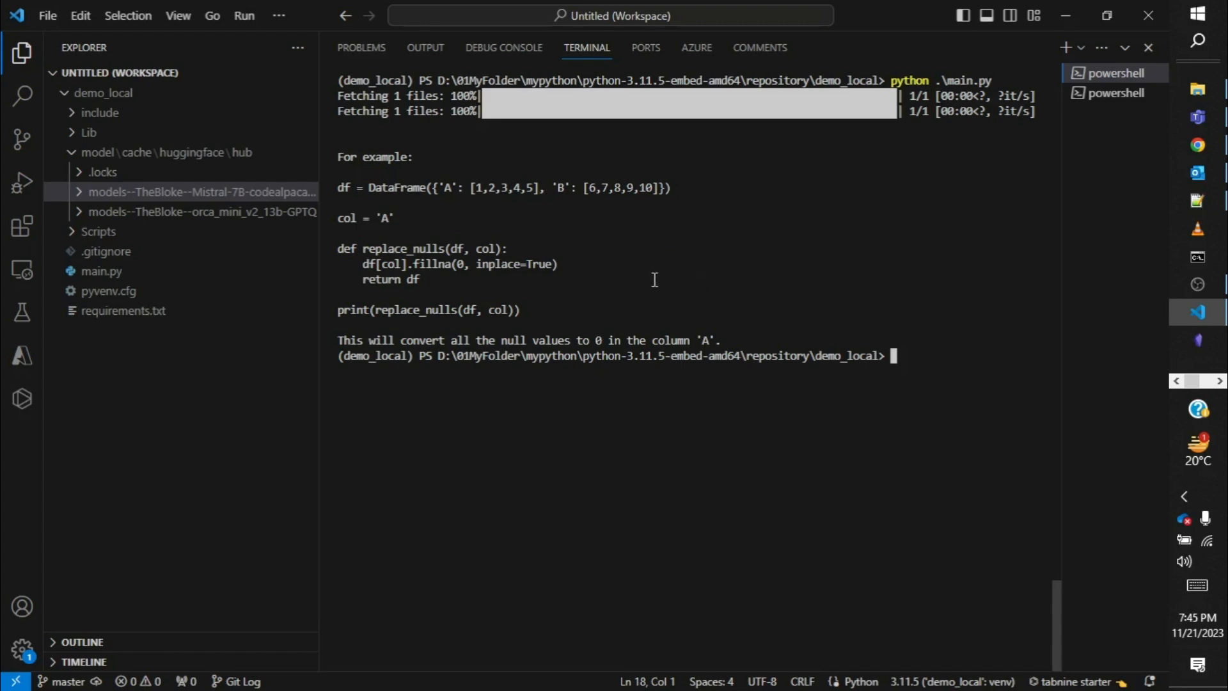
pyautogui.moveTo(655, 275)
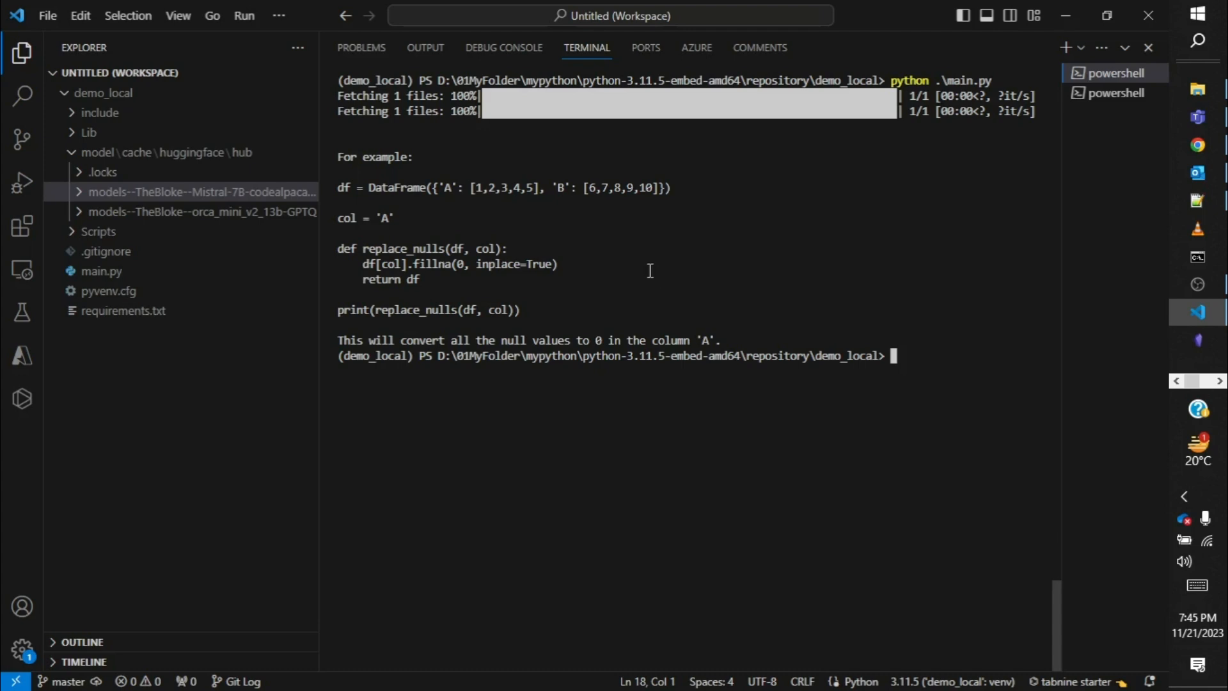
pyautogui.moveTo(648, 270)
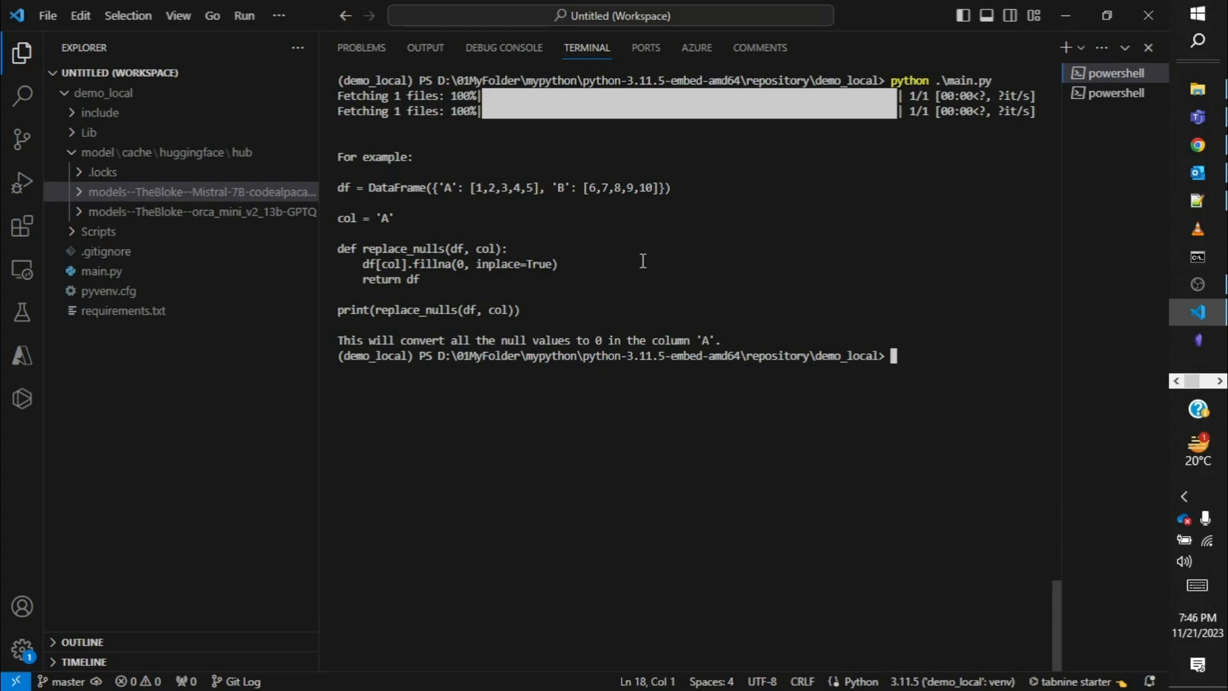
pyautogui.moveTo(695, 257)
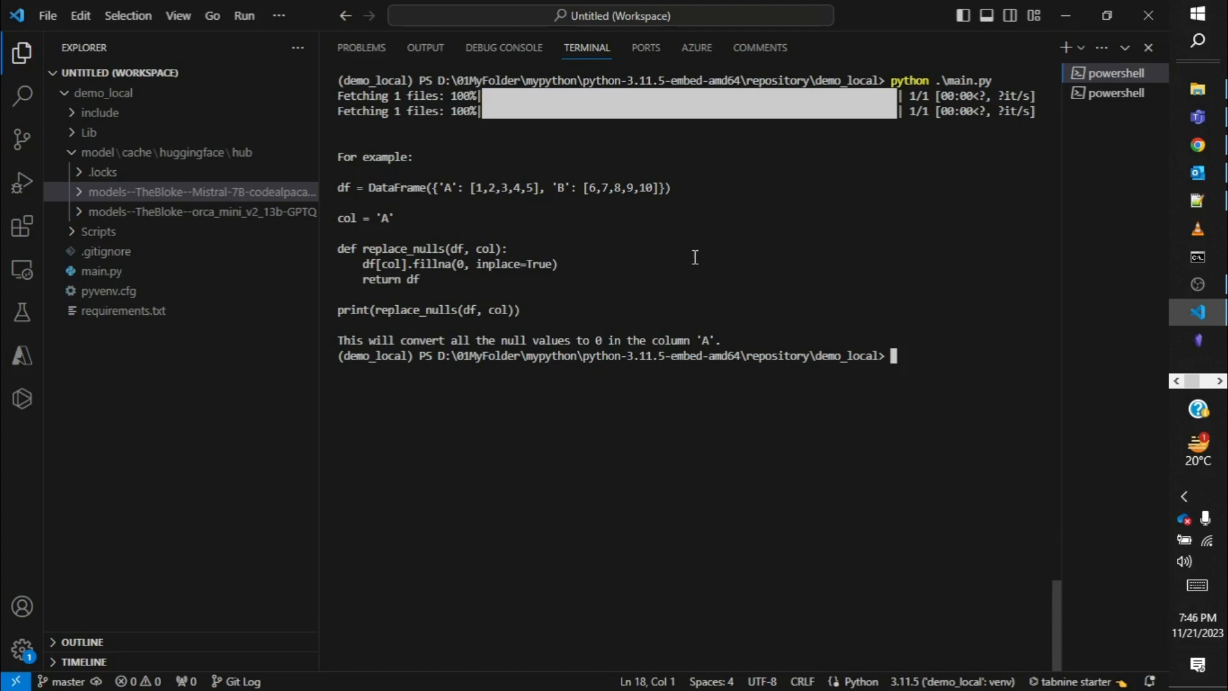
pyautogui.moveTo(831, 286)
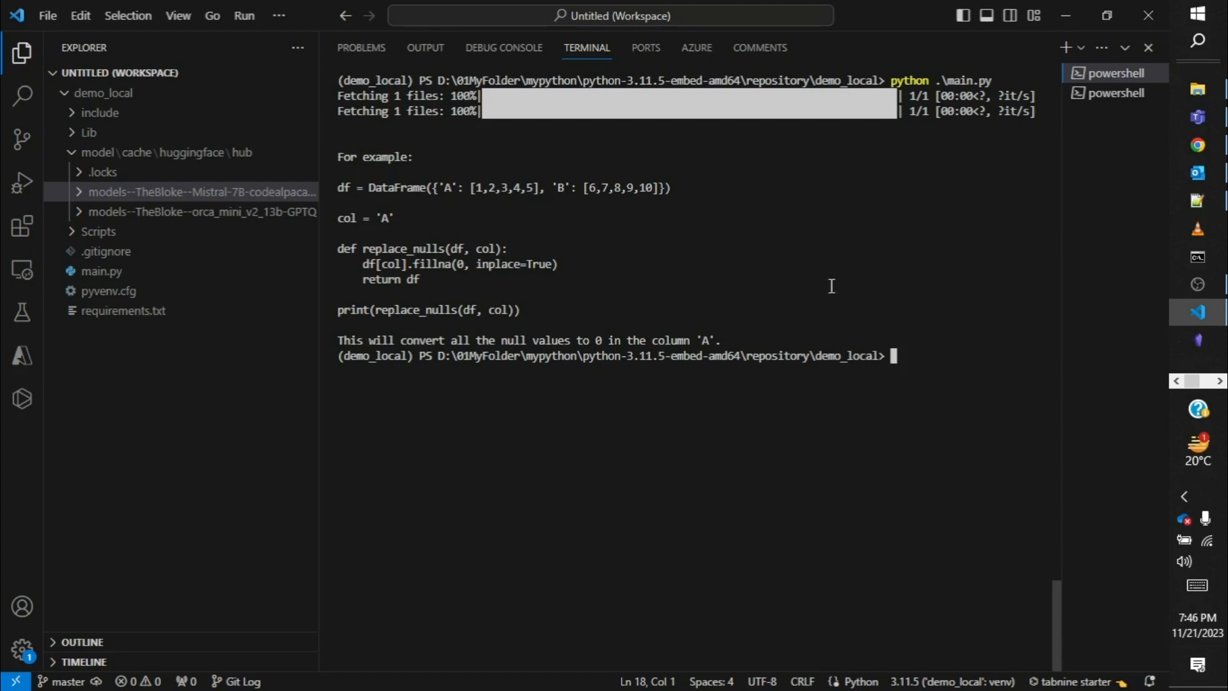
pyautogui.moveTo(745, 326)
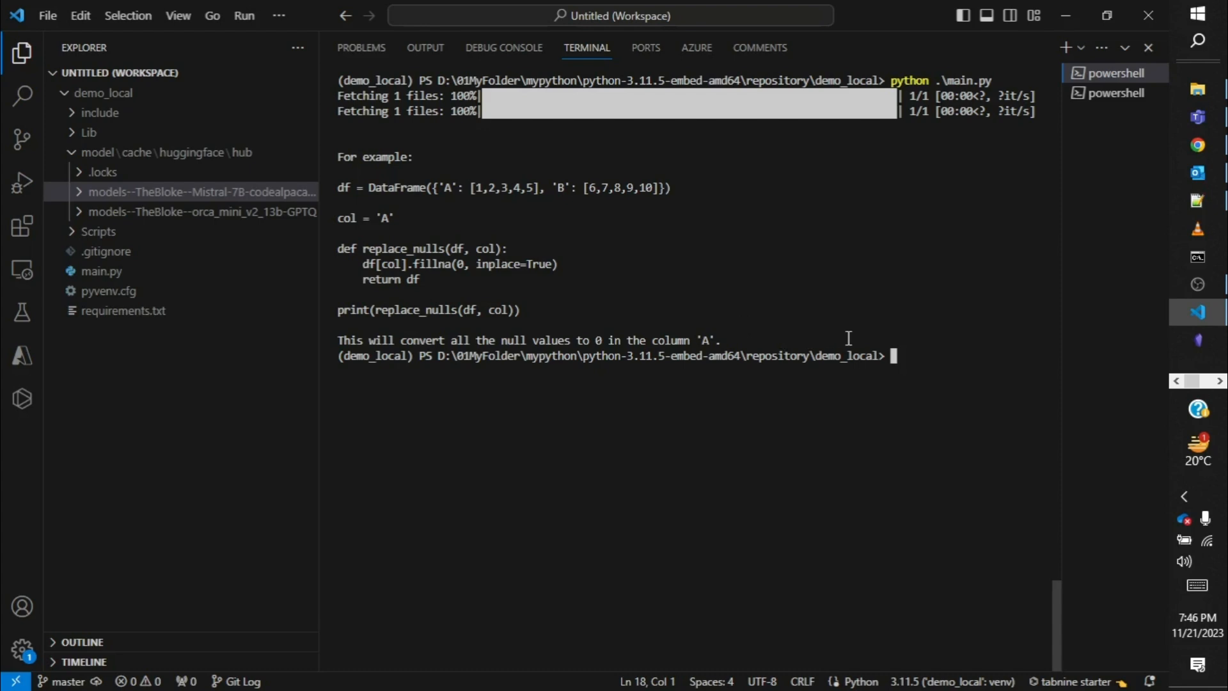
pyautogui.moveTo(929, 358)
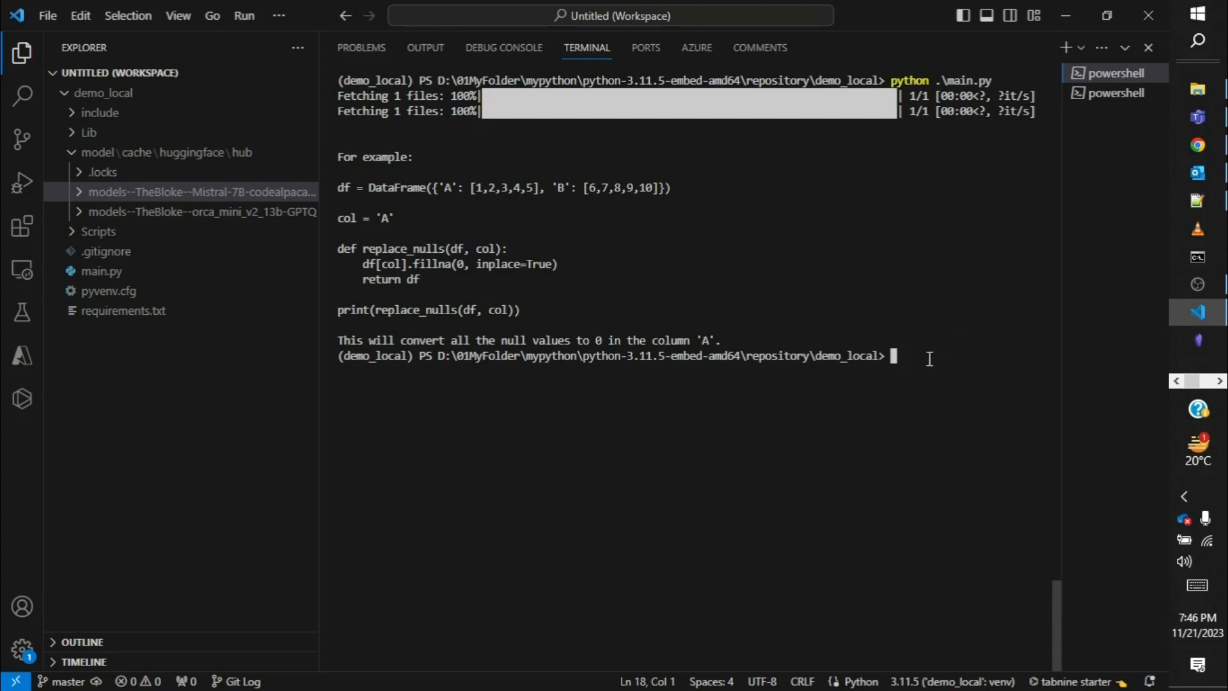
pyautogui.moveTo(708, 279)
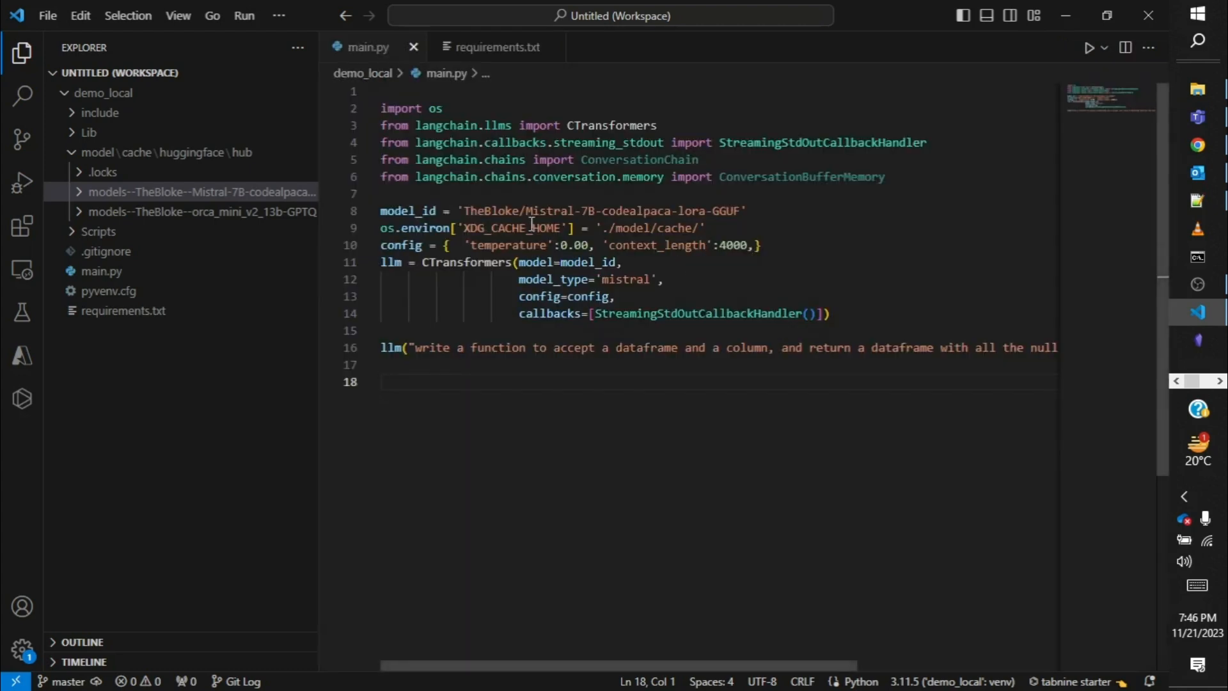
pyautogui.moveTo(568, 261)
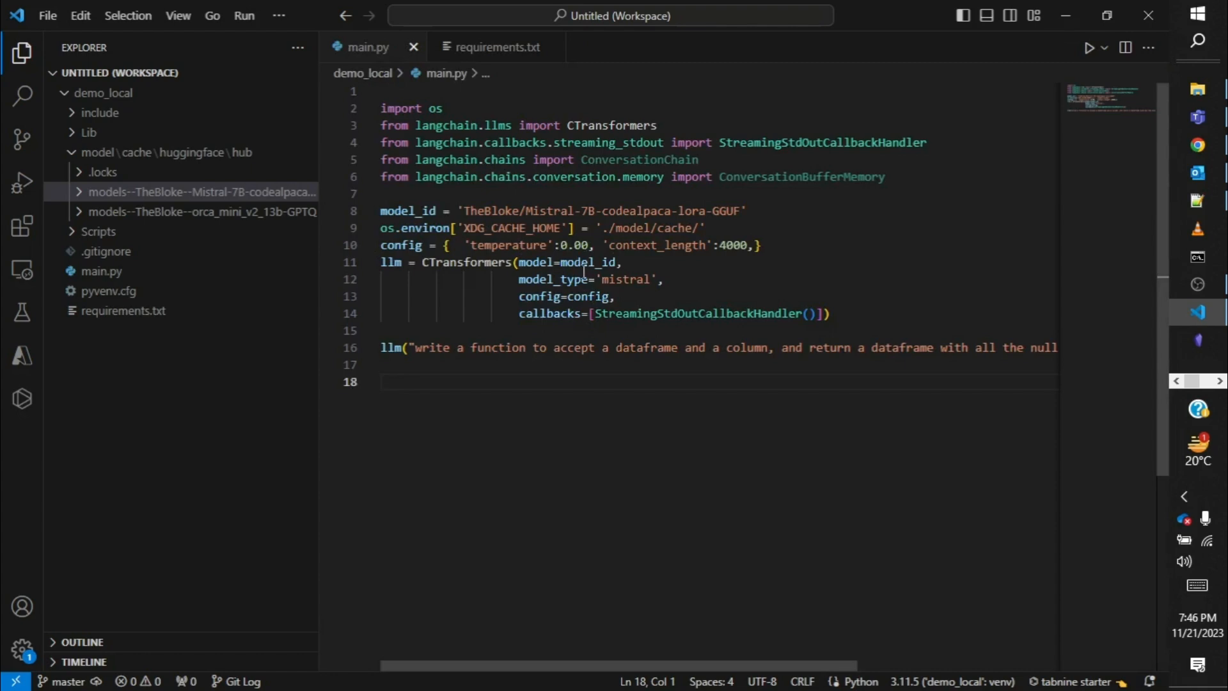
pyautogui.moveTo(575, 245)
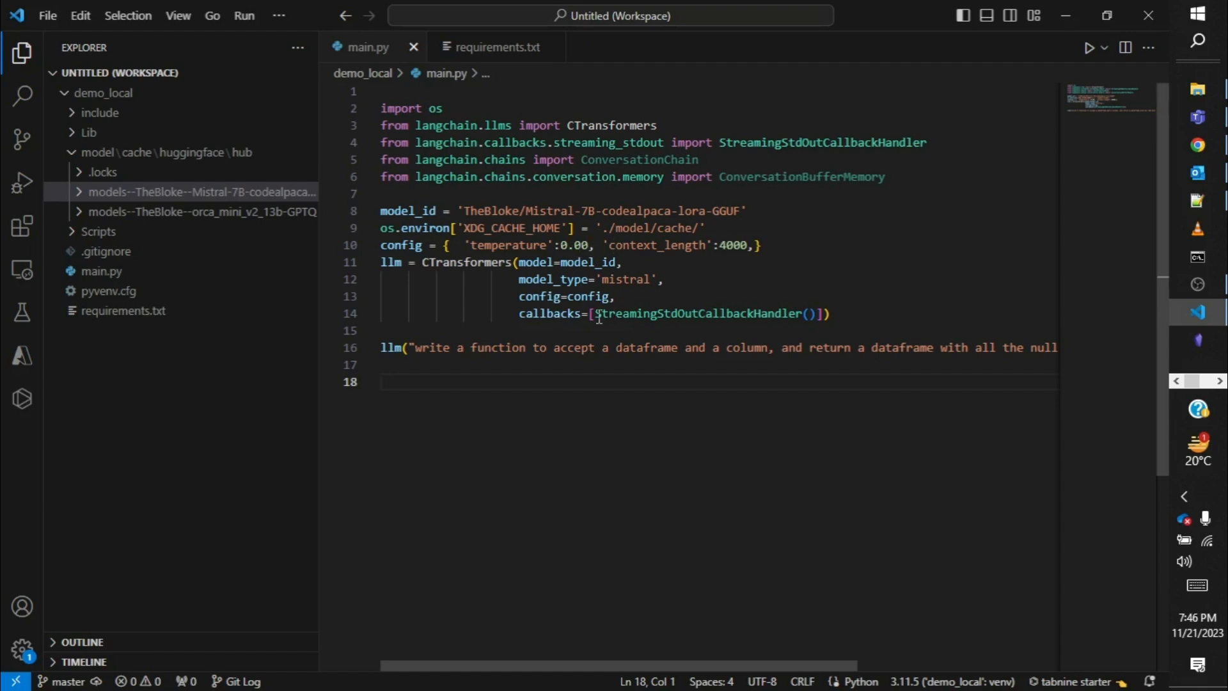
pyautogui.moveTo(693, 406)
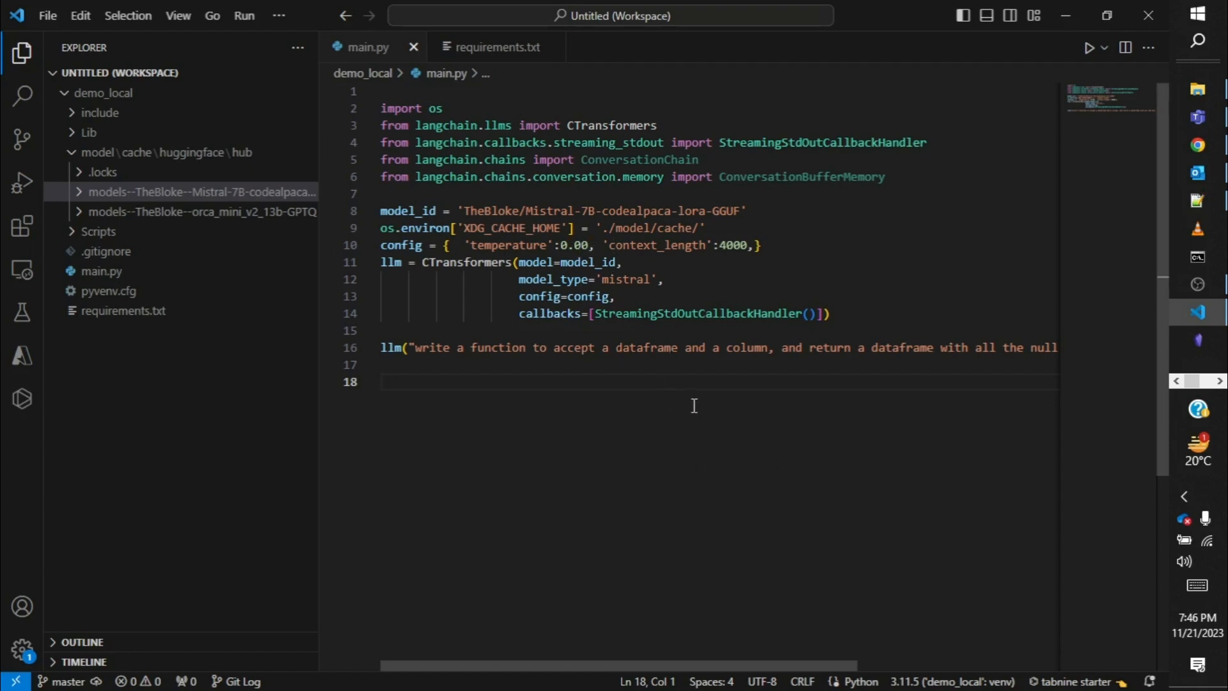
pyautogui.moveTo(461, 401)
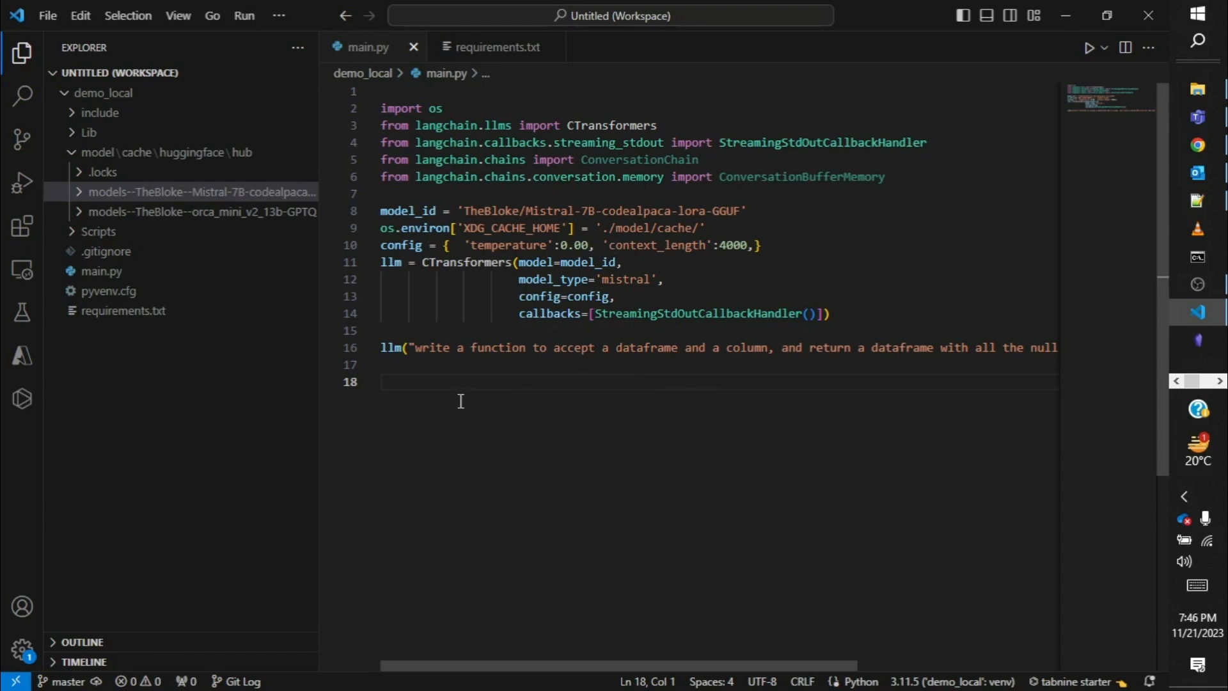
pyautogui.moveTo(507, 408)
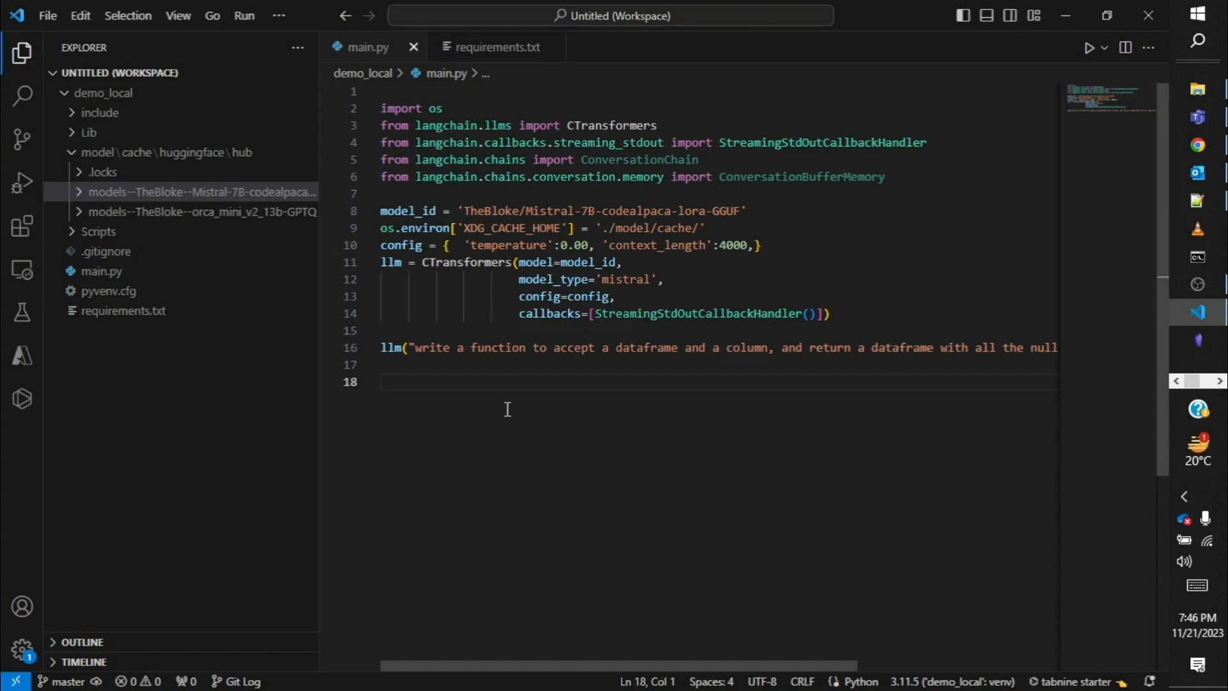
pyautogui.moveTo(478, 546)
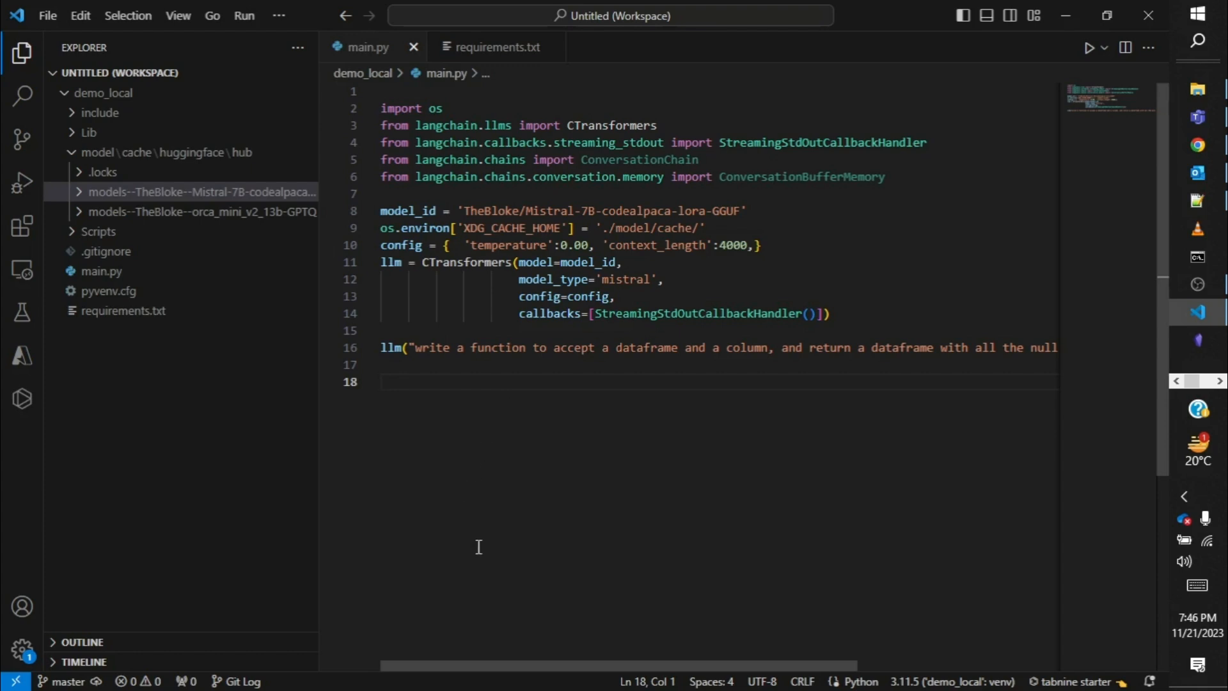
pyautogui.moveTo(451, 495)
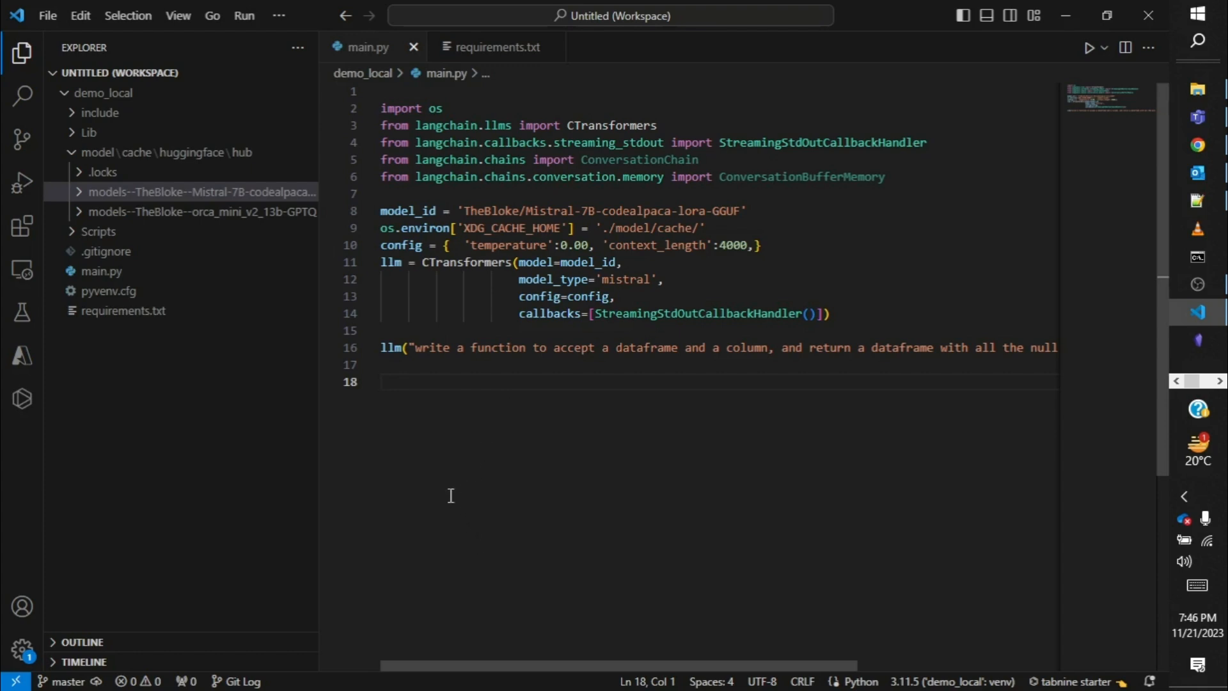
pyautogui.moveTo(393, 403)
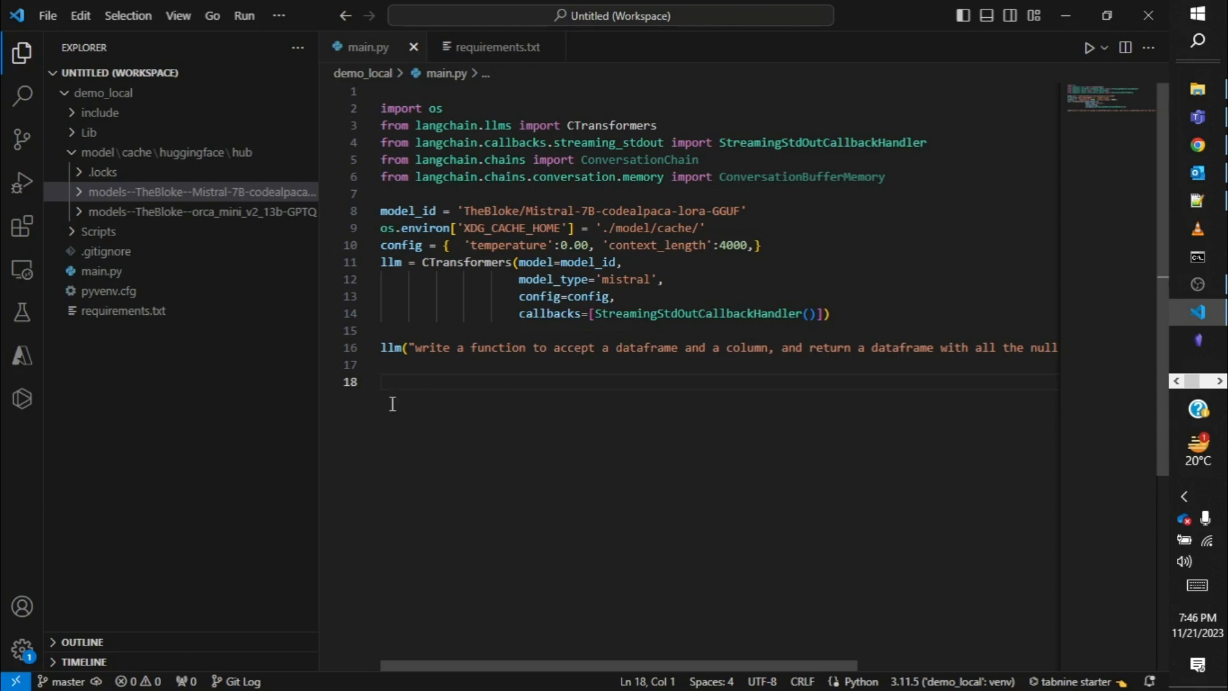
pyautogui.moveTo(411, 393)
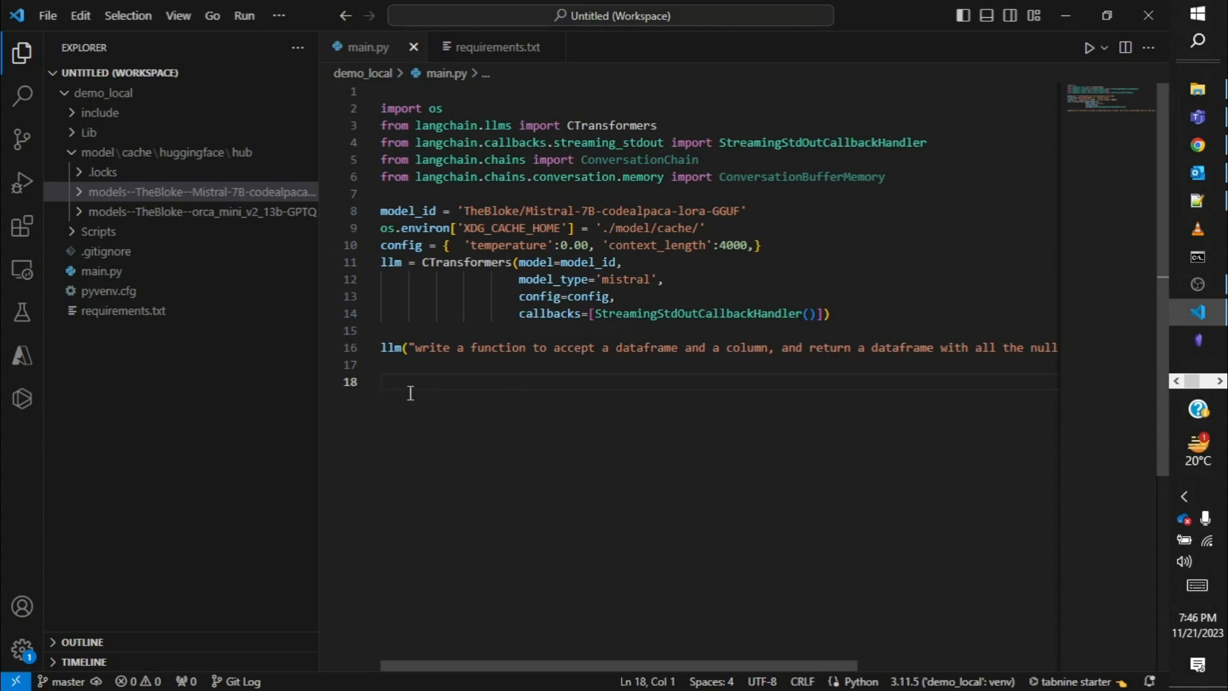